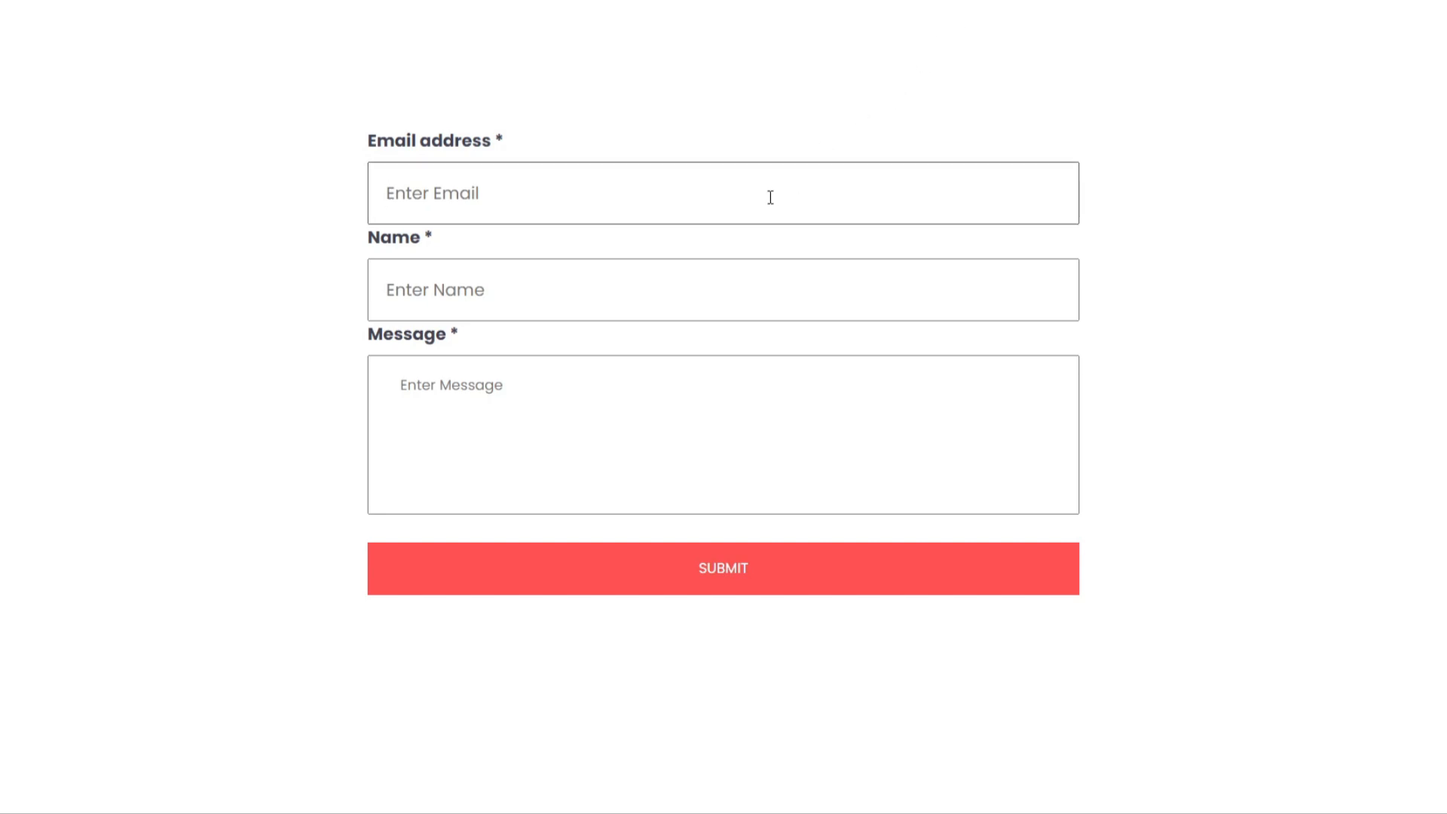
type("jane@example.com")
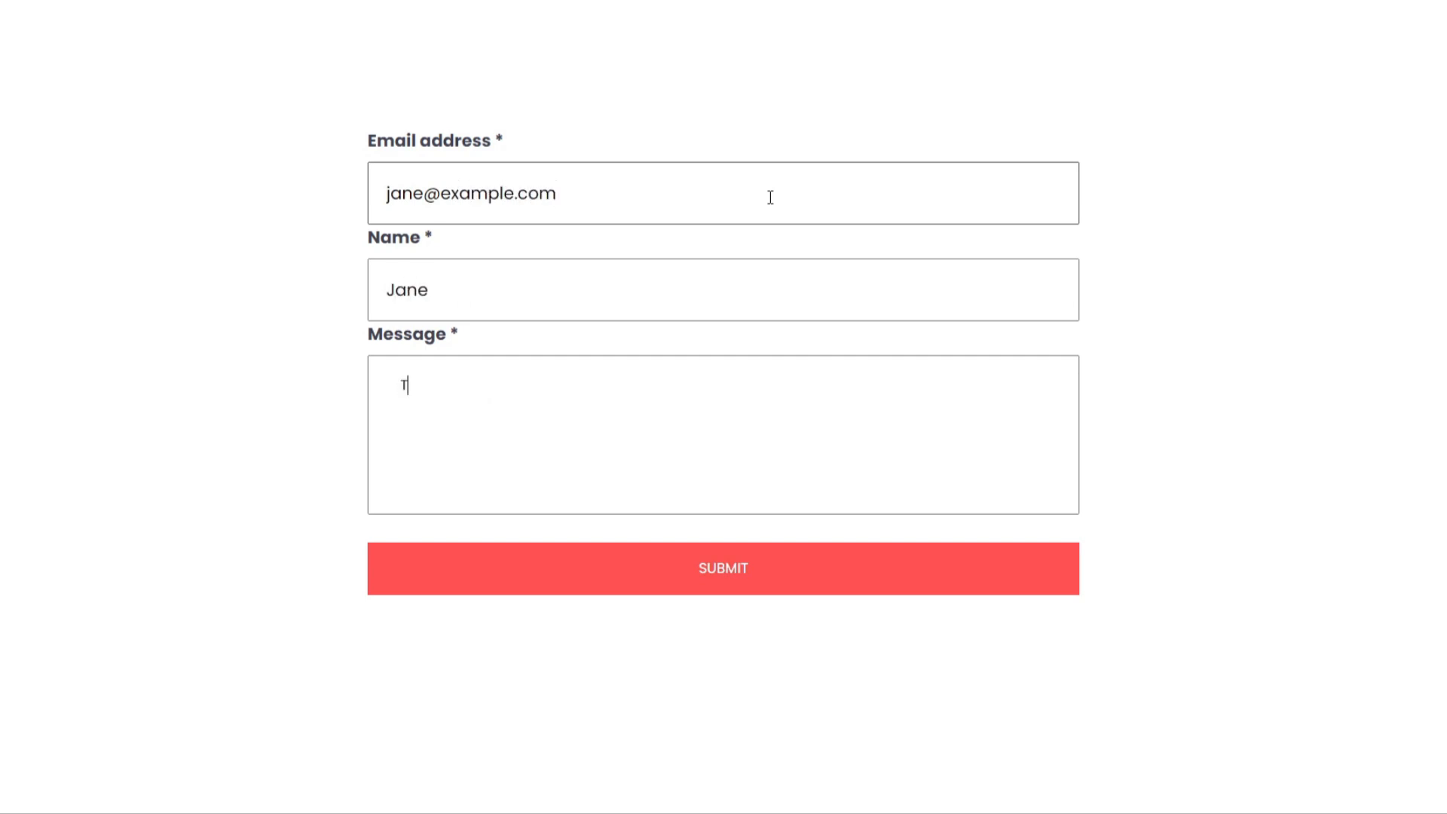
type("est Email")
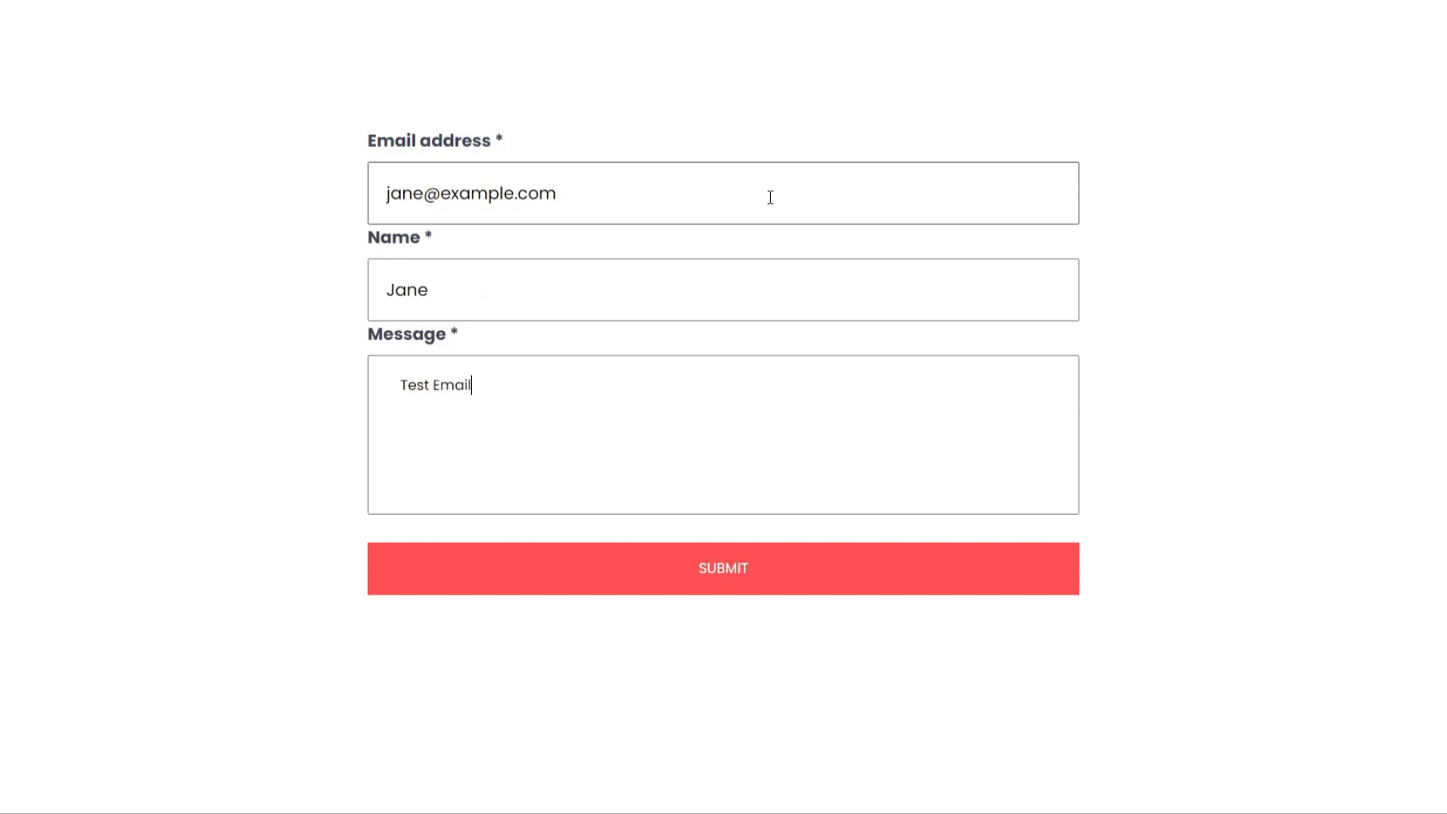
left_click(722, 568)
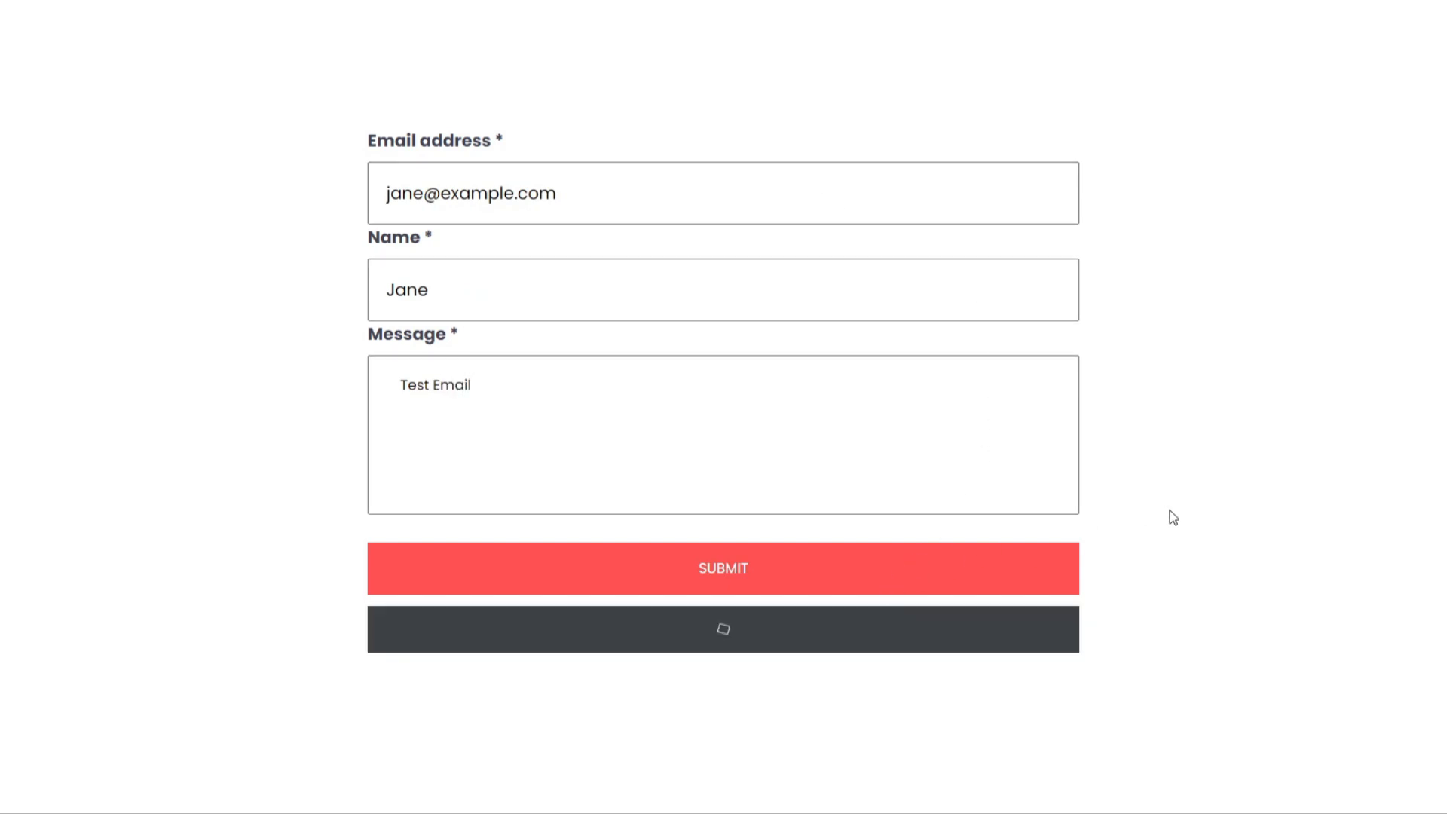
left_click(722, 568)
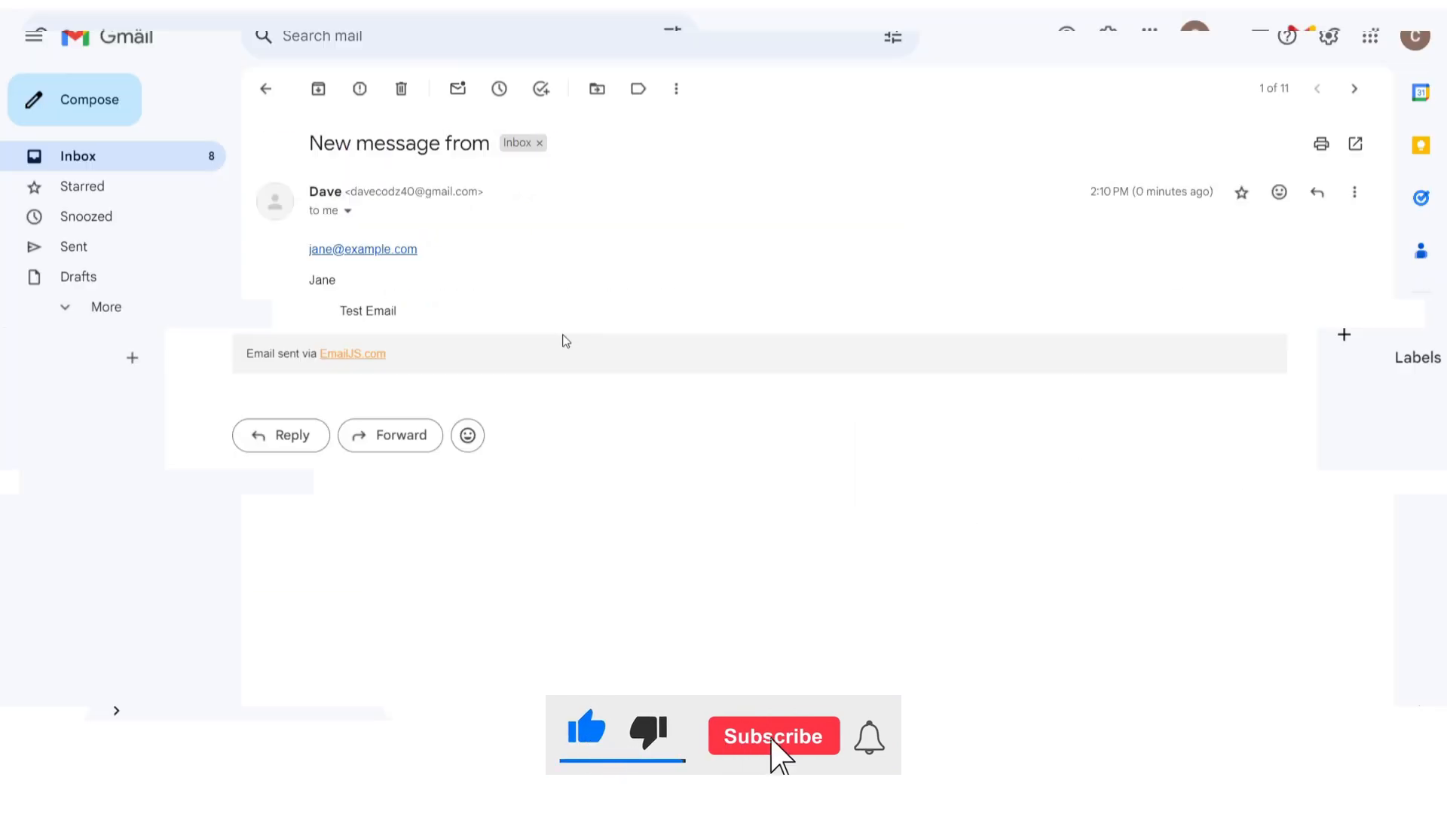
Step: View the received EmailJS message in the Gmail inbox
left_click(773, 736)
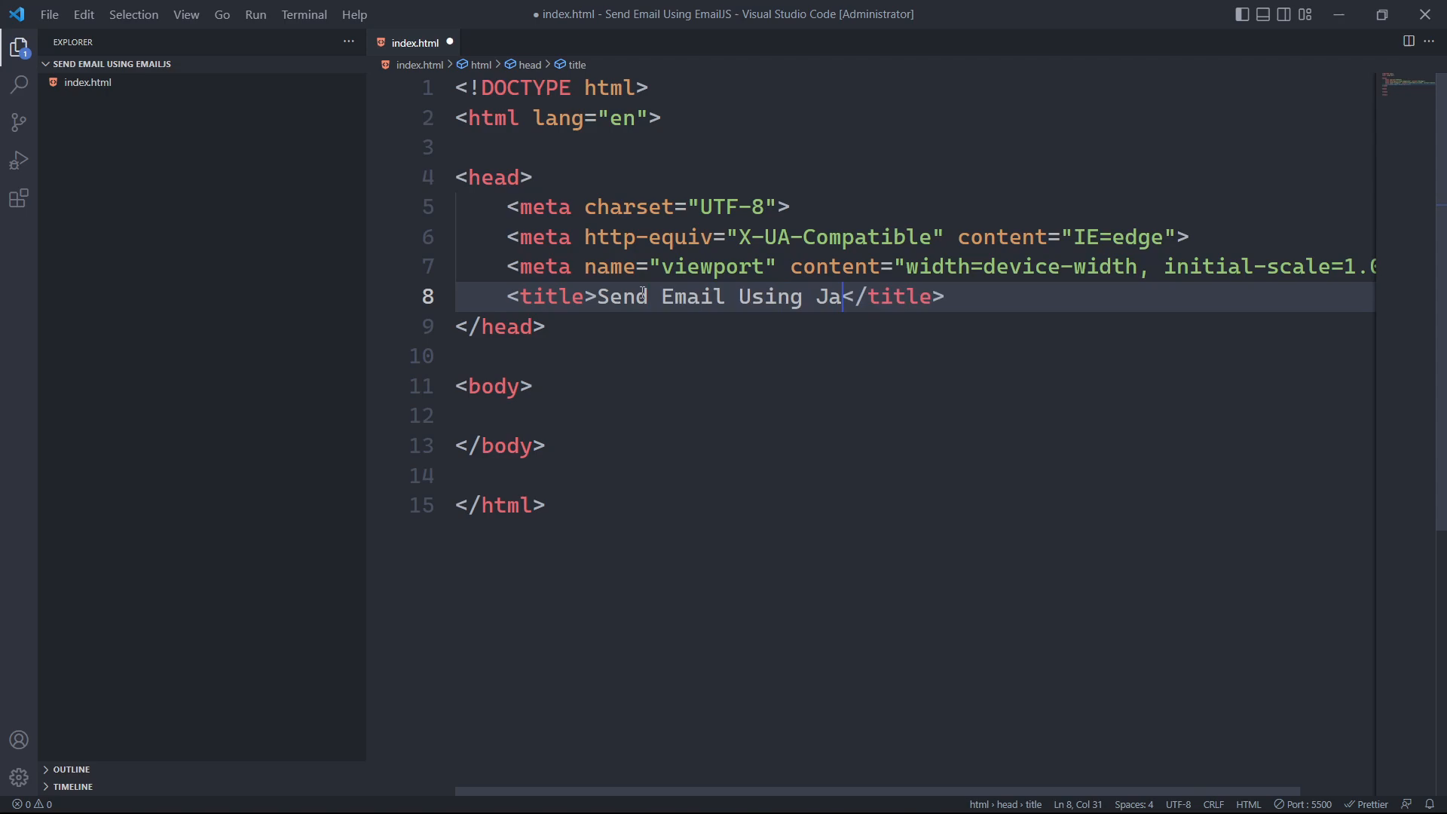
Step: Finish the title 'Send Email Using JavaScript', create style.css and script.js, and link the stylesheet
type("vaScript")
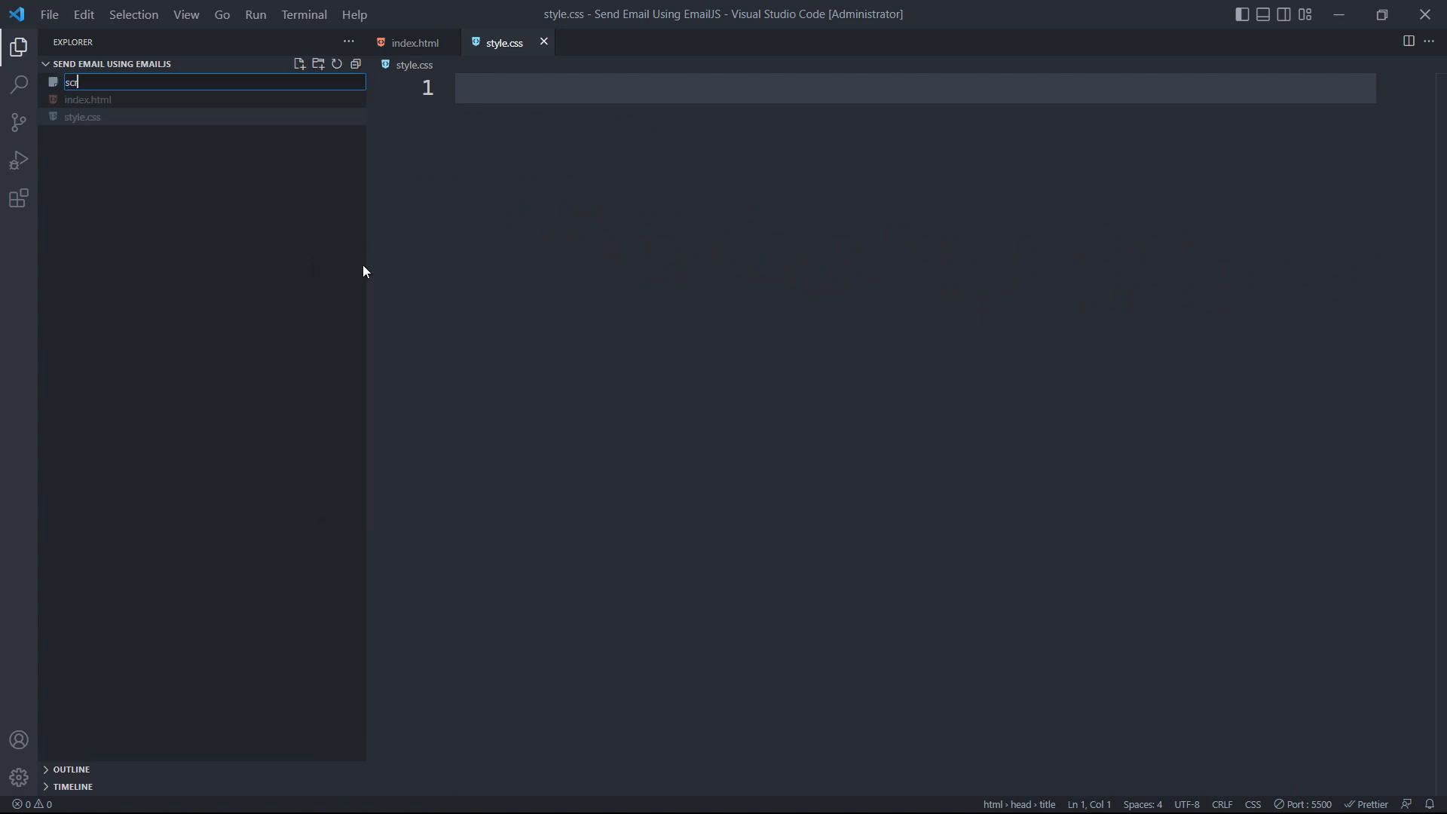
type("script.js")
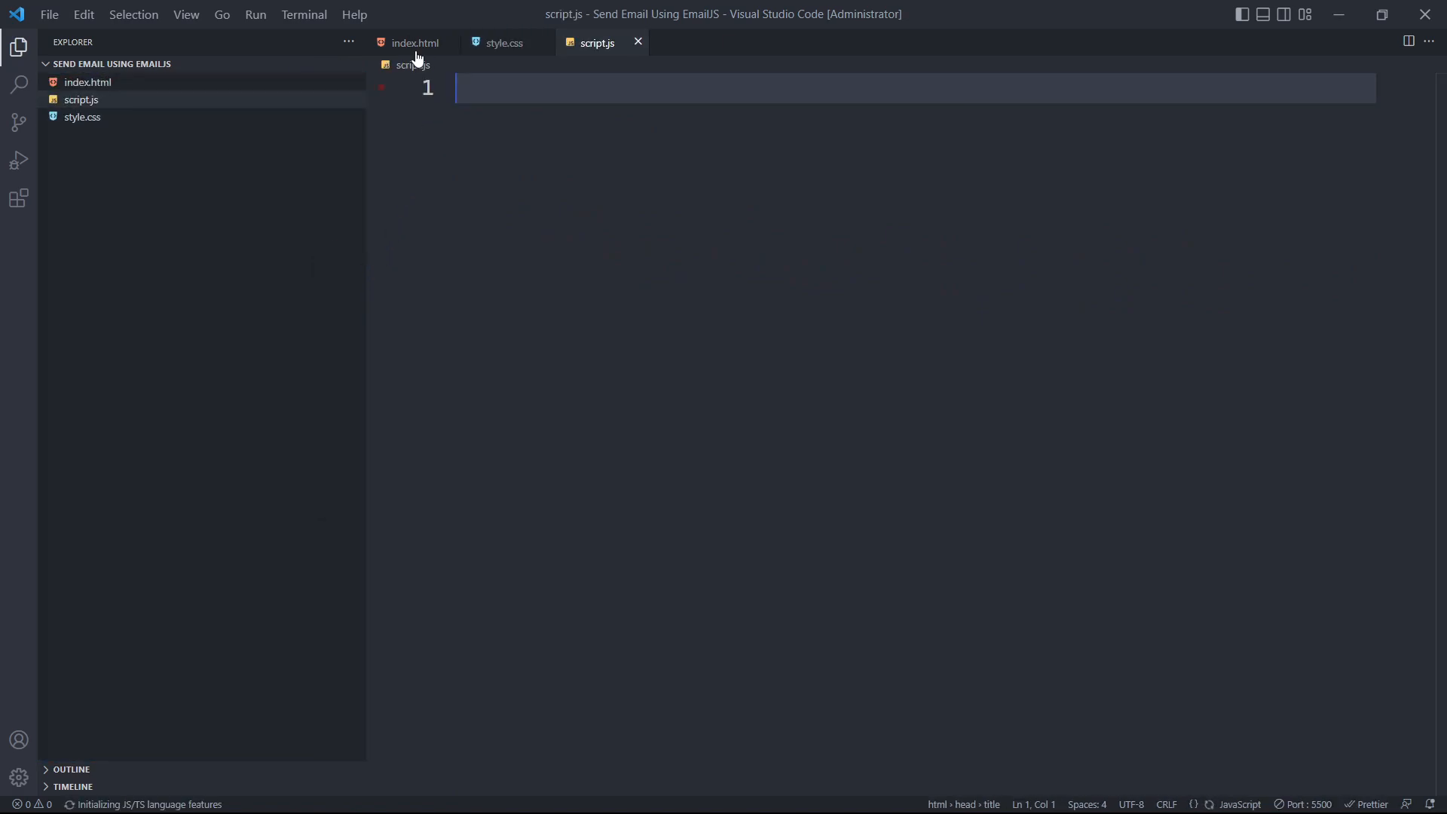
left_click(414, 42)
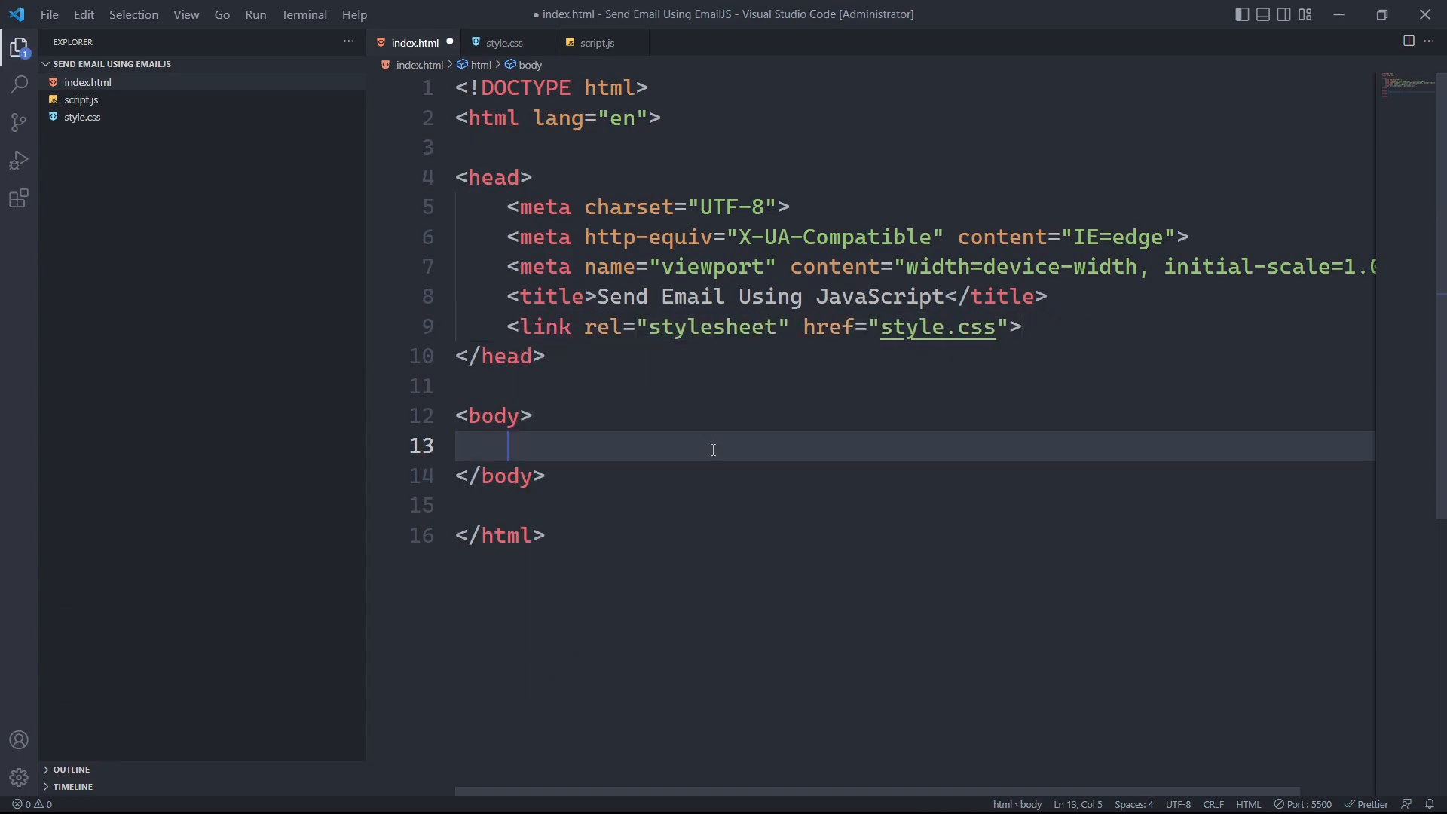
Step: Add a script tag with src script.js inside the body via script:src
type("script:src")
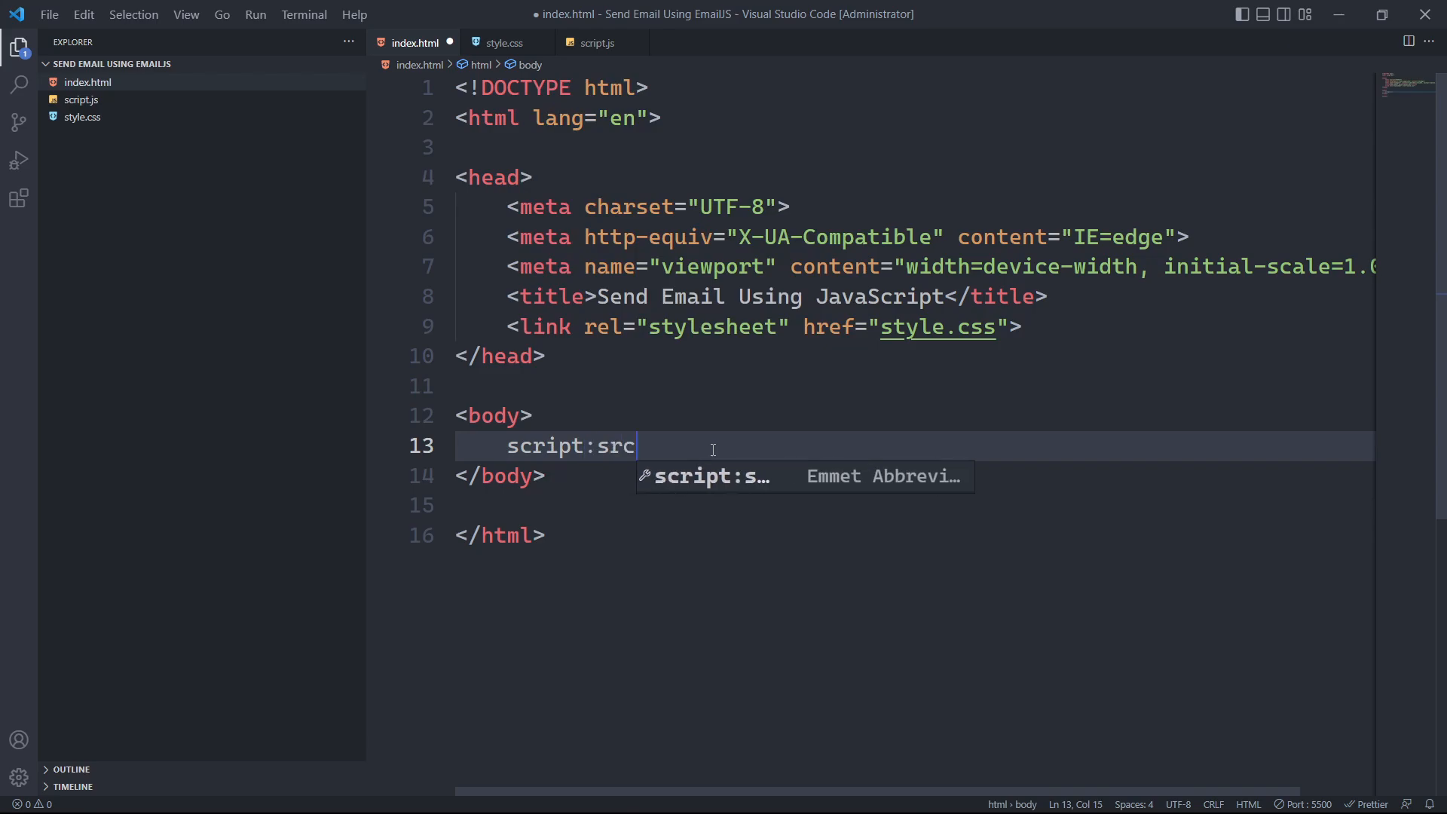
key("Tab")
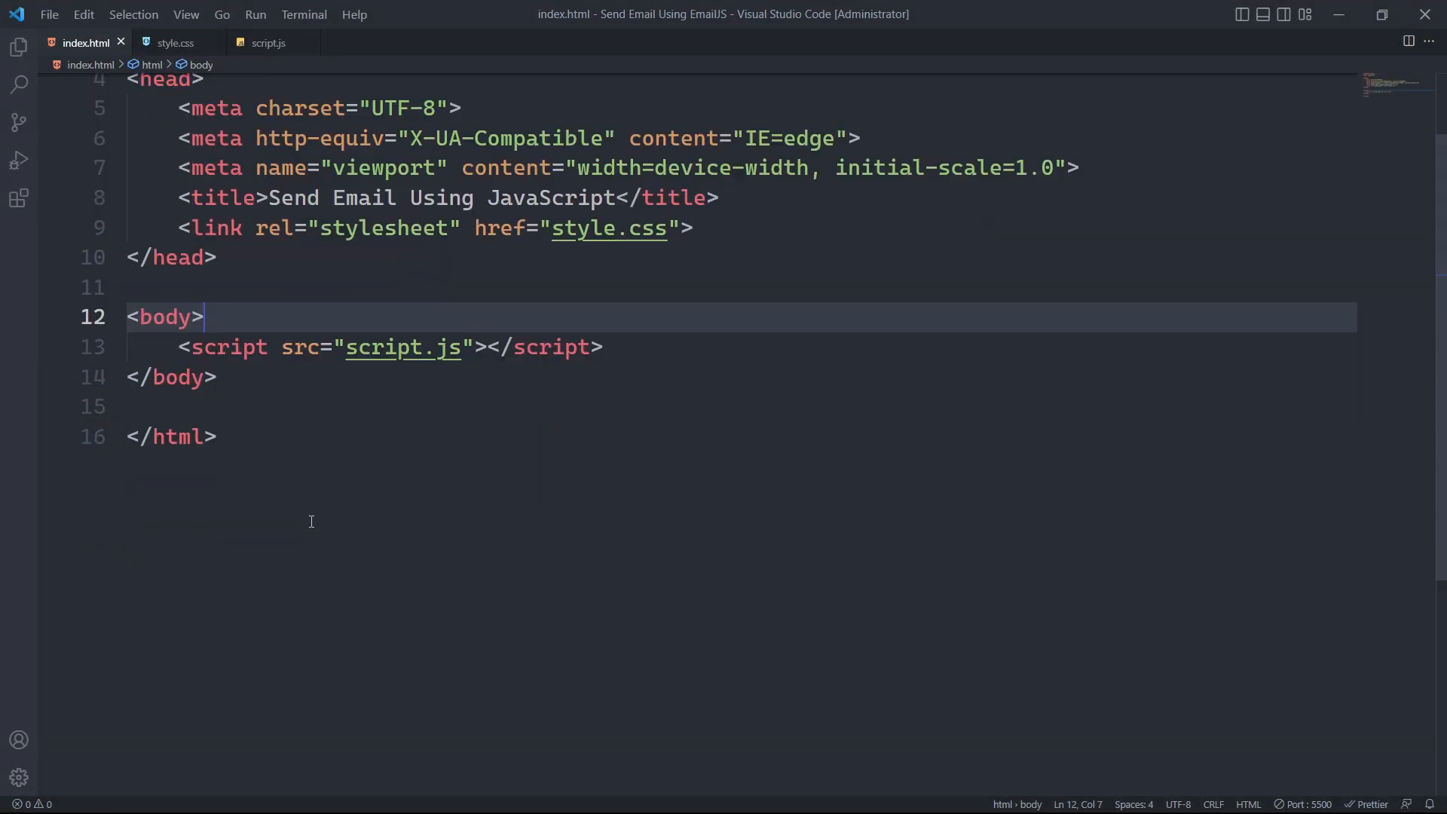
scroll("down", 3)
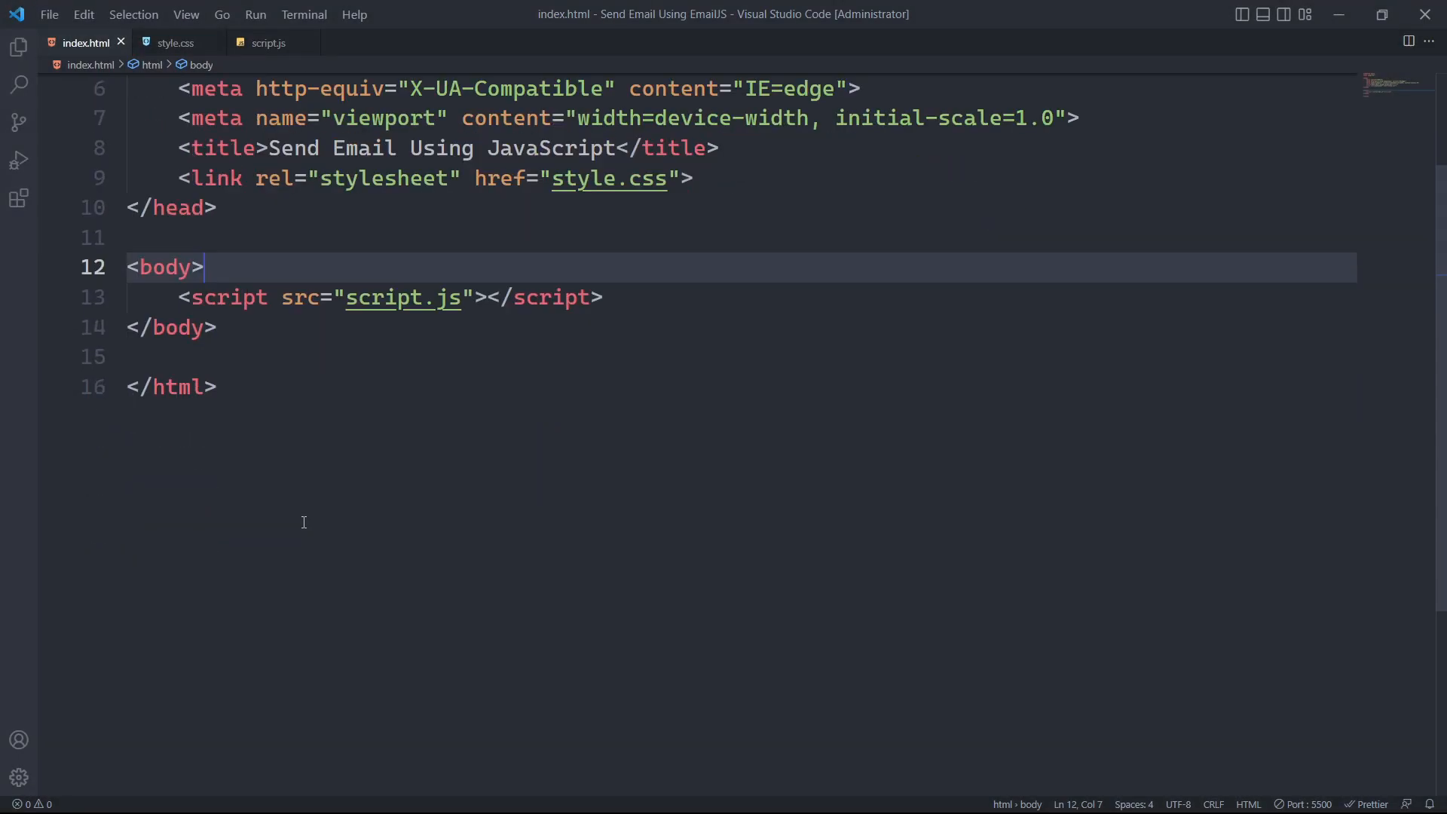
Step: Add form#contact-form with action '#' containing an empty label for Email
type("form#")
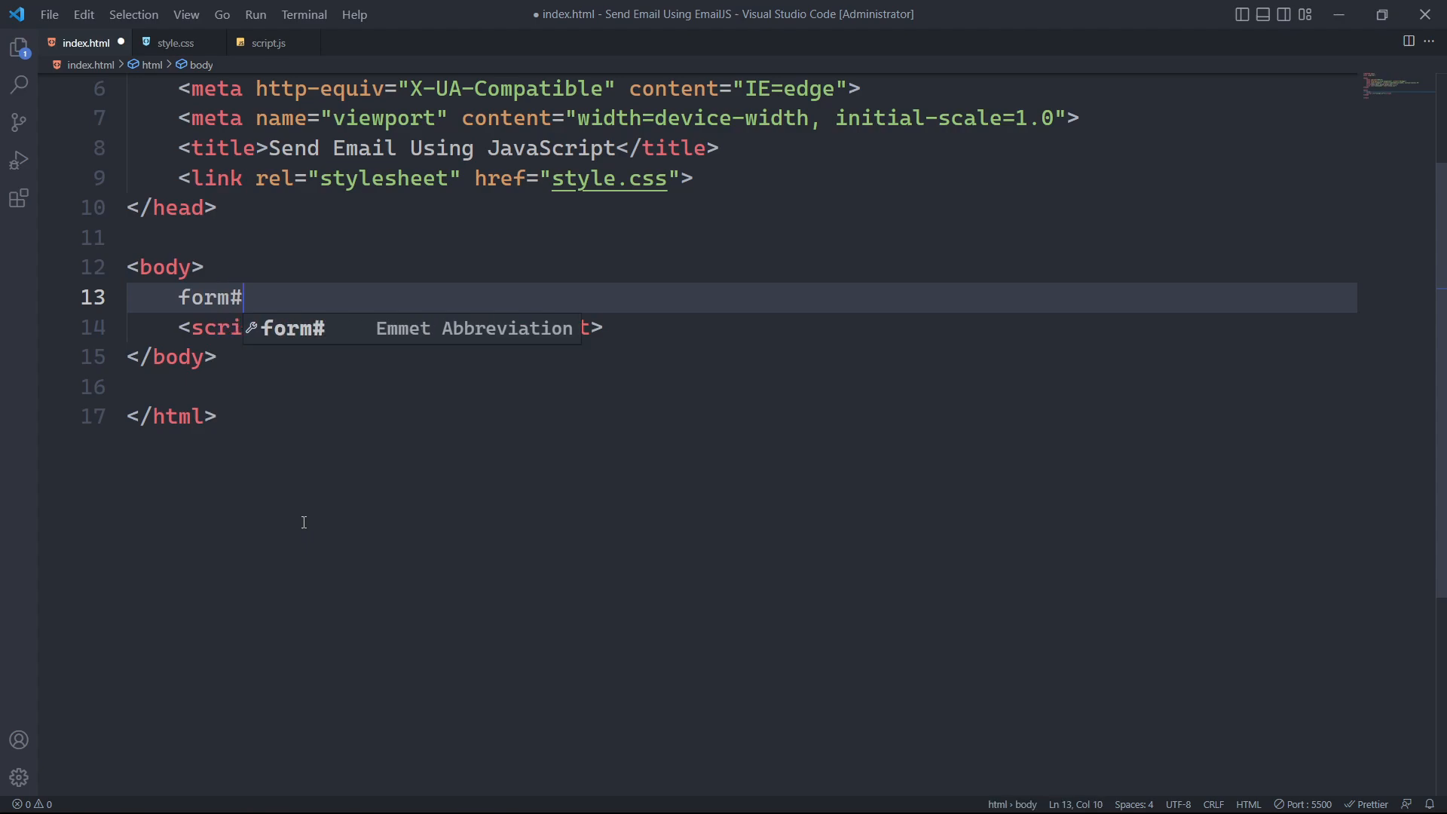
type("contact-fo")
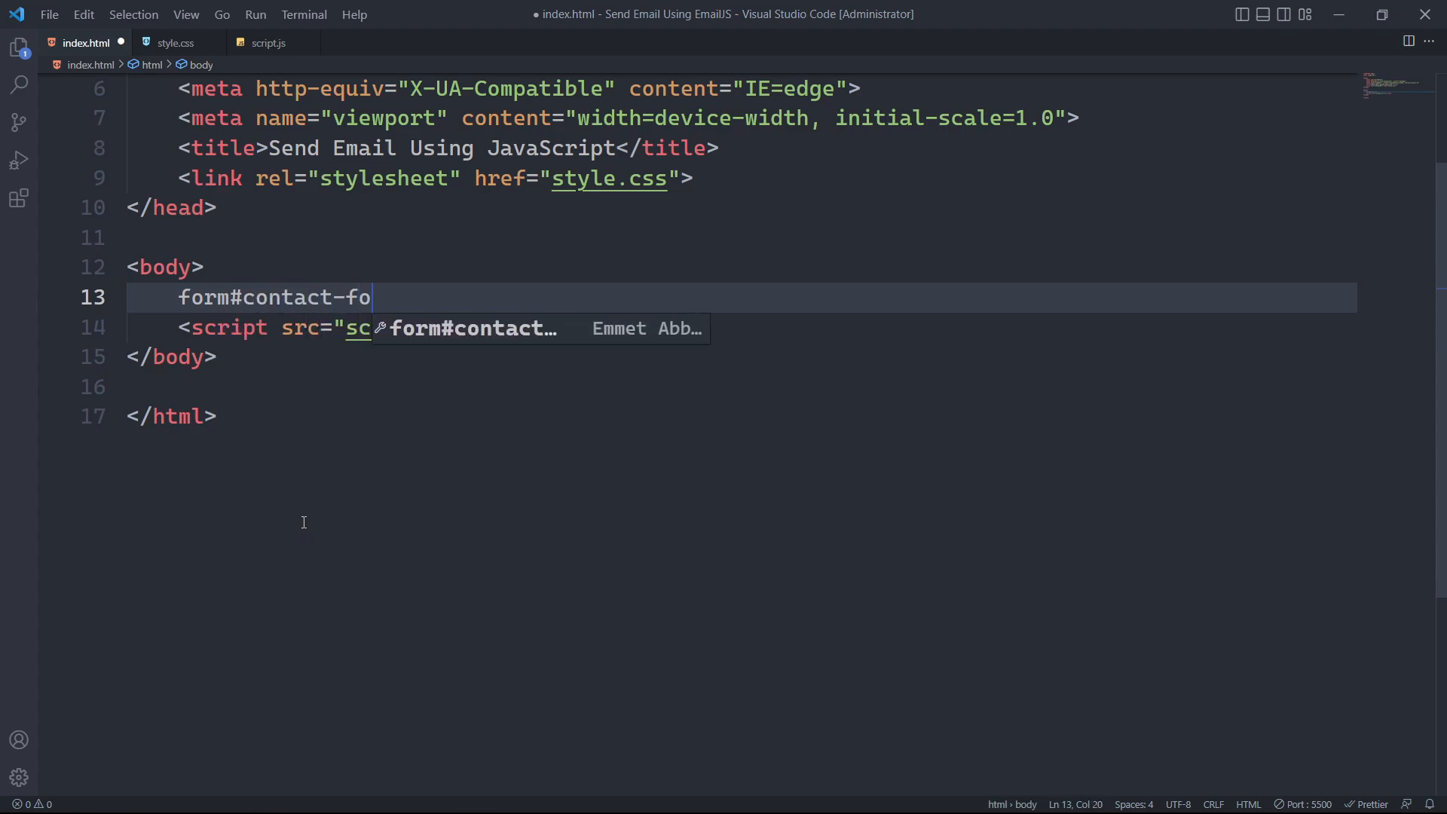
key("Tab")
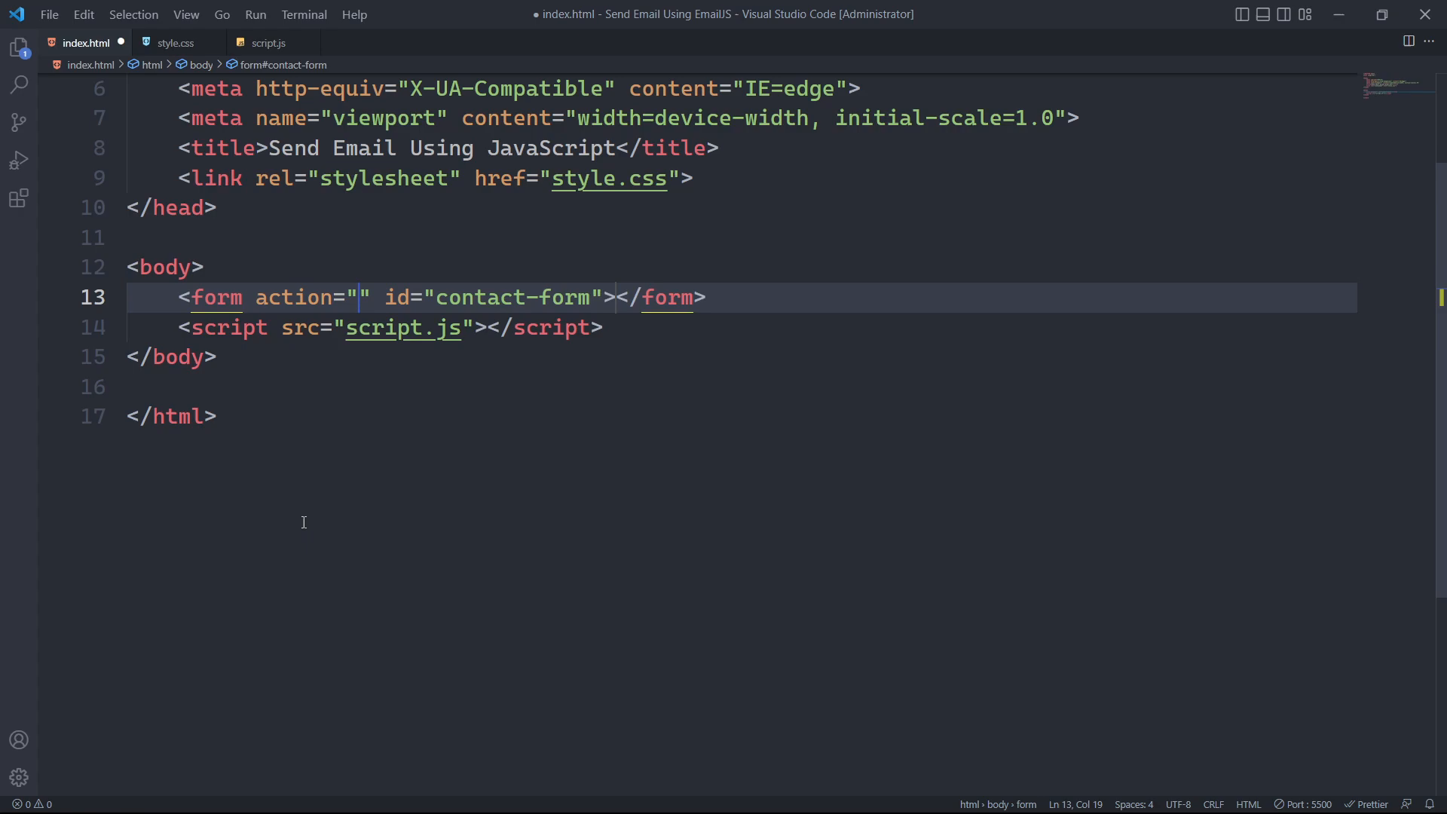
type("#")
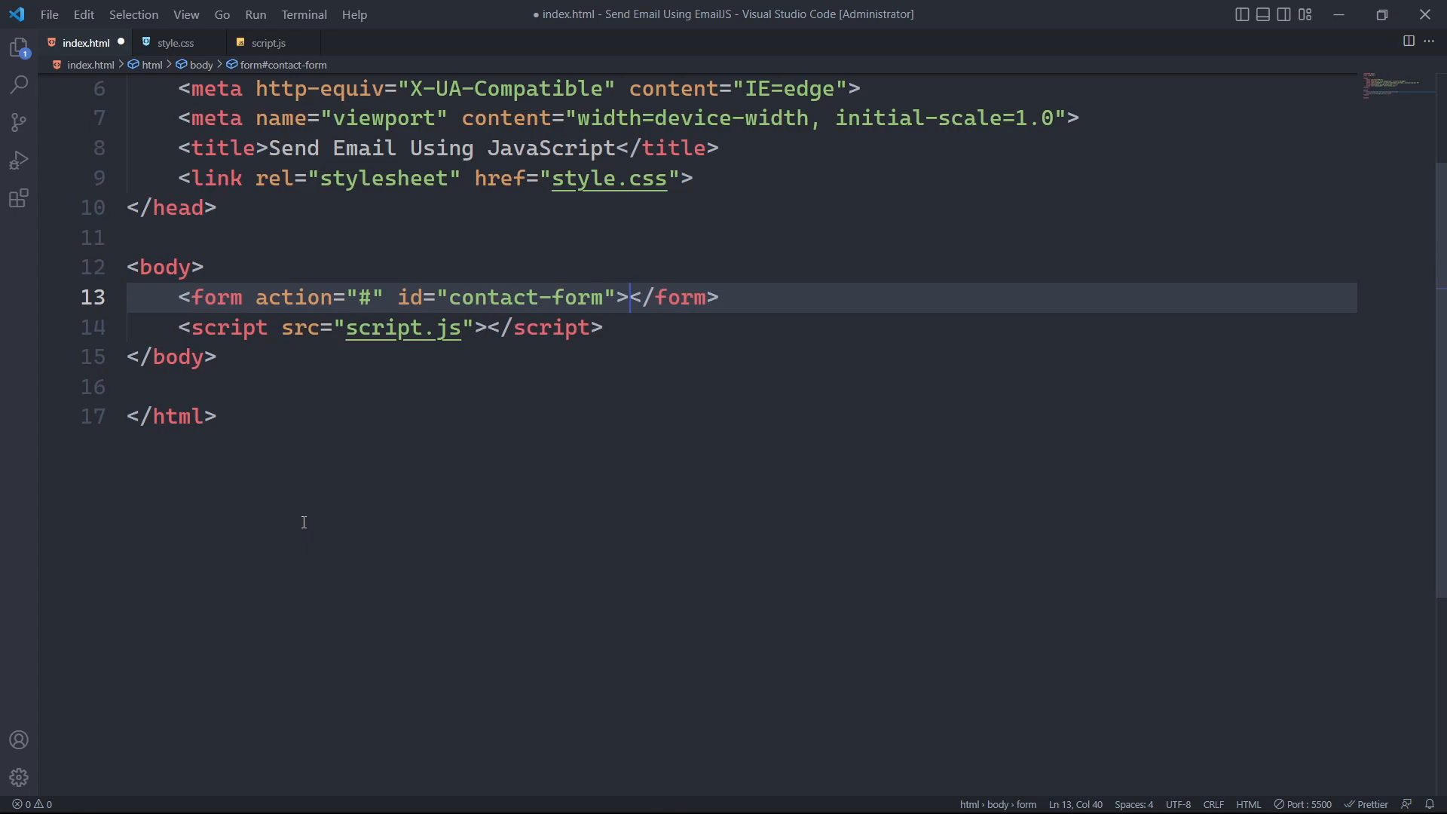
type("label for=\"Email\"></label>")
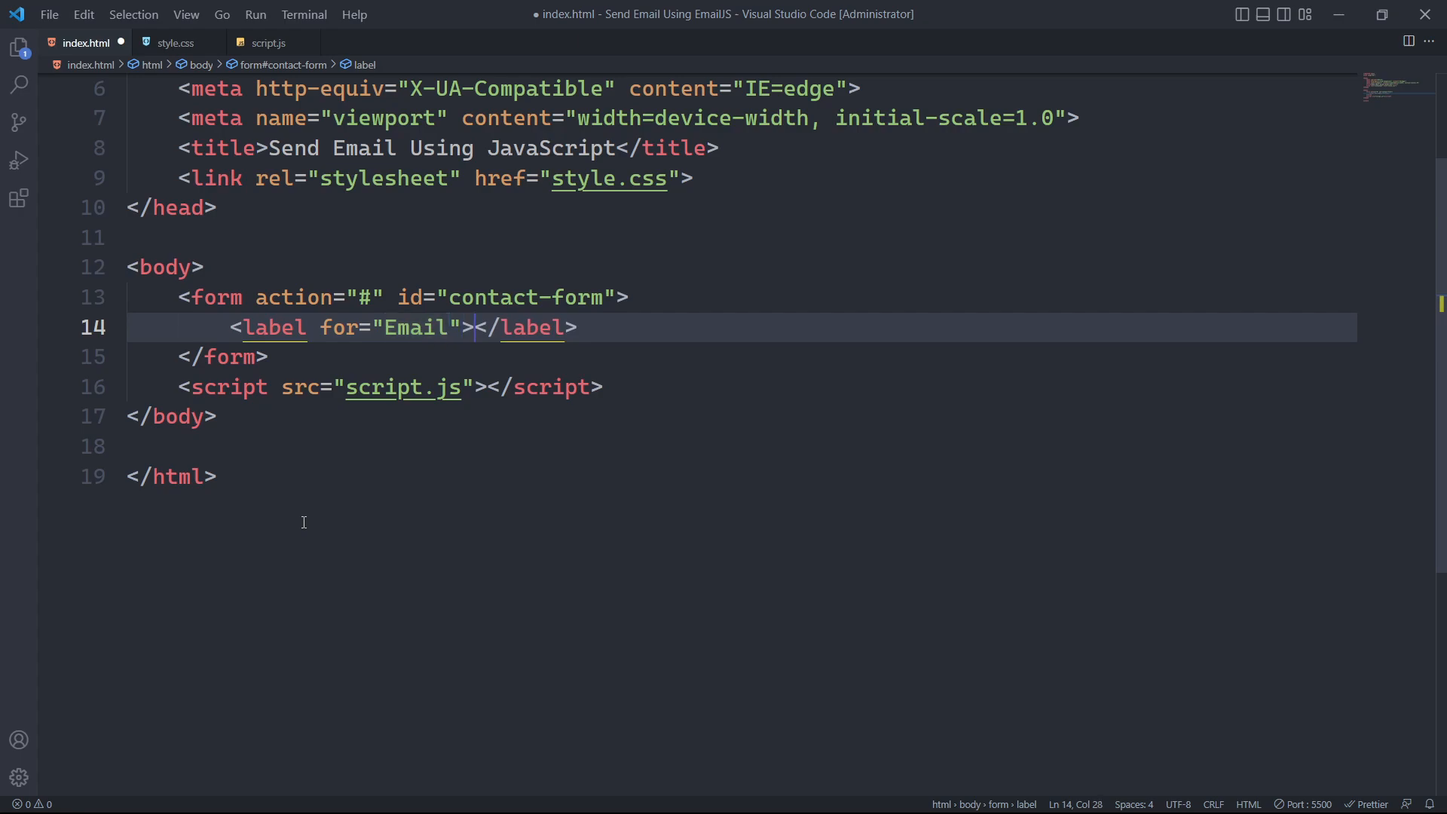
Step: Give the label the text 'Email address *' and save index.html
type("Email")
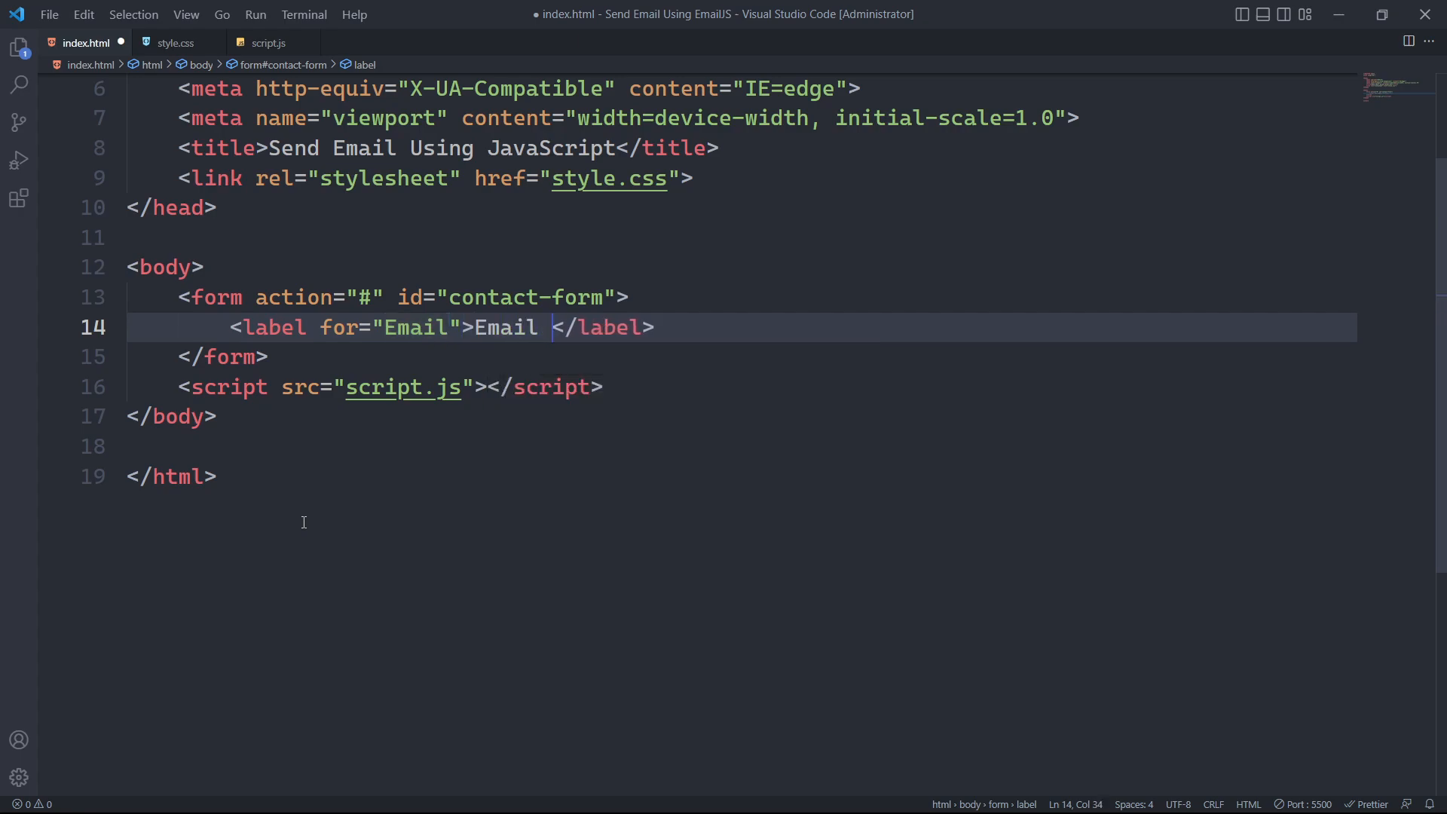
type("address *")
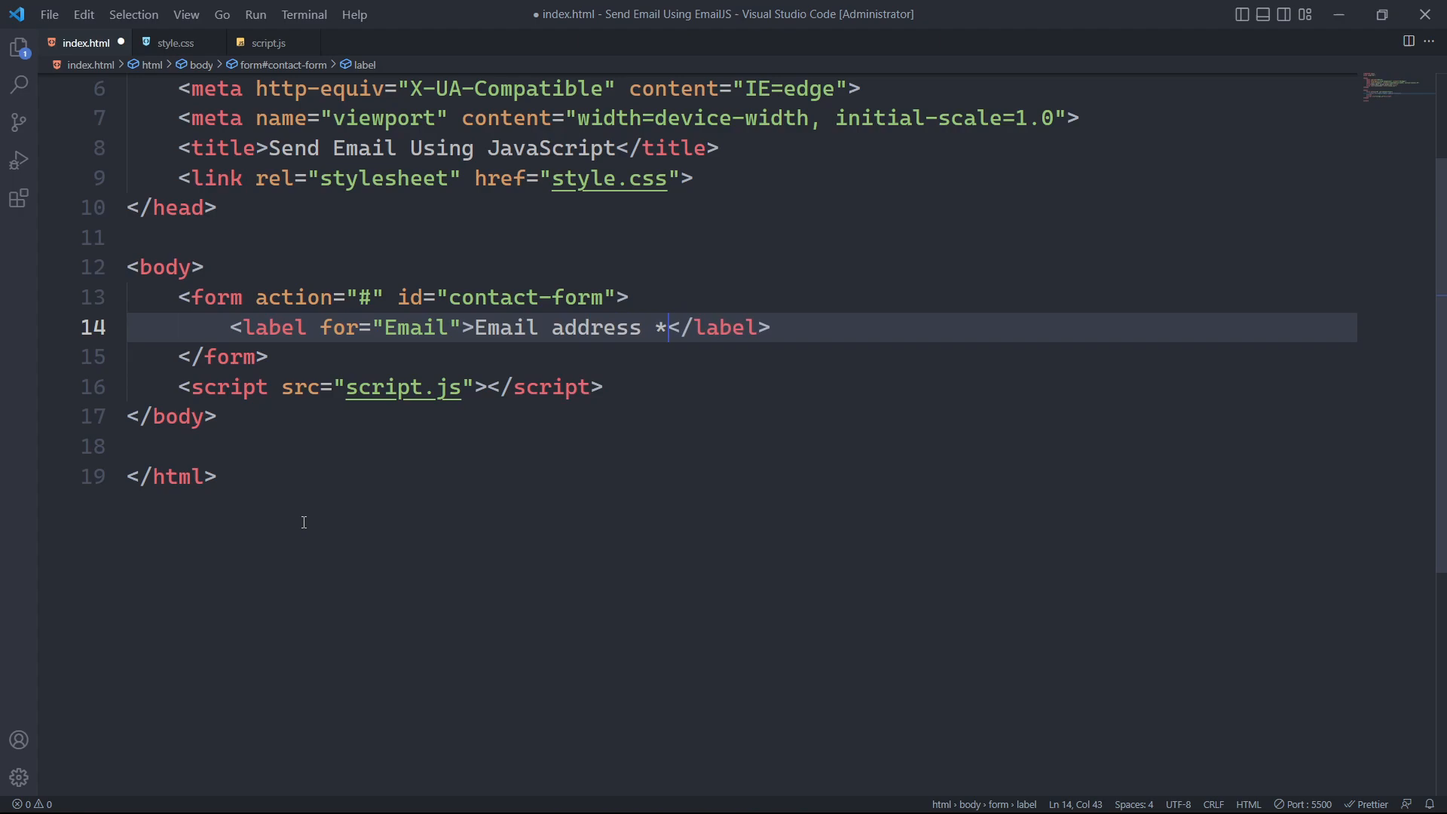
key("ctrl+s")
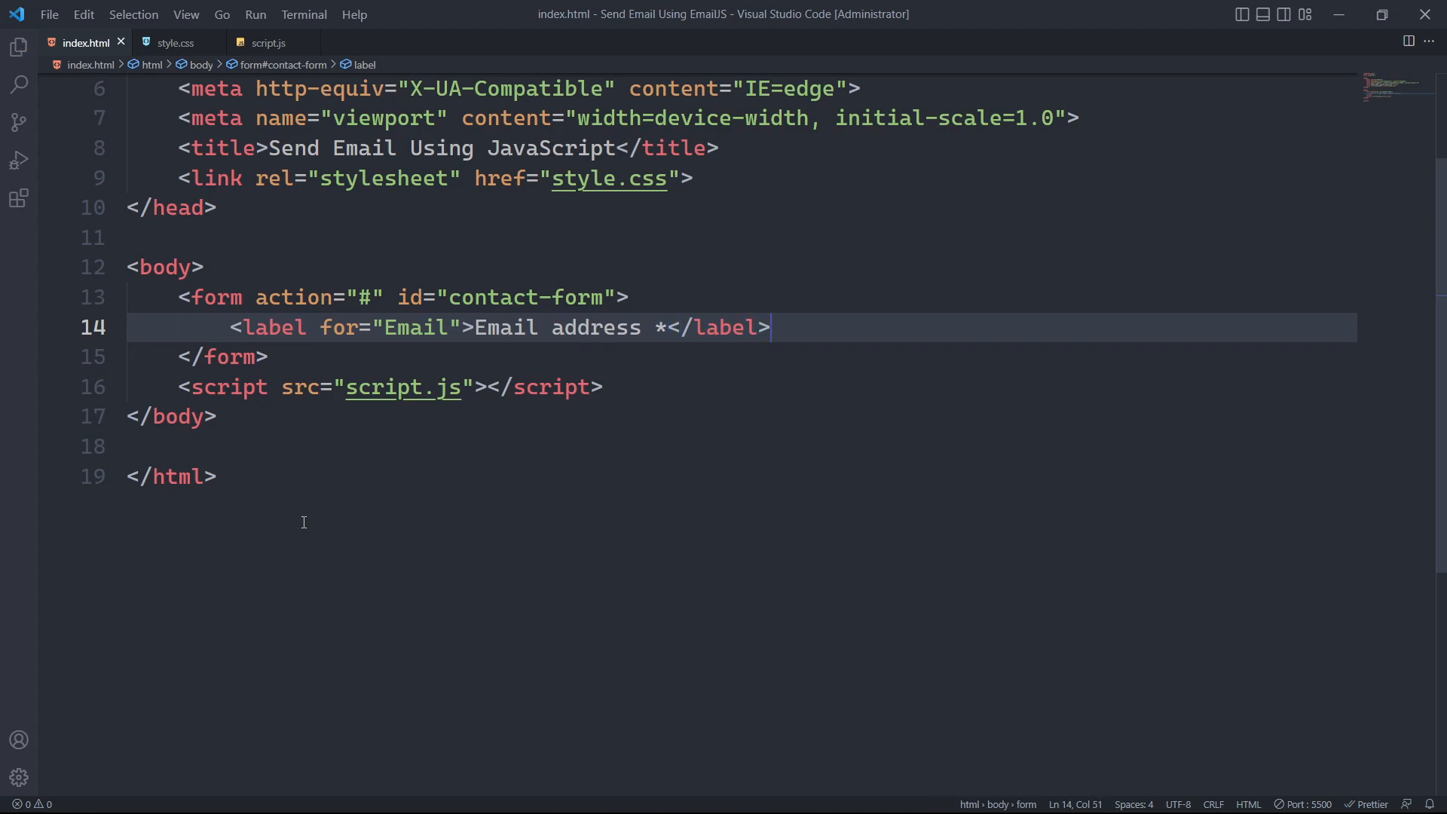
Step: Add an email input named email with class input-control and placeholder 'Enter Email'
type("<input type=\"text\">")
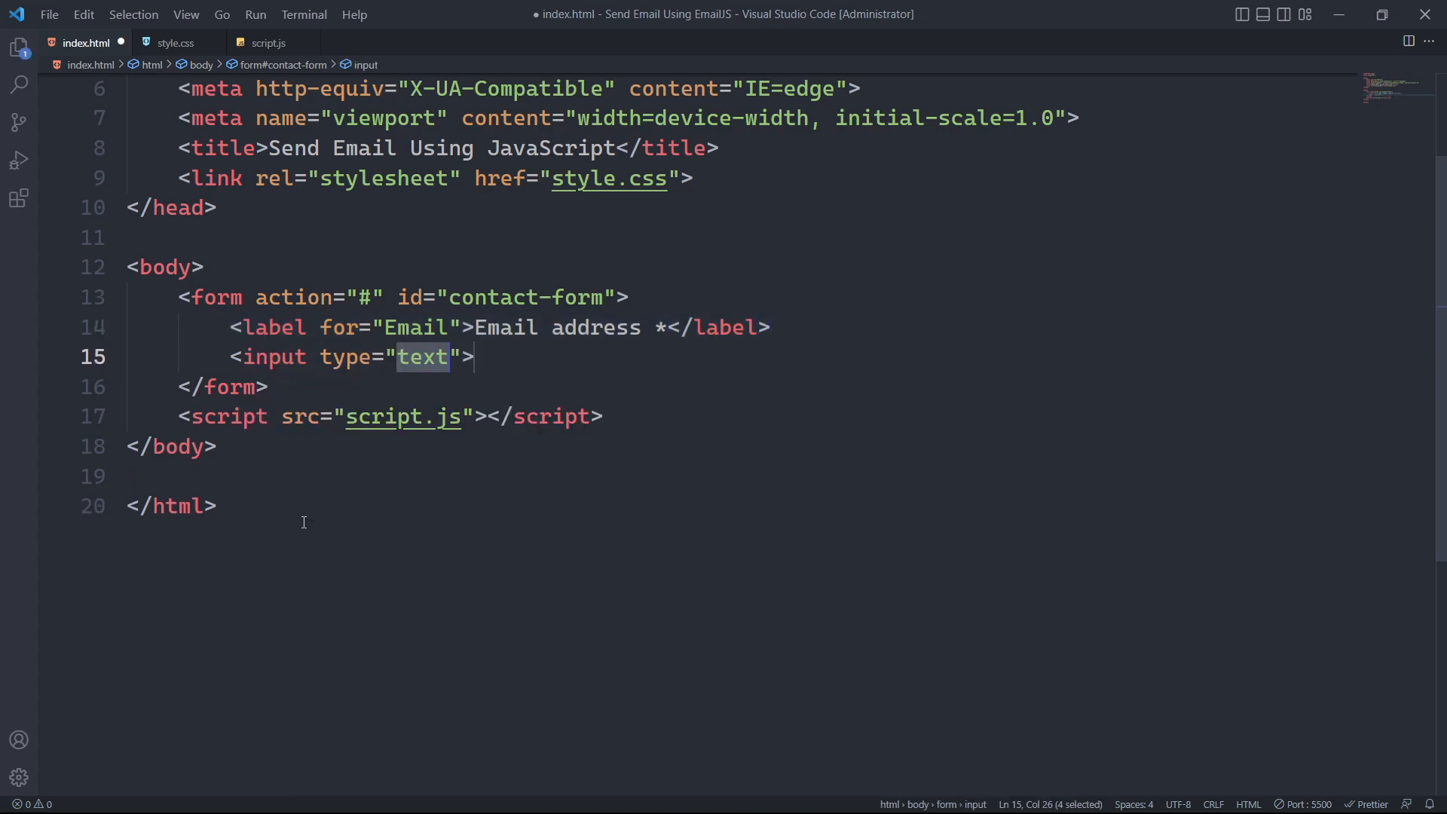
type("email")
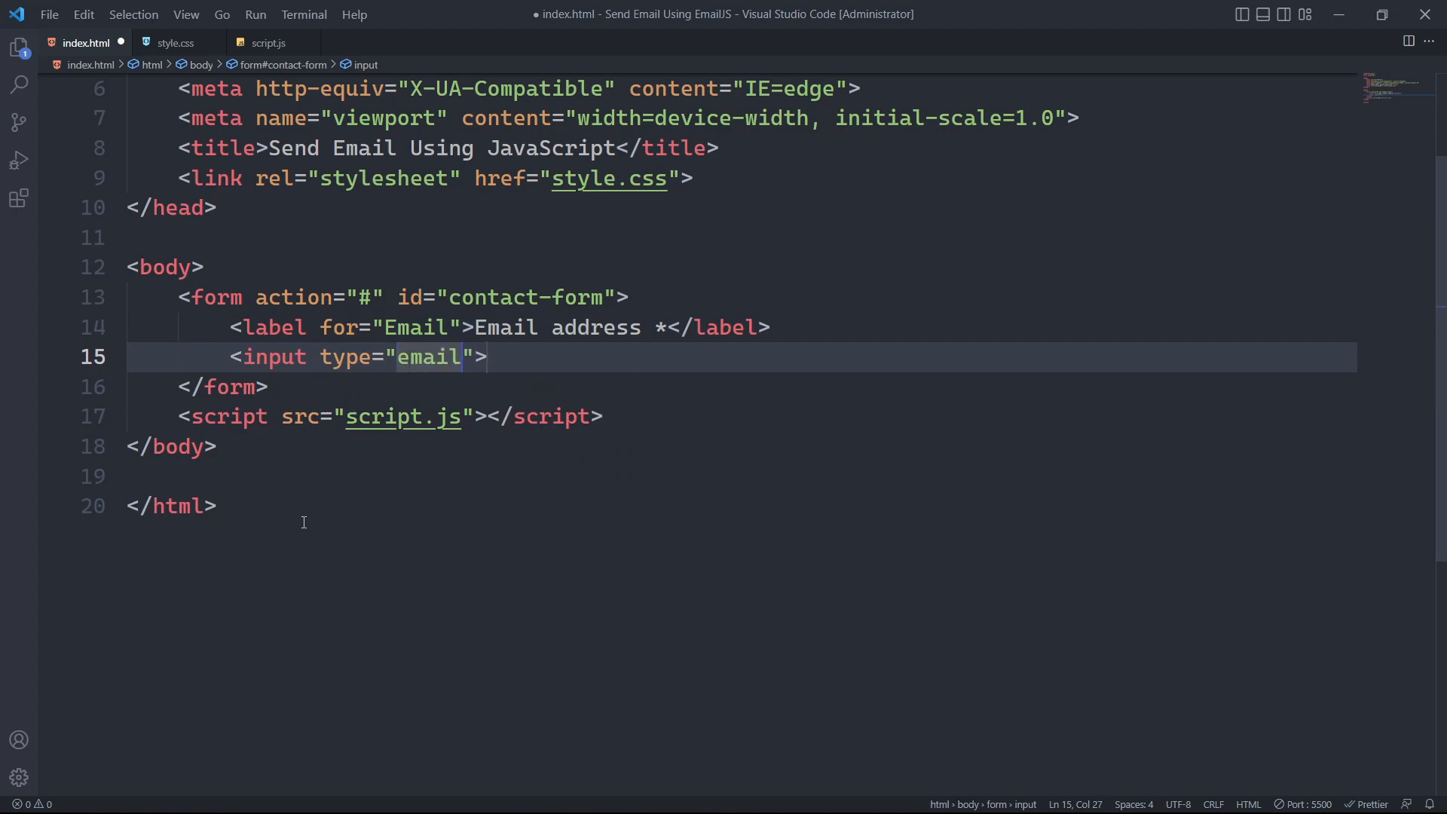
type("name=\"\"")
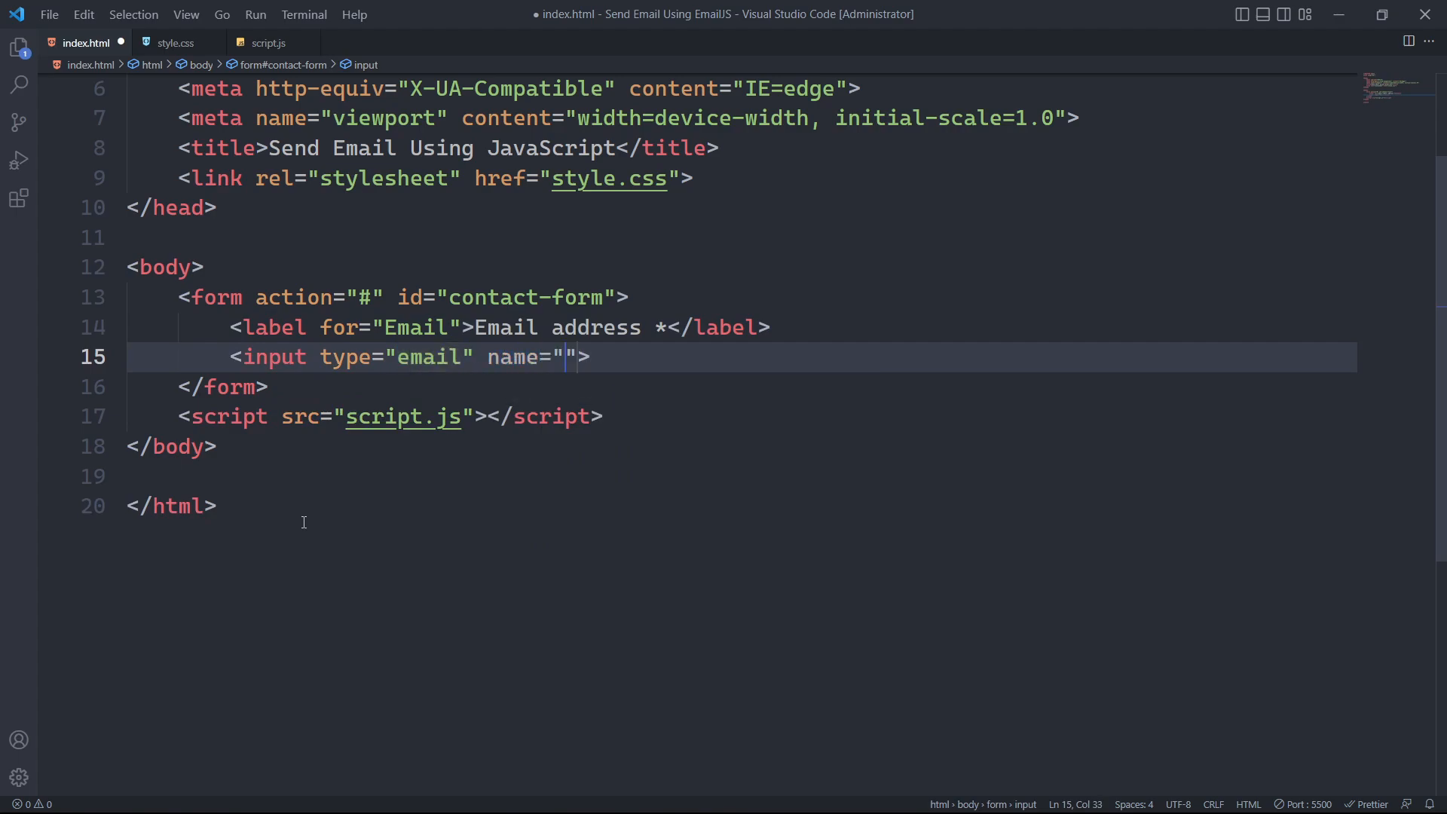
type("email")
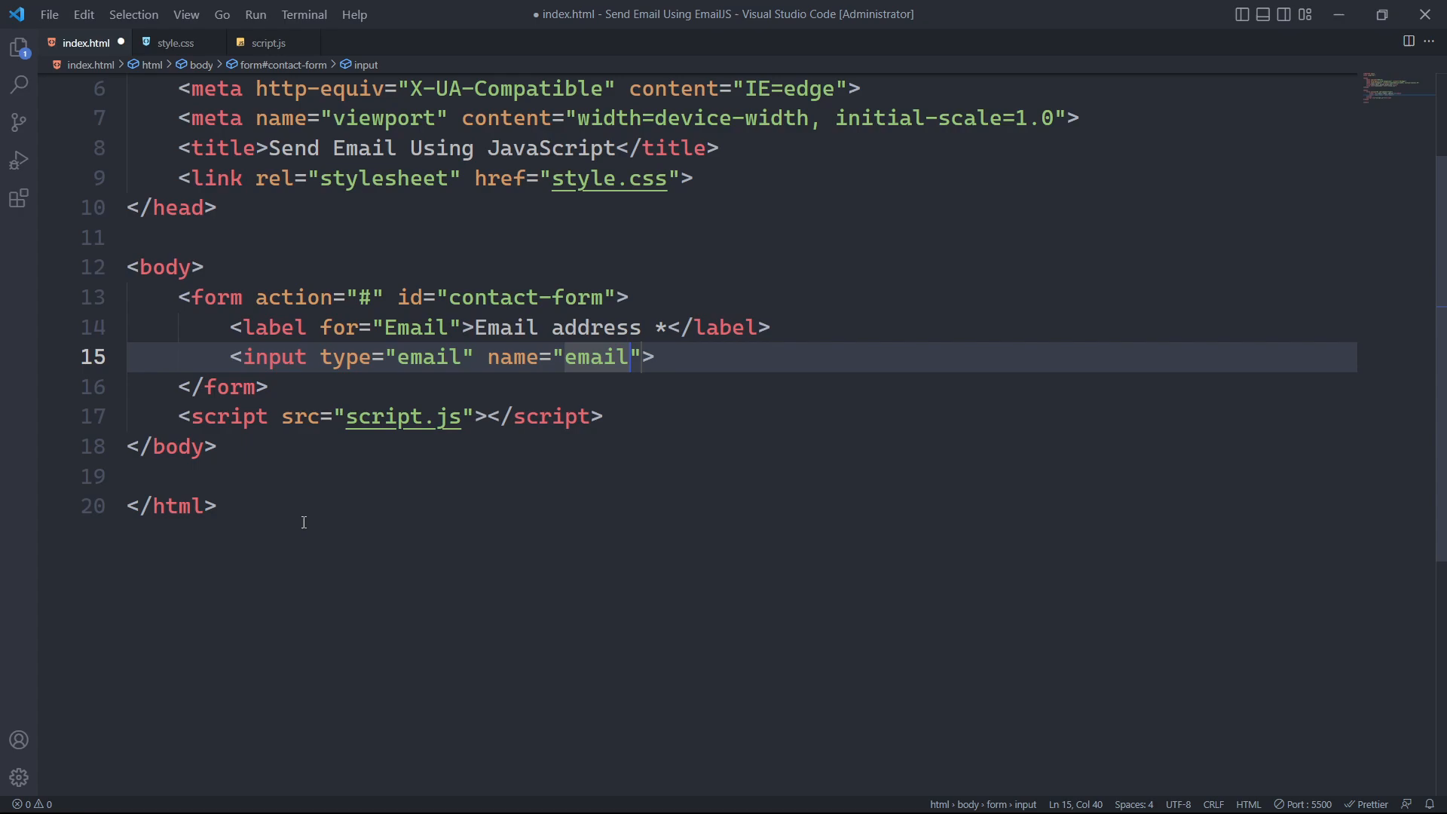
type("class=\"\"")
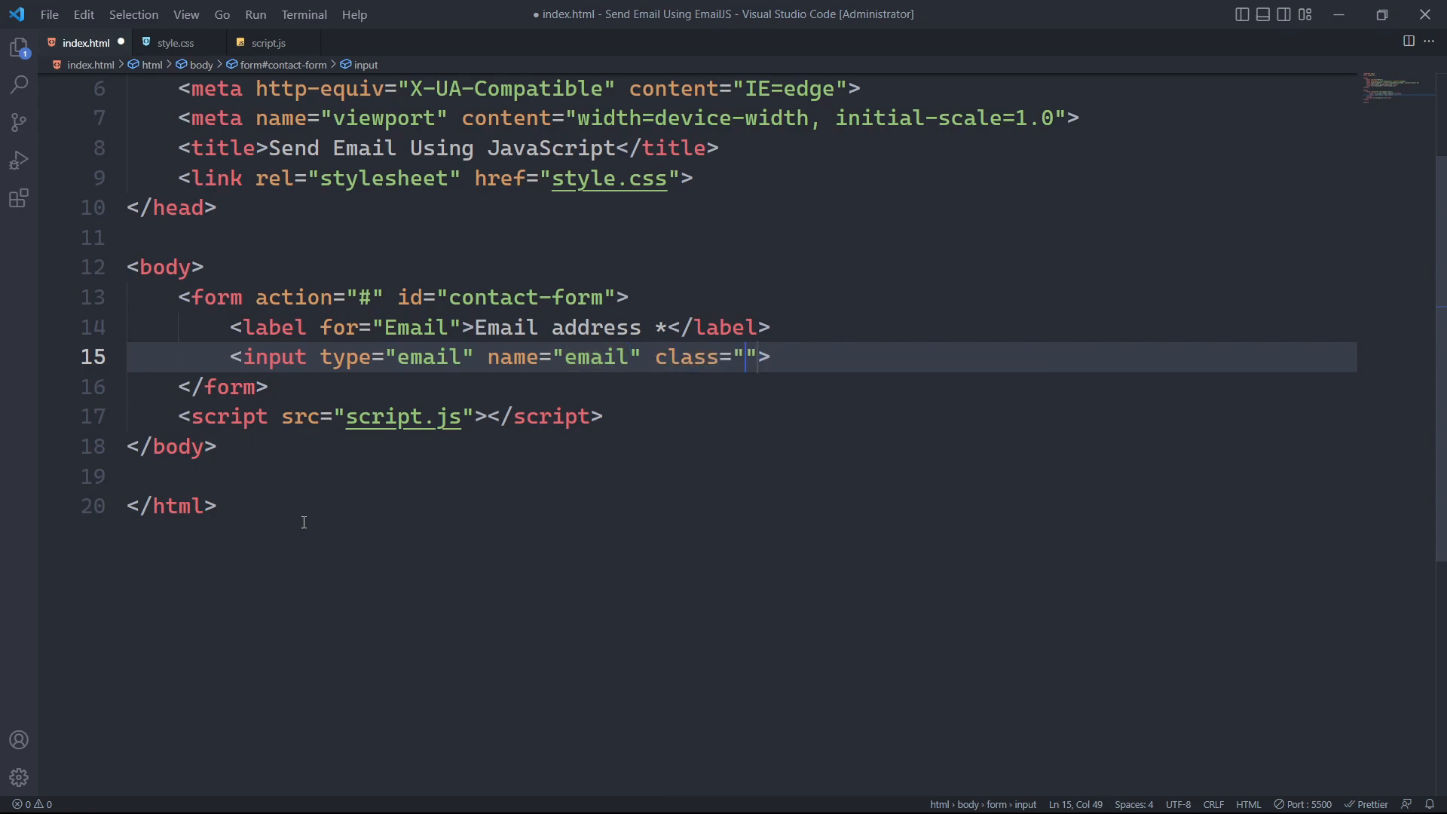
type("input-con")
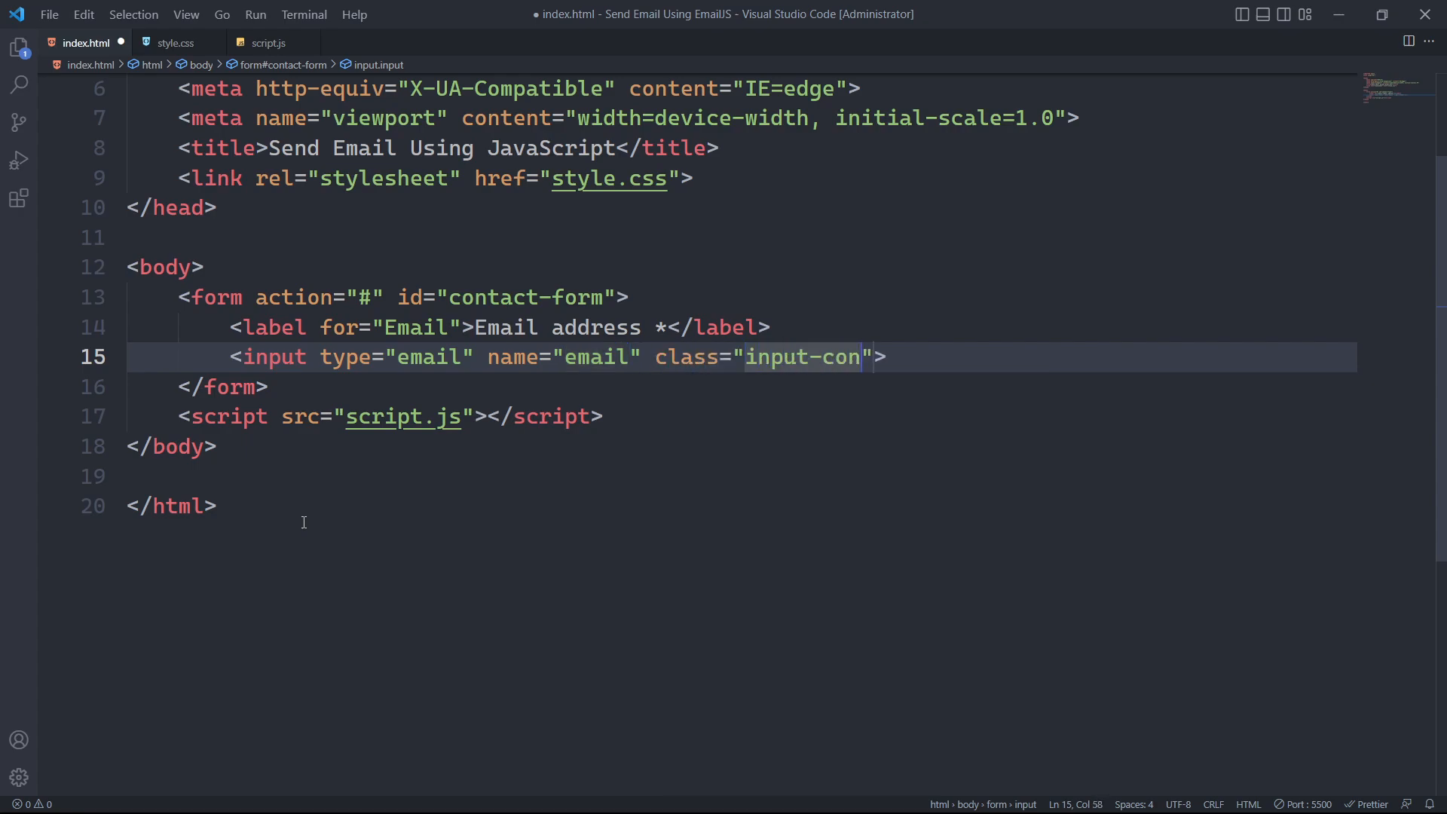
type("trol\" placeholder=\"Enter")
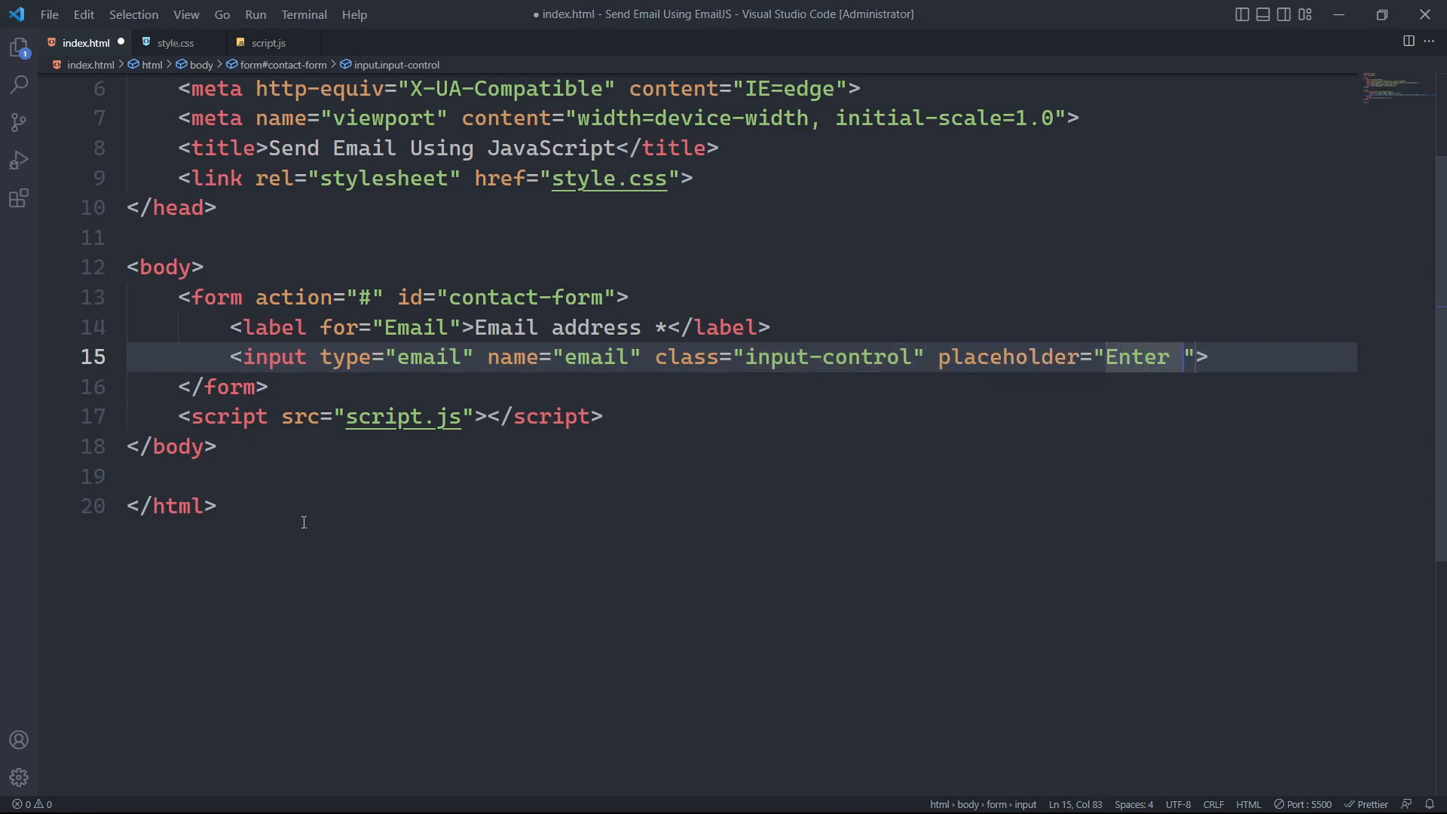
type("Email")
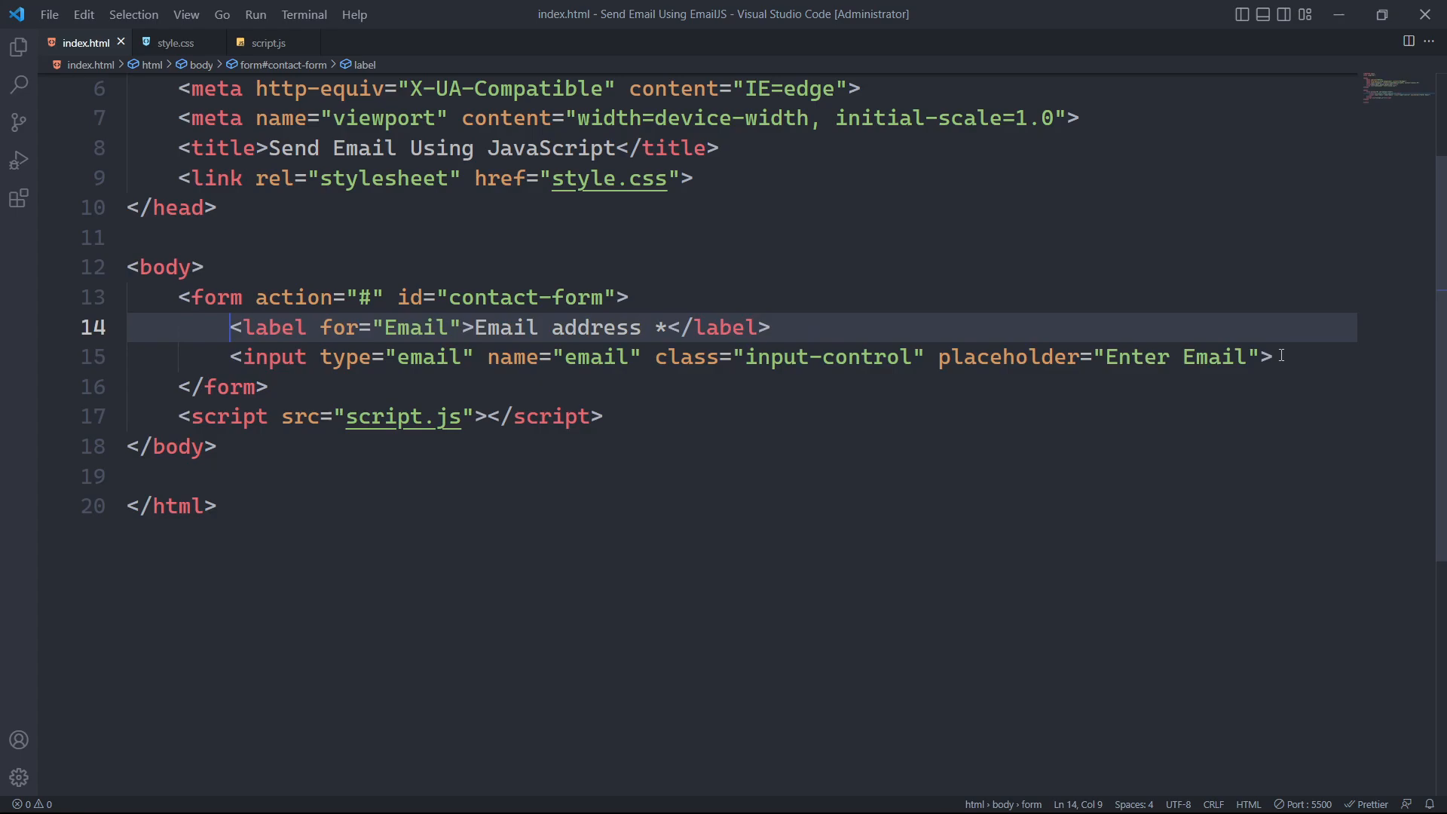
Step: Duplicate the email field into a 'Name *' label with a text input named name, placeholder 'Enter Name'
left_click(1277, 357)
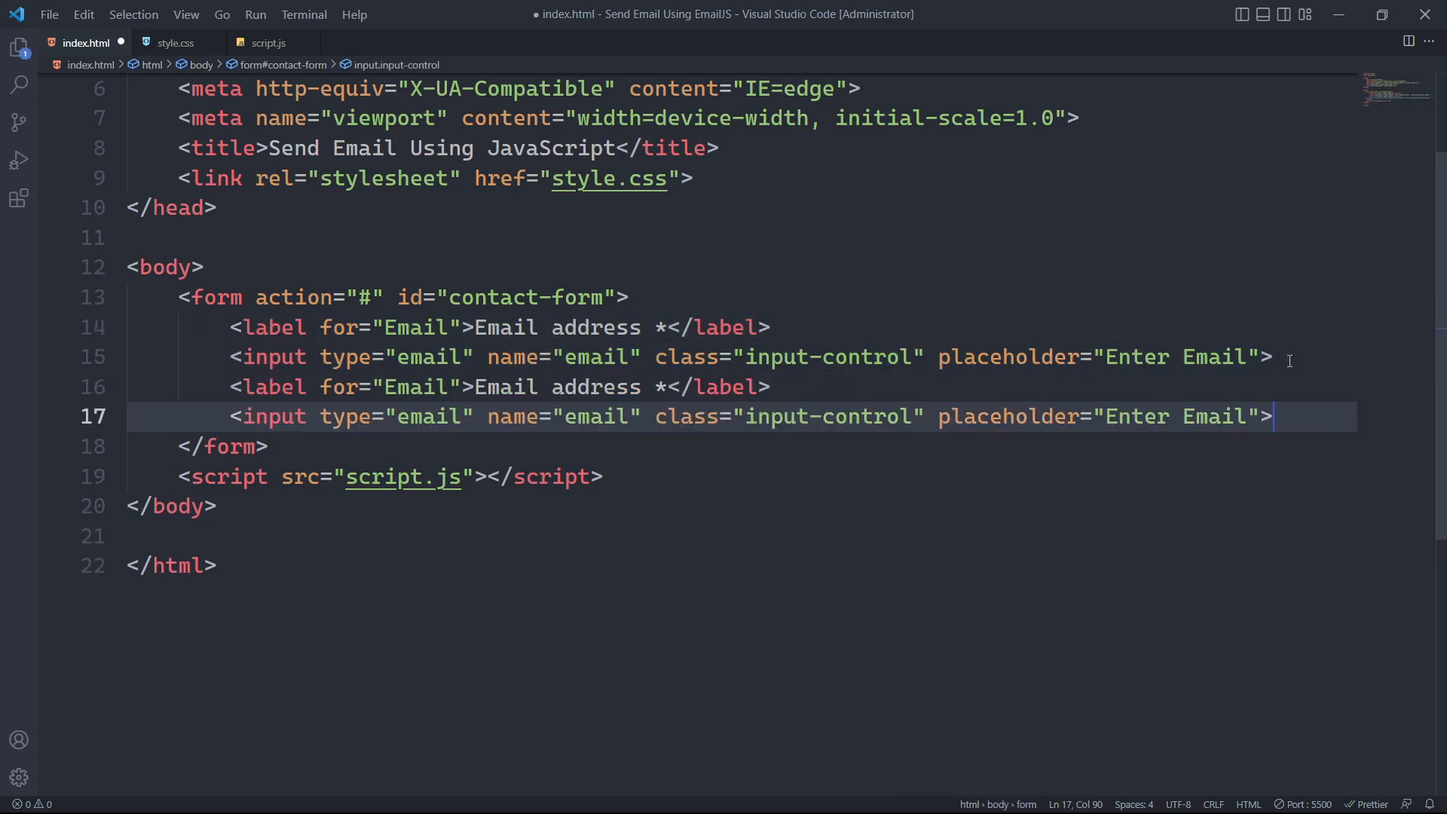
scroll("down", 3)
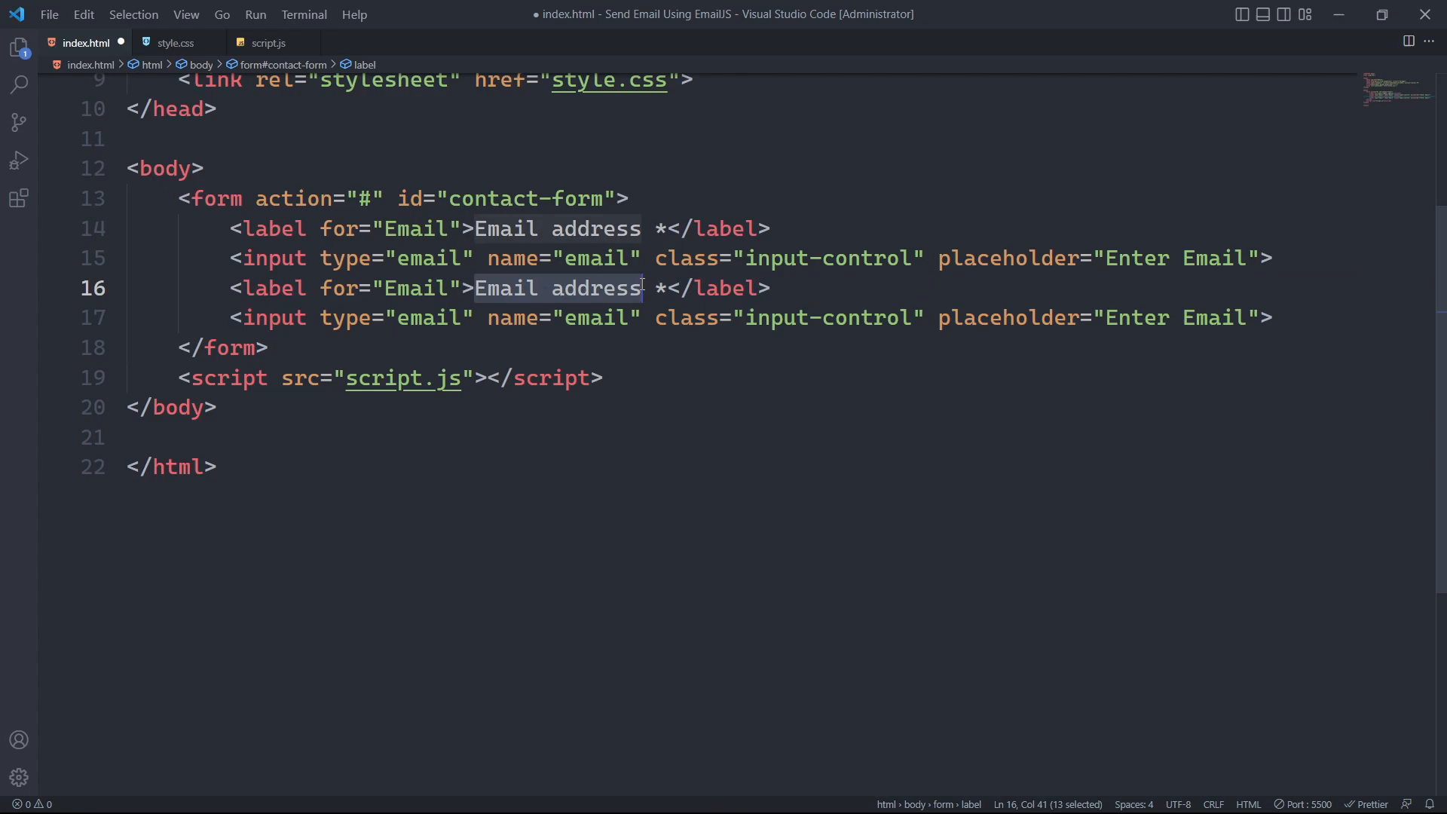
type("Name")
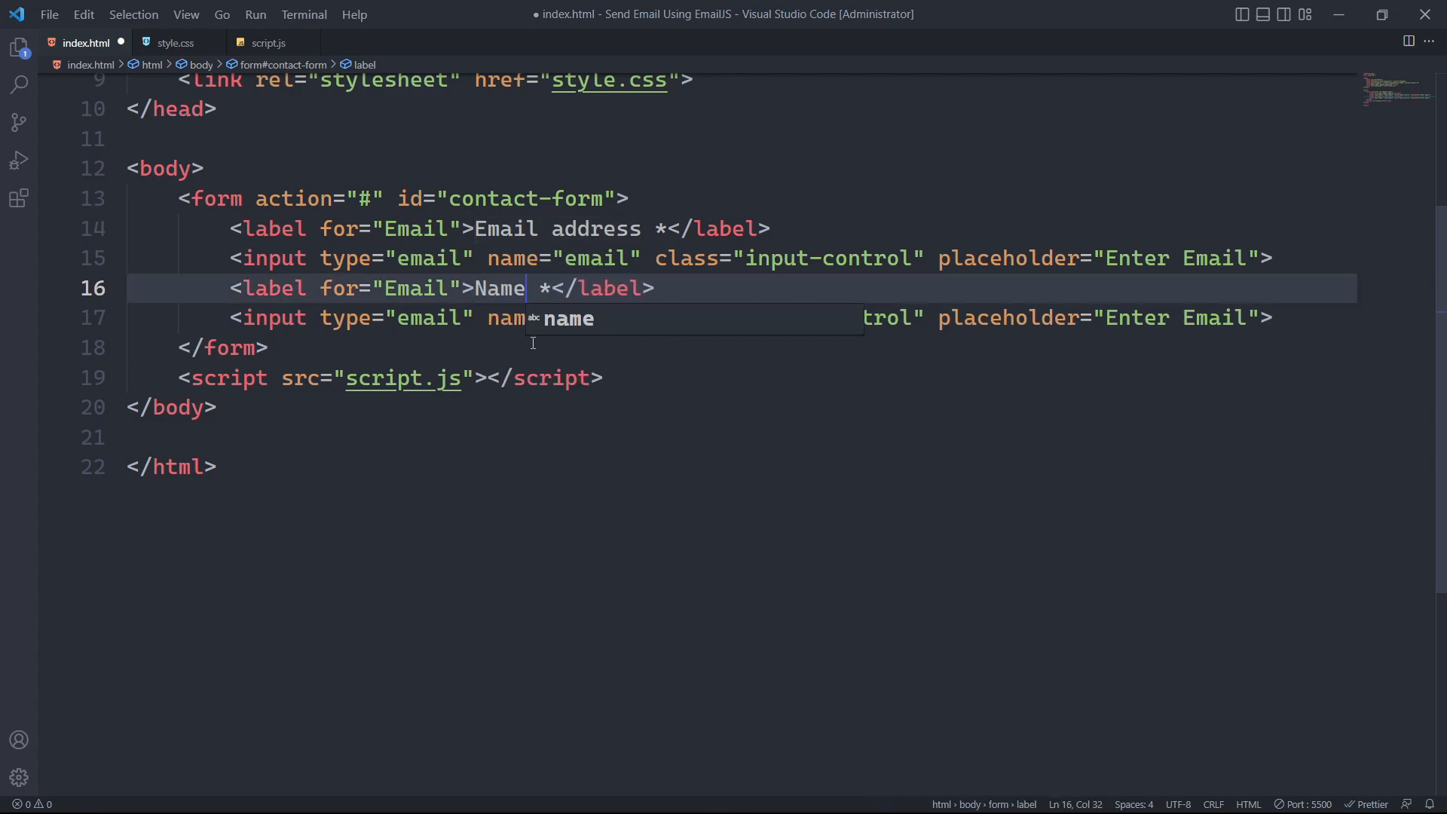
type("text")
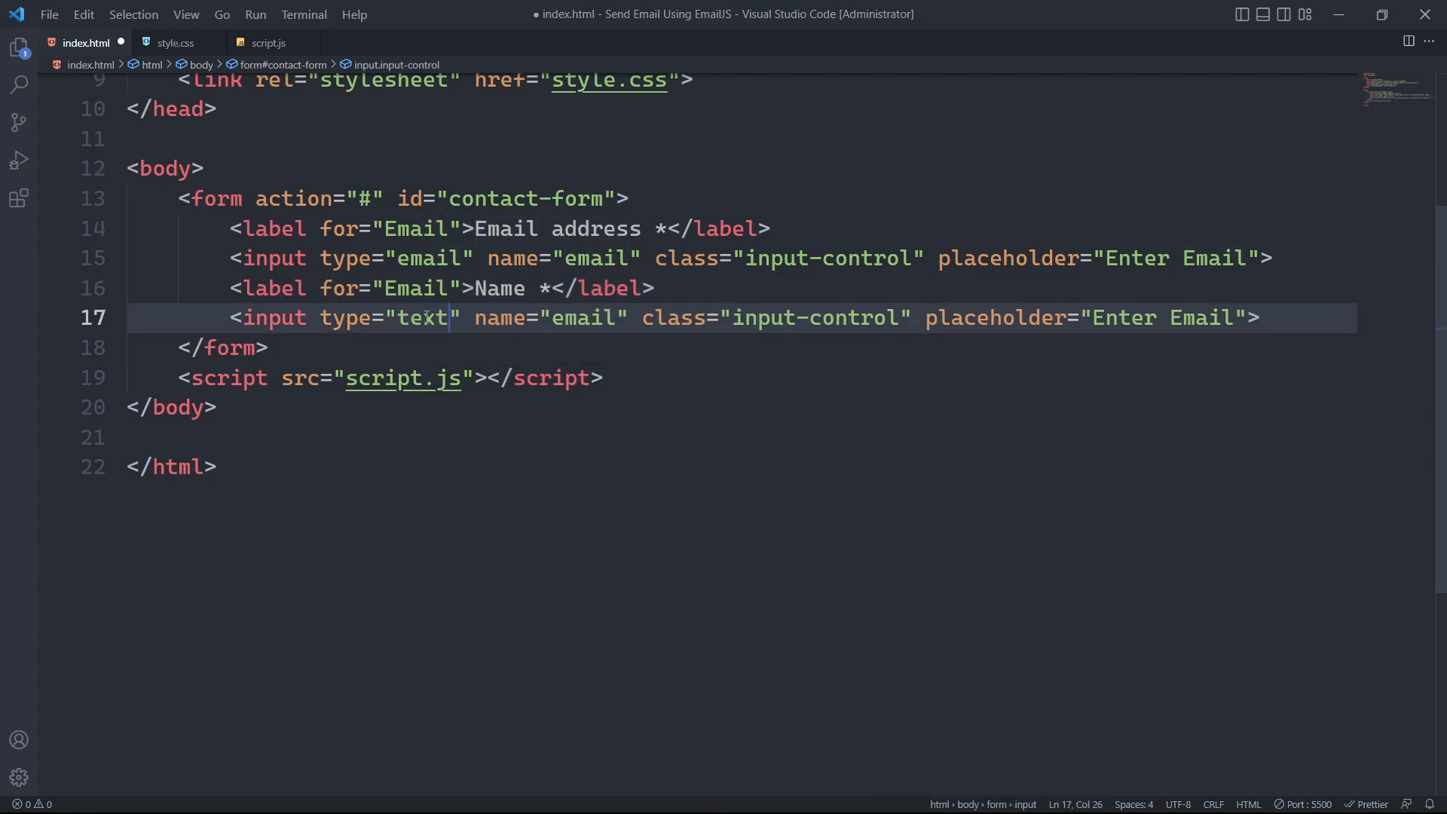
double_click(585, 318)
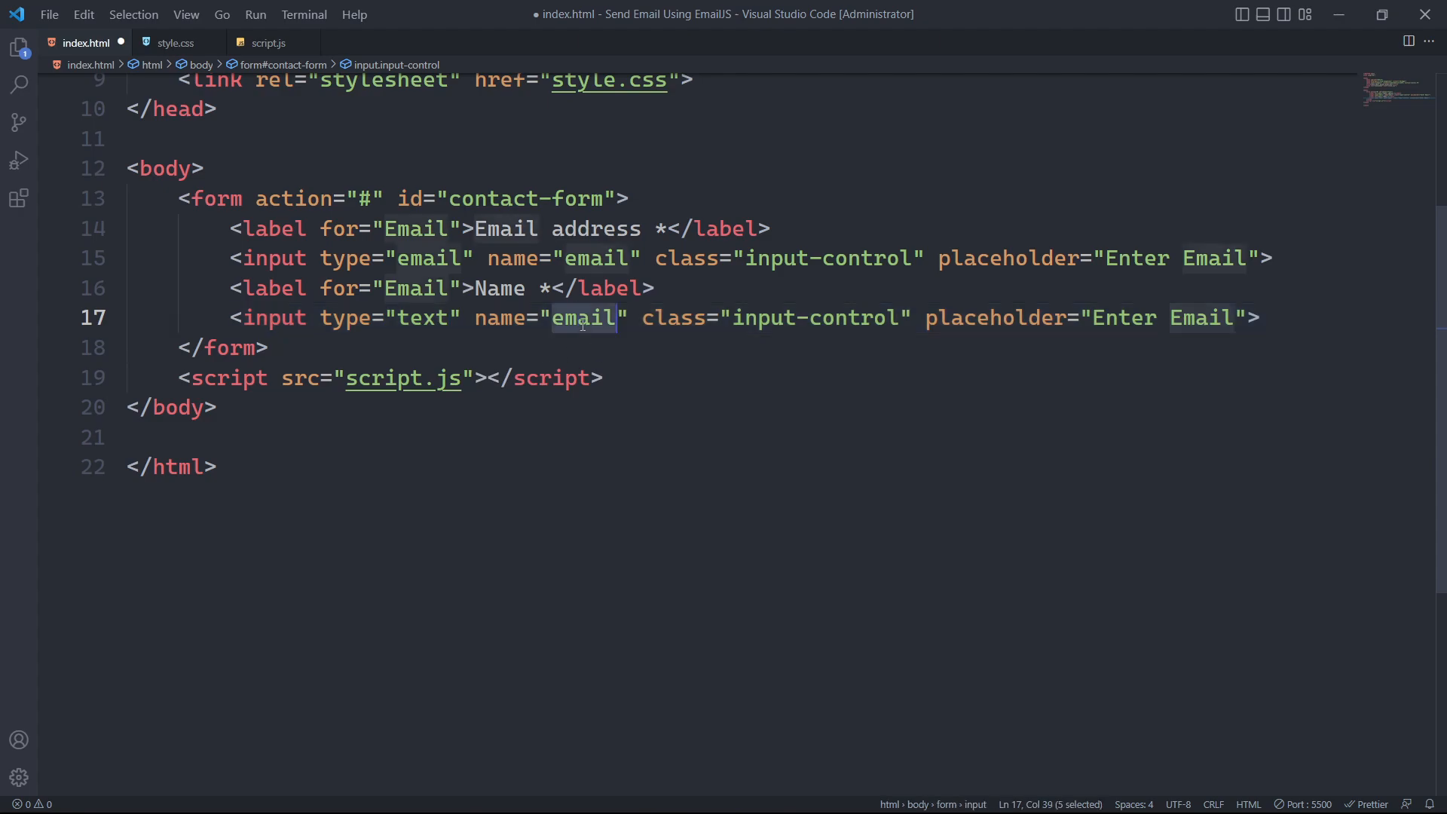
type("name")
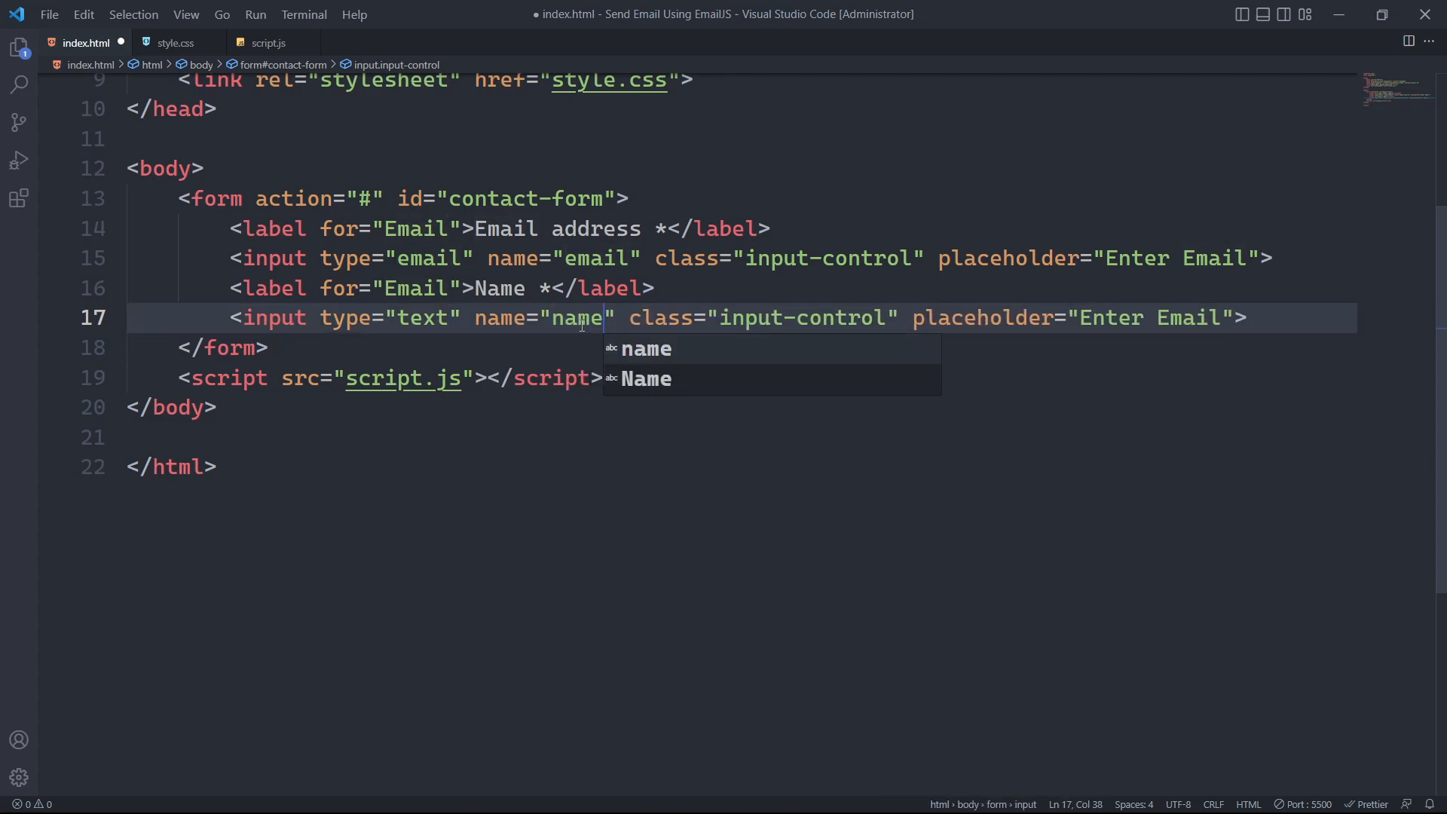
key("Escape")
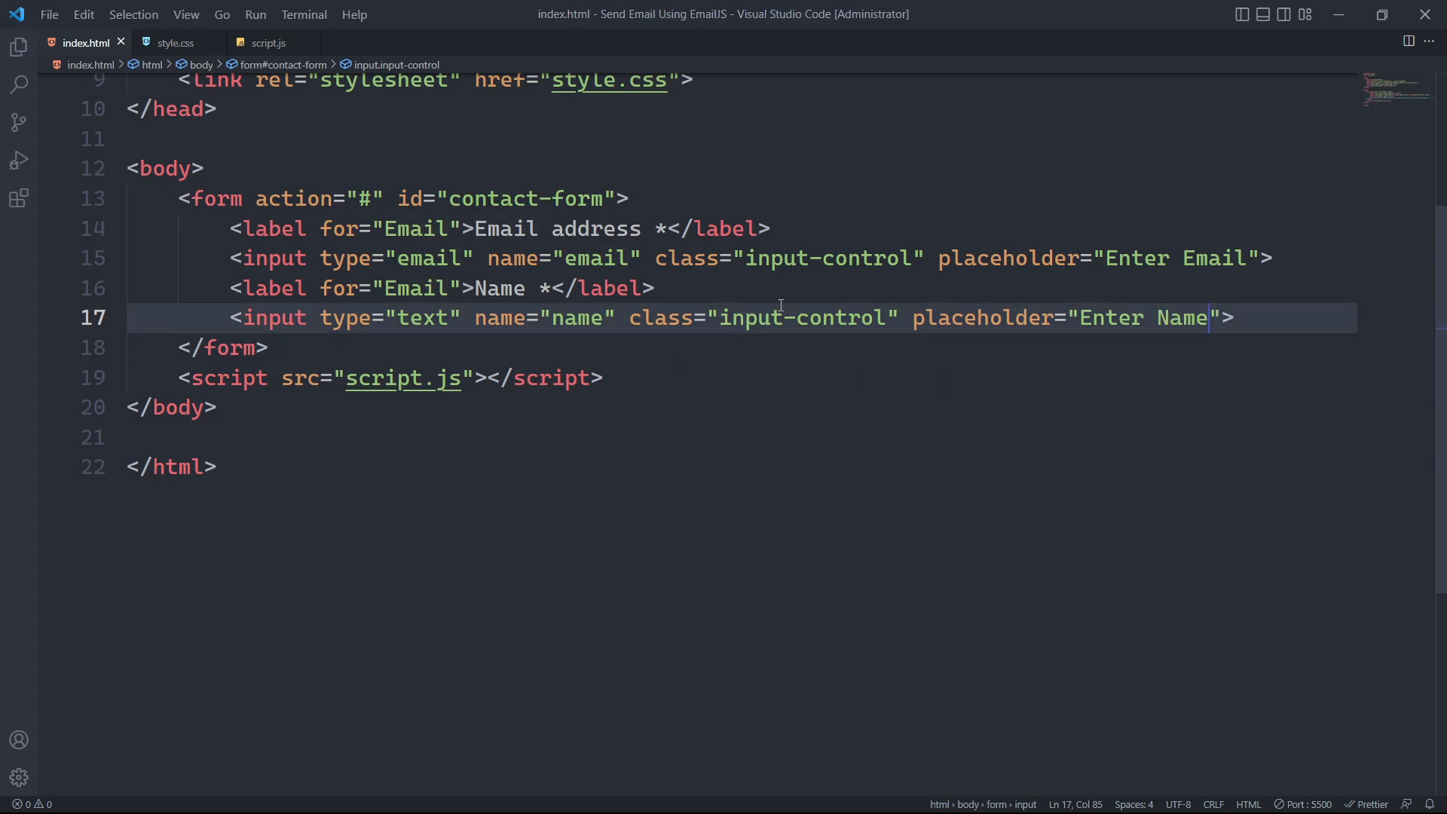
type("label for=\"Mess\"></label>")
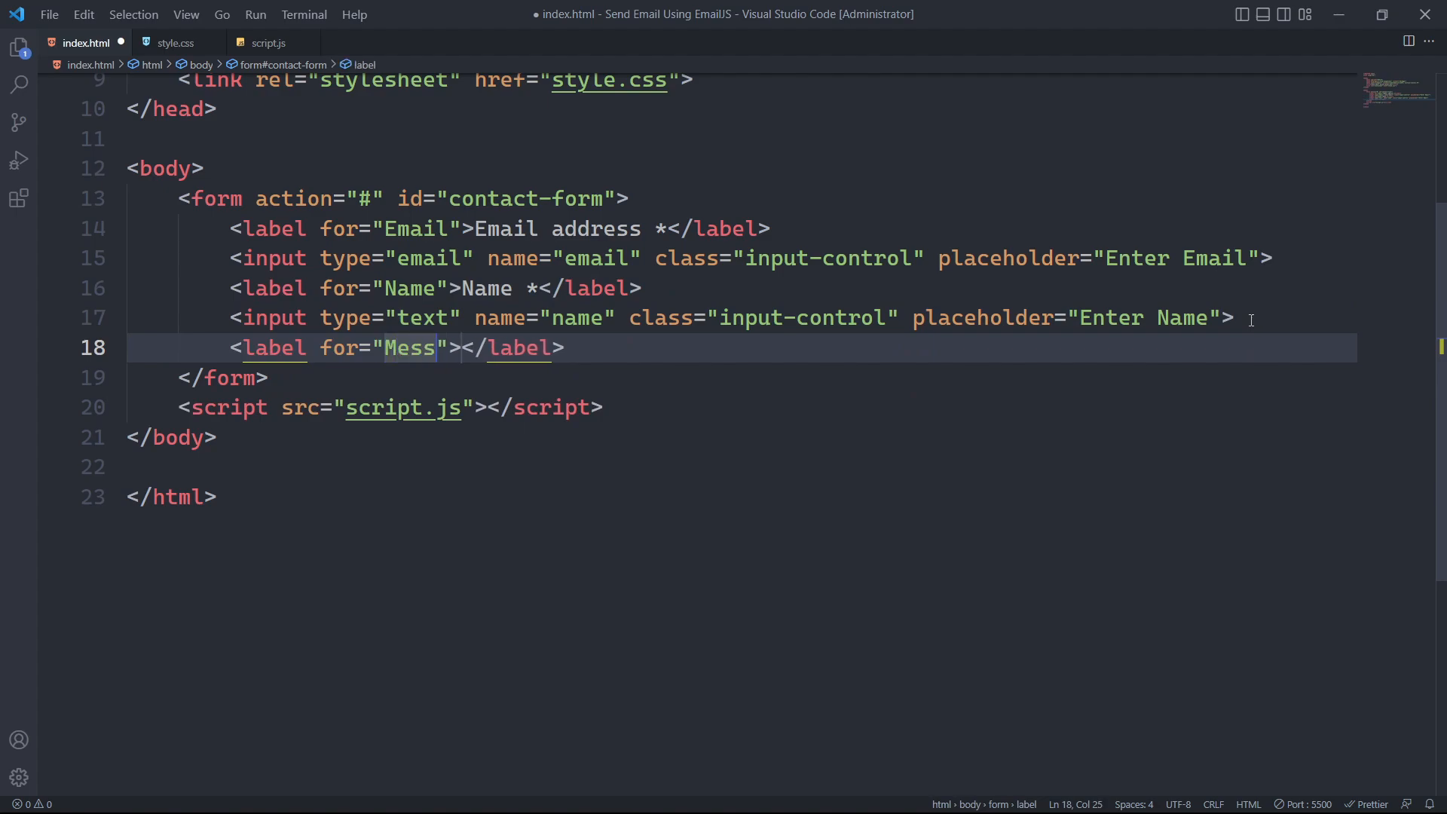
Step: Fix the Name label and add a Message label for the message textarea
type("age>Message *")
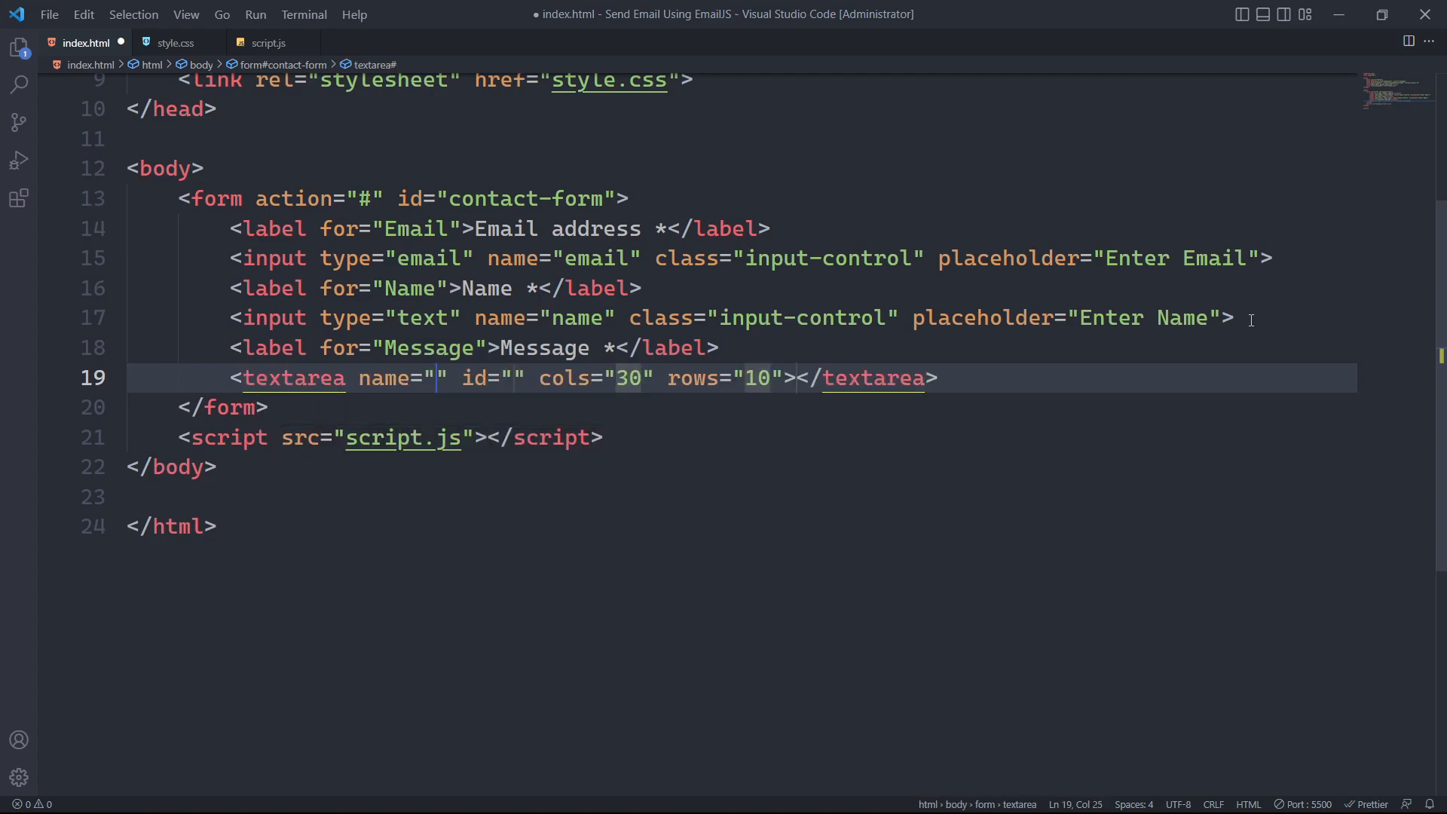
type("messa")
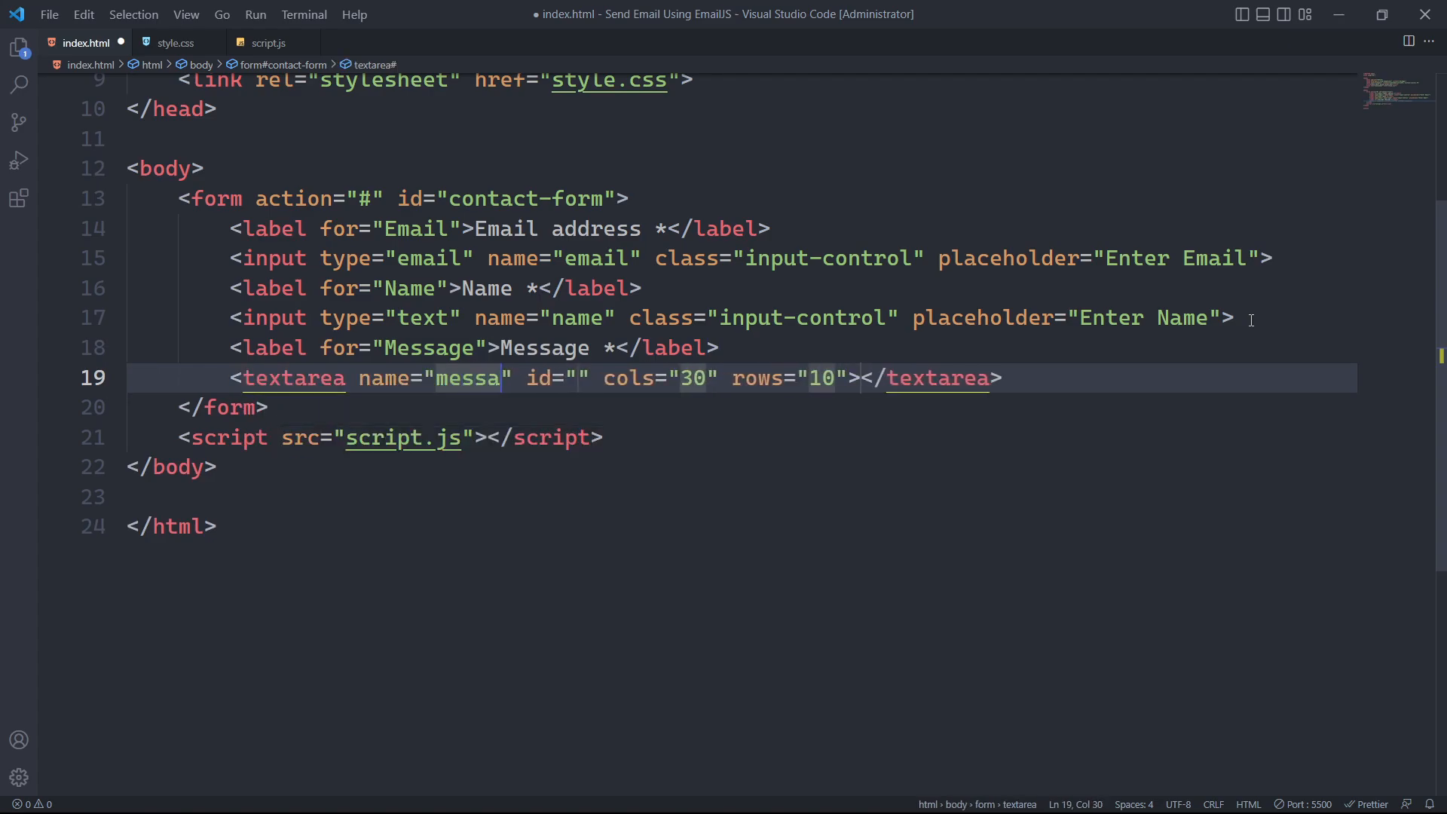
type("ge")
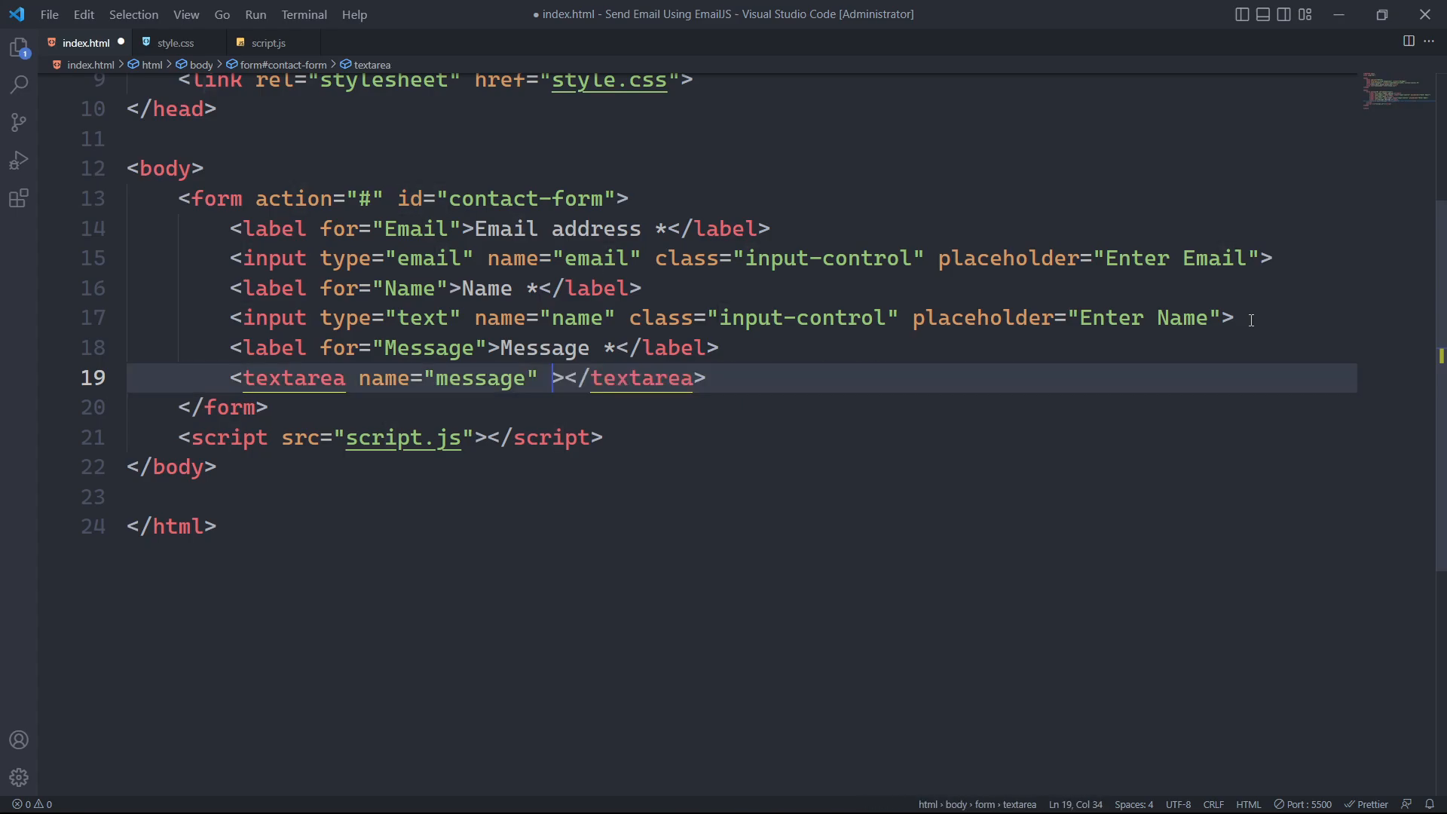
Step: Add a textarea named message with class contact-msg, 9 rows and placeholder 'Enter Message'
type("class=\"contac")
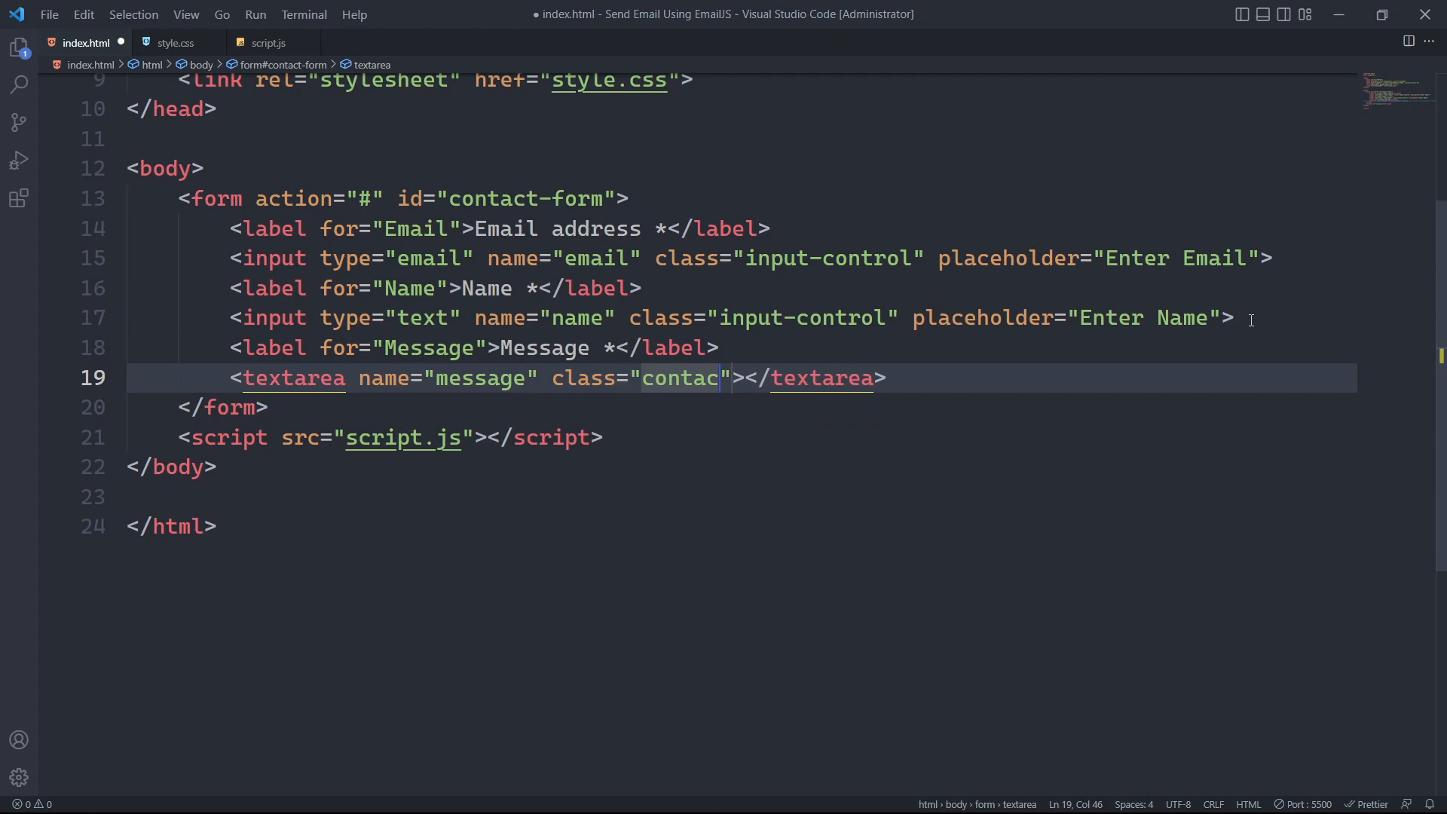
type("-msg")
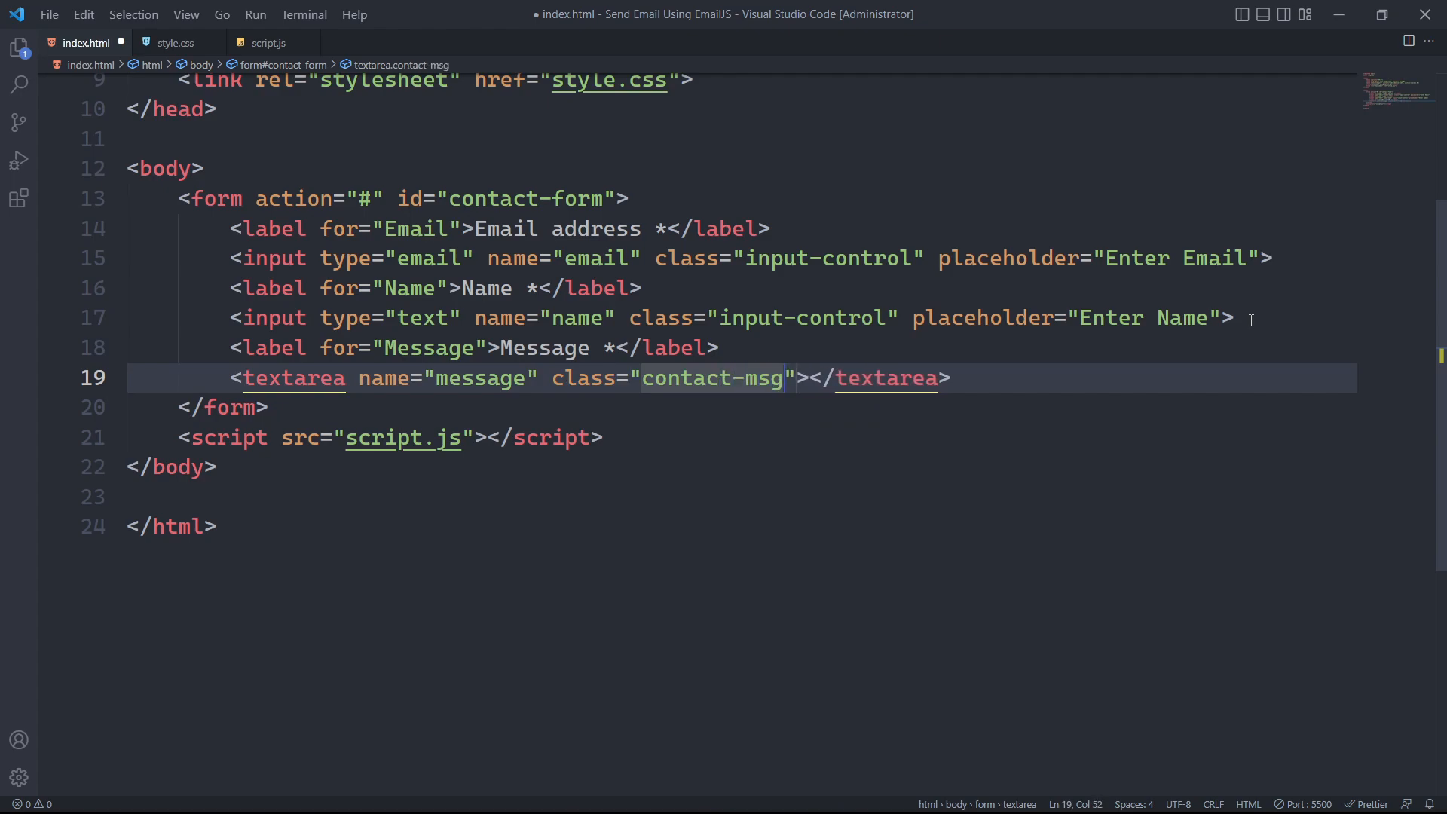
type("rows=\"\"")
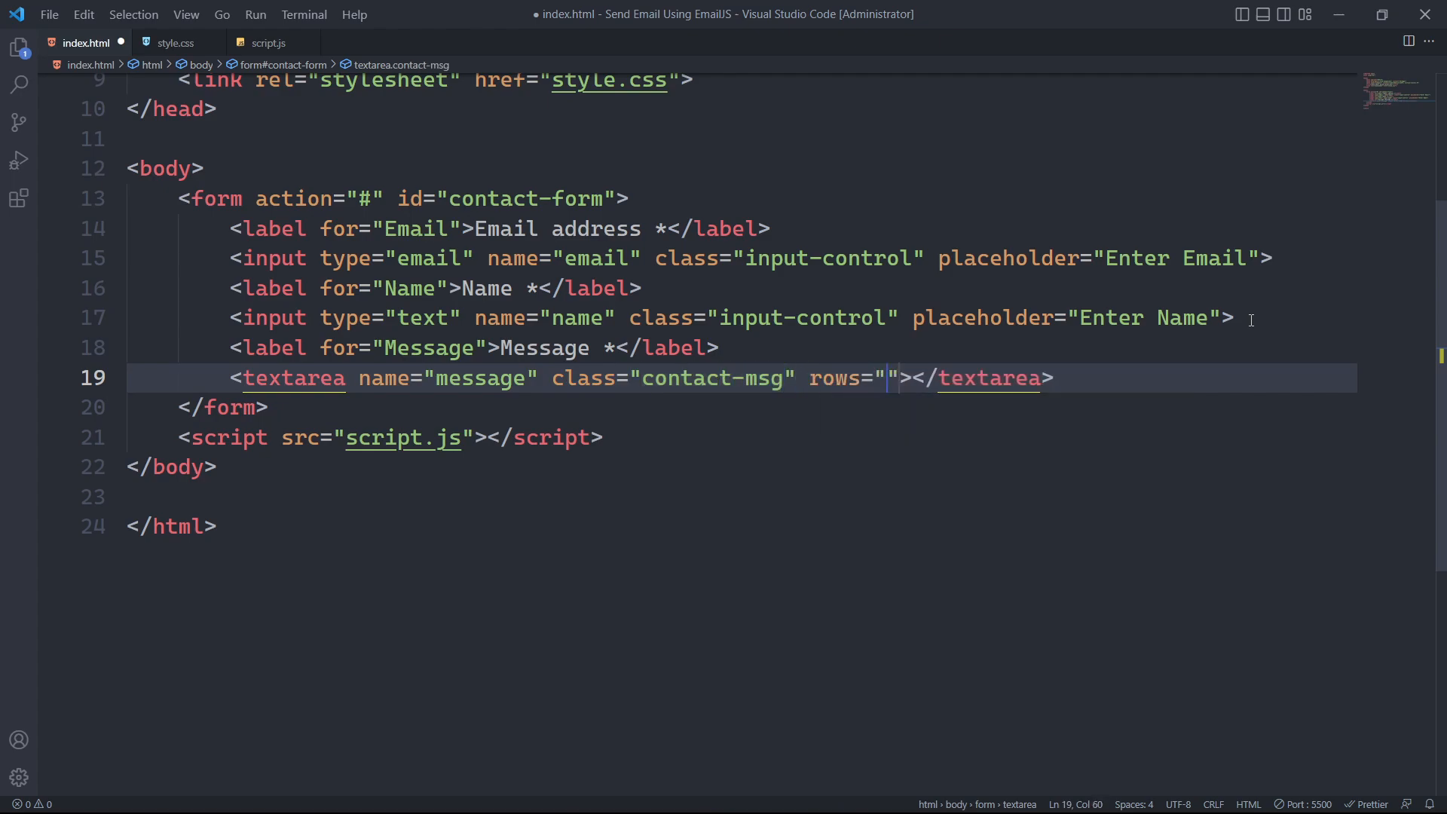
type("9\" placeholder=\"Enter Me")
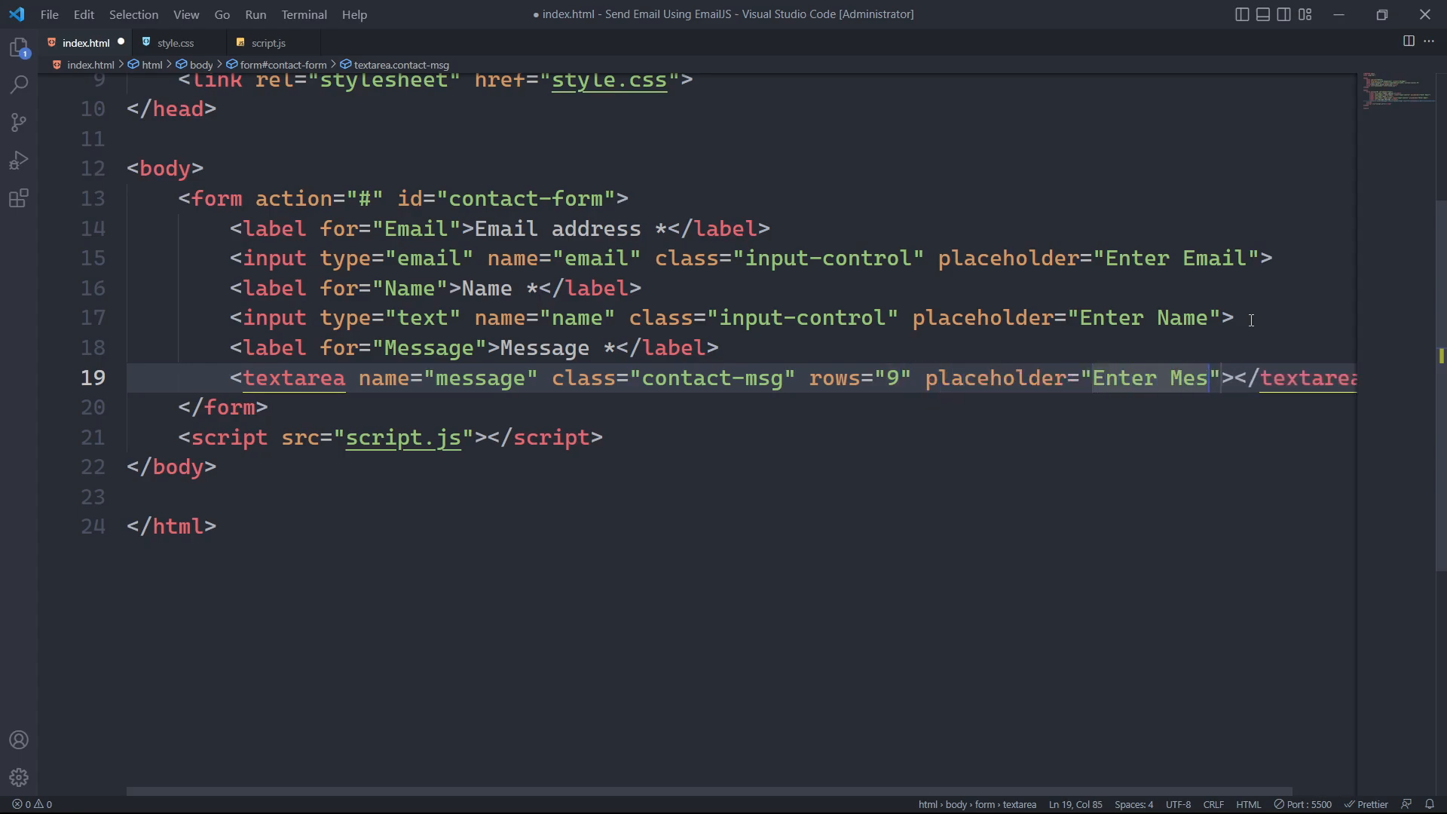
type("sage")
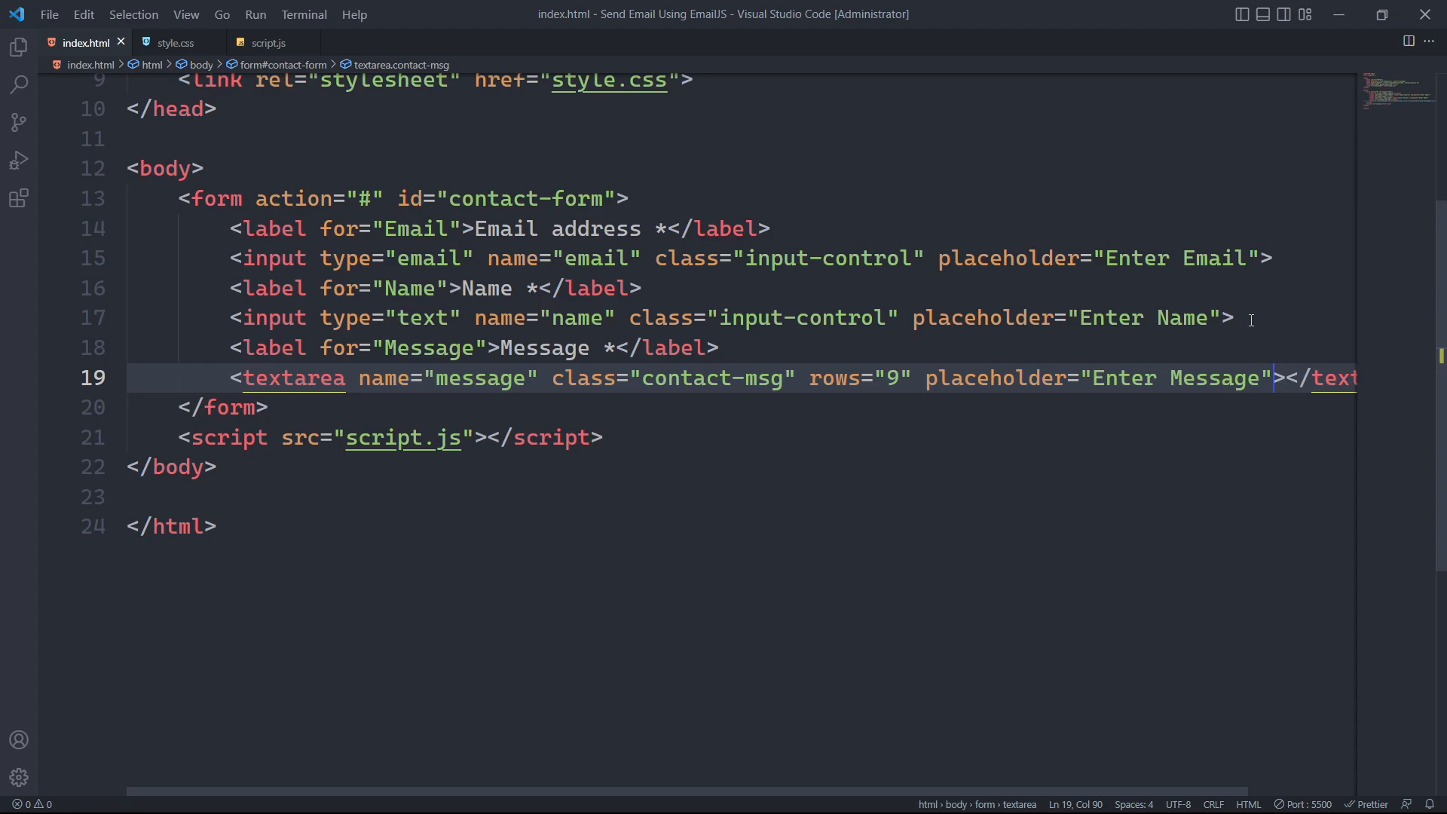
type("button></button>")
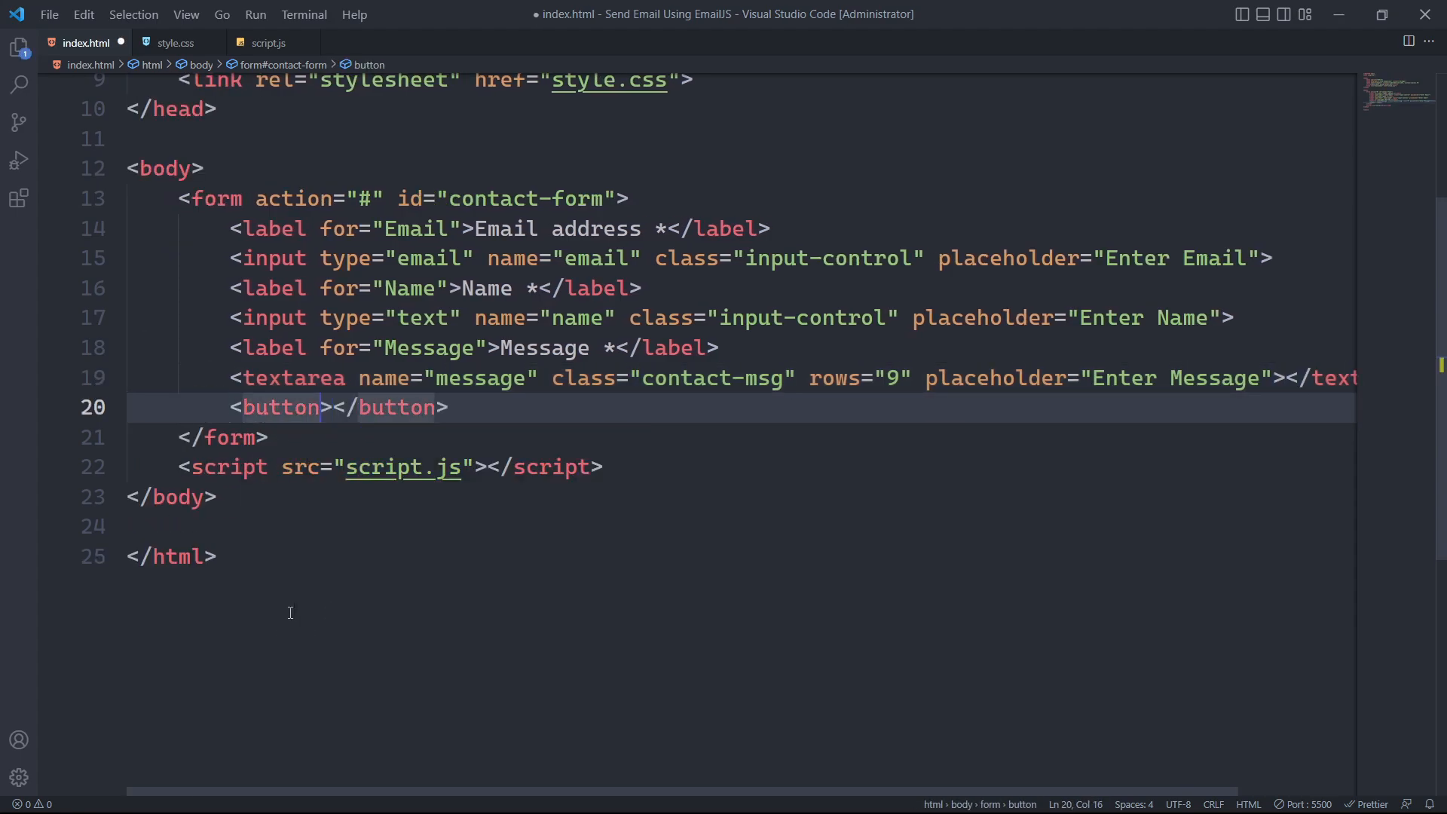
Step: Add a submit button 'Submit' with class btn-submit and an empty div.loader
type("type=\"sub\"")
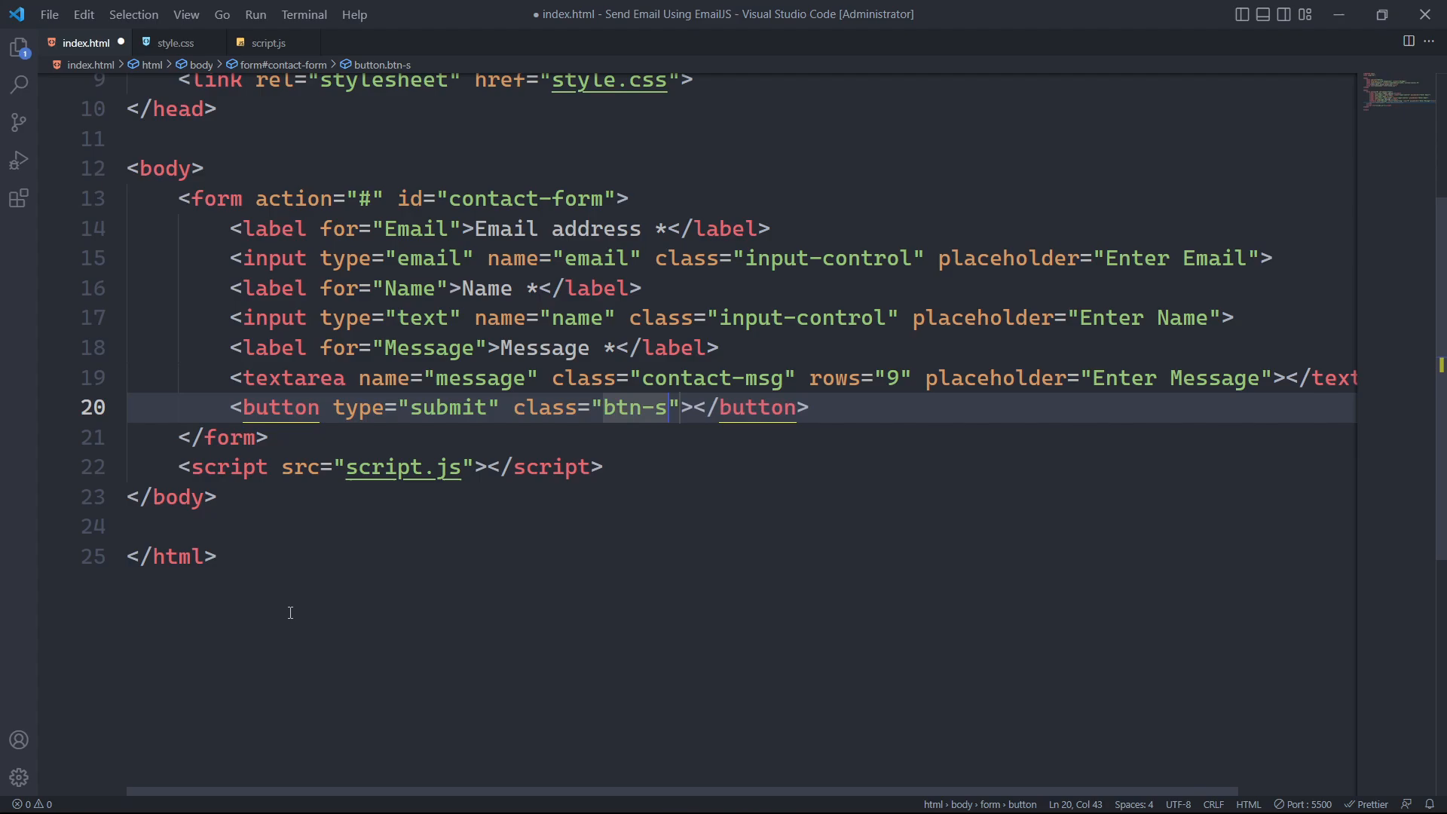
type("ubmit")
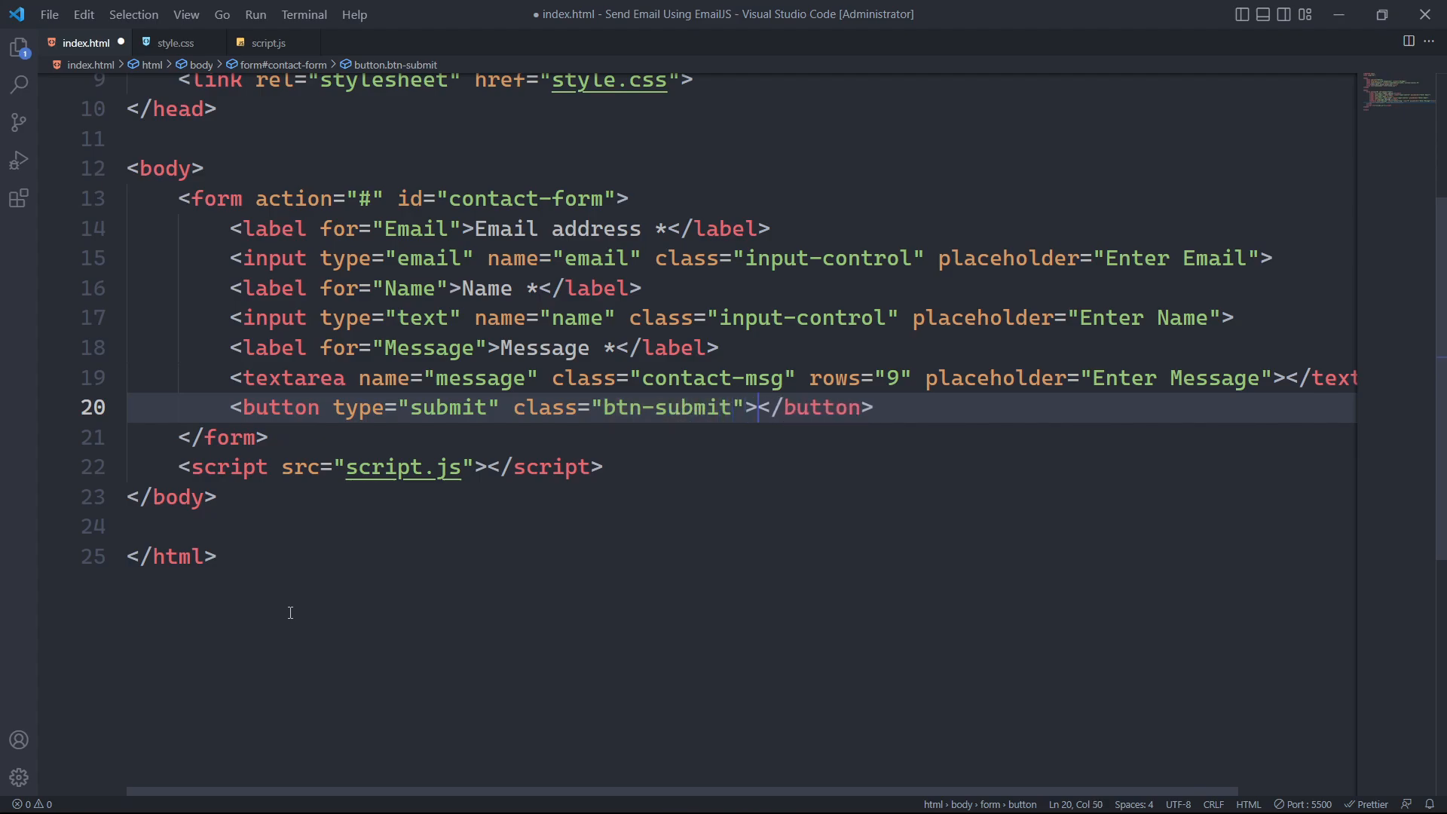
type("Submit")
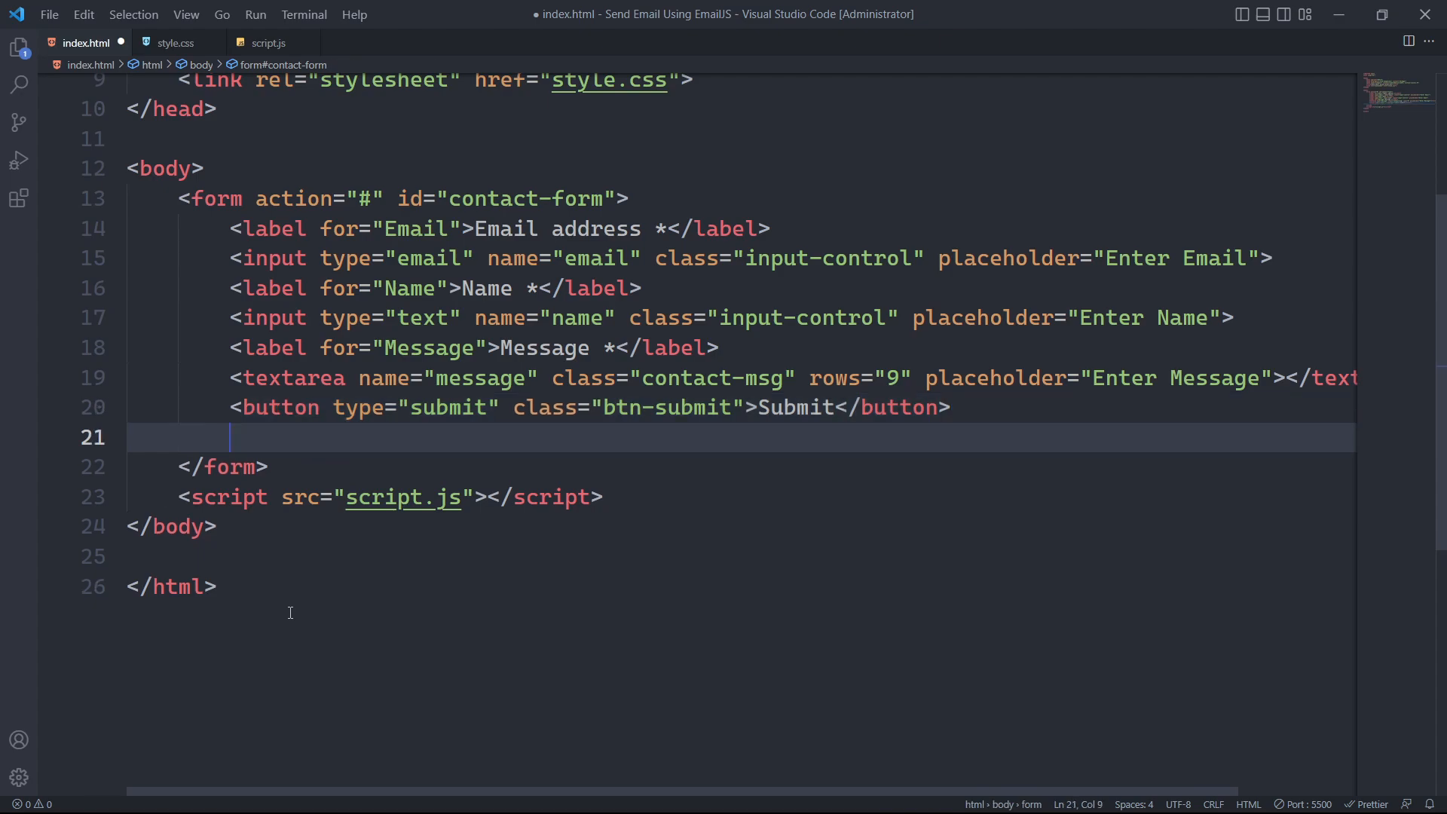
type("<div class=\"loader\"></div>")
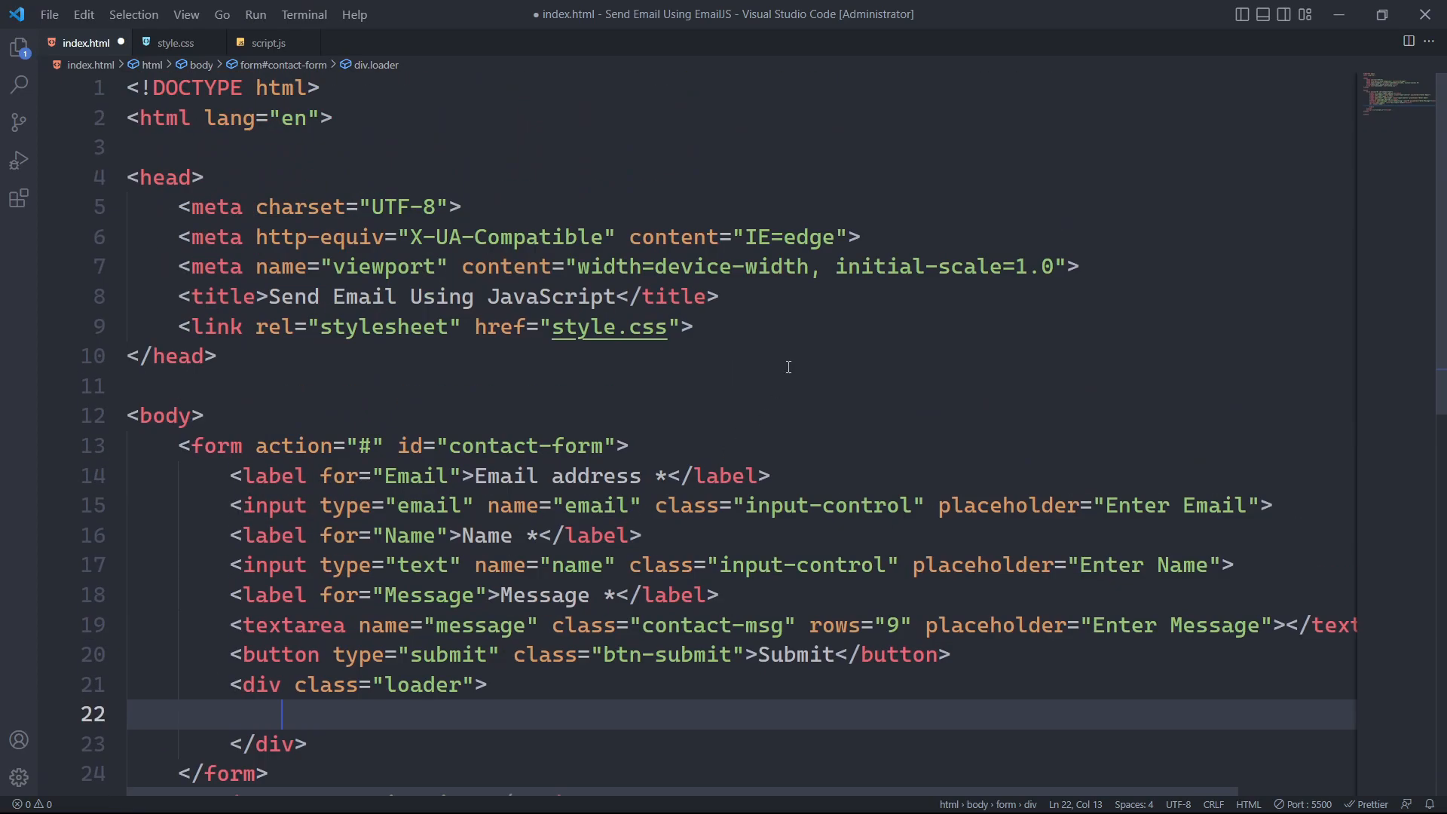
Step: Link the Lineicons 4.0 CDN stylesheet in the head
type("<link href=\"https://cdn.lineicons.com/4.0/lineicons.css\" rel=\"stylesheet\" />")
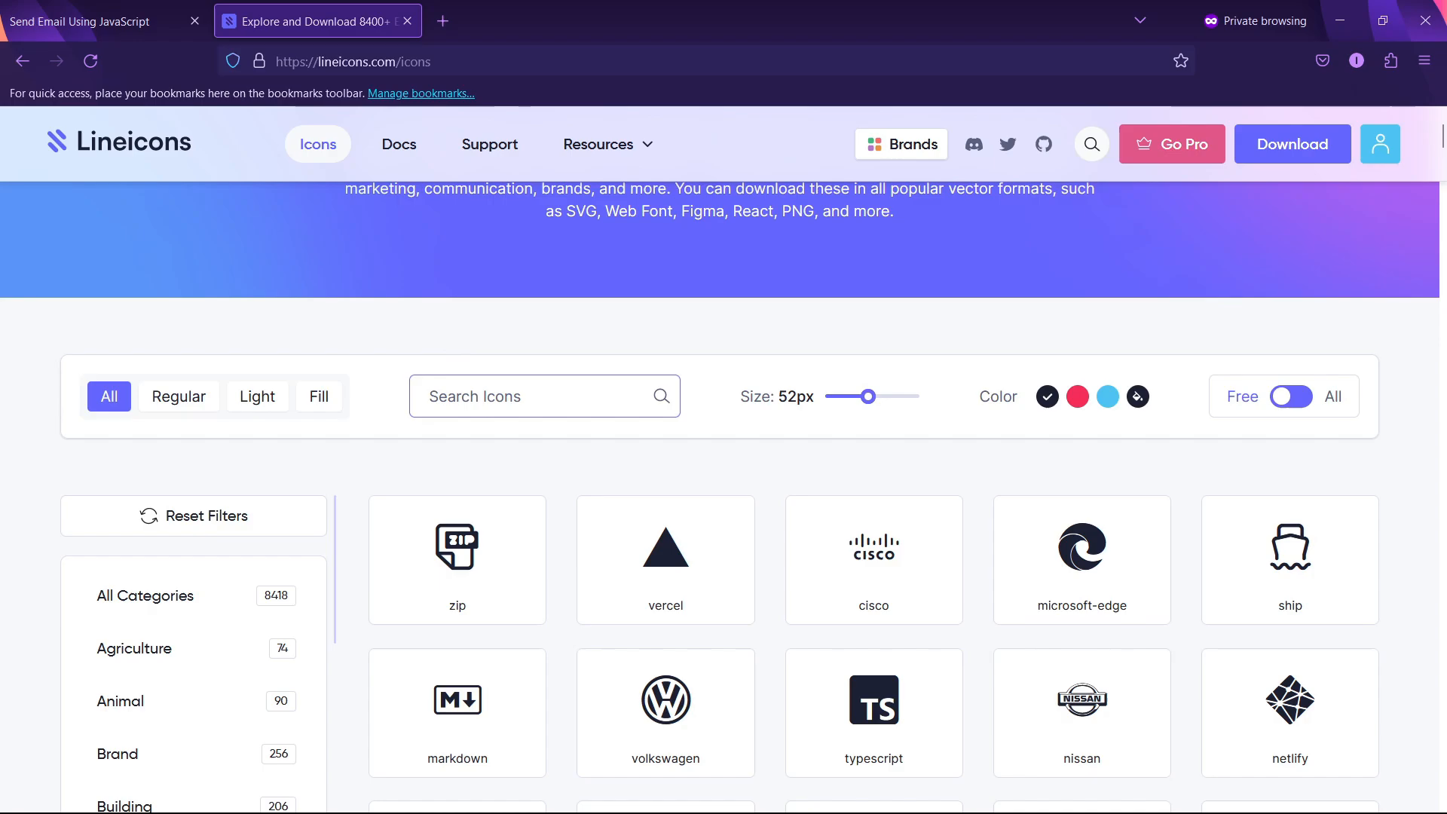
left_click(873, 327)
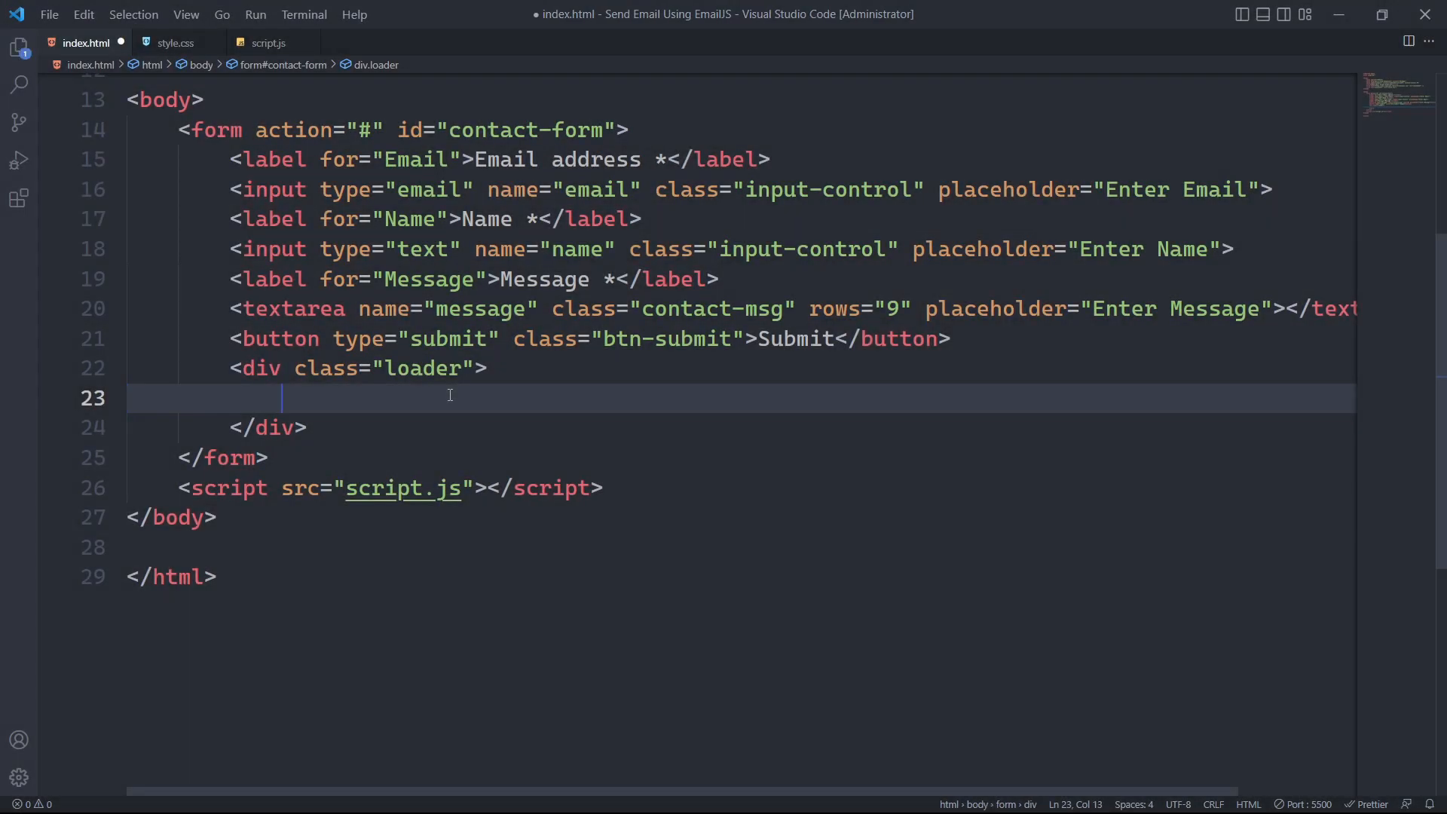
Step: Put an lni lni-spinner-solid icon in the loader and add a div.form-message below it
type("<i class=\"lni lni-spinner-solid\"></i>")
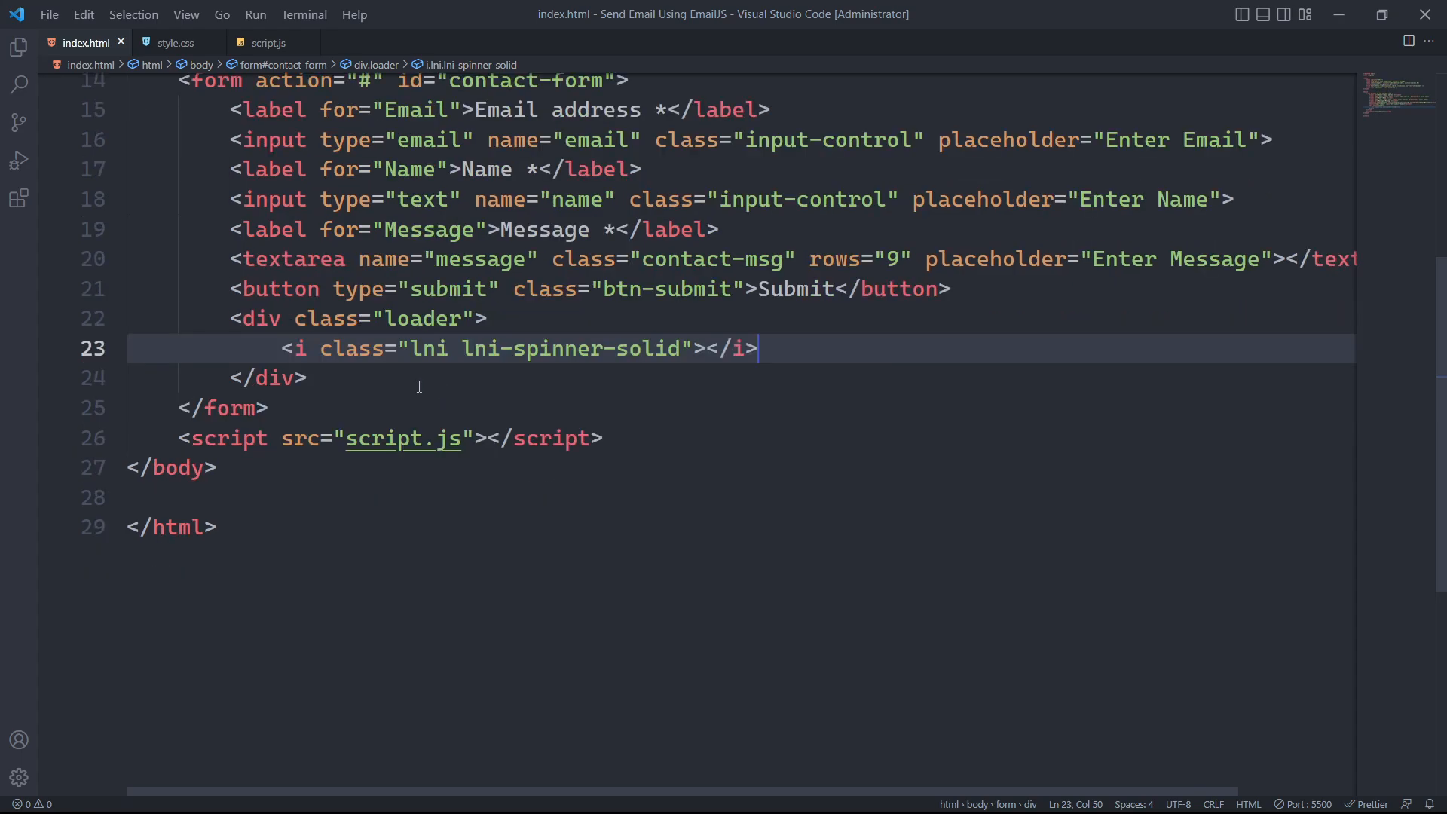
type(".f")
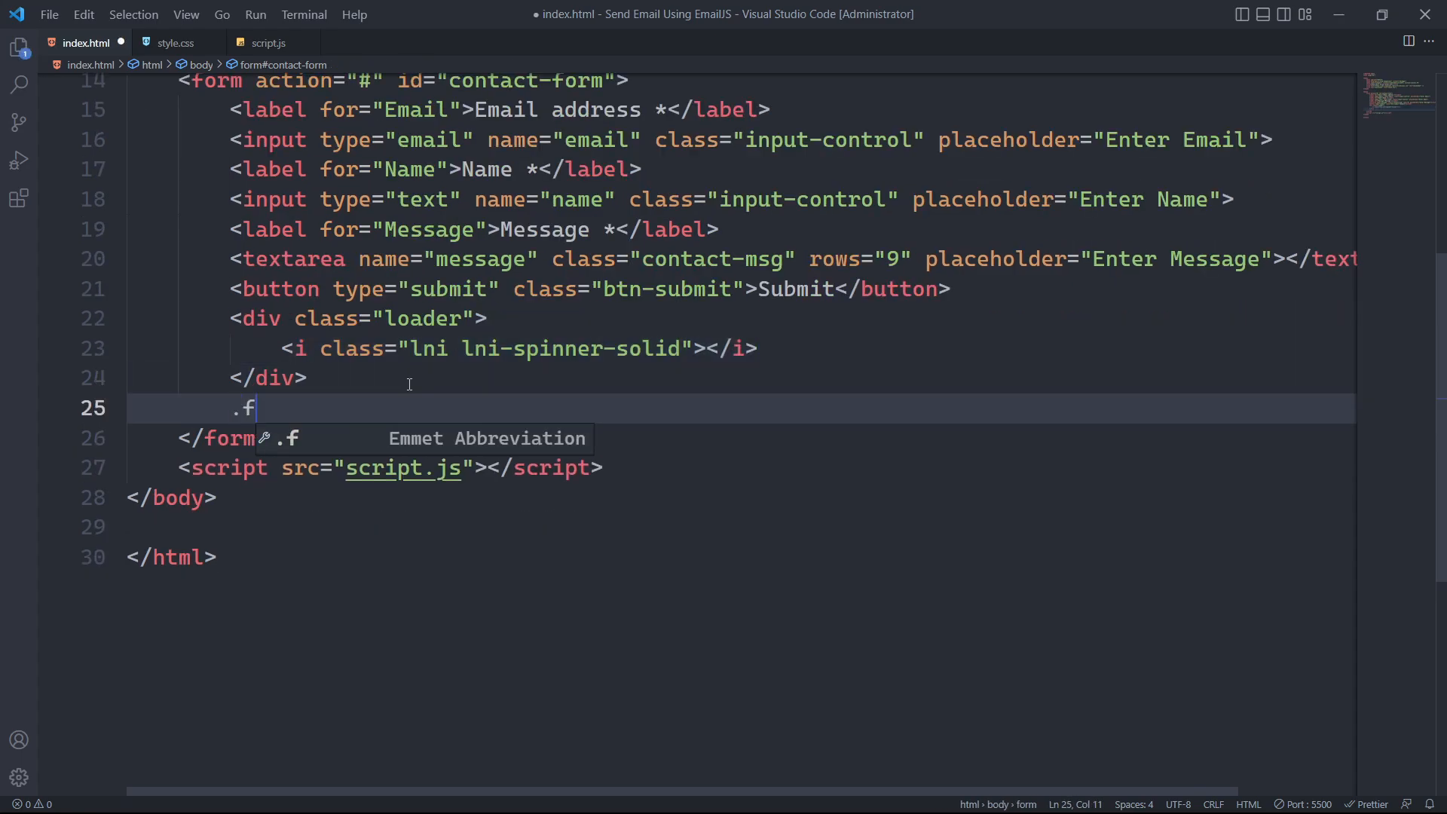
type("orm-mes")
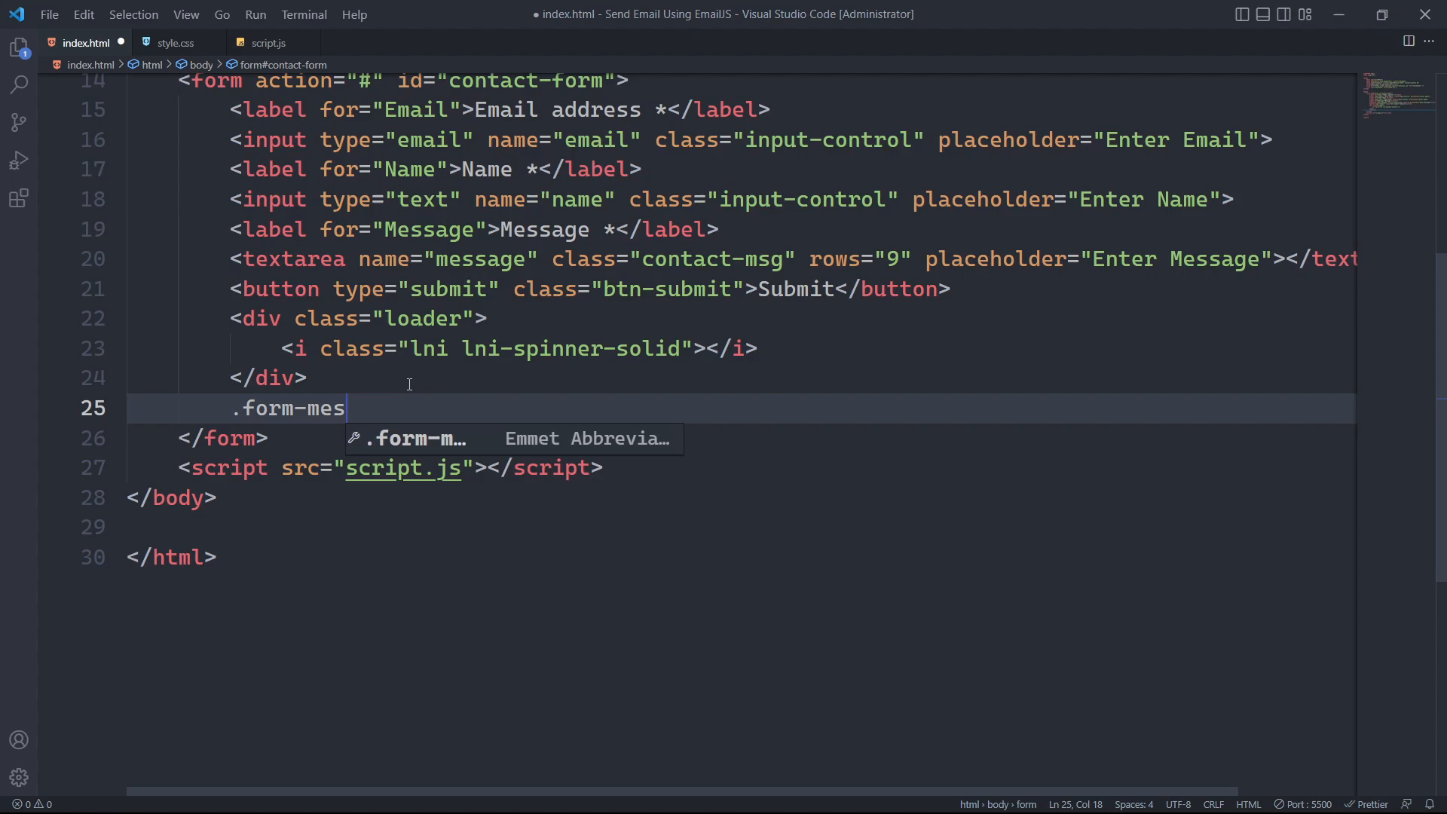
key("Tab")
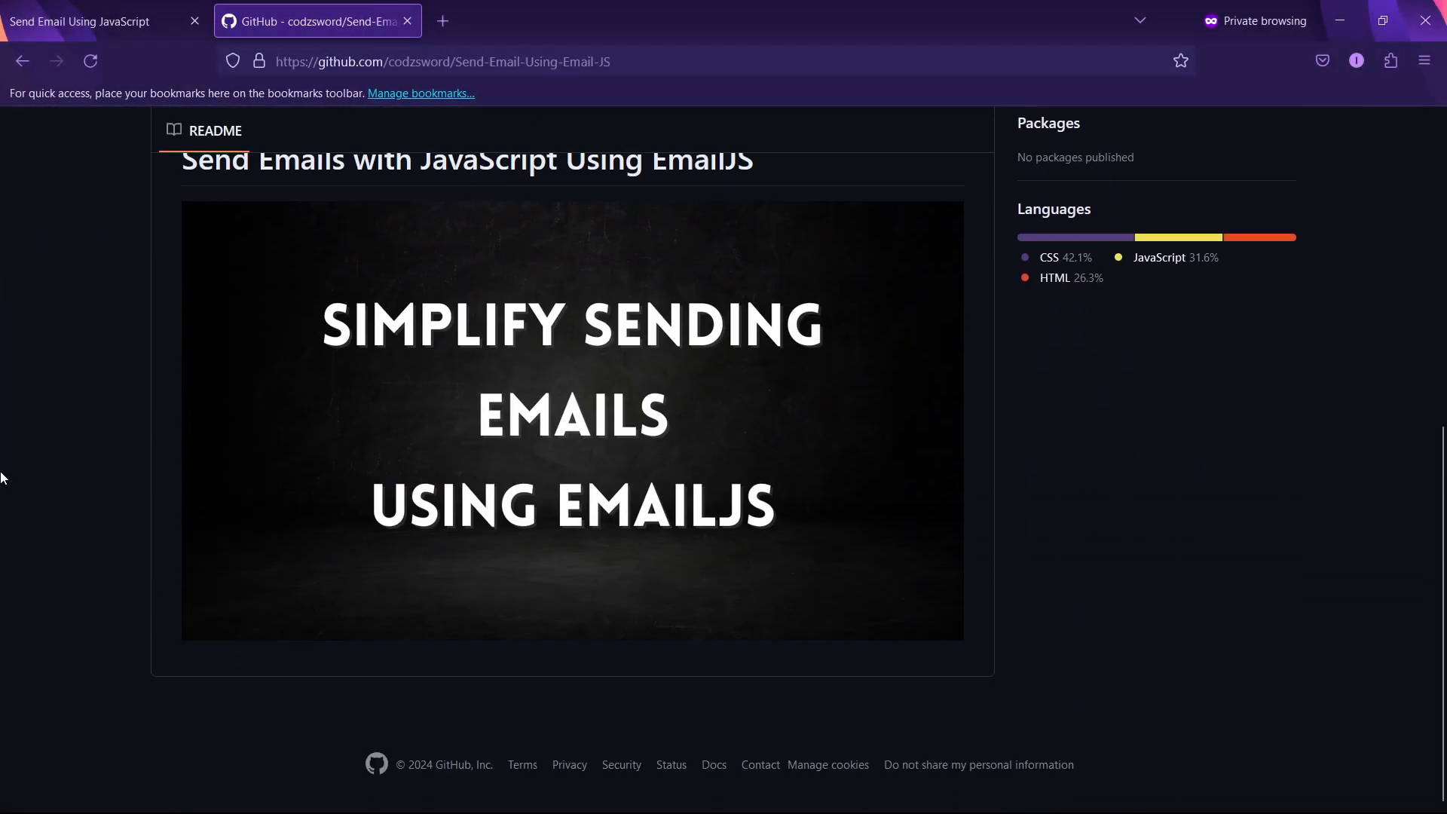
scroll("up", 3)
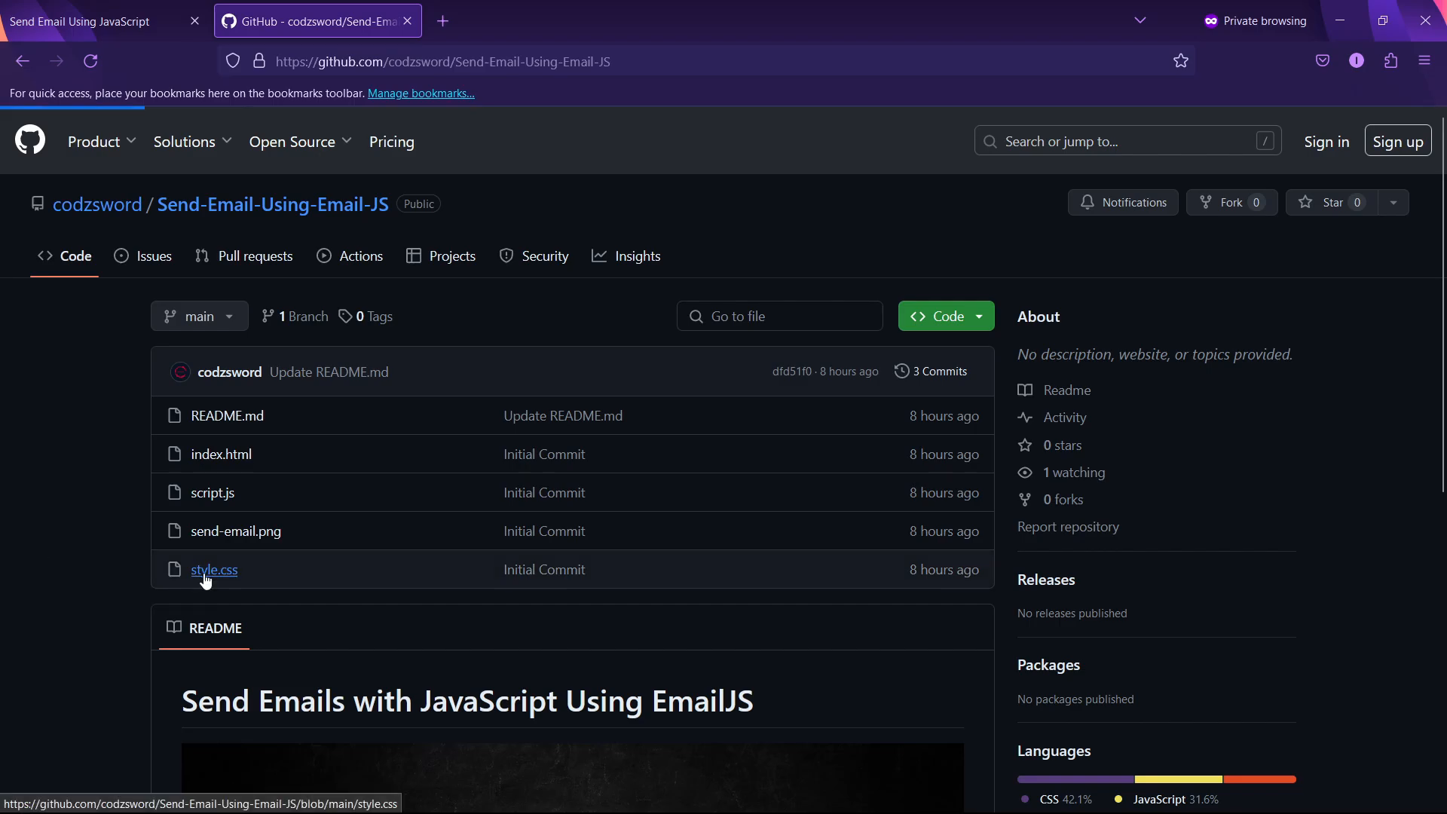
left_click(213, 569)
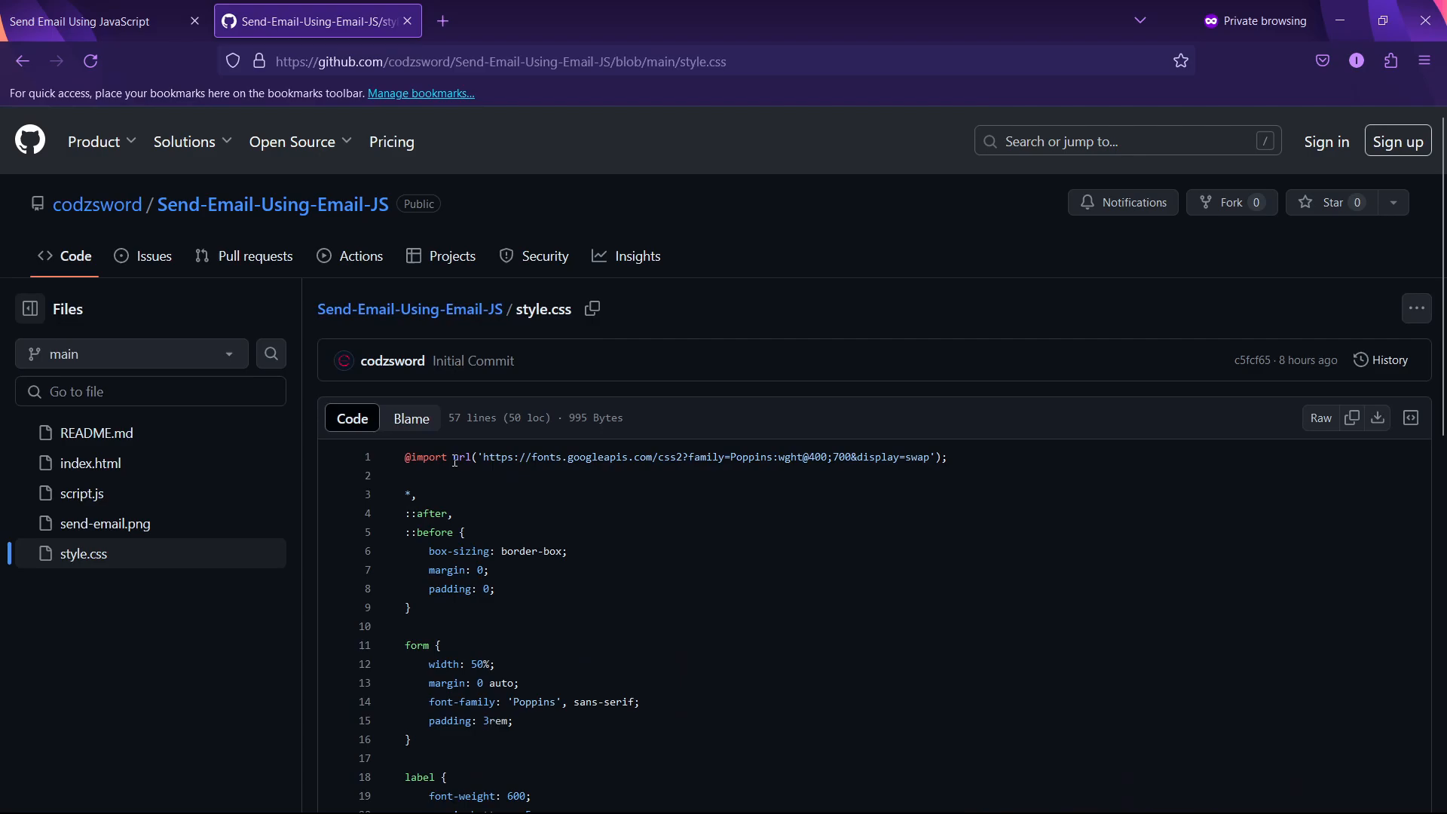
left_click(454, 457)
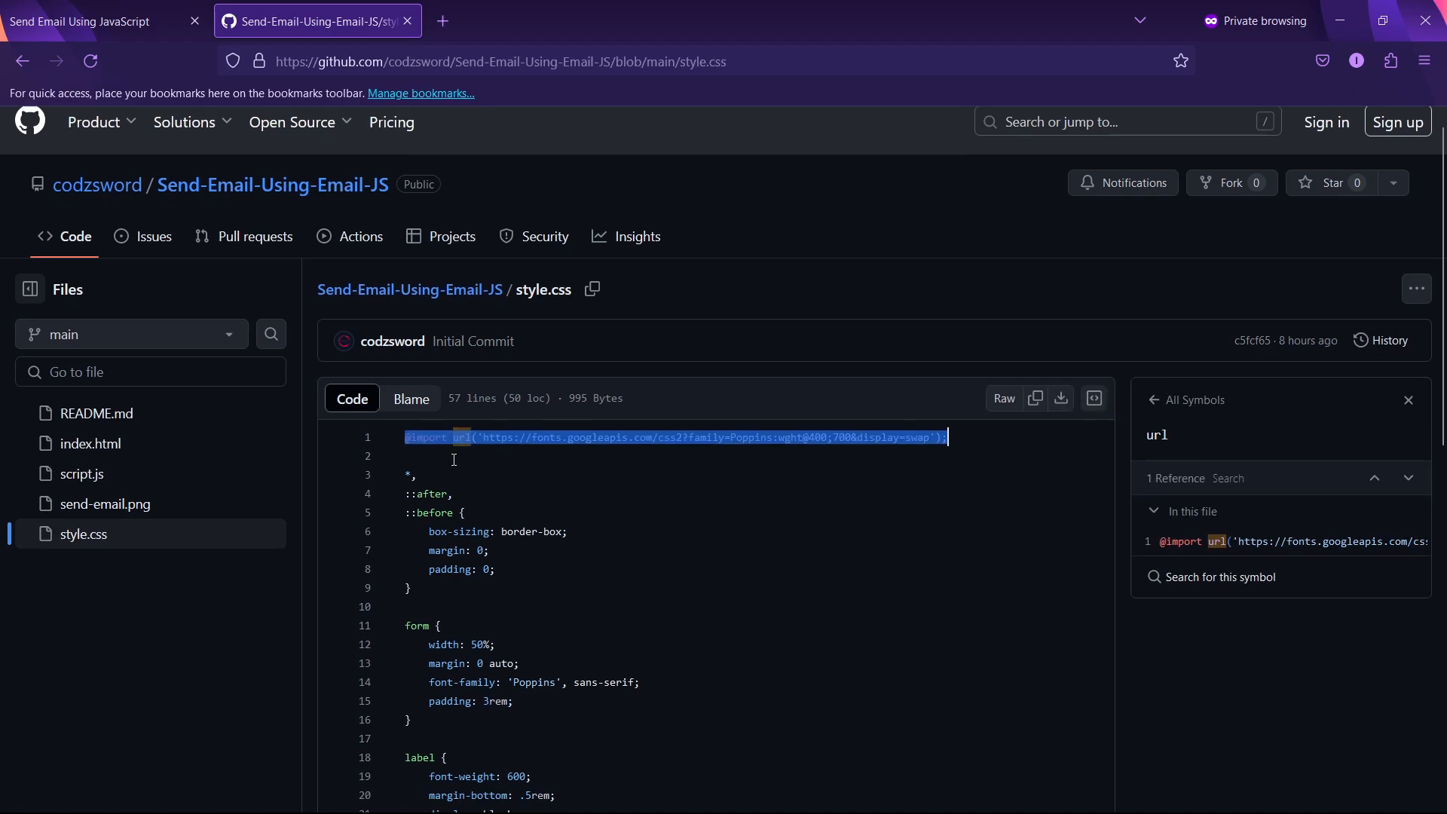
scroll("down", 3)
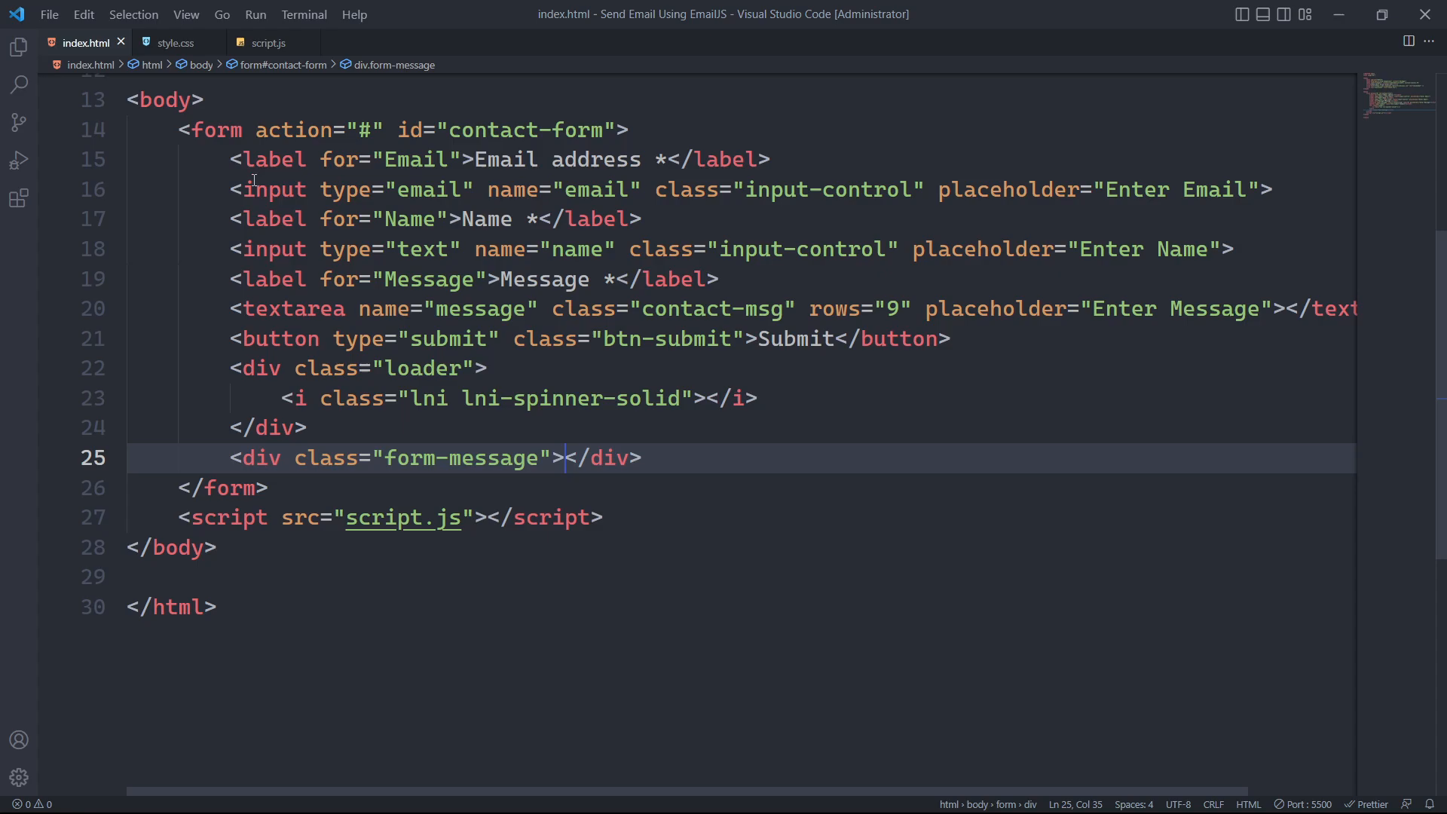
Step: Finish the 'Message after form submission' comment in style.css and copy the loader class name from index.html
left_click(177, 42)
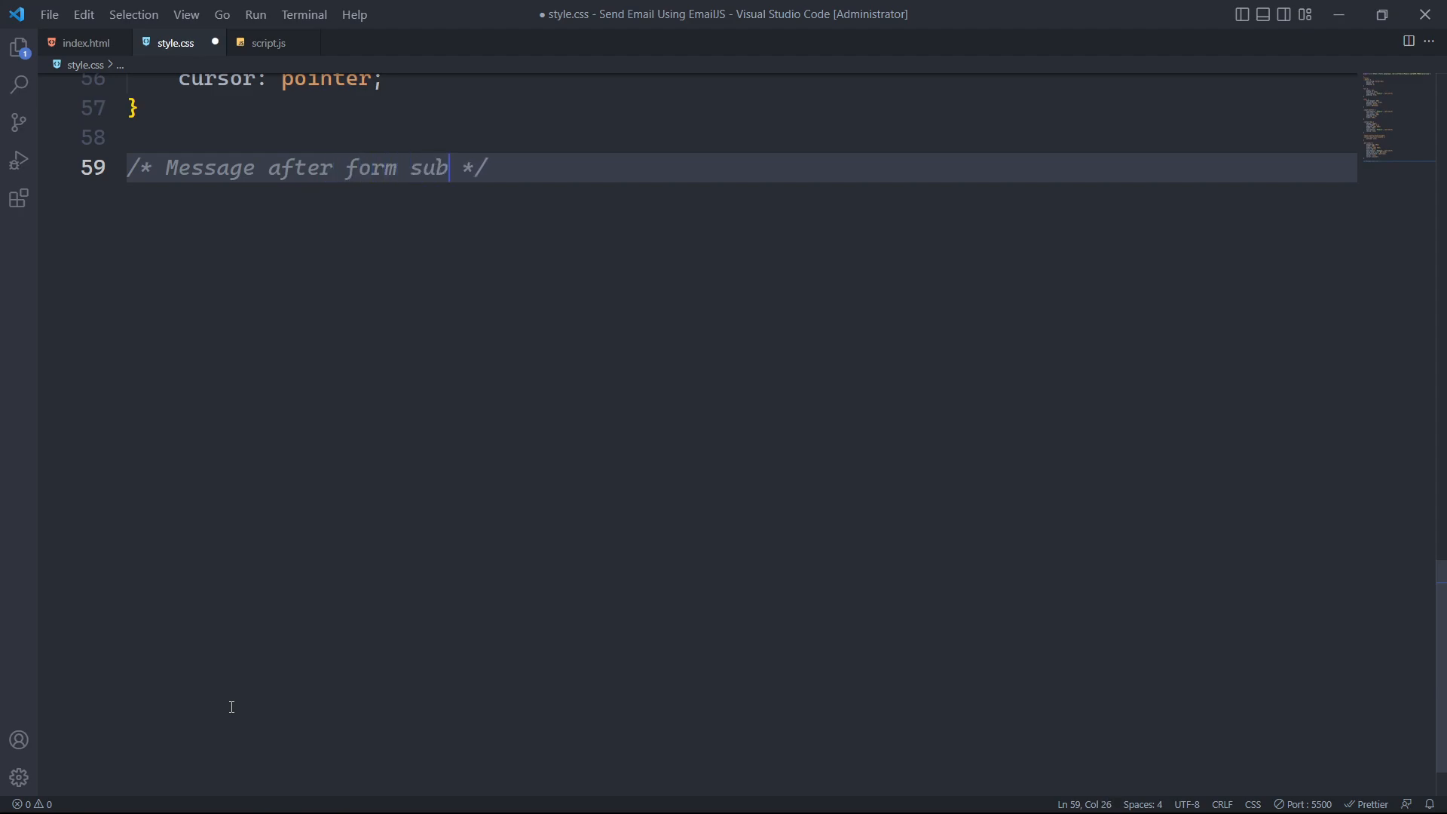
type("mission")
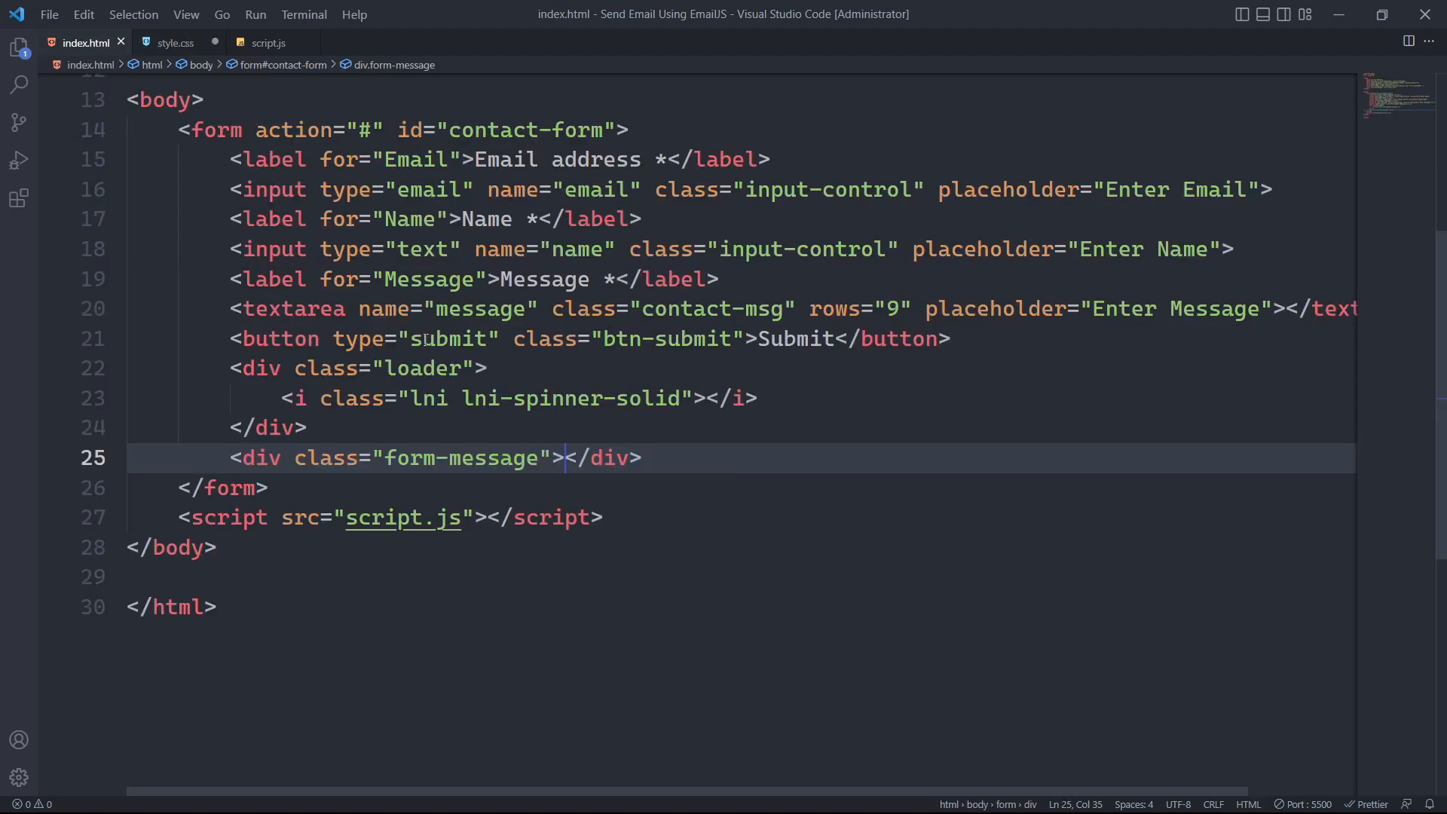
double_click(425, 318)
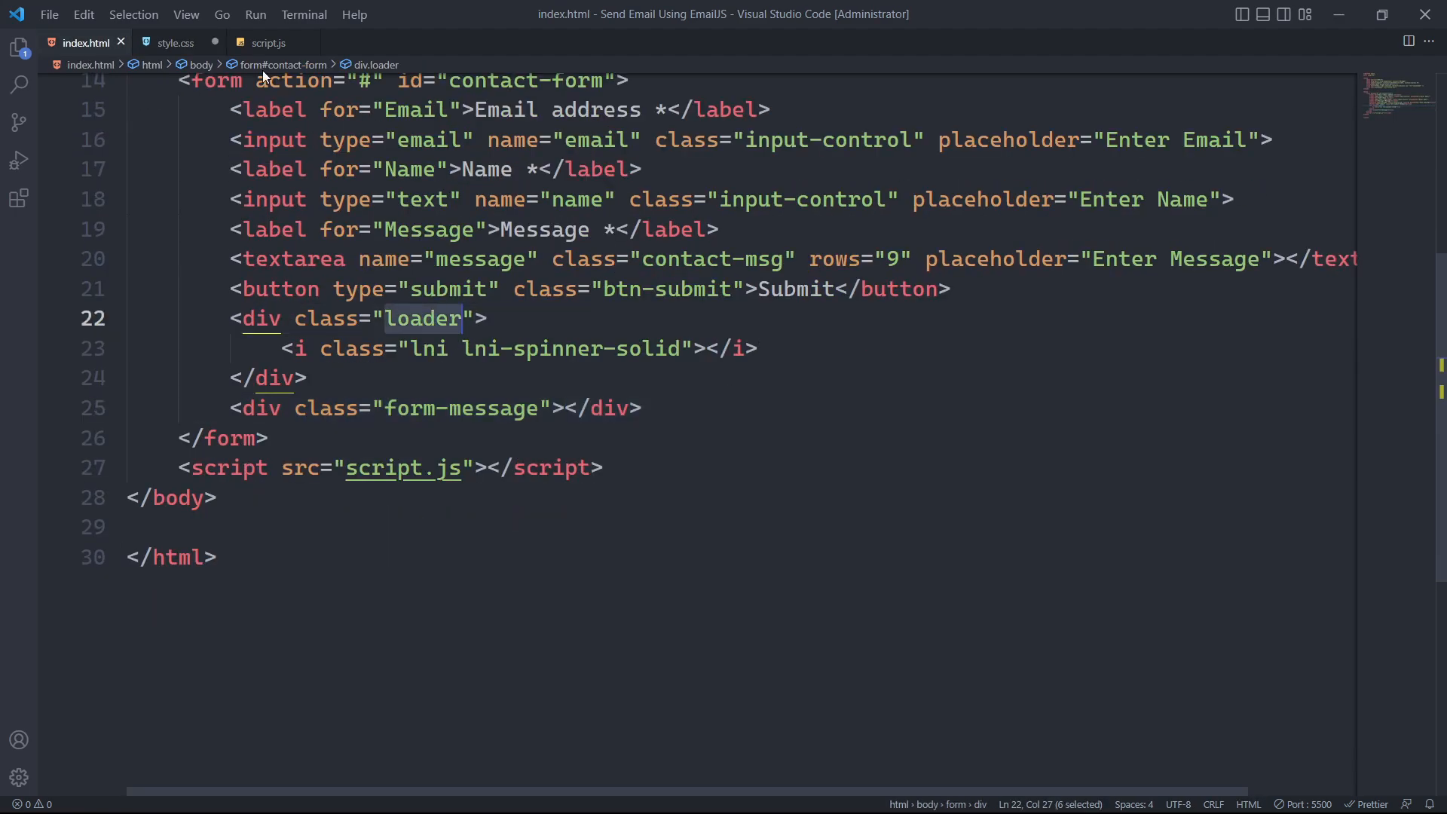
left_click(175, 42)
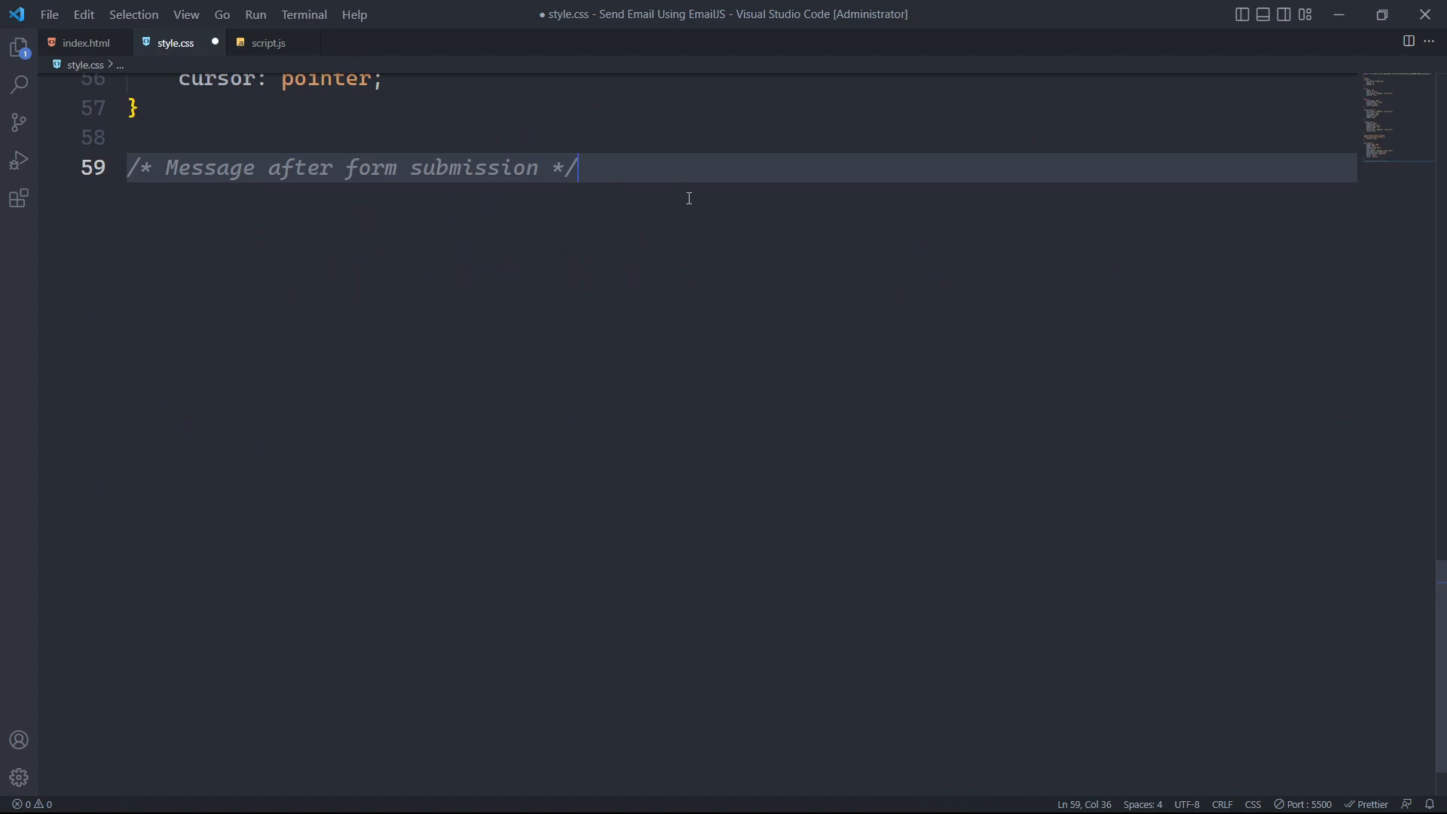
Step: Write the .loader rule: full width, padding 10px, background #3d4145, margin-top 10px, centred bold text
type(".")
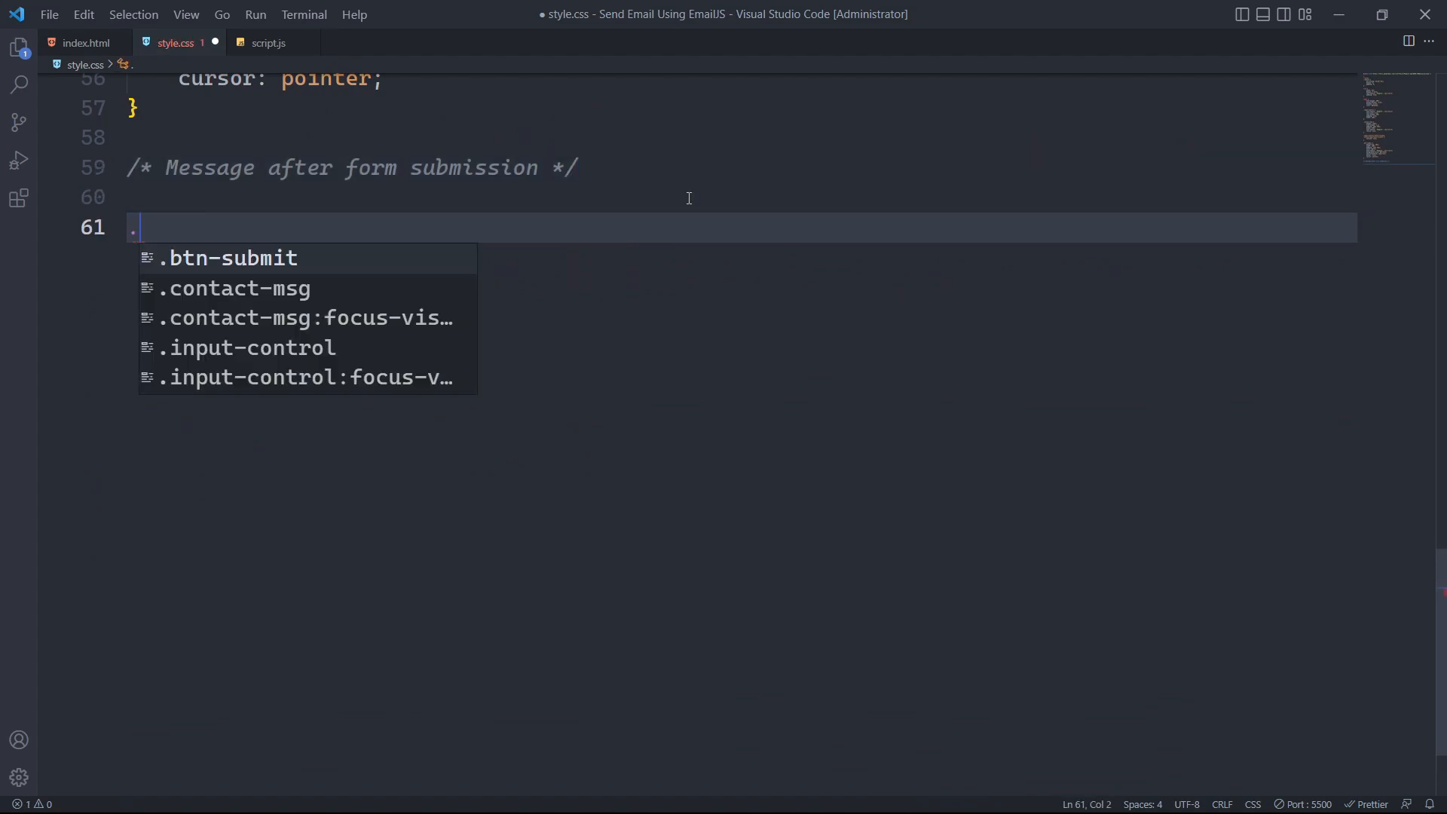
type("loader{")
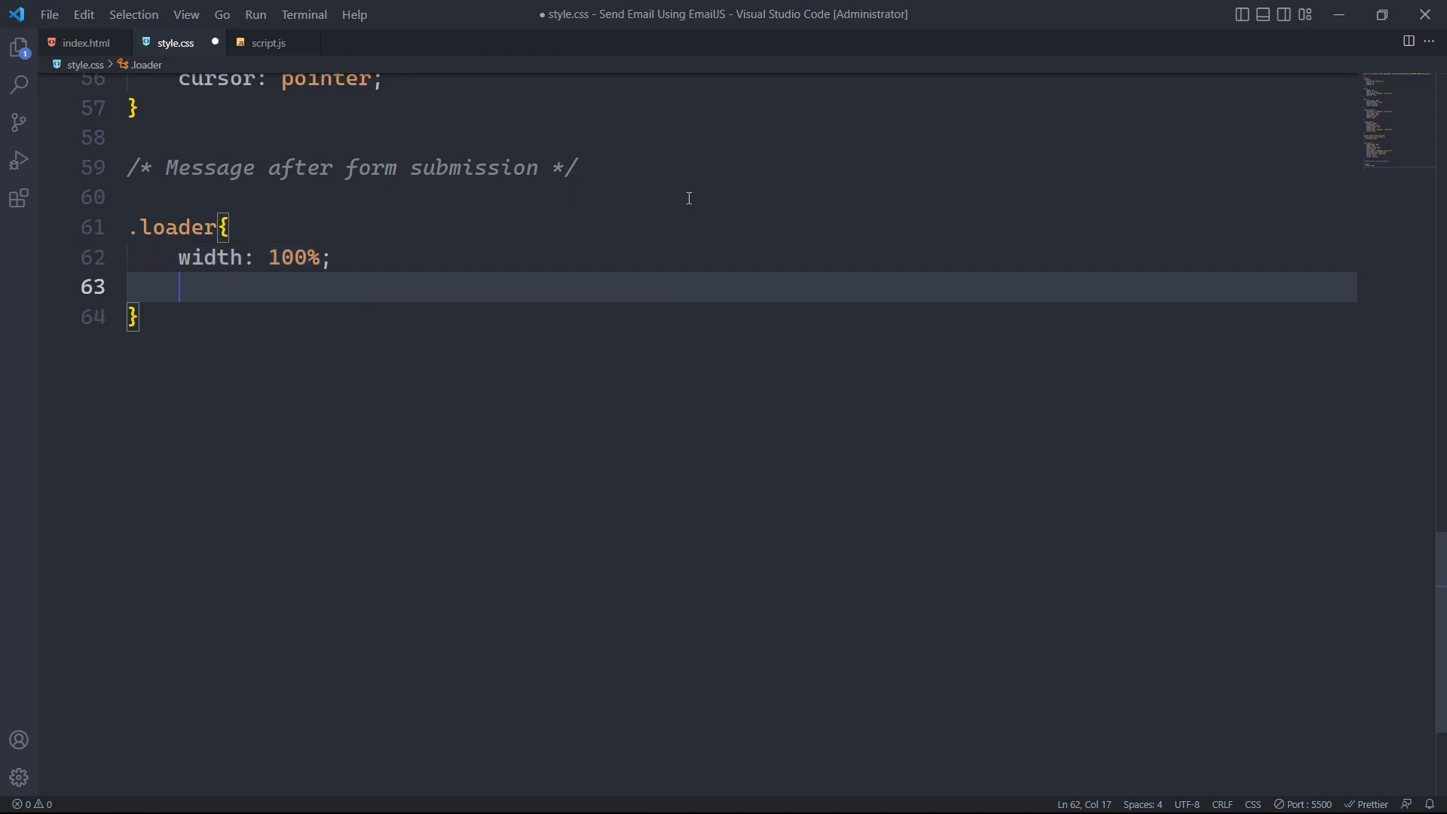
type("padding: 10p;")
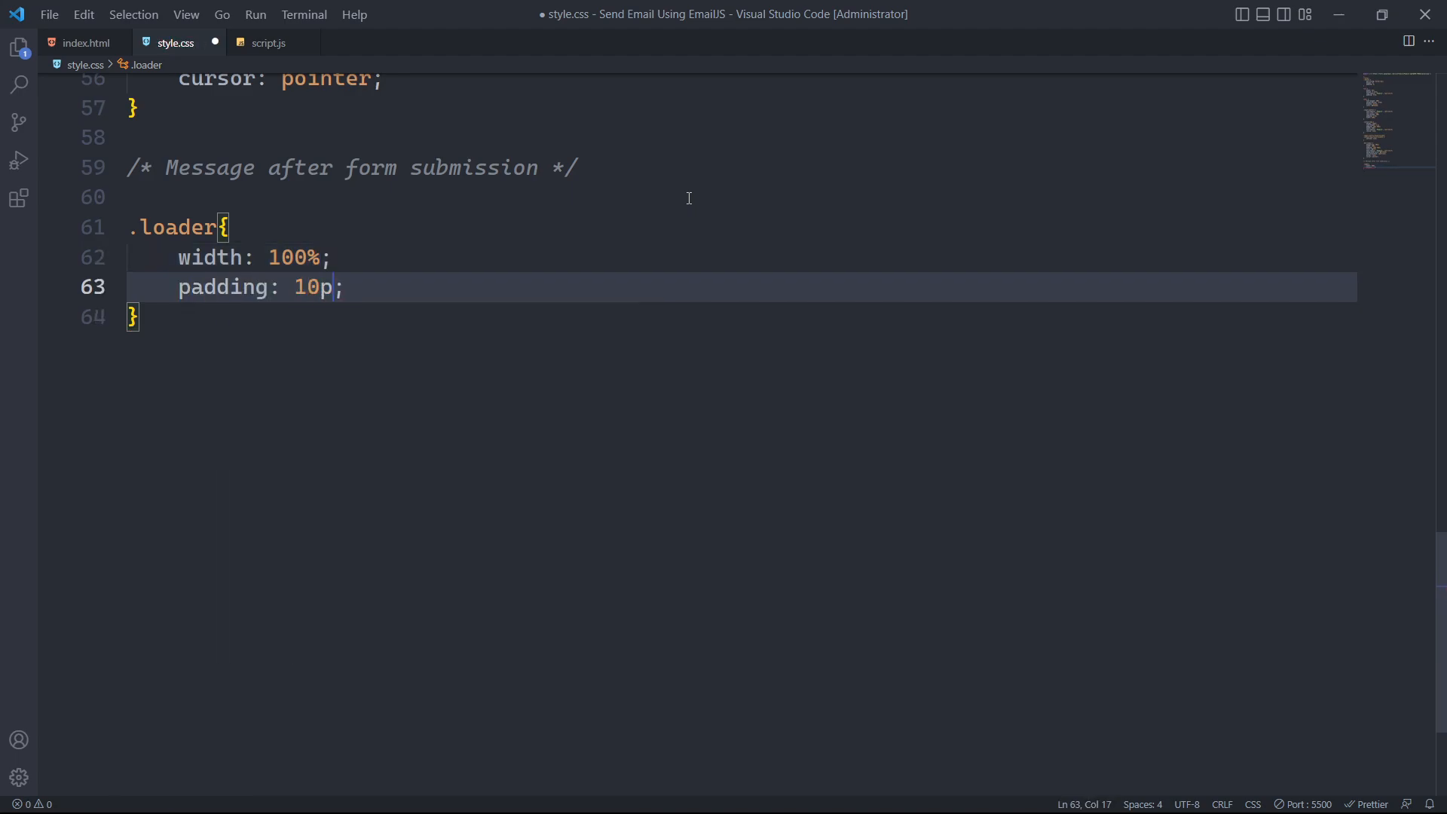
type("background-color: #3d4145;")
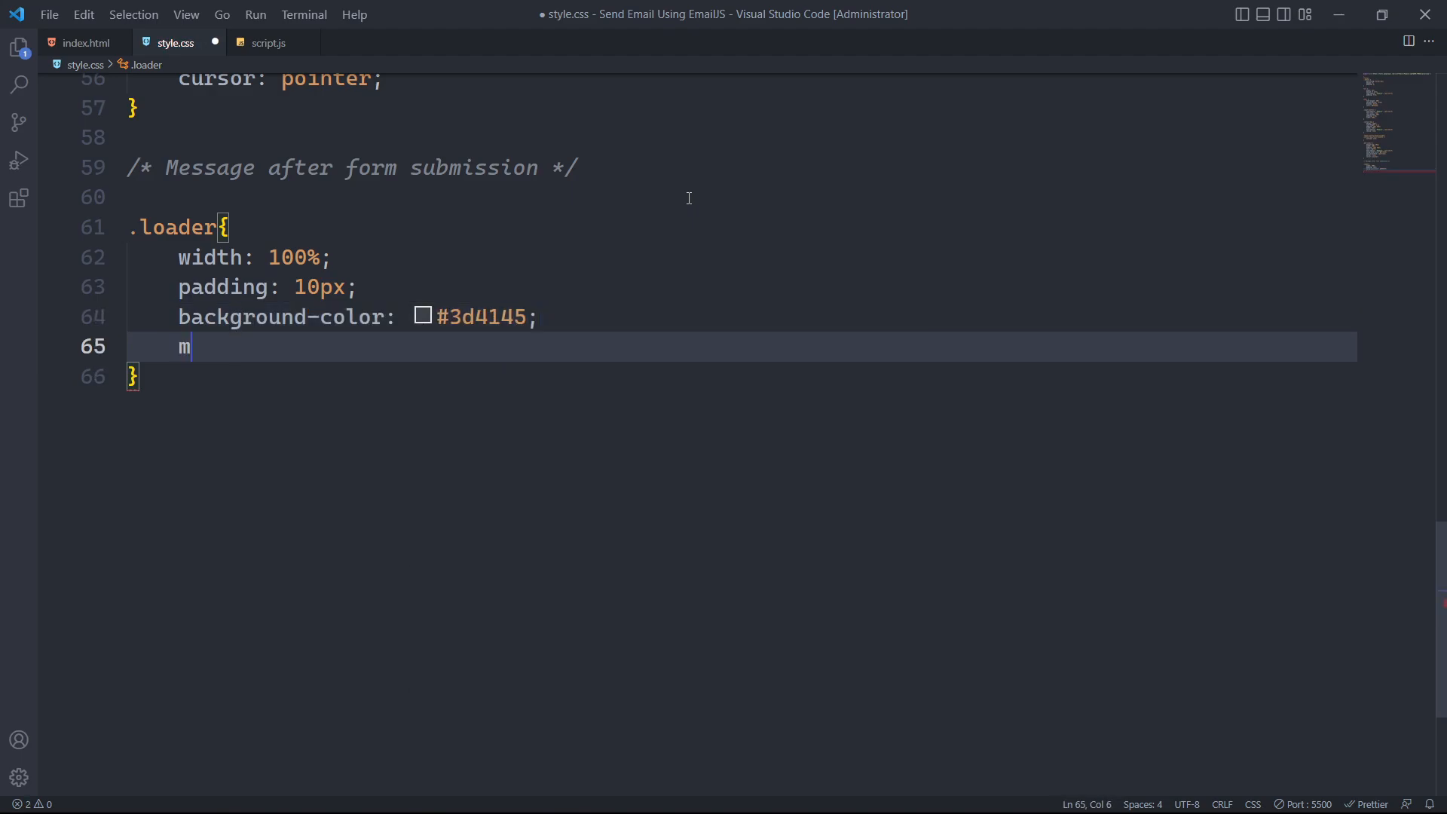
type("argin-top: 10px;")
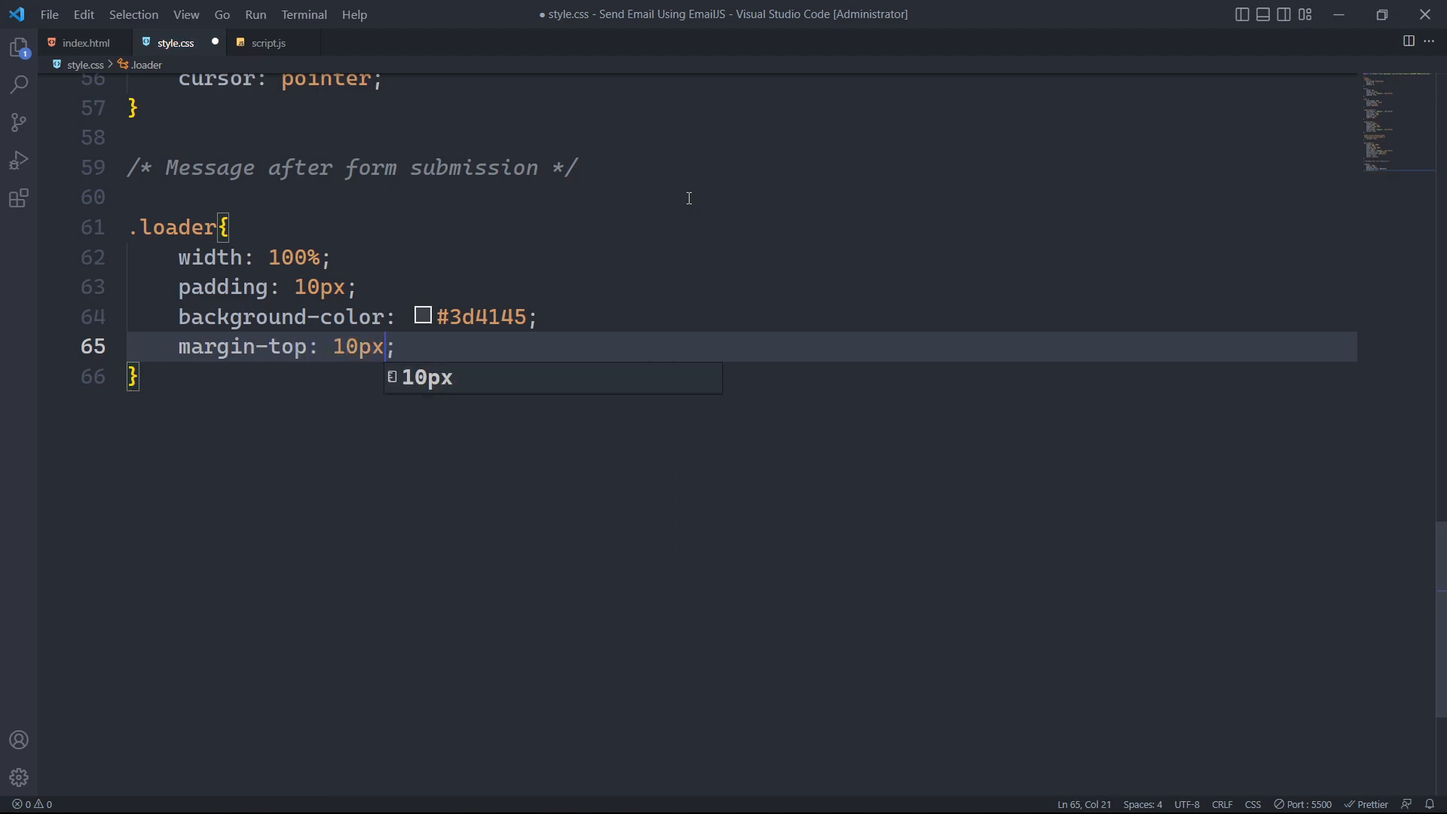
type("text-align: center;")
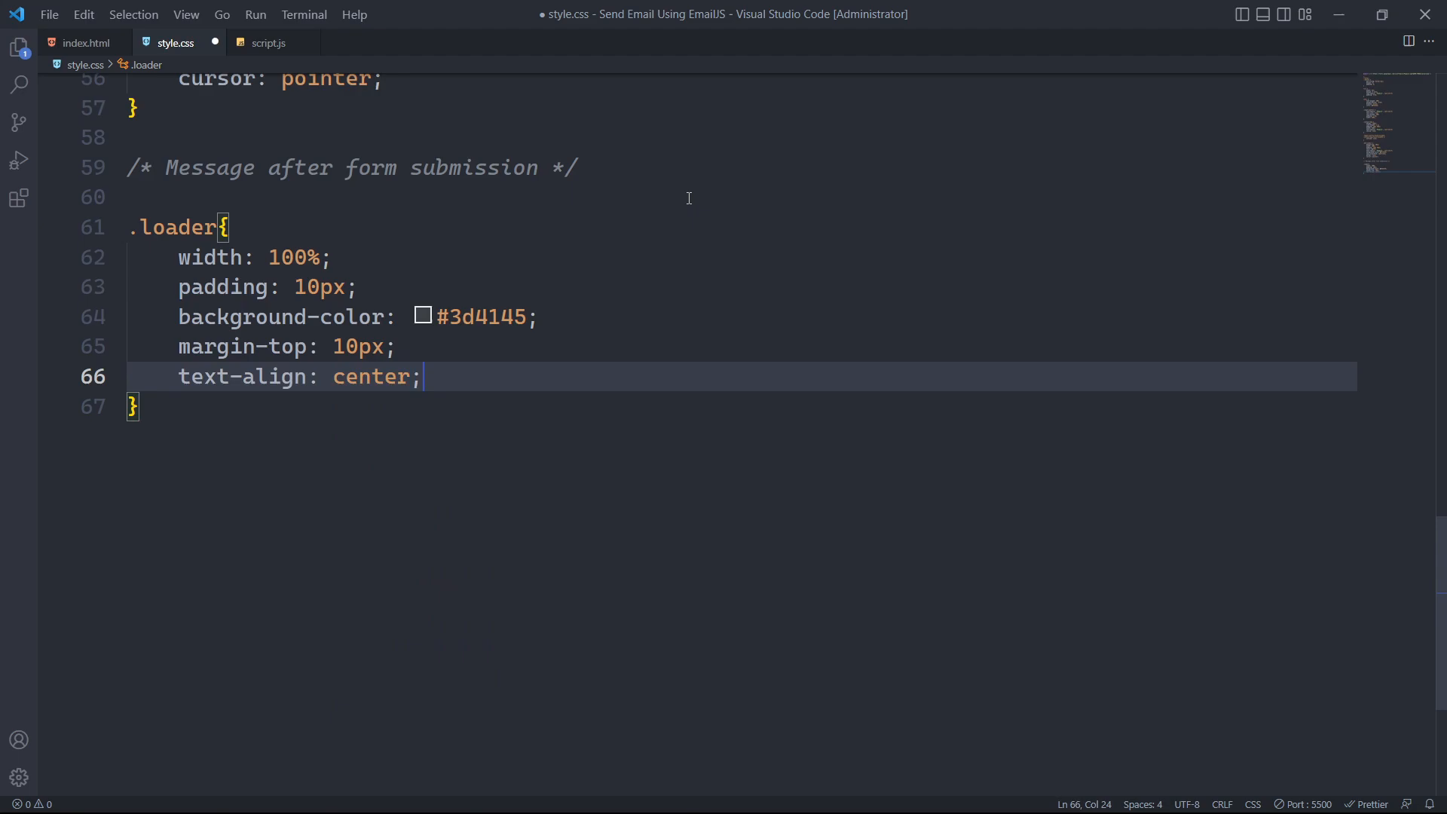
type("font-weight: 6;")
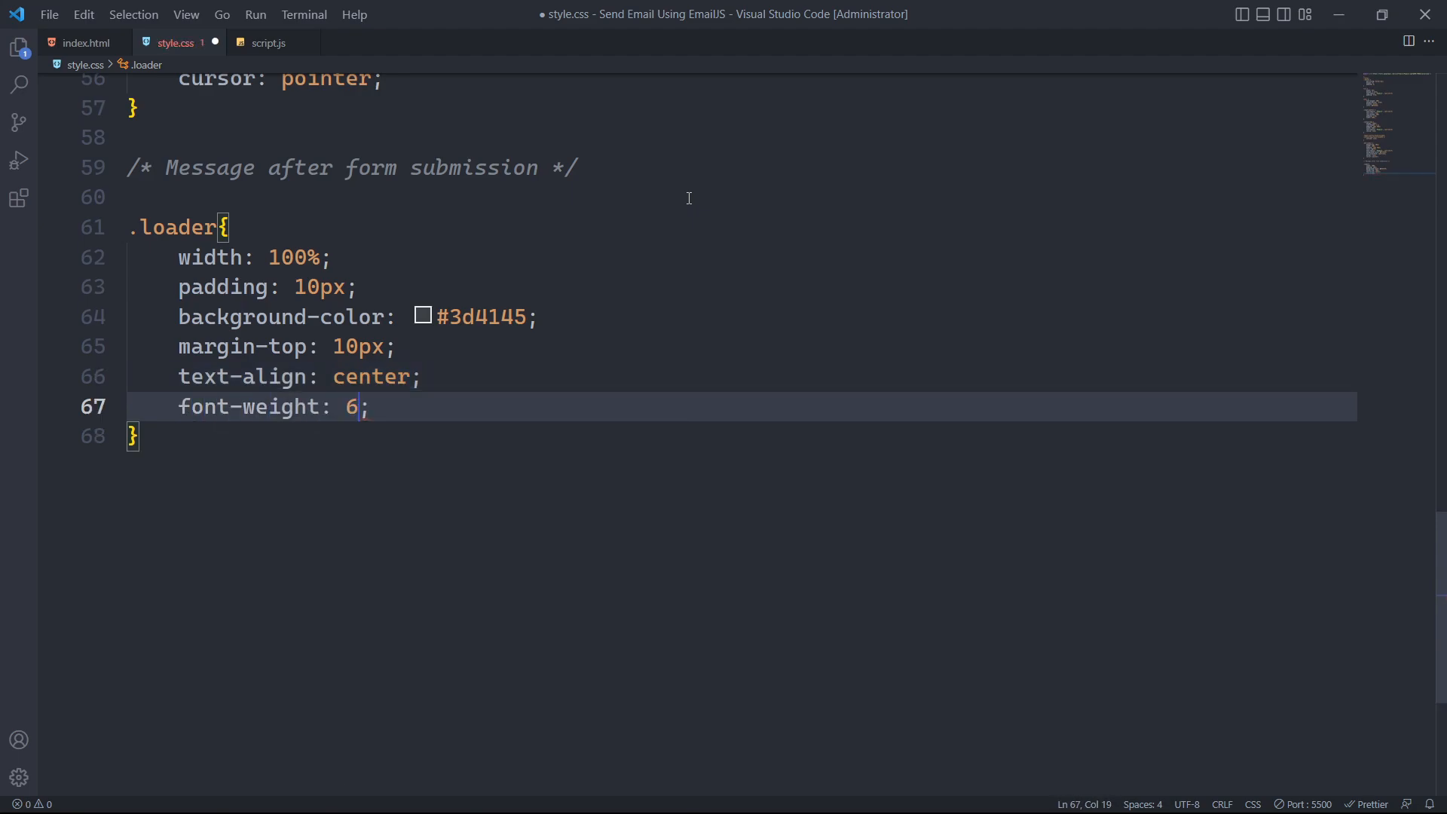
type("di")
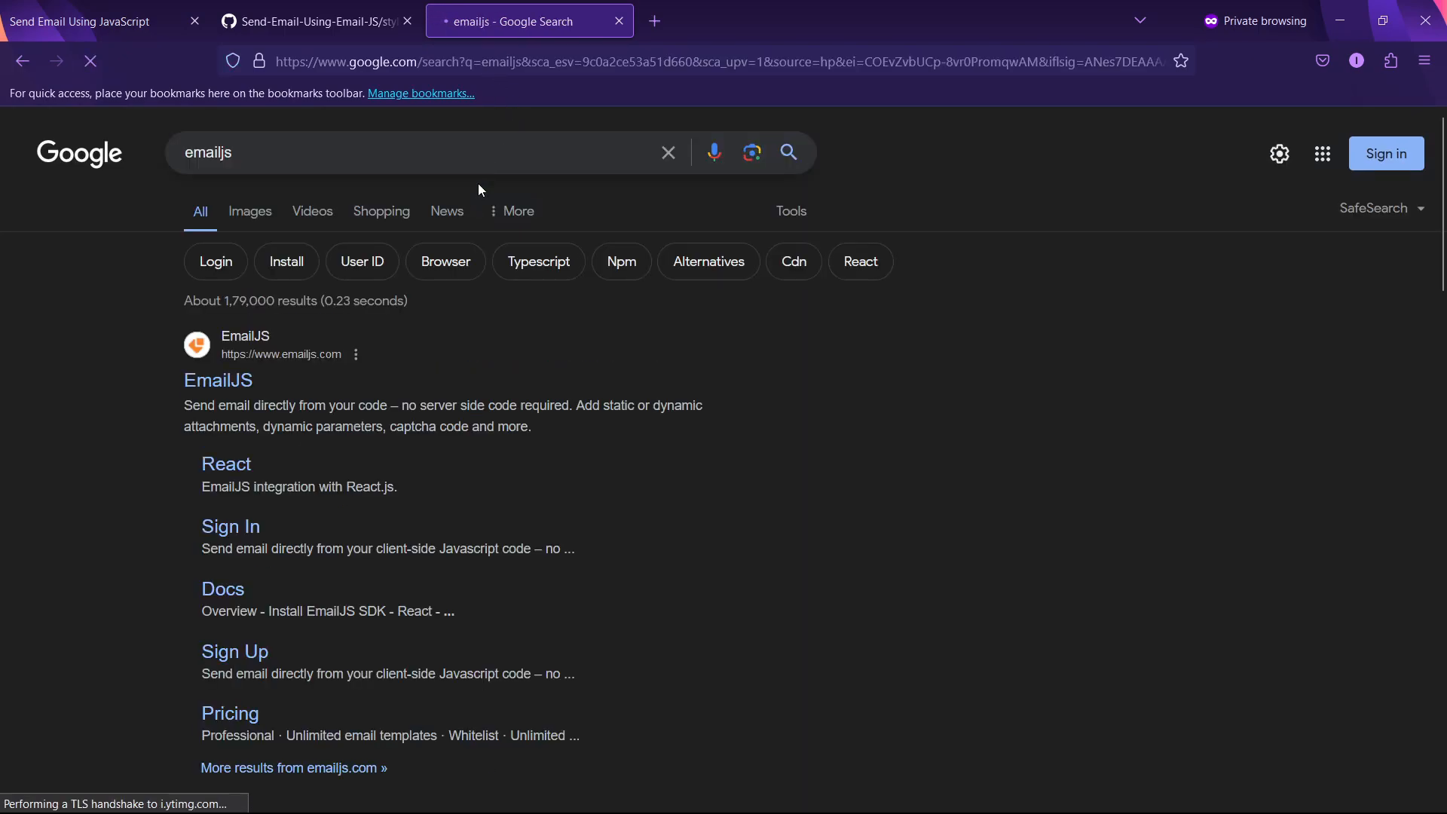
Step: Visit the EmailJS site and docs, then add the EmailJS browser SDK CDN script tag to index.html
left_click(217, 379)
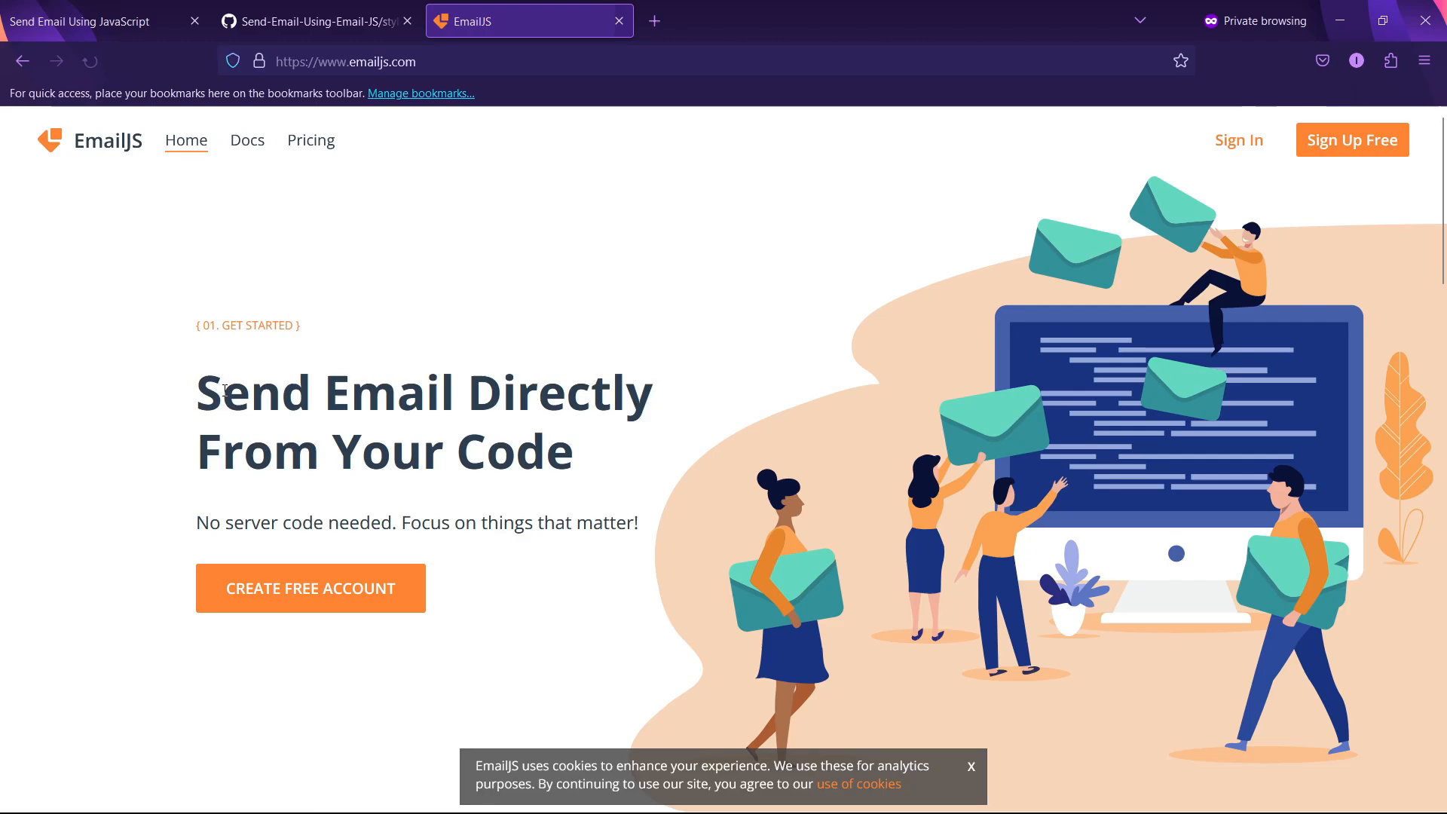
left_click(245, 141)
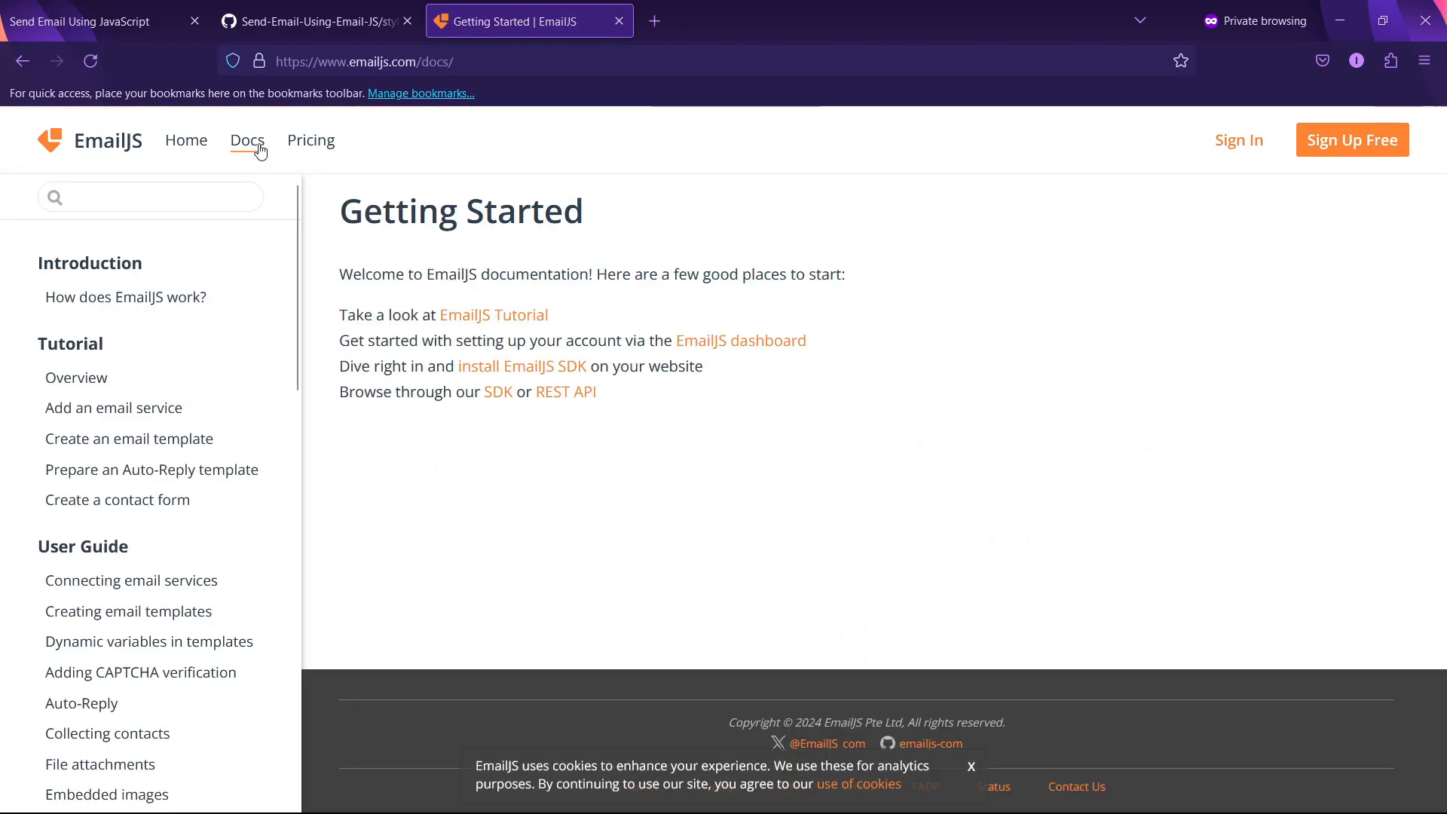
left_click(118, 499)
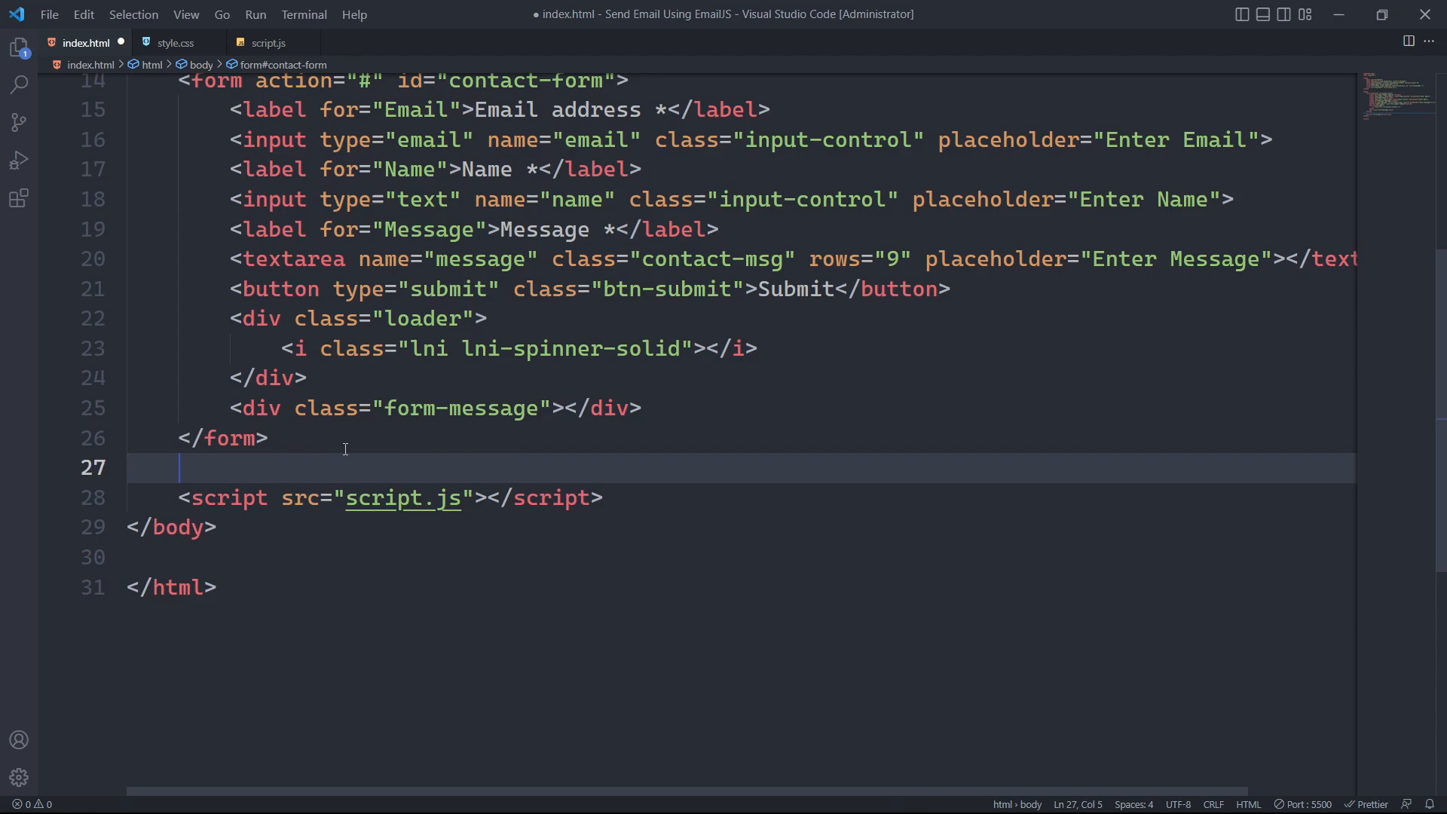
type("<script type=\"text/javascript\" src=\"https://cdn.jsdelivr.net/npm/@emailjs/browser@4/dist/email.min.js\"></script>")
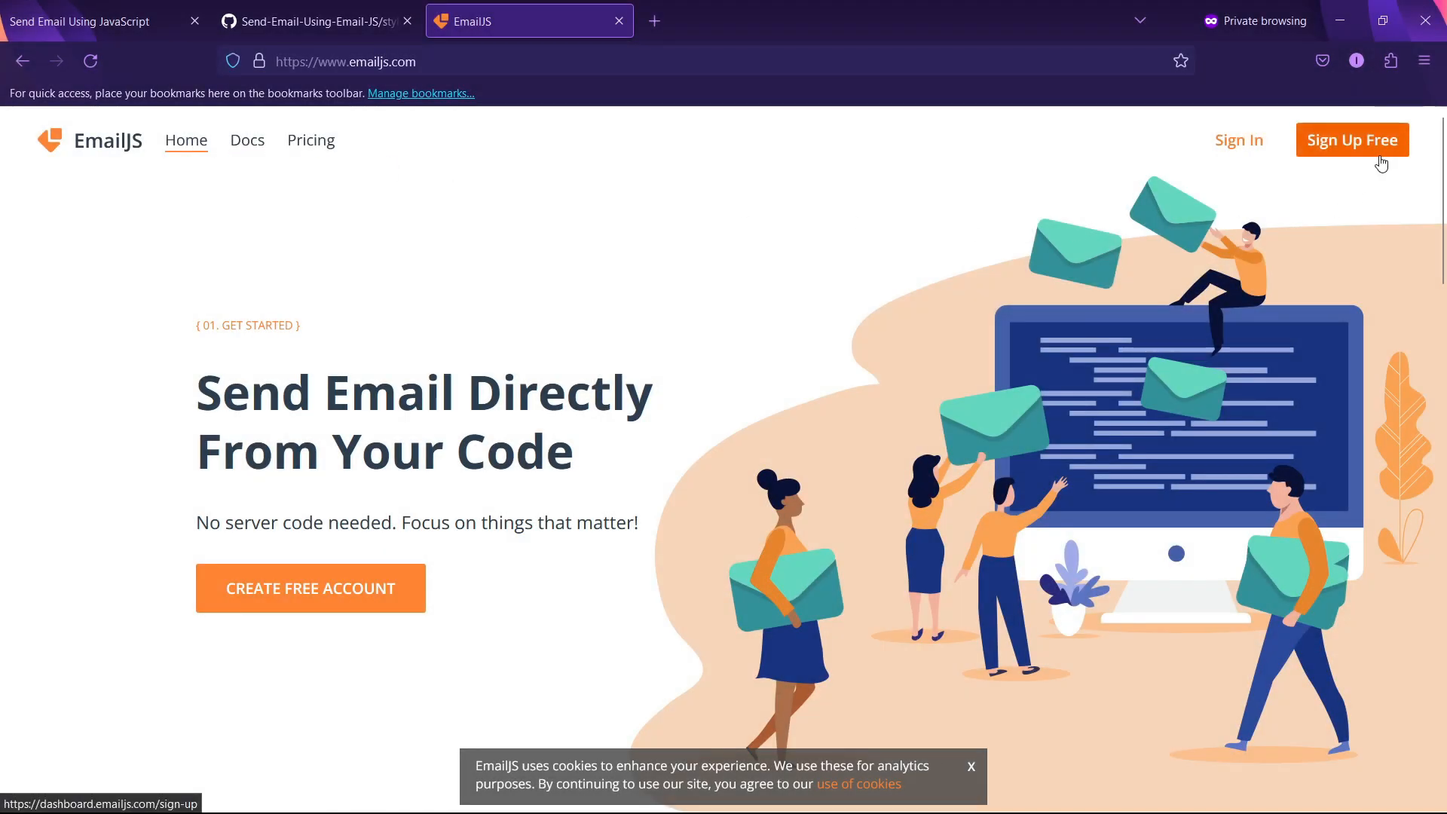
Step: Sign up for a free EmailJS account, view the contact-form tutorial and select the public API key on the Account page
left_click(1351, 138)
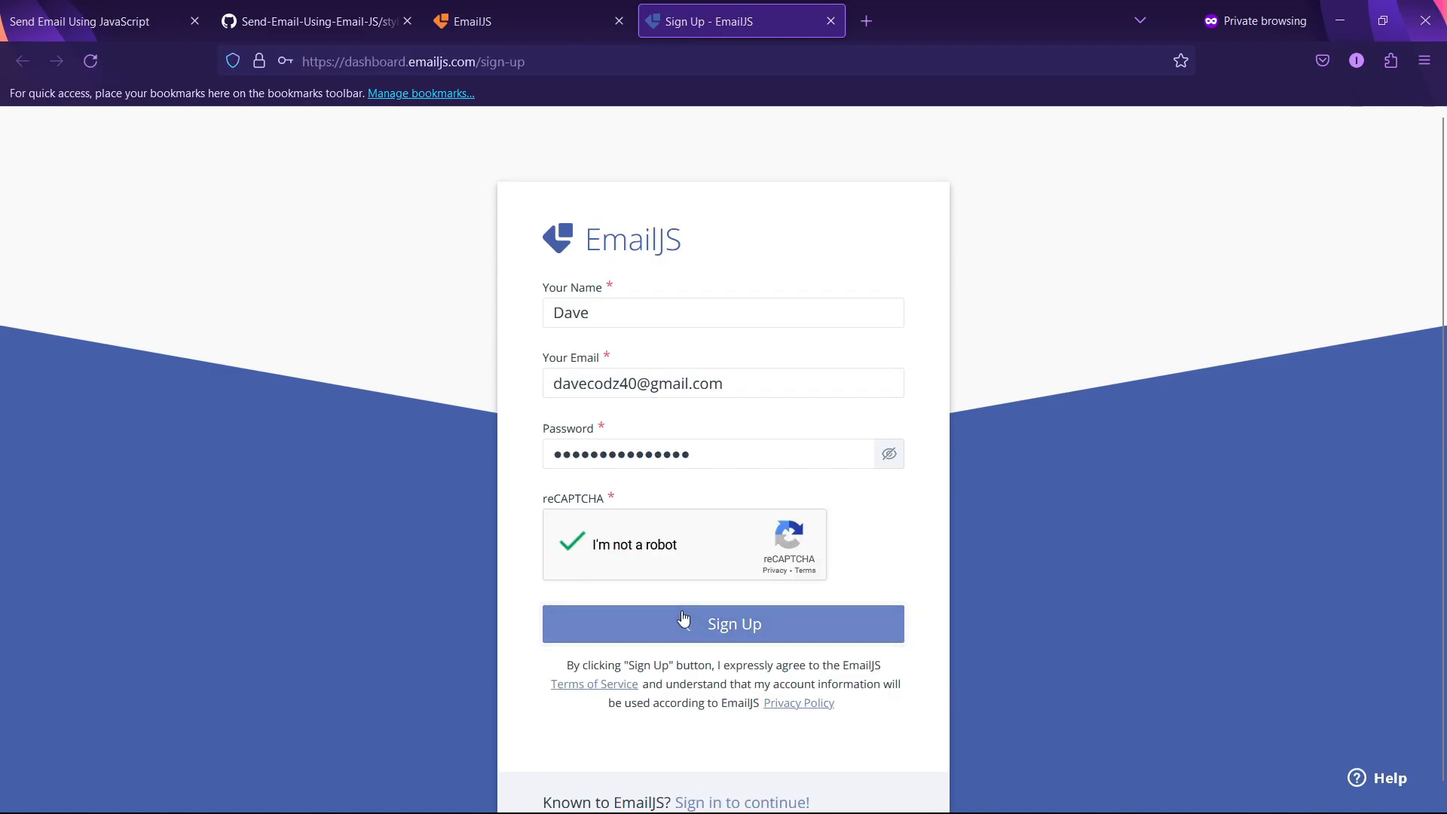
left_click(741, 802)
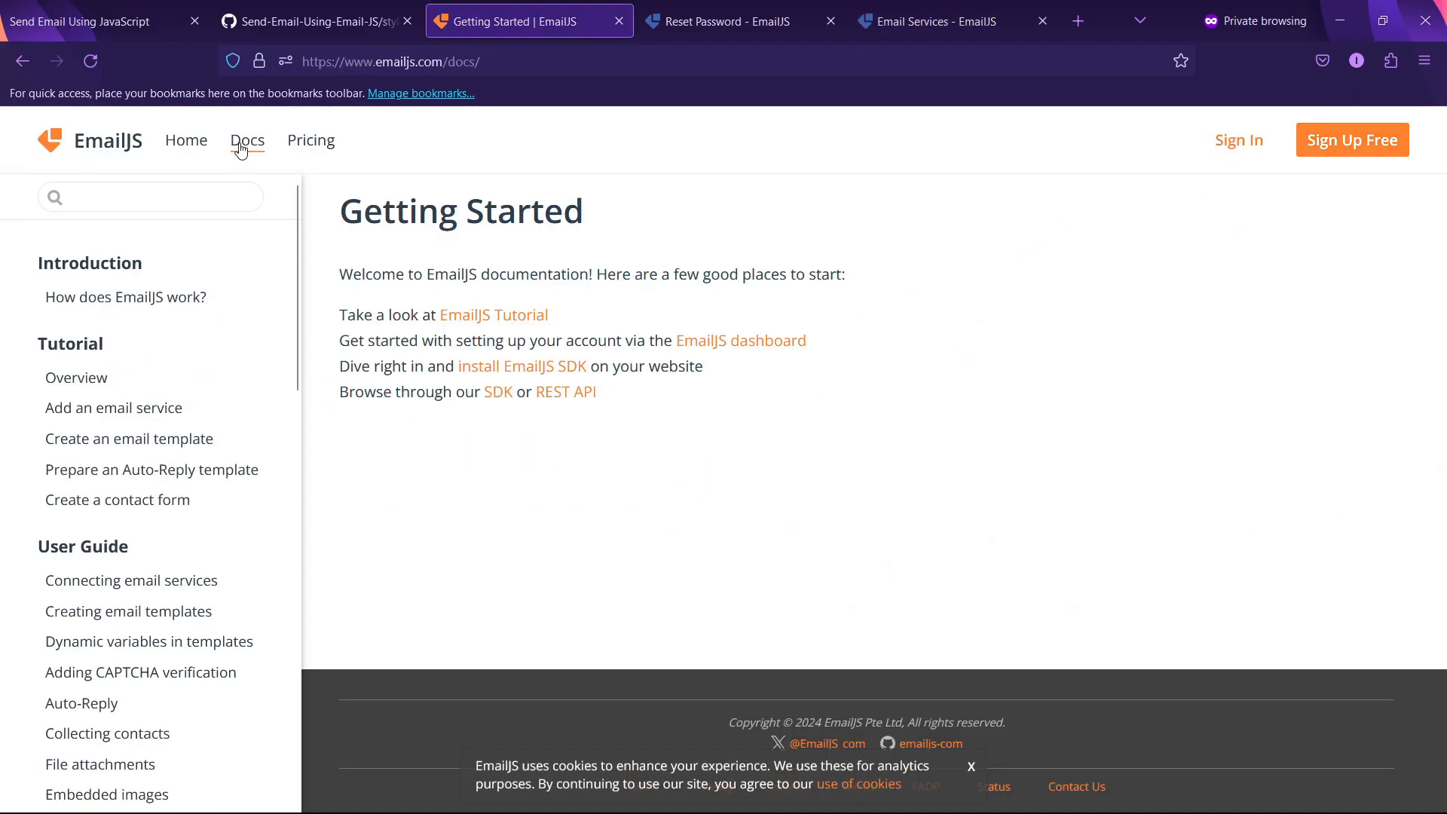
left_click(117, 499)
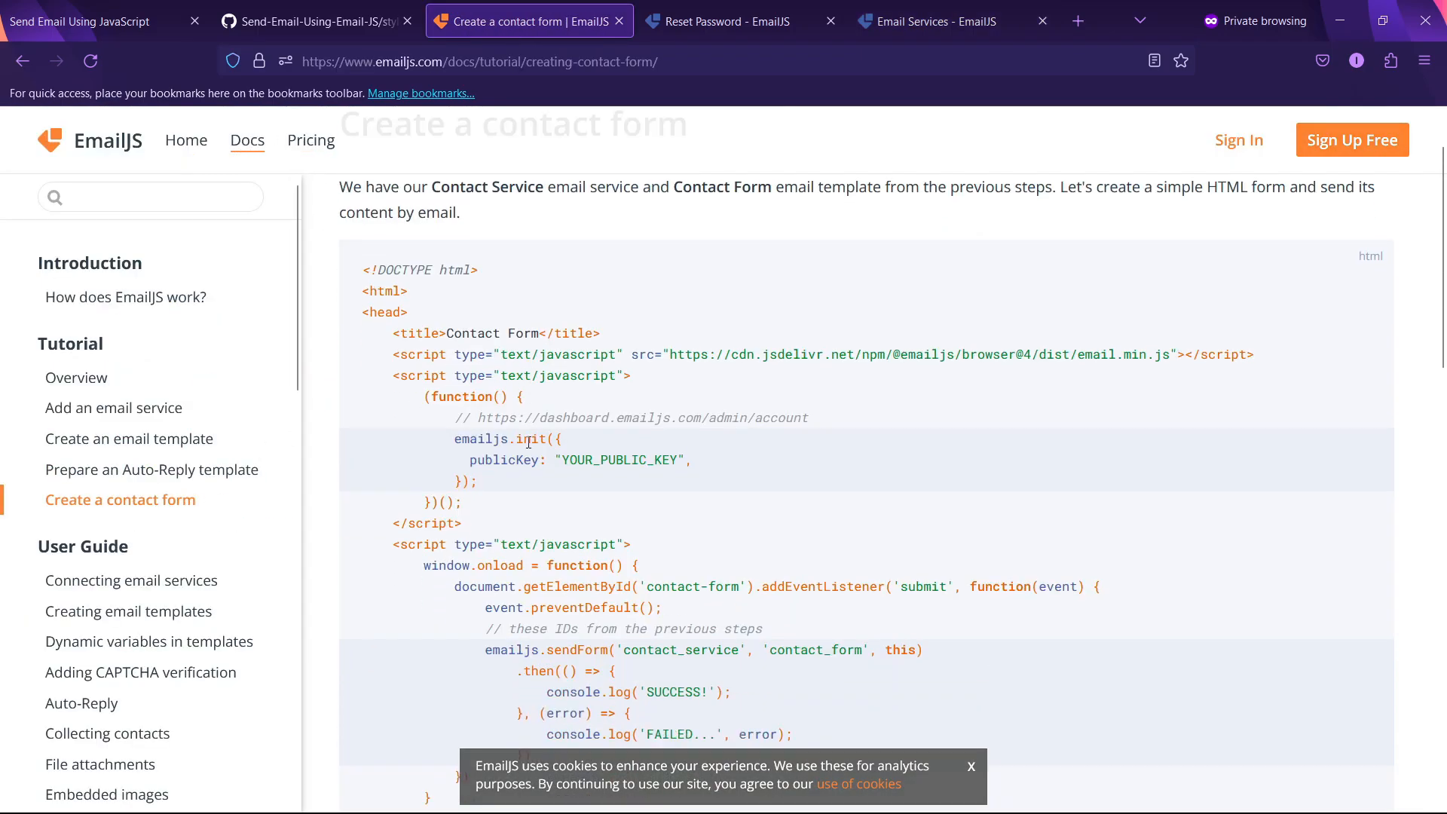
scroll("down", 3)
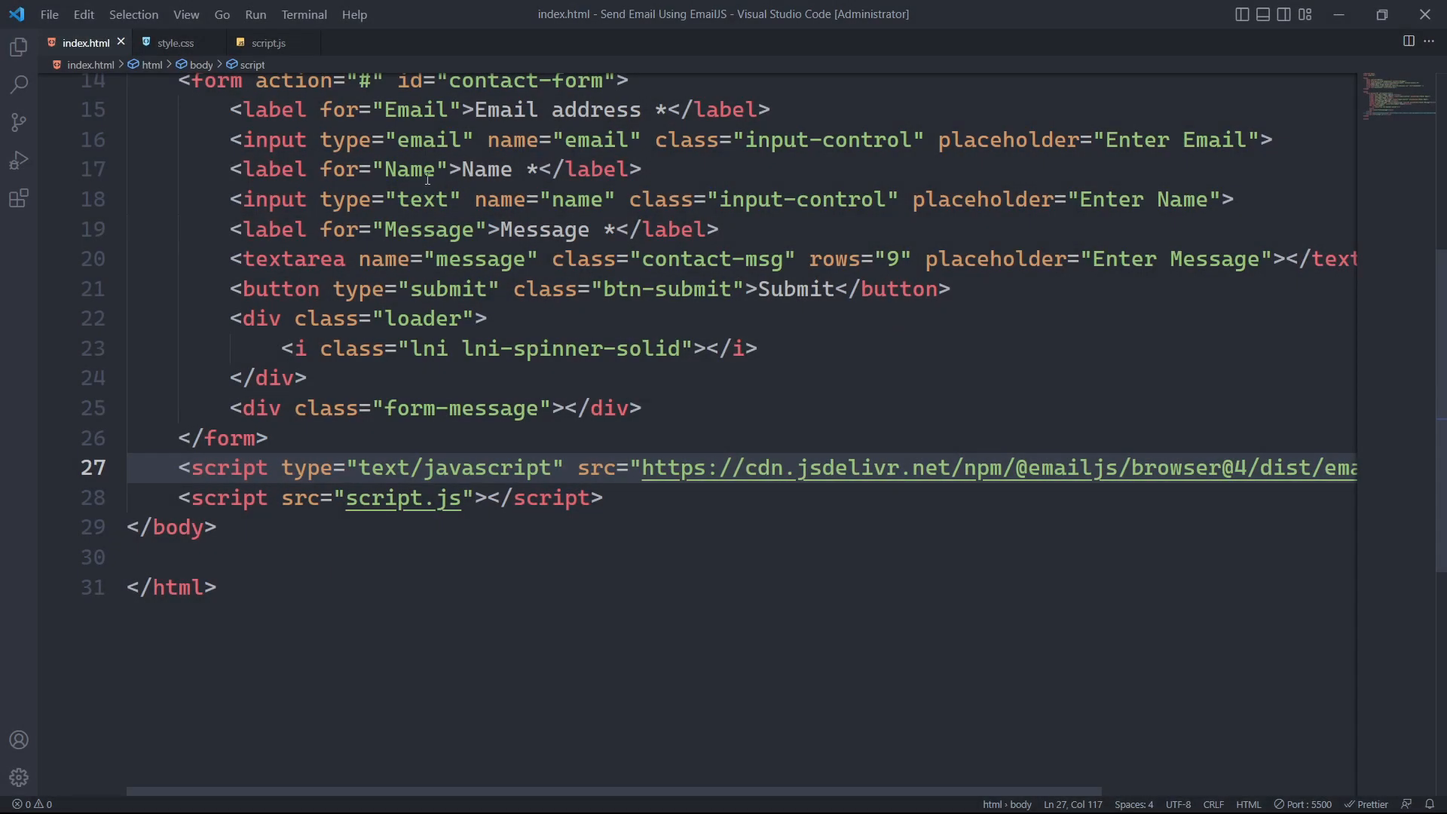
left_click(268, 42)
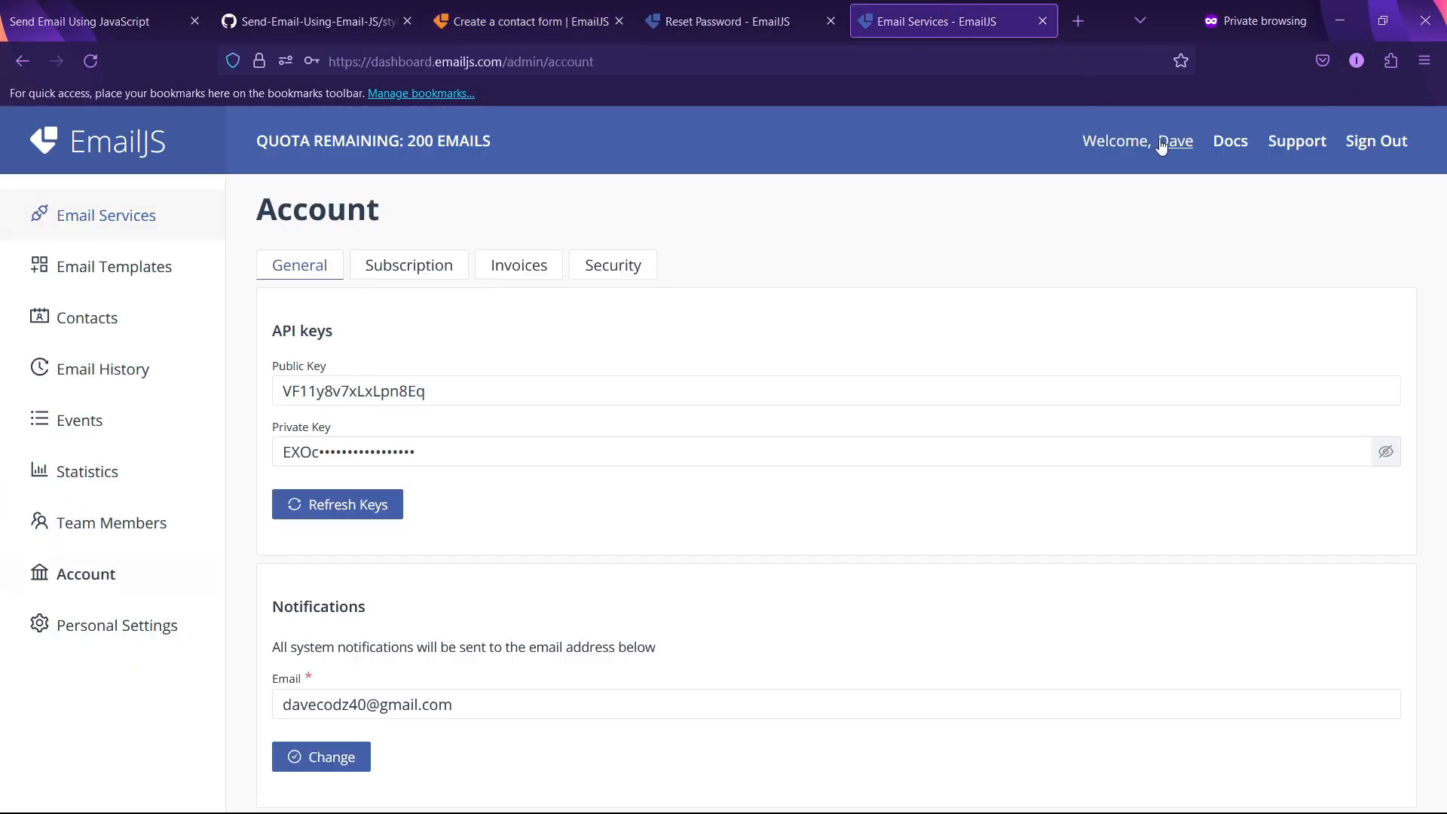
triple_click(351, 390)
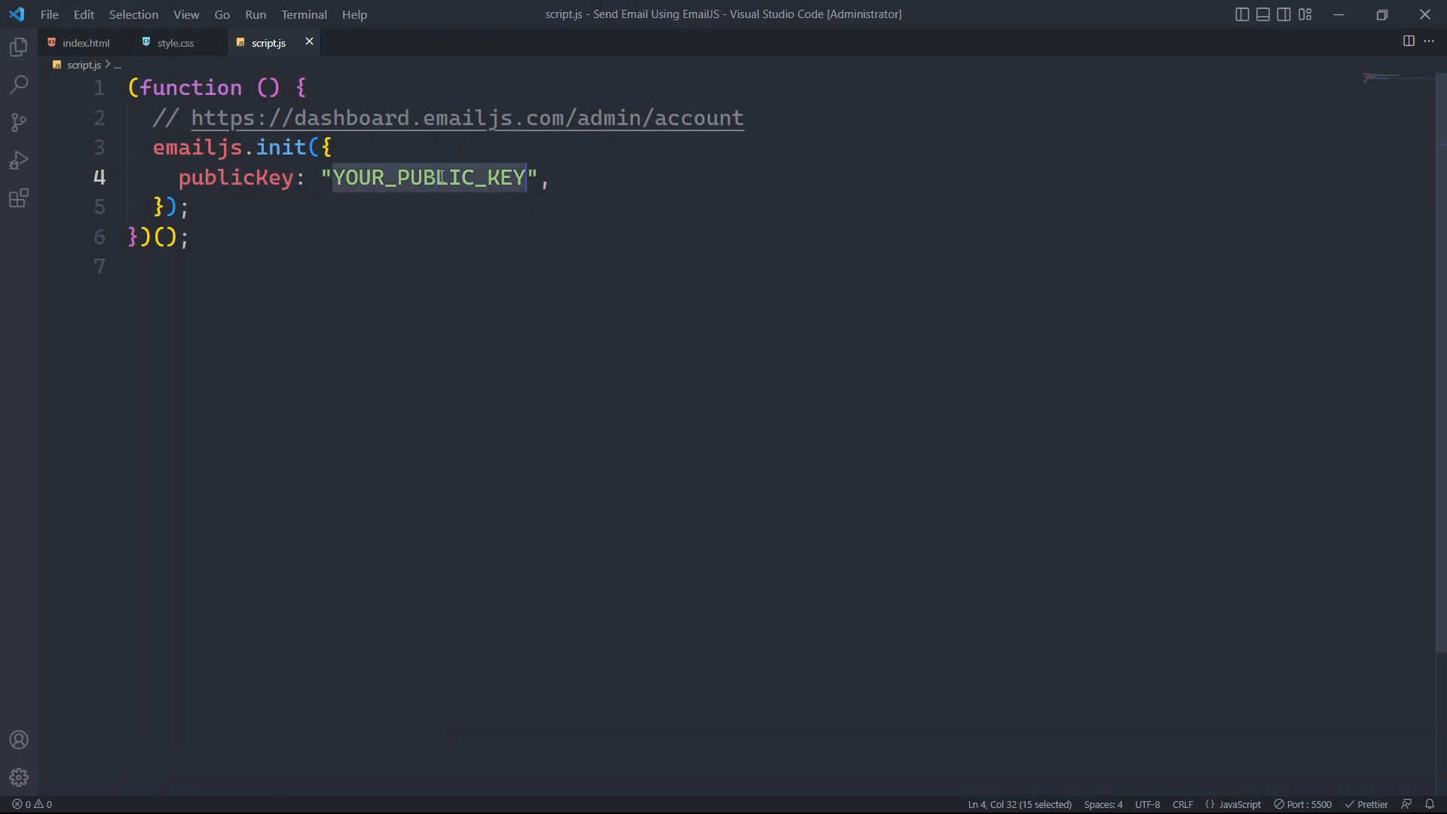
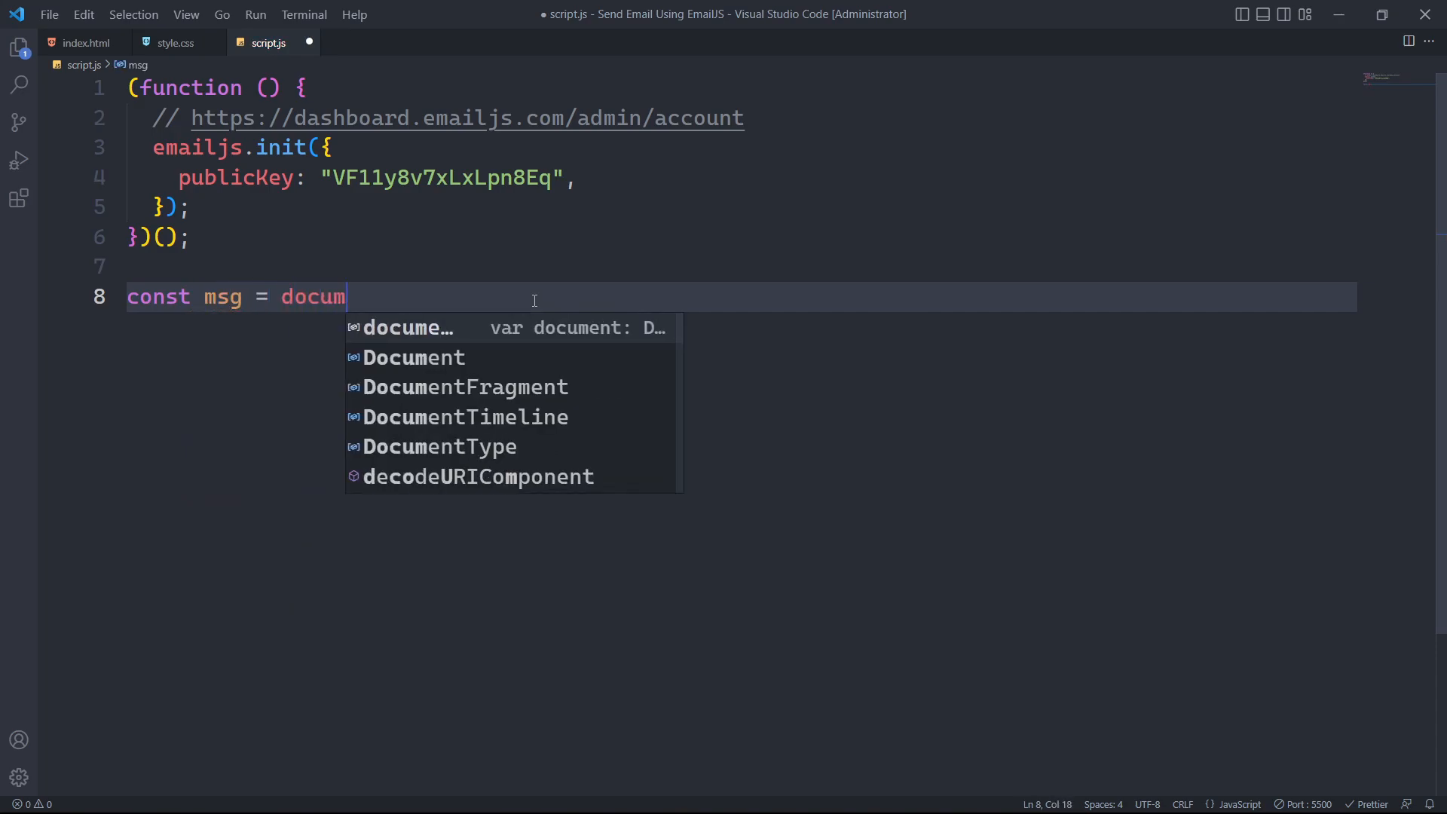
Step: Assign msg via document.querySelector and copy the form-message class name from index.html
type("ent.querySelector")
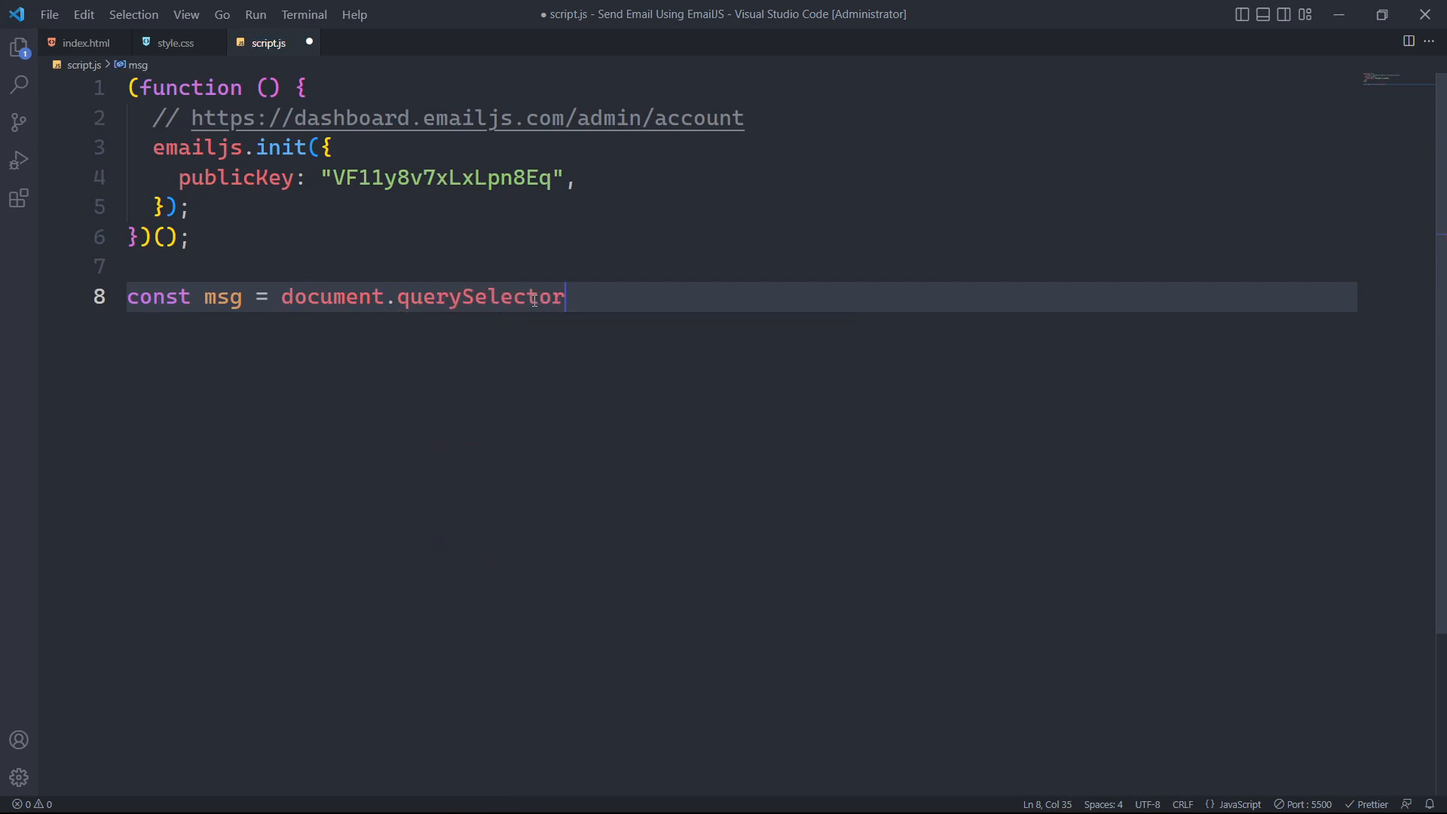
left_click(82, 42)
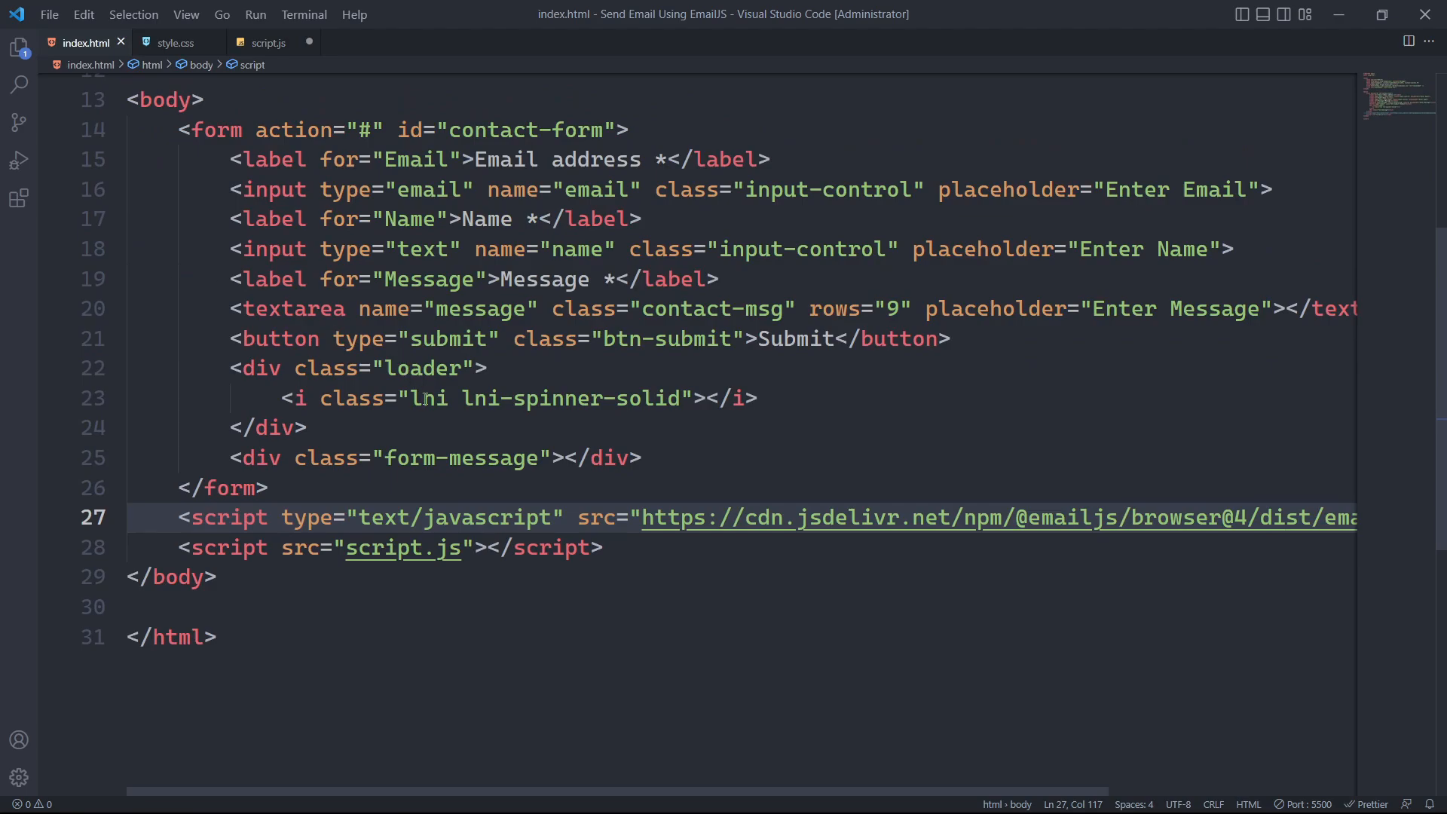
double_click(460, 458)
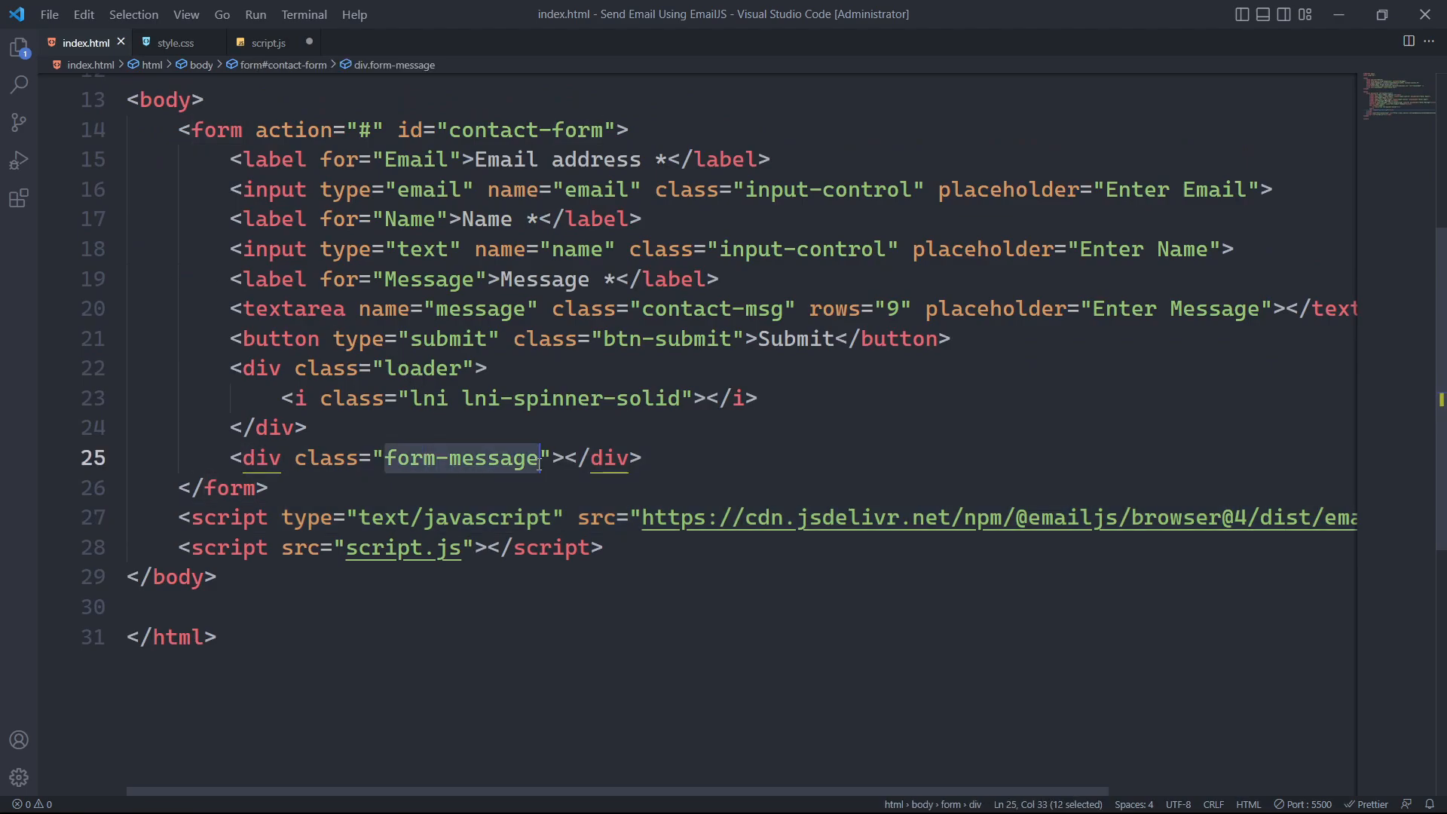
left_click(268, 42)
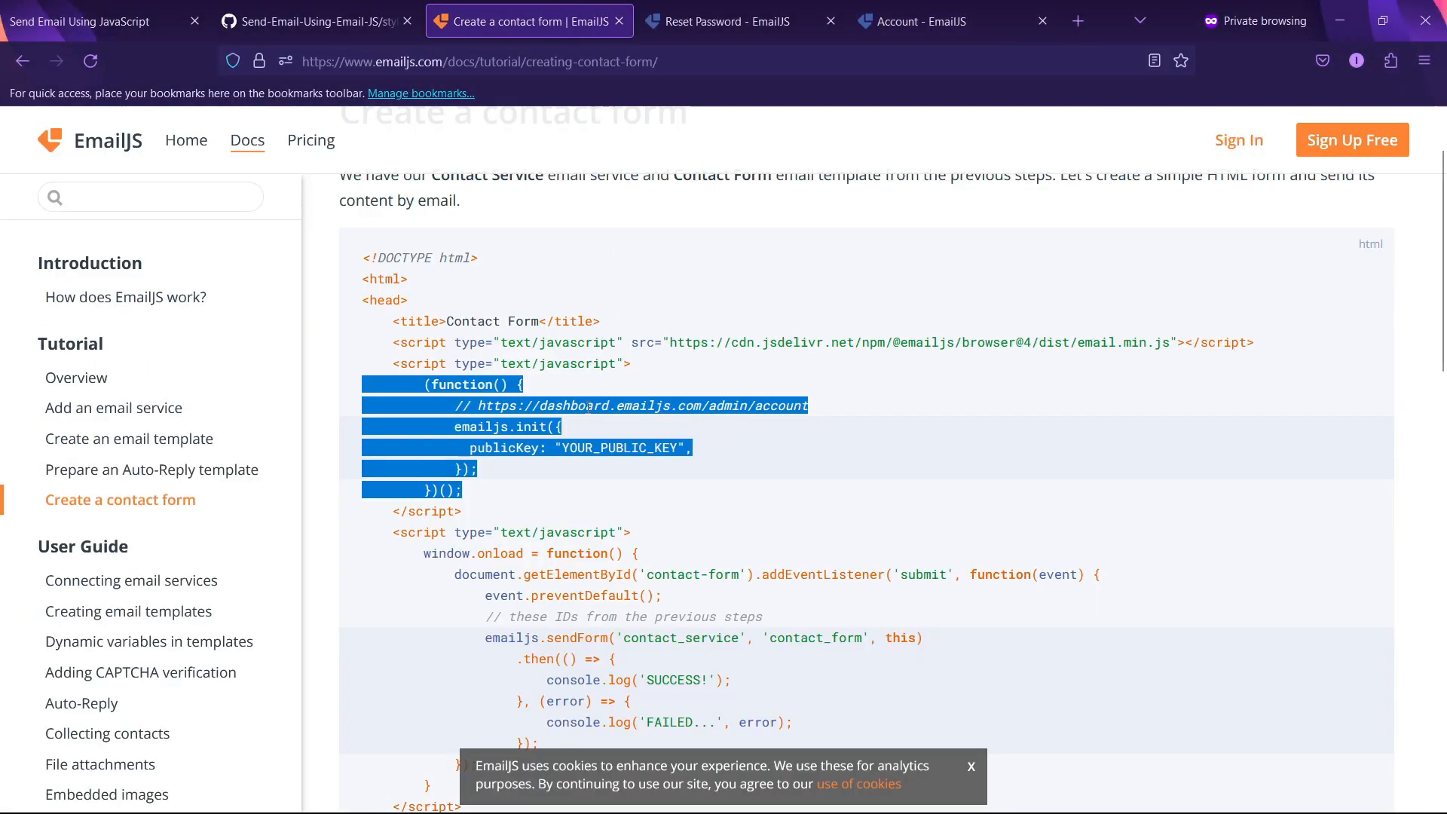
Step: Scroll down the EmailJS account page showing the API keys
scroll("down", 3)
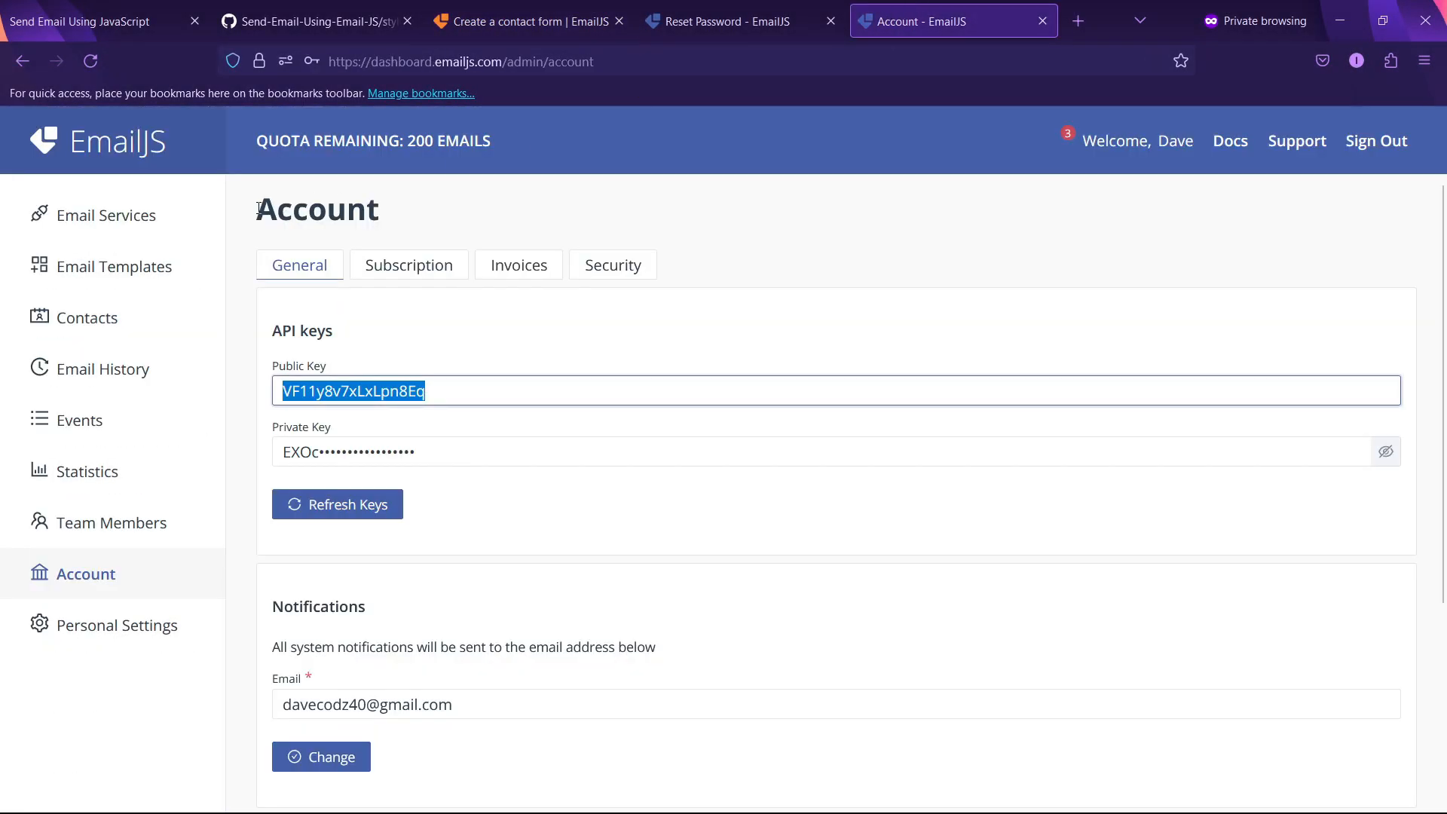
Step: Add a Gmail service in EmailJS, connecting and authorising the Google account, and create it
left_click(106, 215)
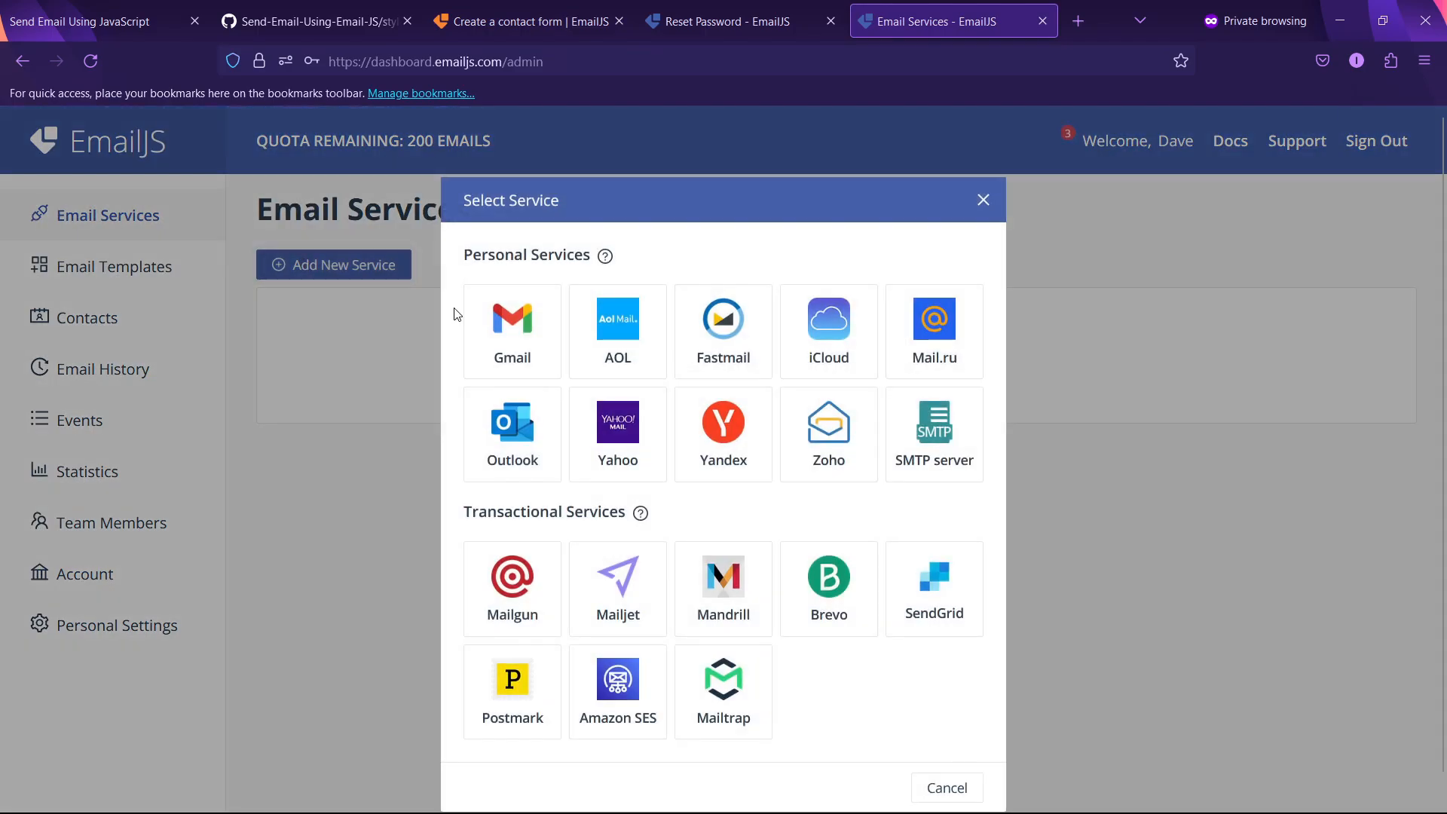
left_click(511, 318)
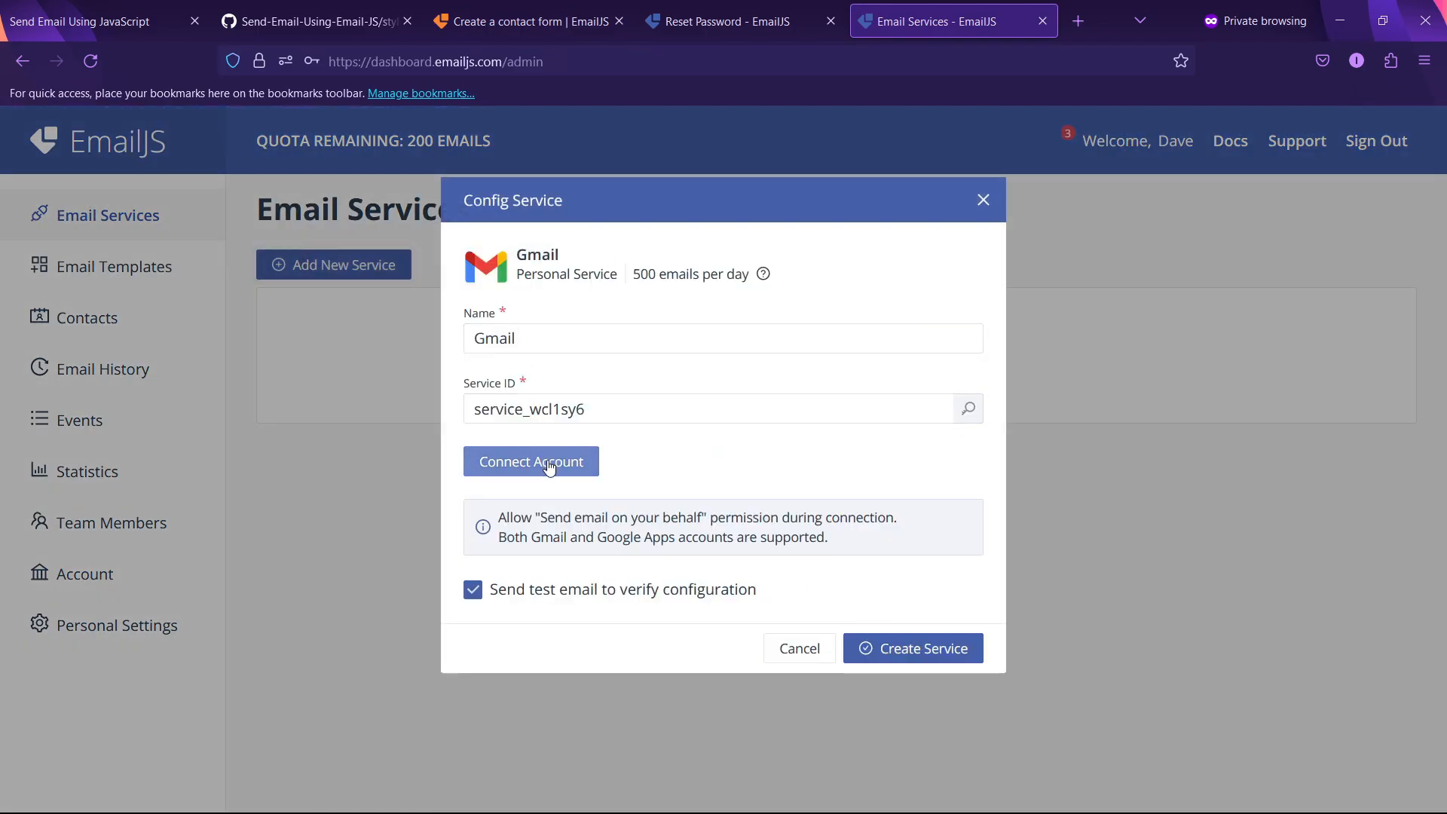
left_click(531, 461)
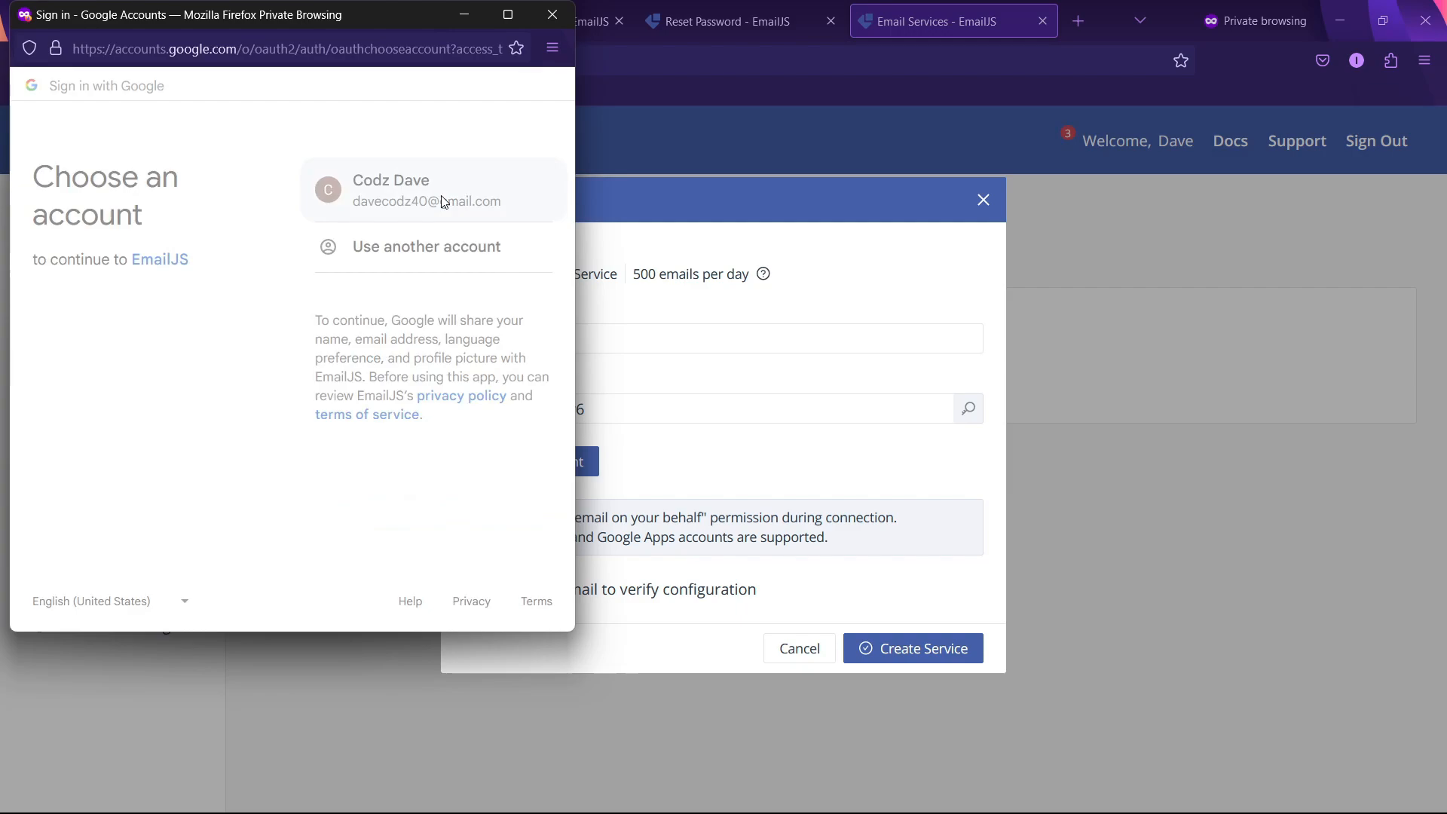
left_click(429, 190)
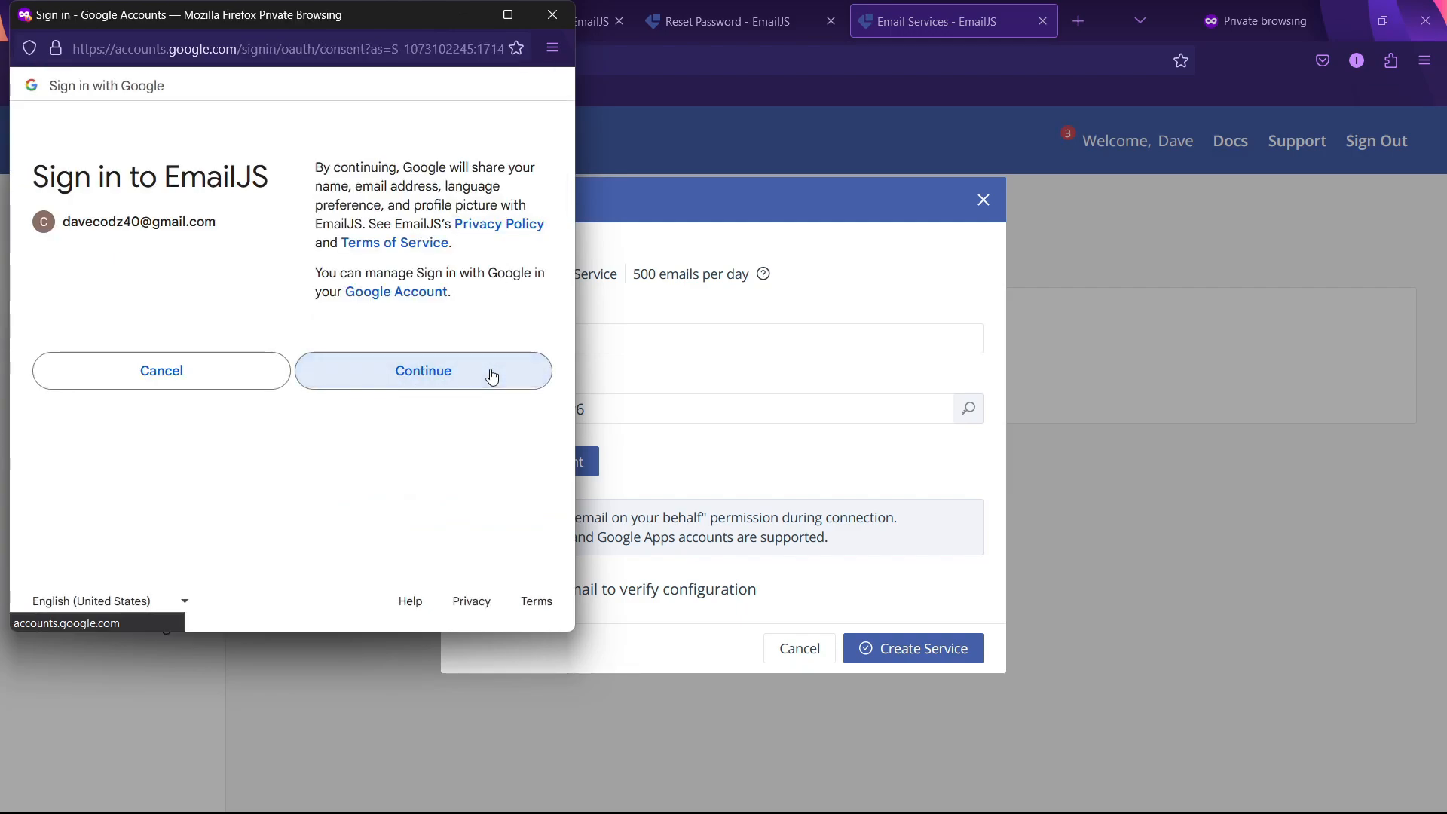
left_click(422, 371)
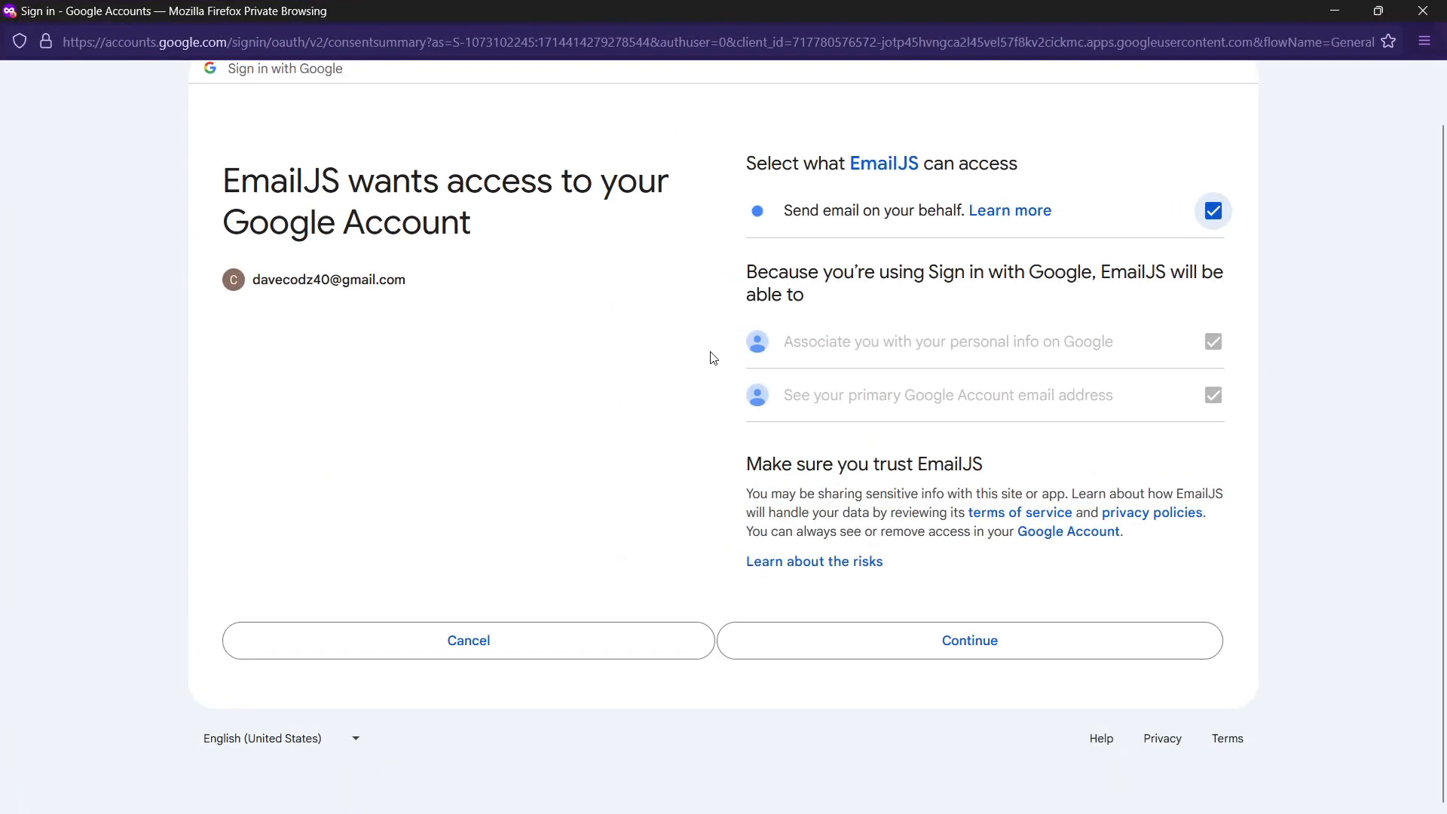
left_click(969, 639)
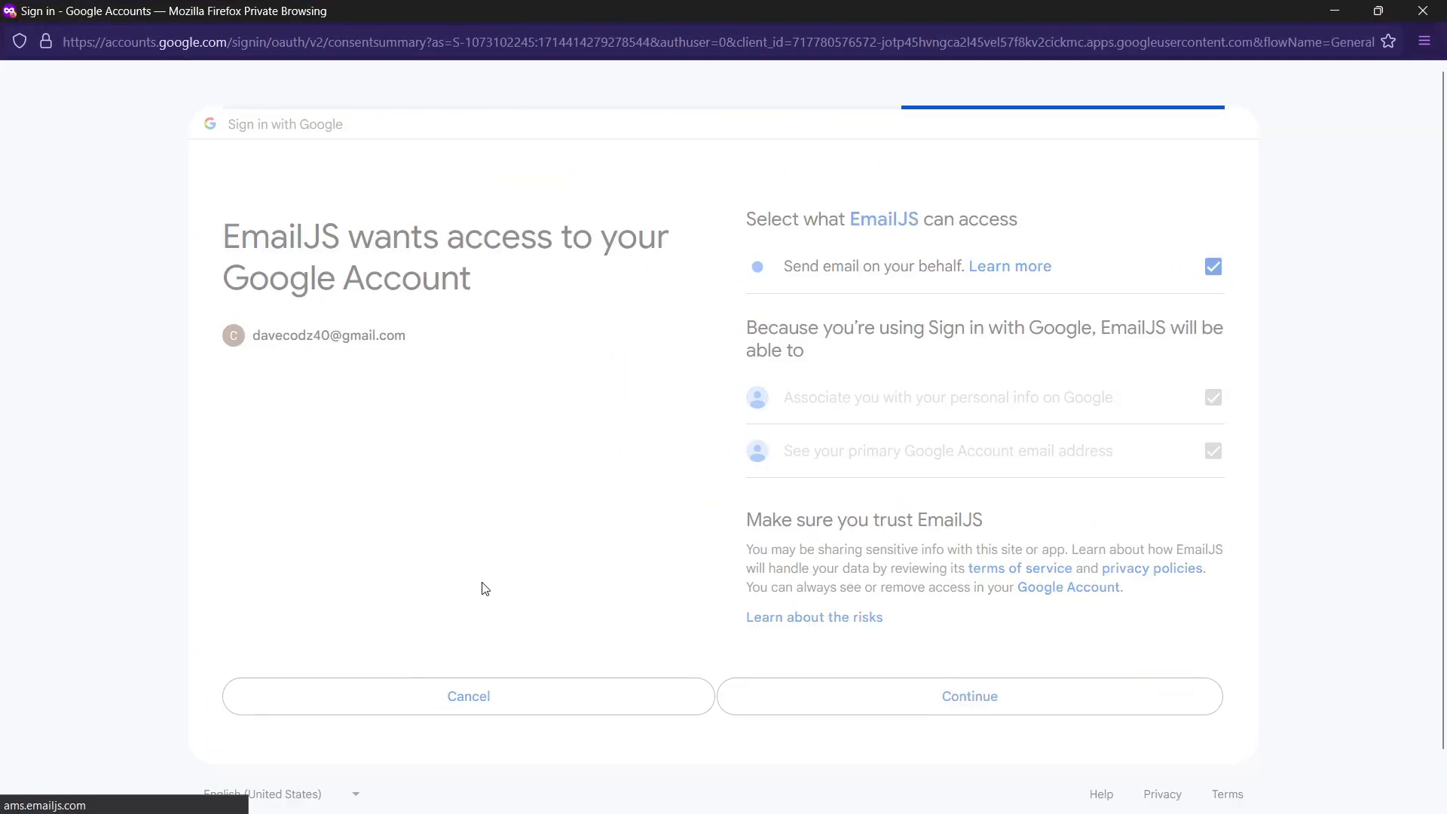
left_click(969, 697)
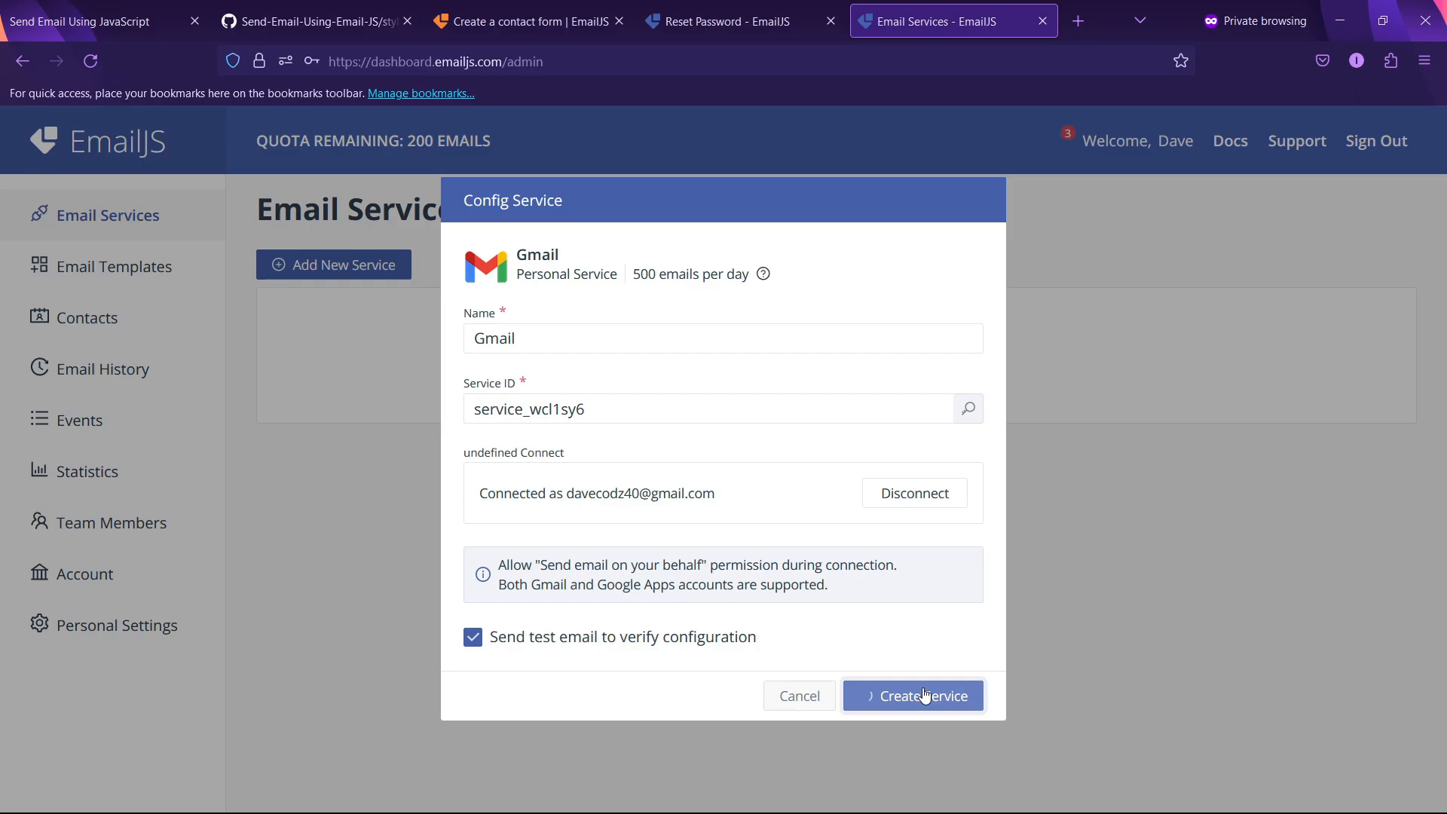
left_click(912, 695)
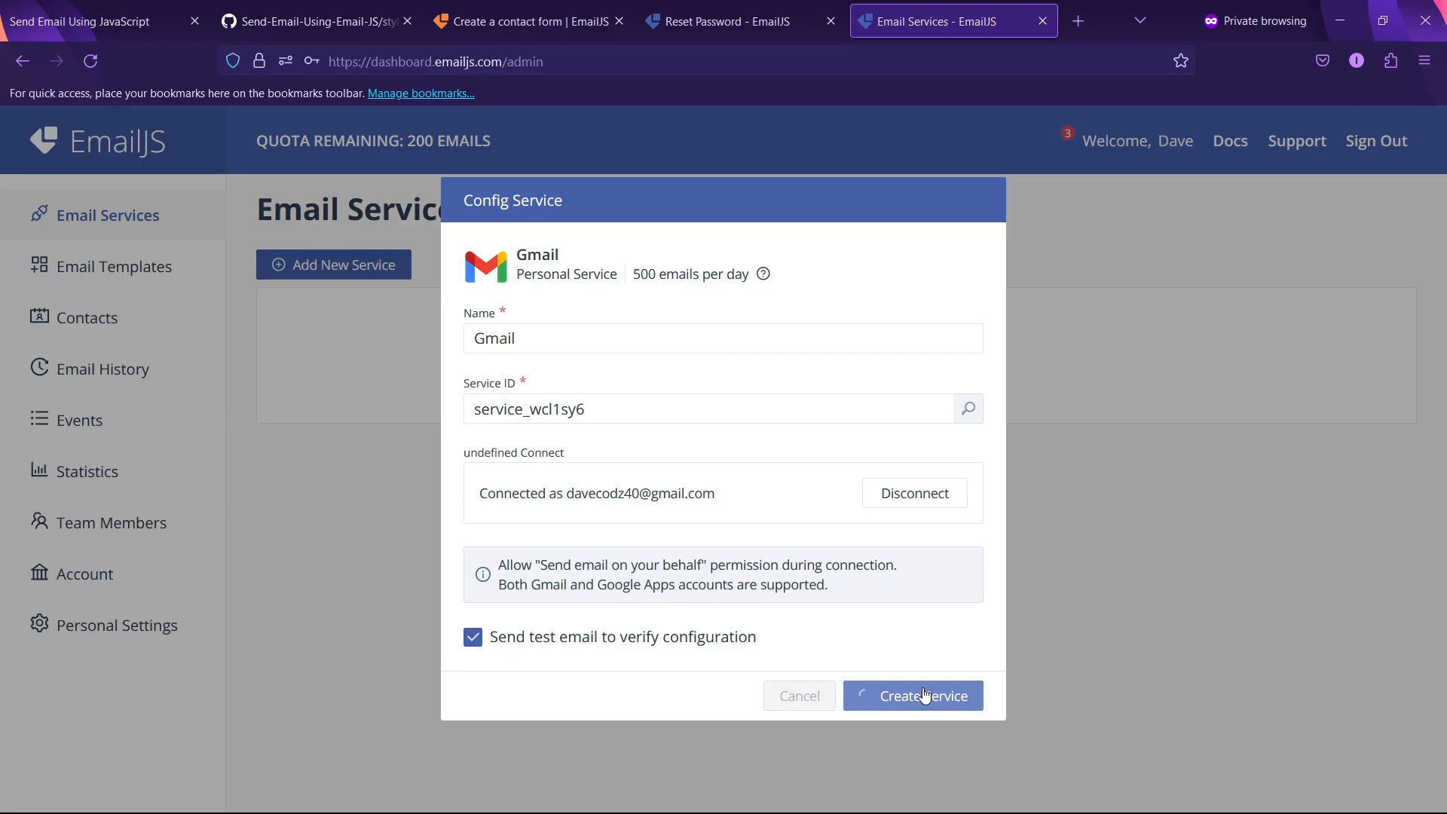
left_click(912, 695)
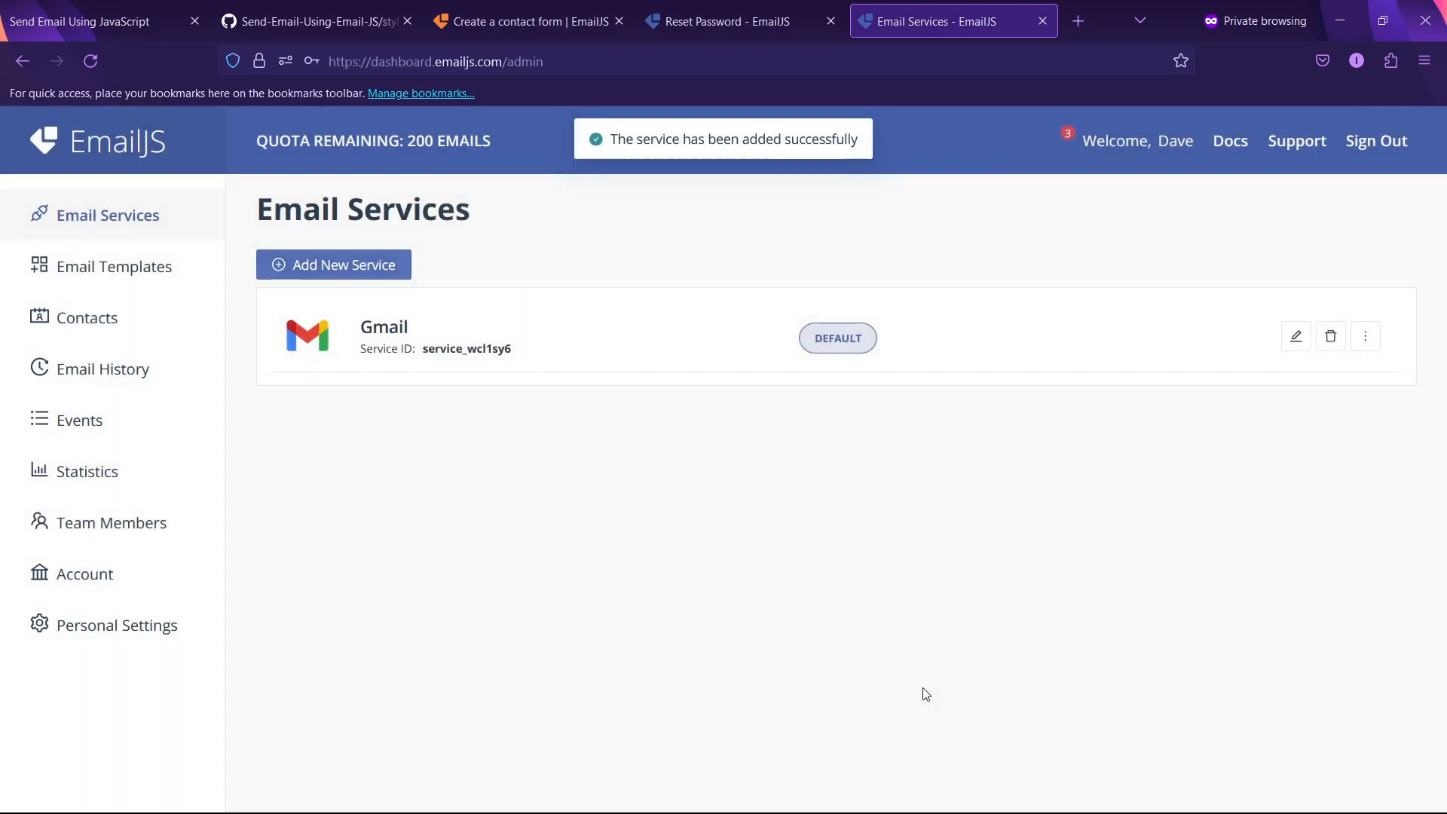
mouse_move(919, 692)
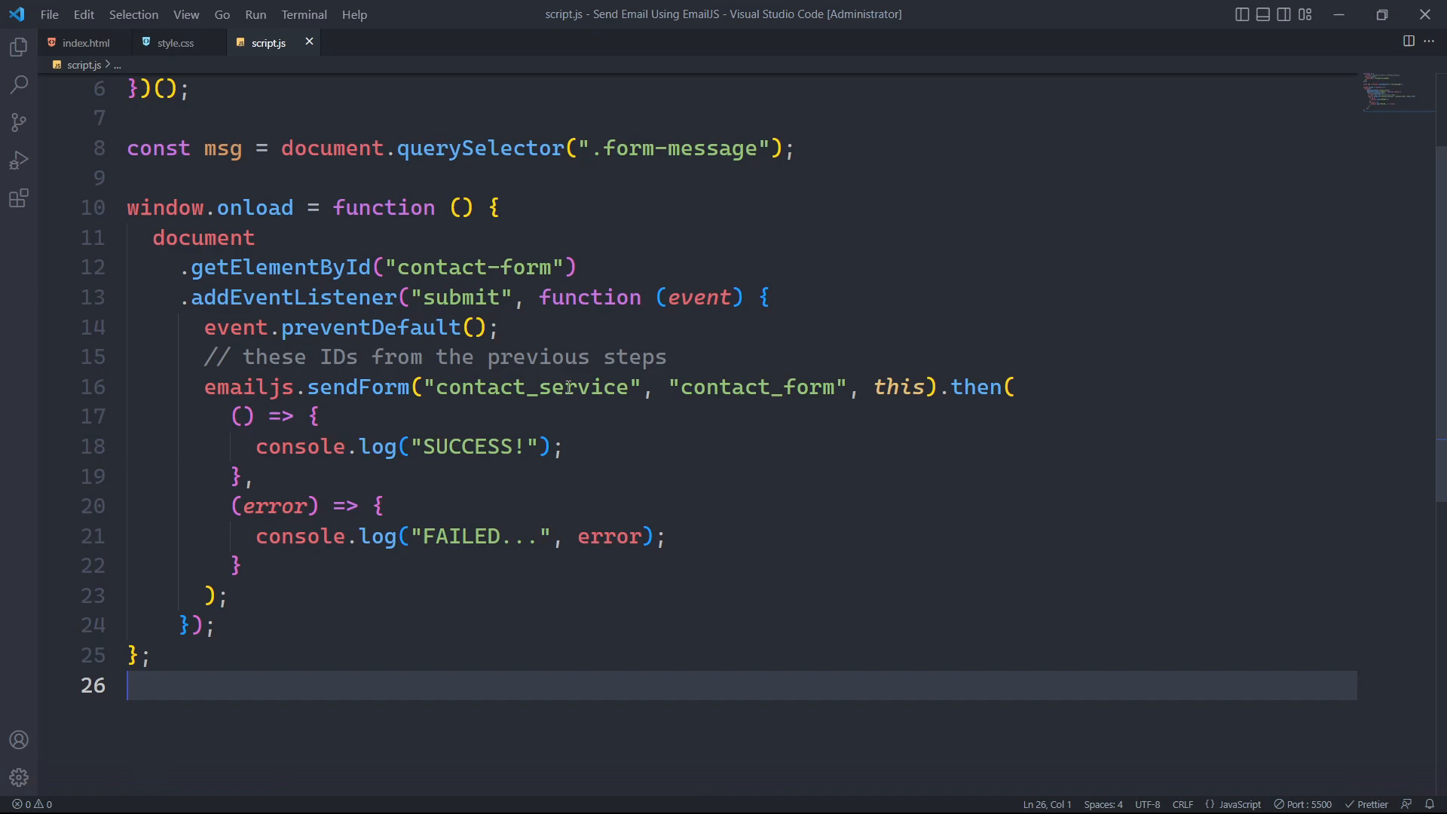
Step: Set the sendForm service to service_wcl1sy6 and close the Edit Service dialog
type("service_wcl1sy6")
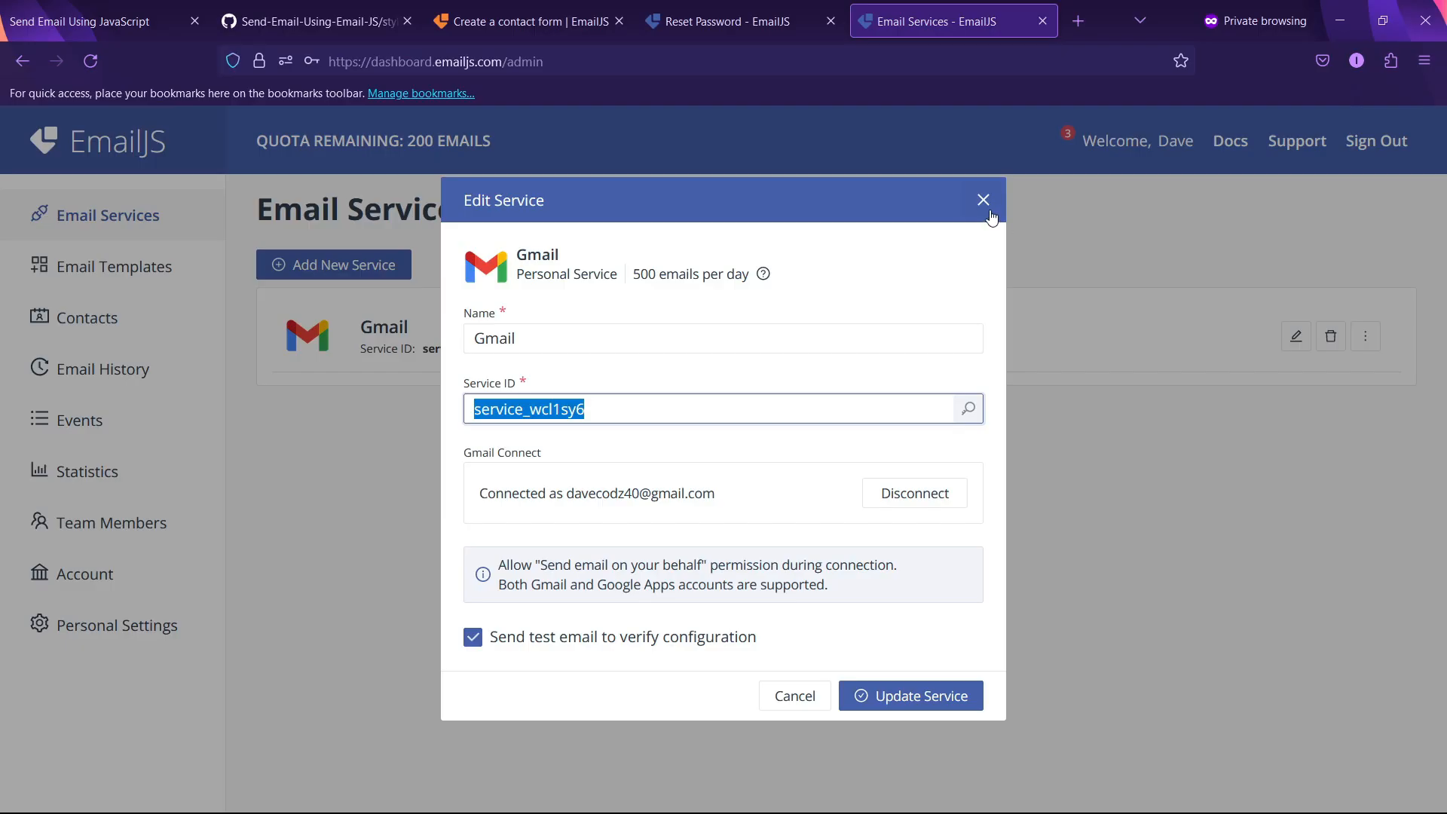
left_click(983, 199)
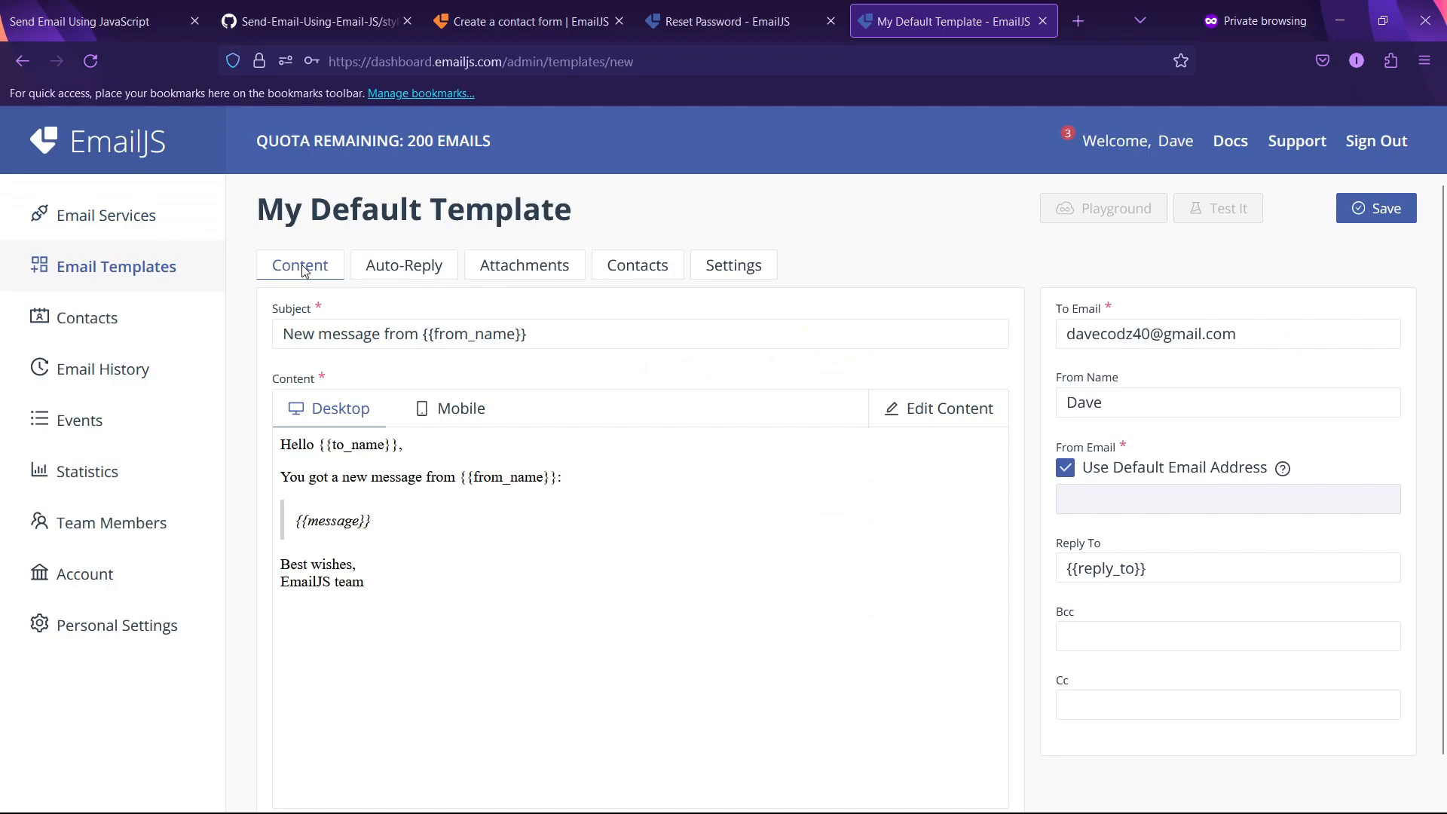
mouse_move(427, 533)
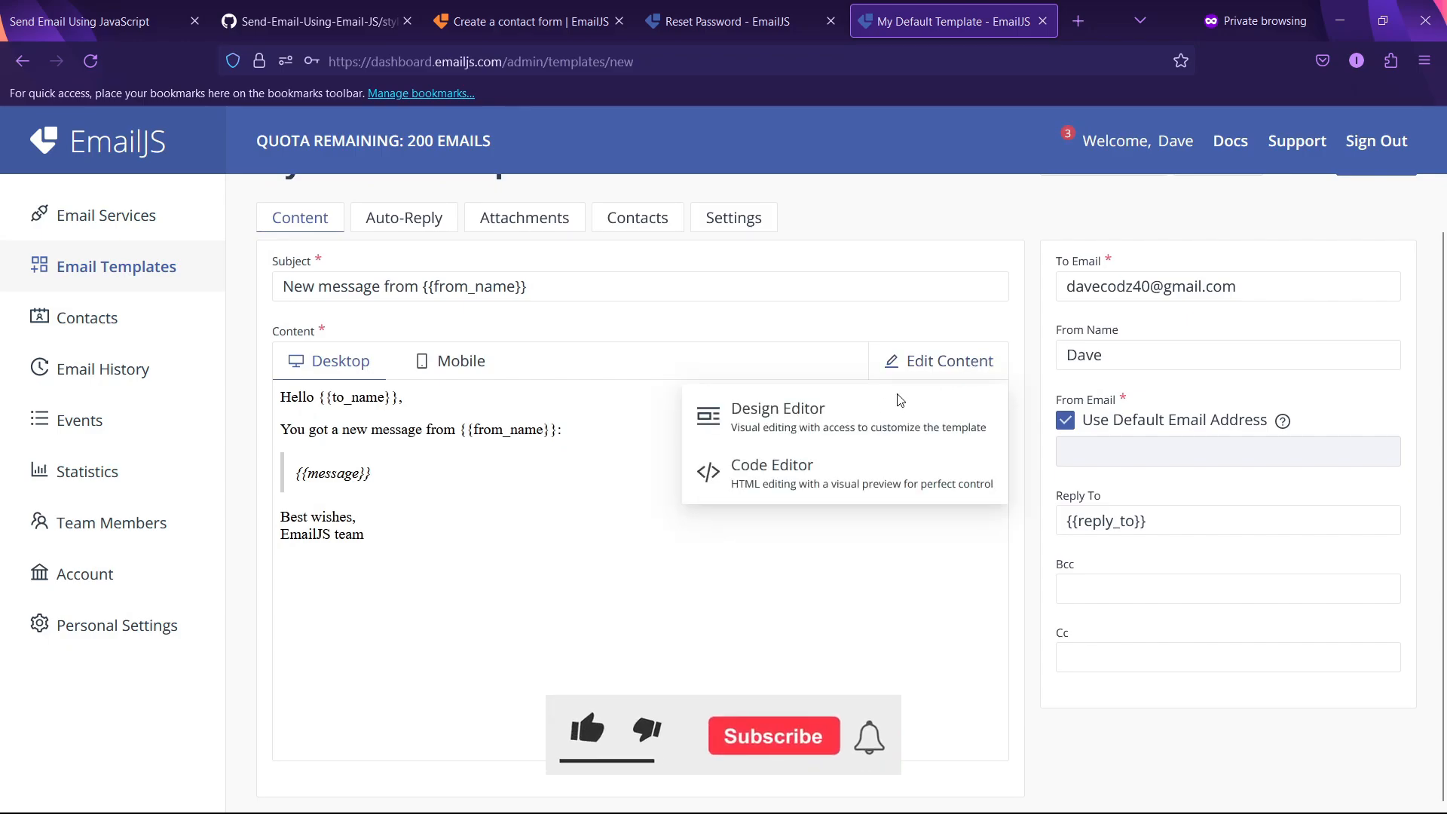
Step: In the Design Editor, replace the template body with the {{email}}, {{name}} and {{message}} placeholders
left_click(778, 409)
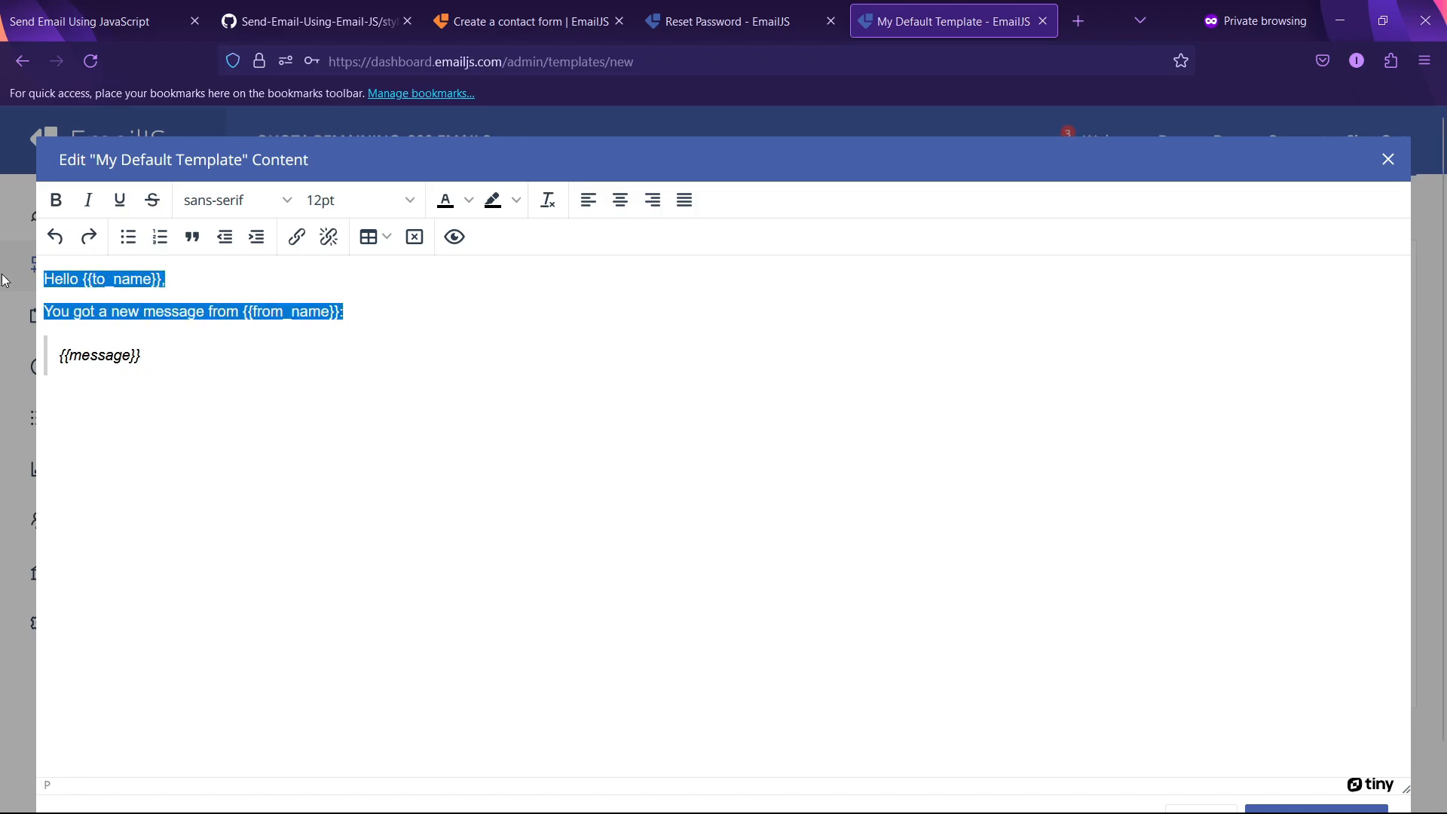
key("Delete")
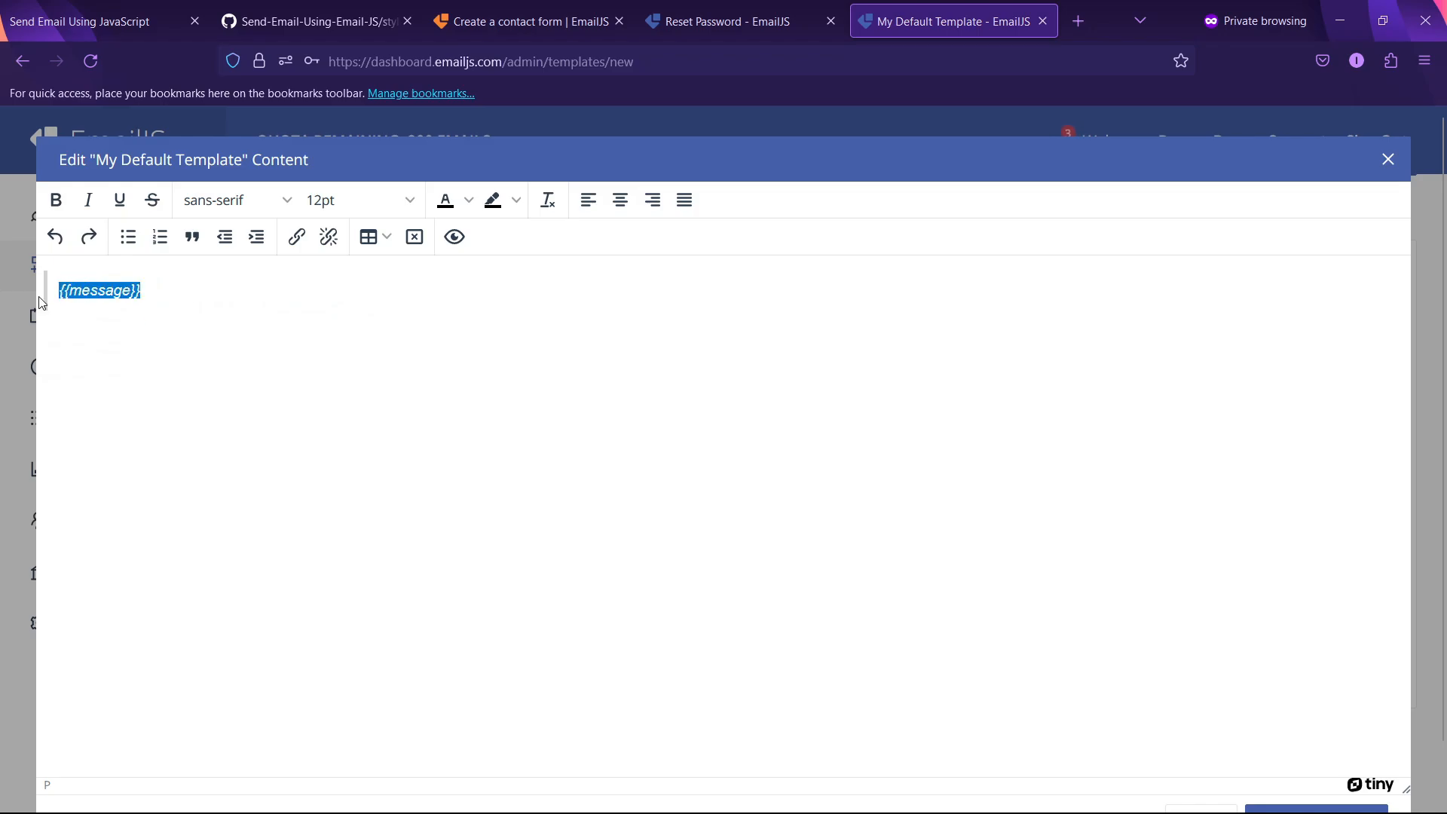
type("{")
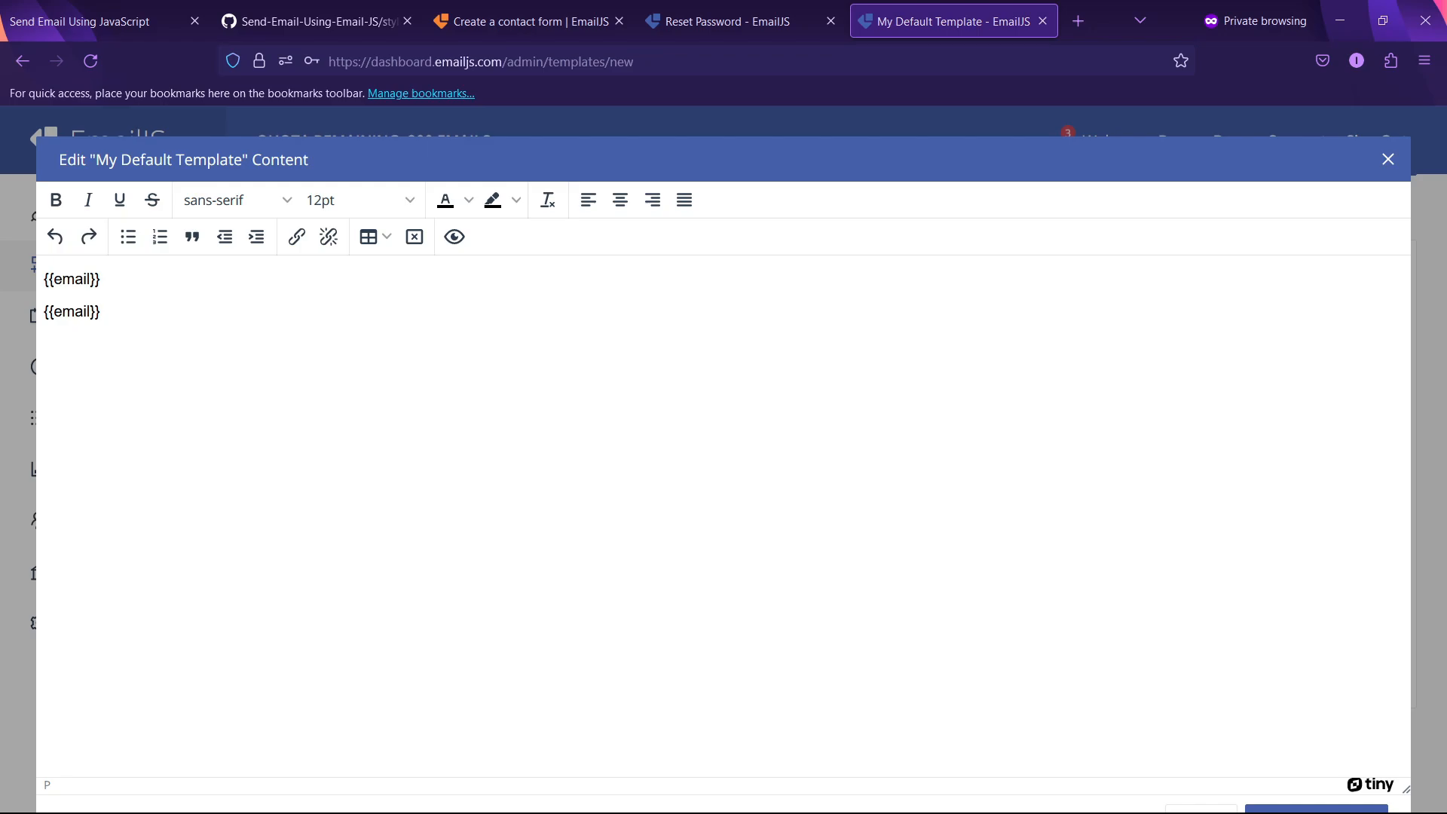
double_click(71, 311)
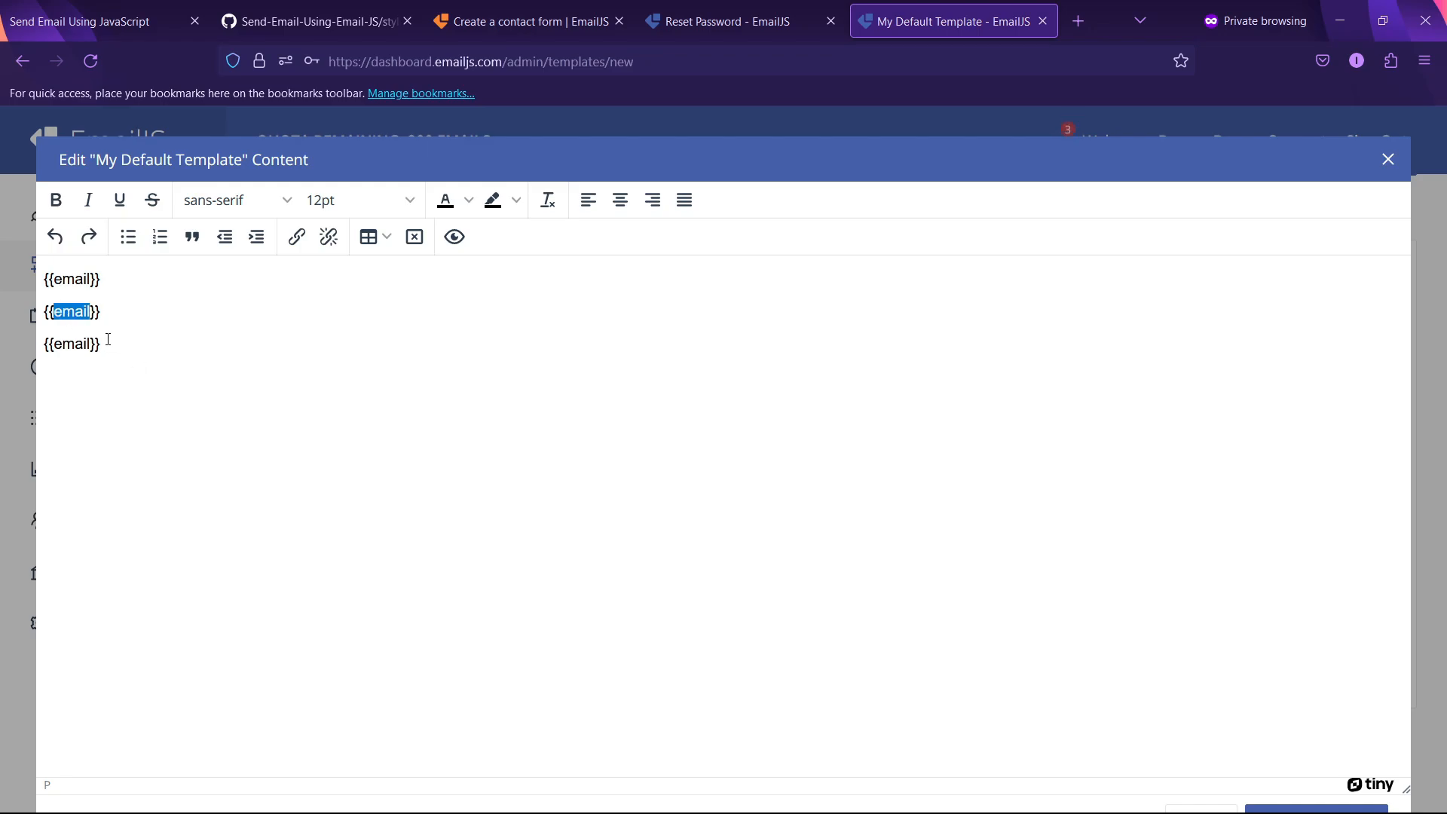
type("name")
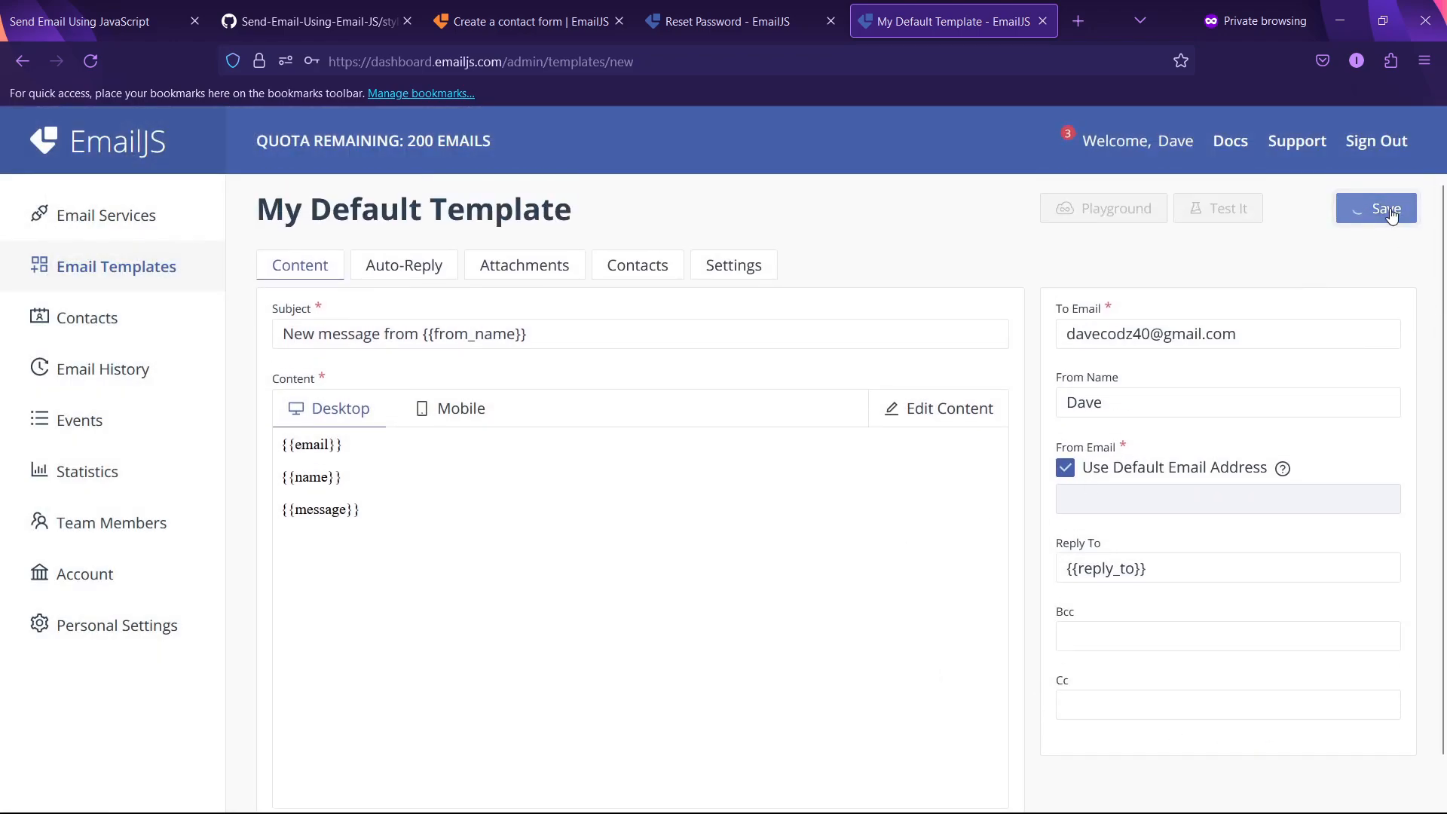
Step: Save the template and use its id template_u2kcqio in the sendForm call in script.js
left_click(1376, 208)
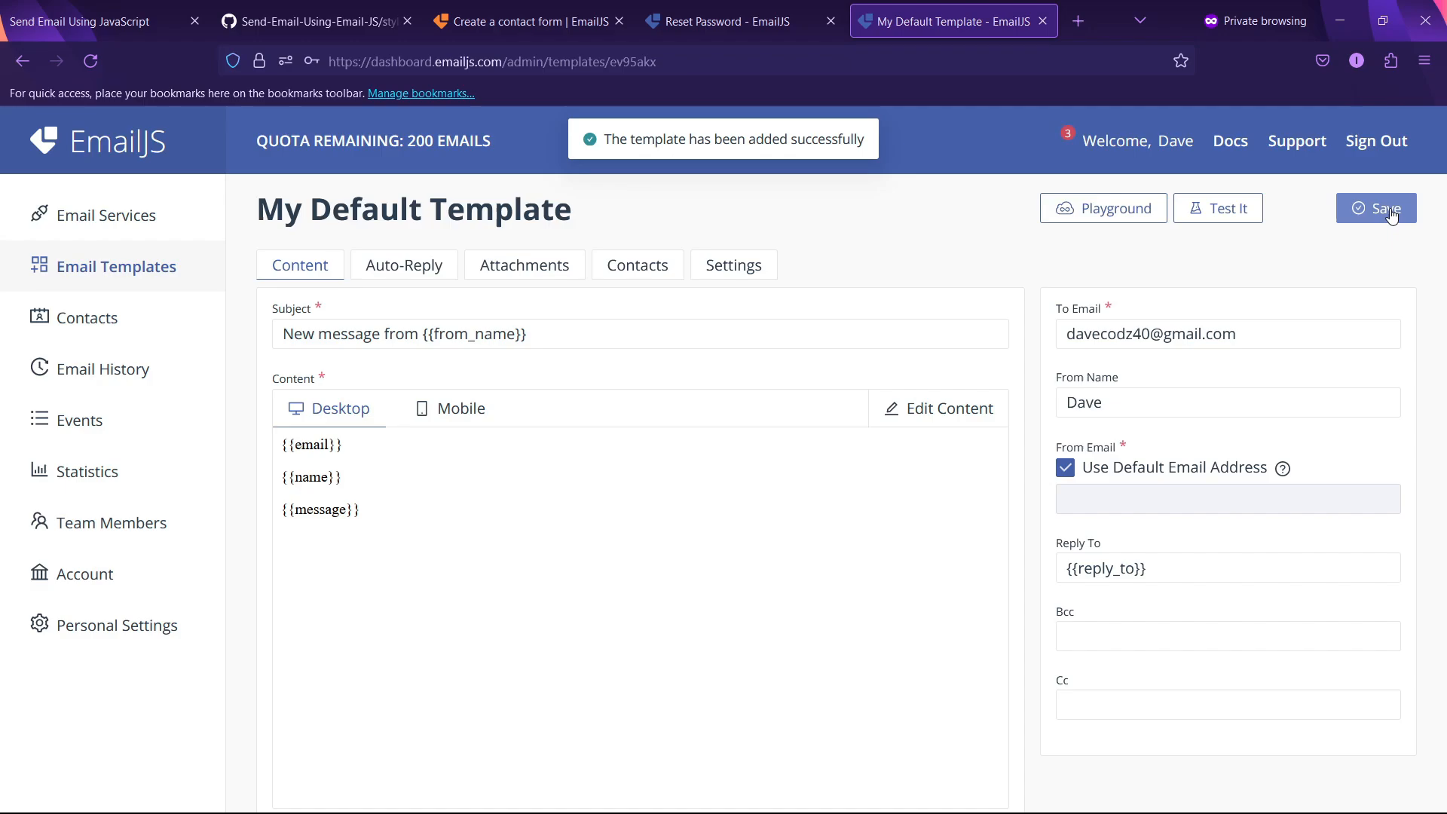
left_click(733, 265)
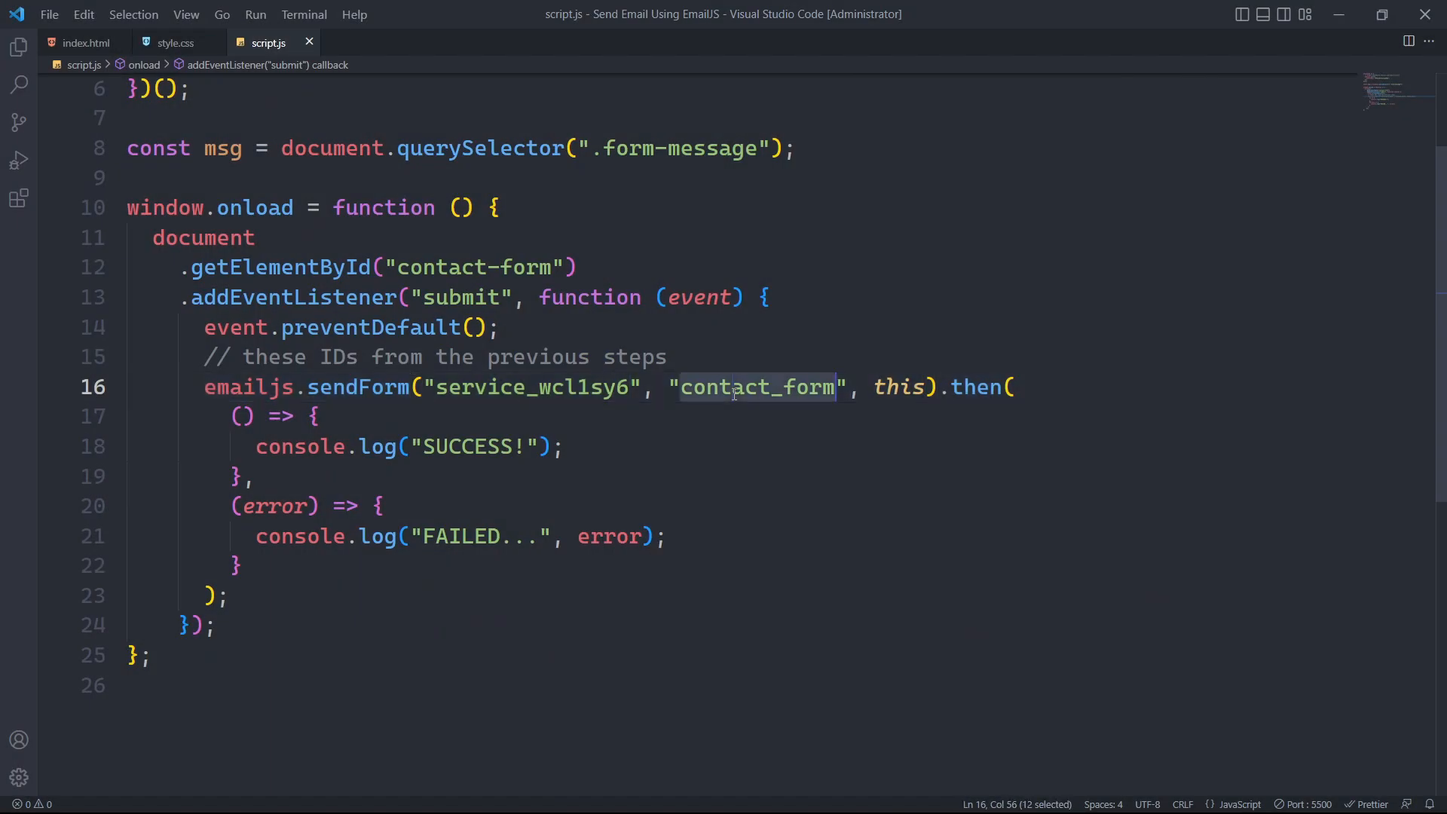
type("template_u2kcqio")
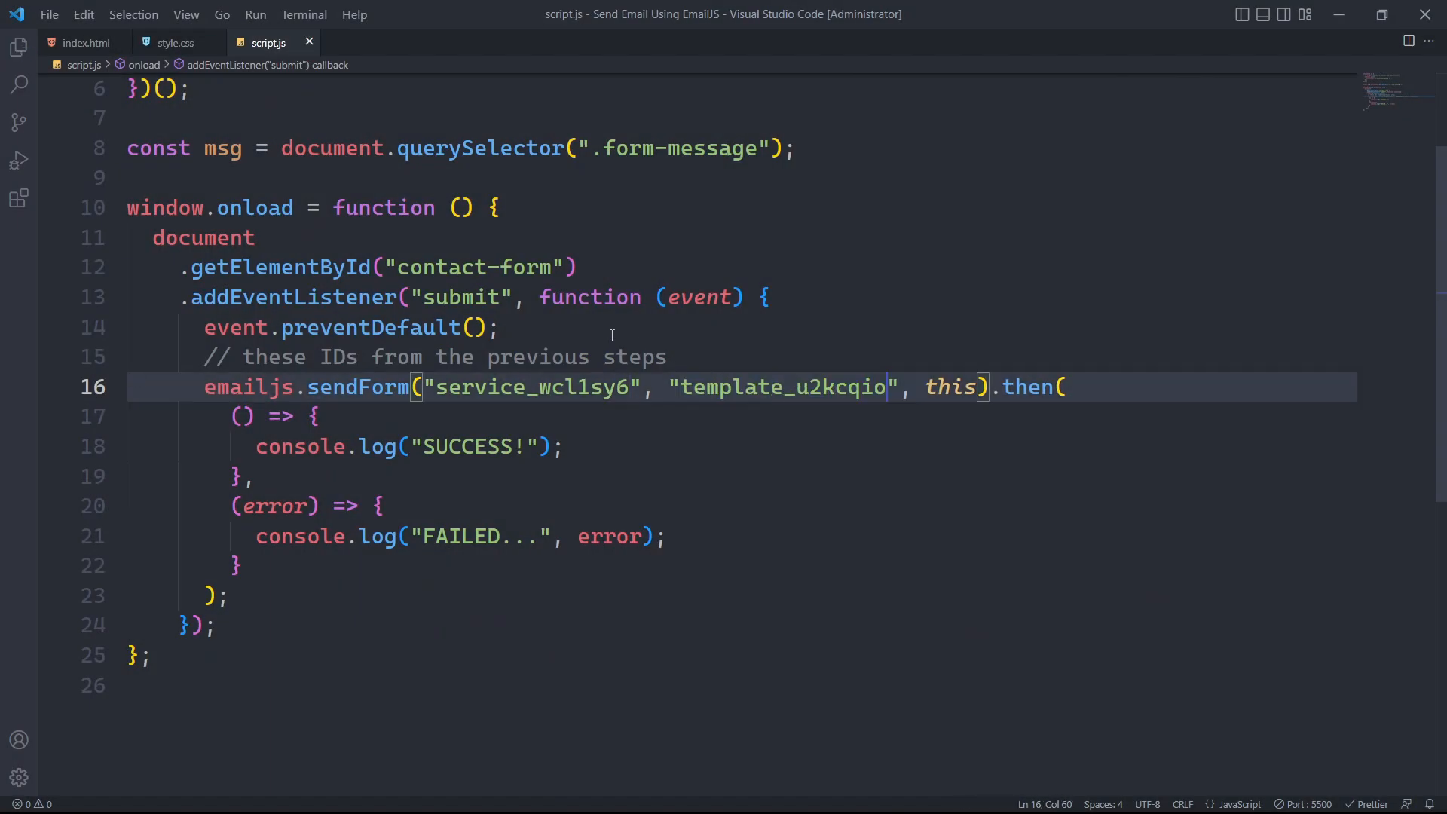
type("doc")
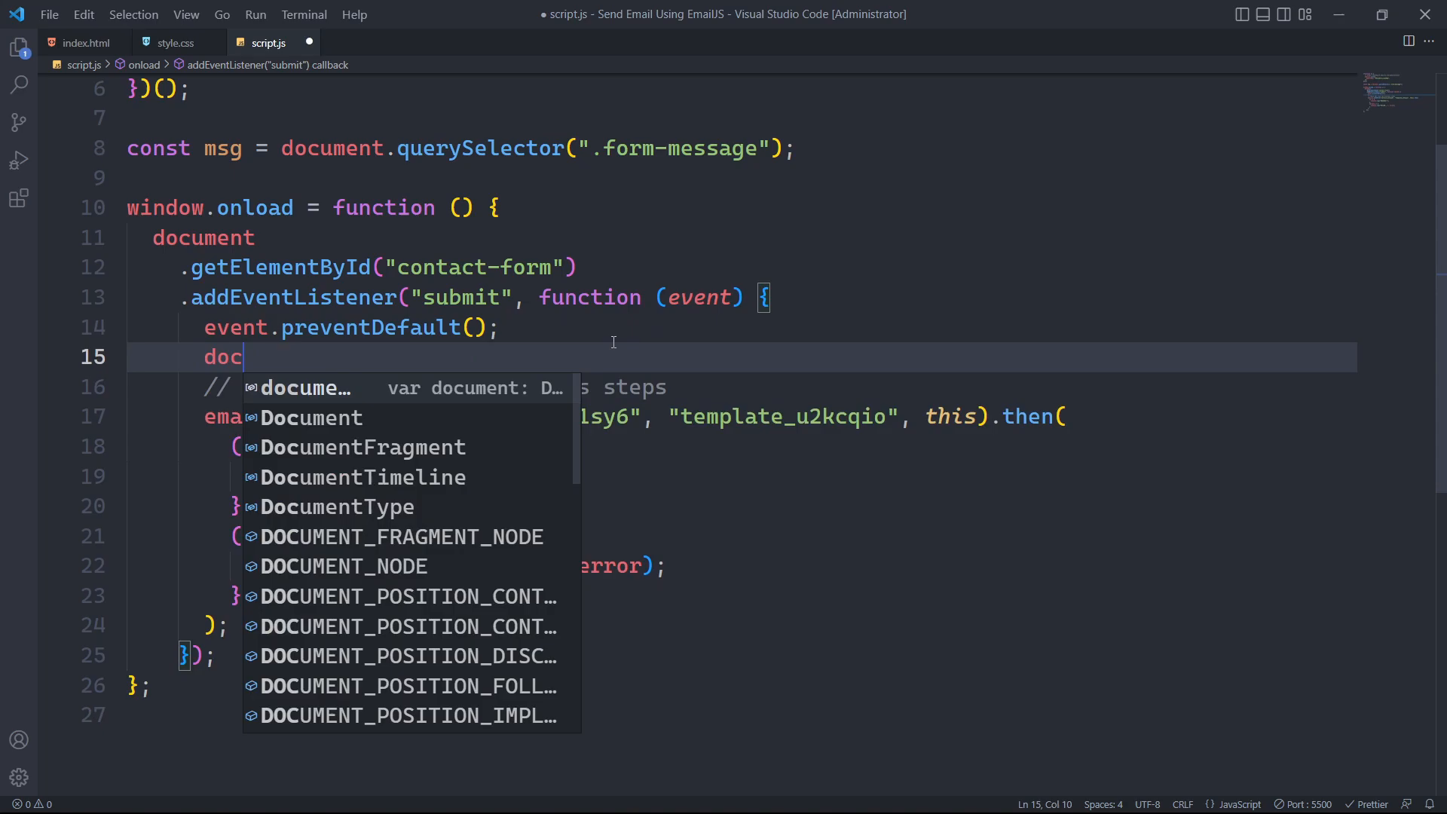
Step: Start a document.querySelector line in the submit handler, checking the loader class in the HTML
type("ument.q")
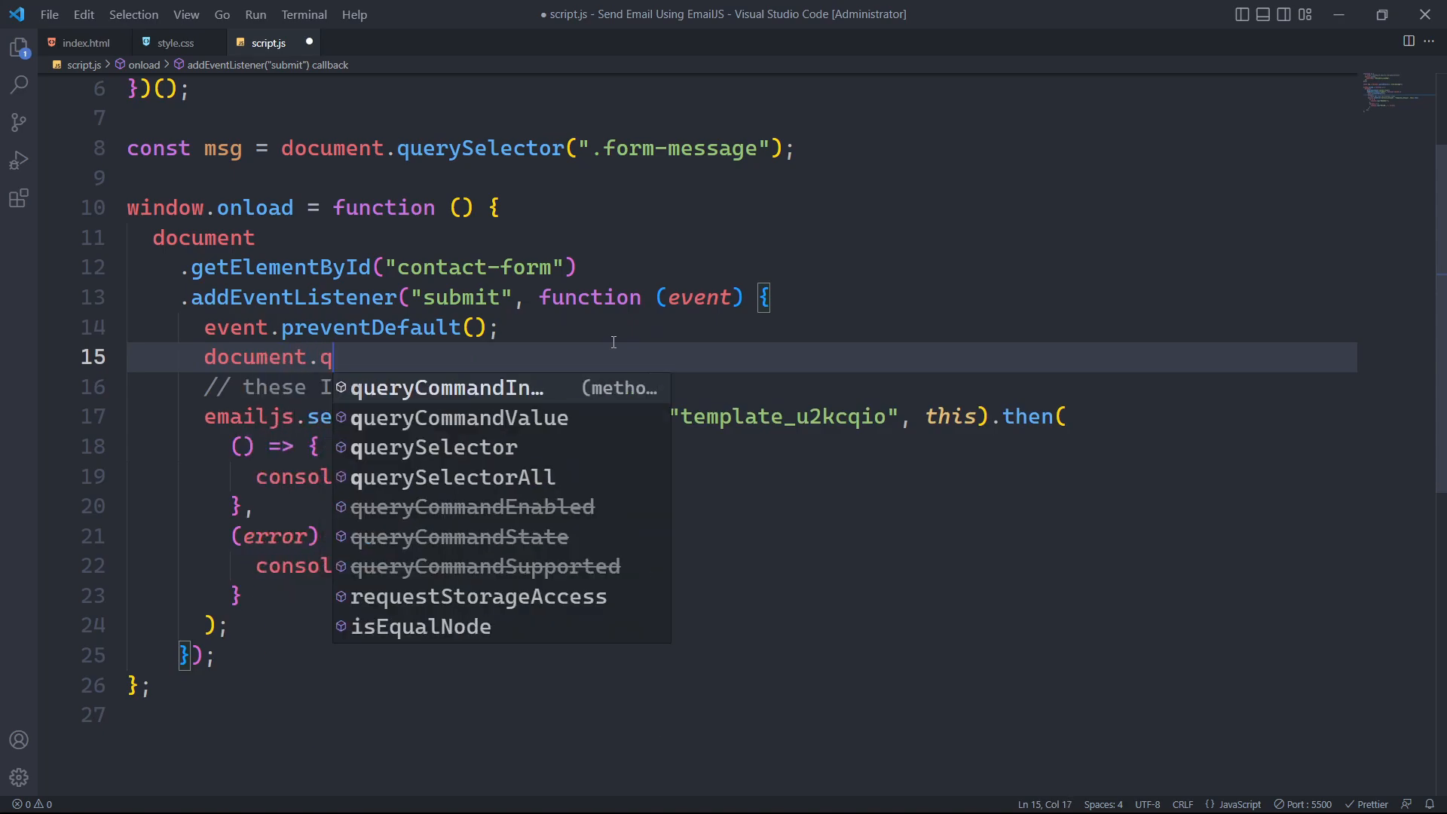
type("uerysel")
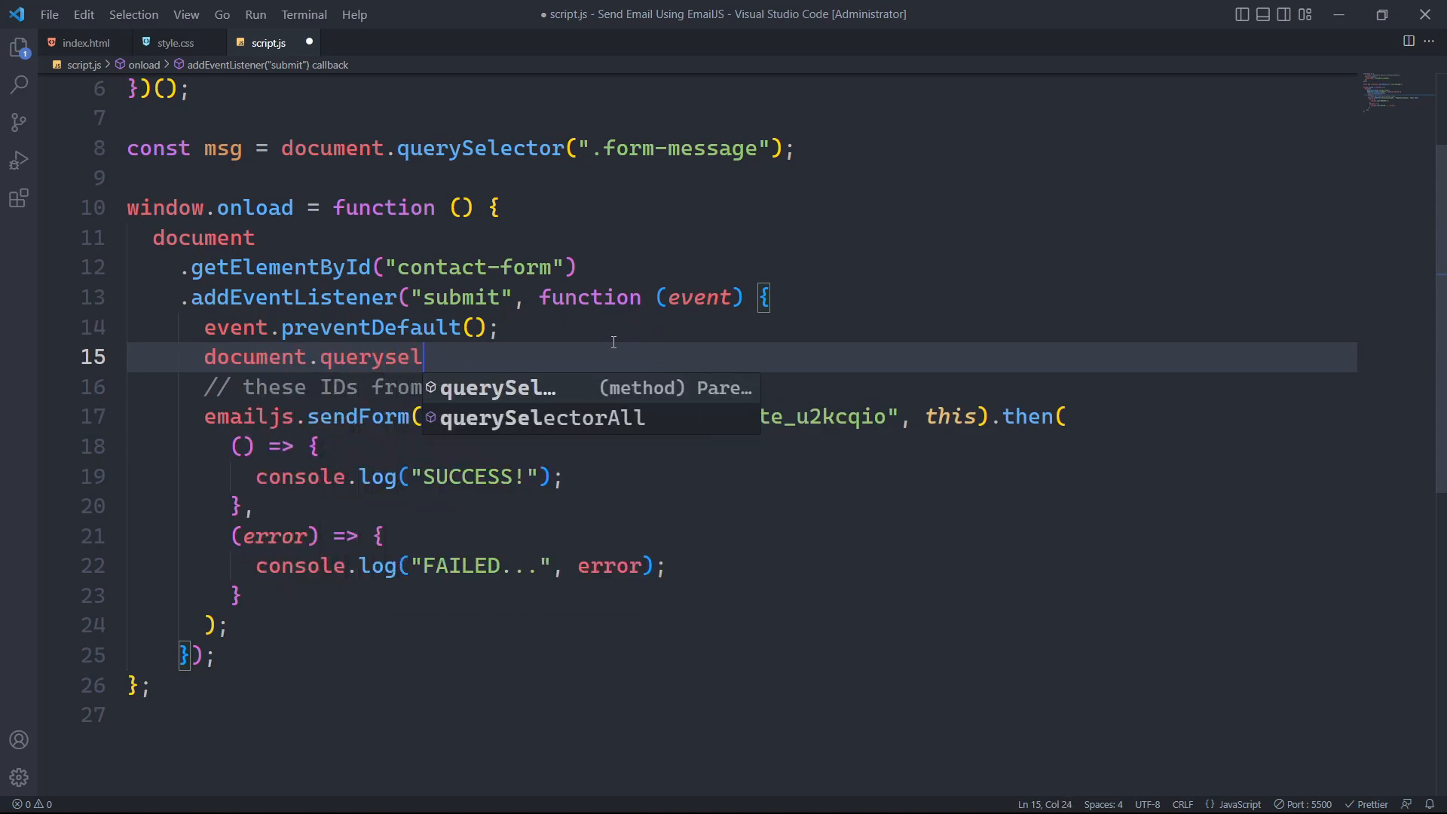
key("Tab")
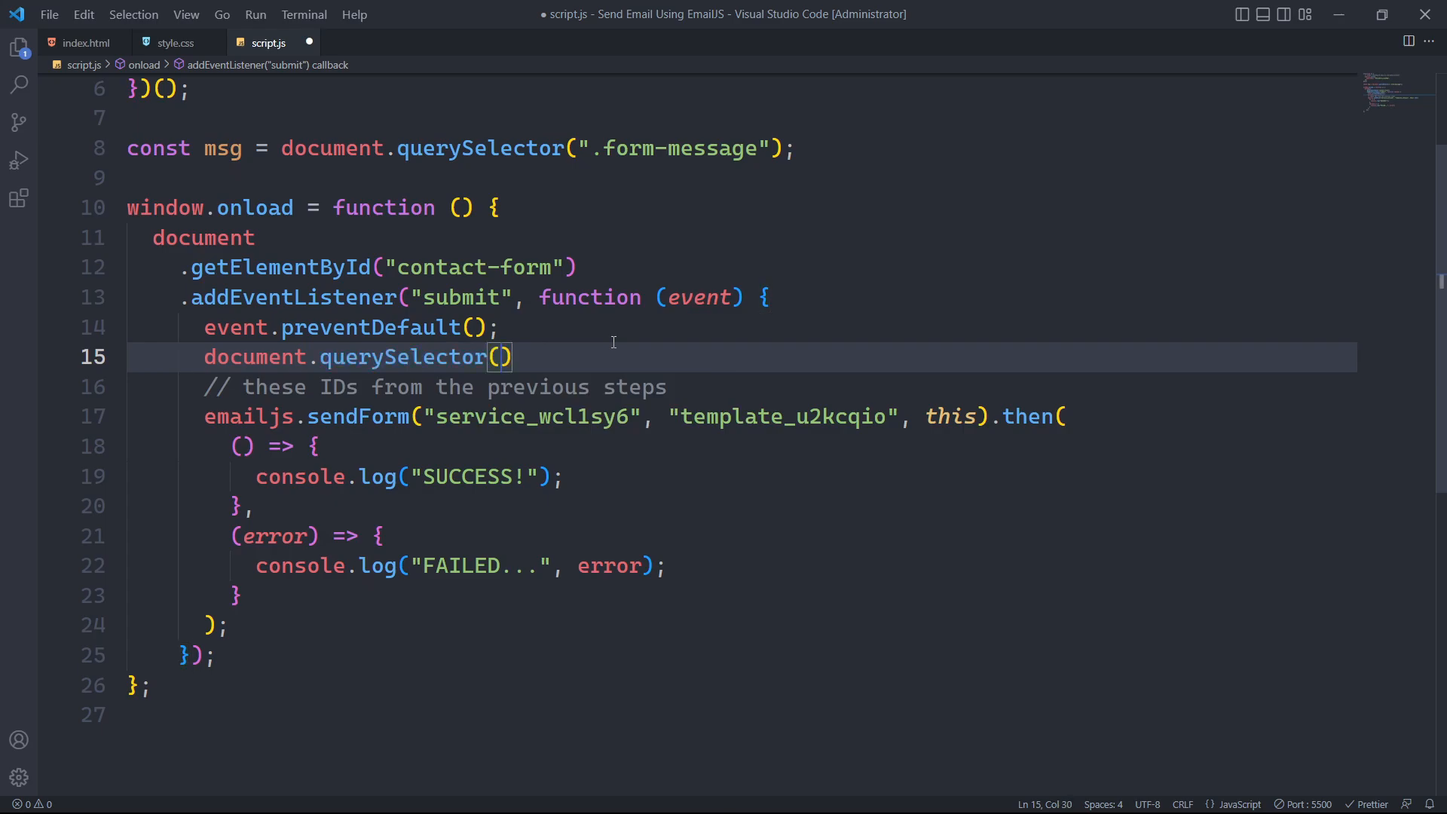
left_click(84, 42)
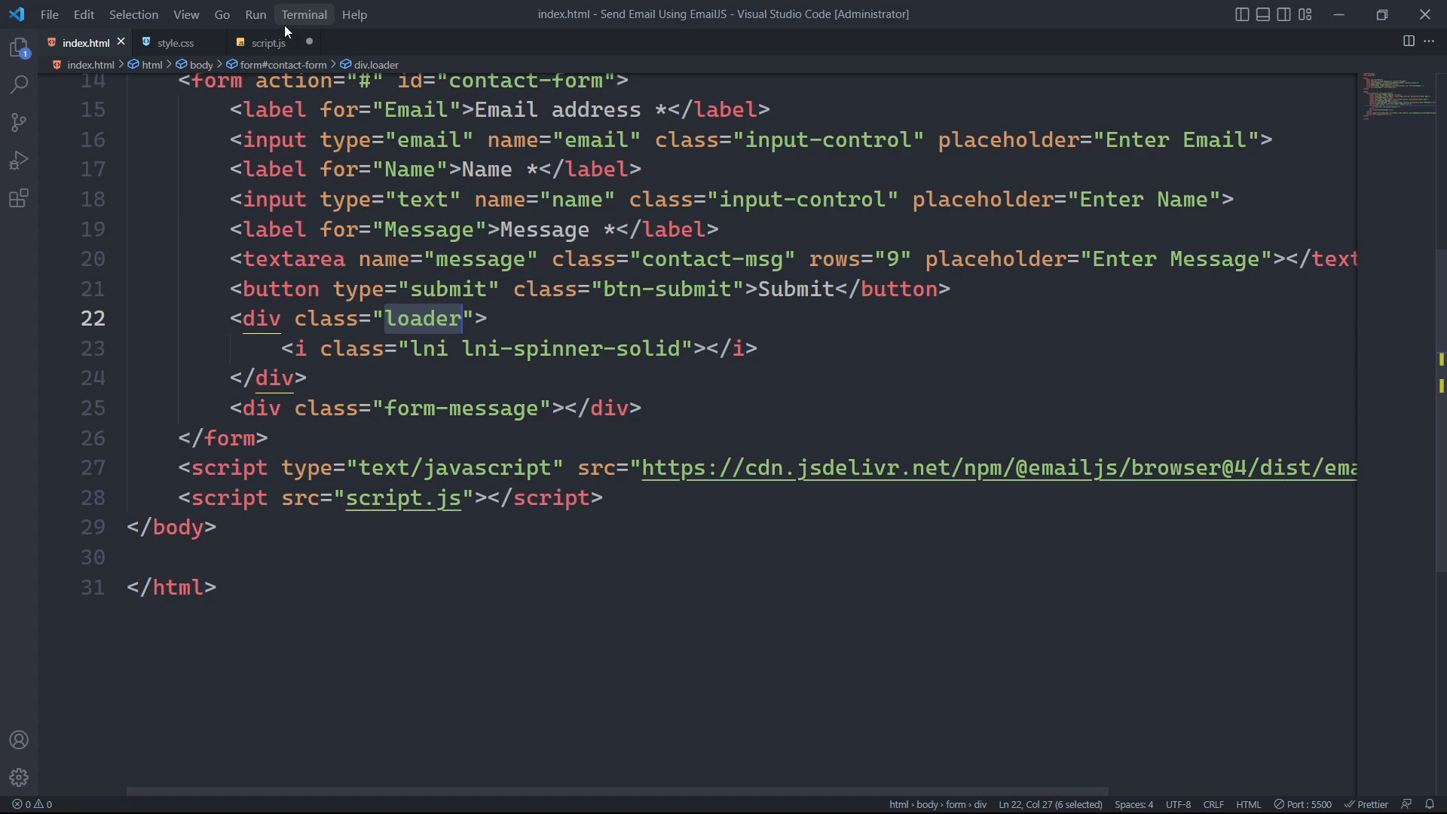
left_click(268, 42)
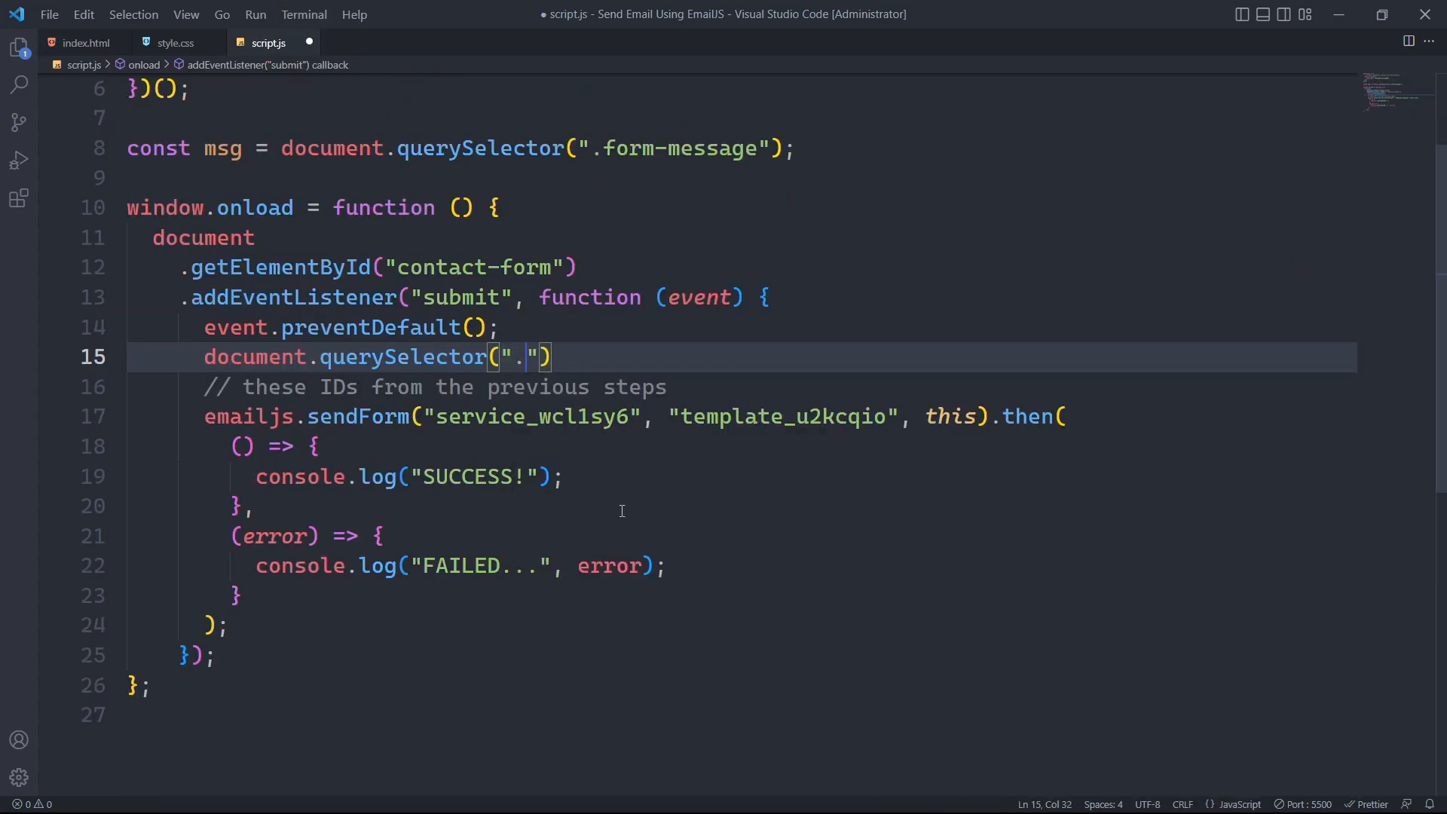
Step: Make the handler add the show class to the .loader element before sending
type("loader")
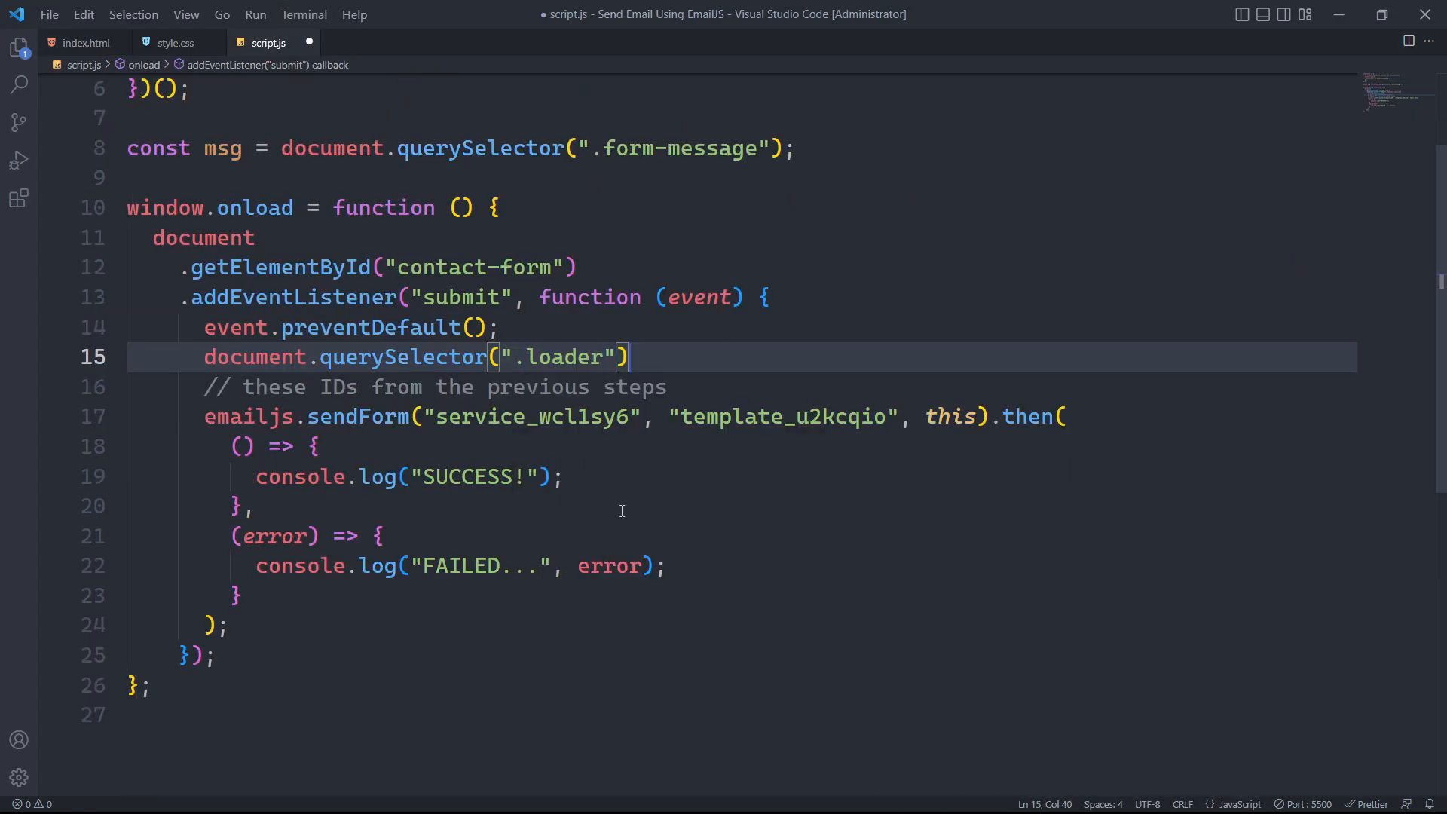
type(".classList")
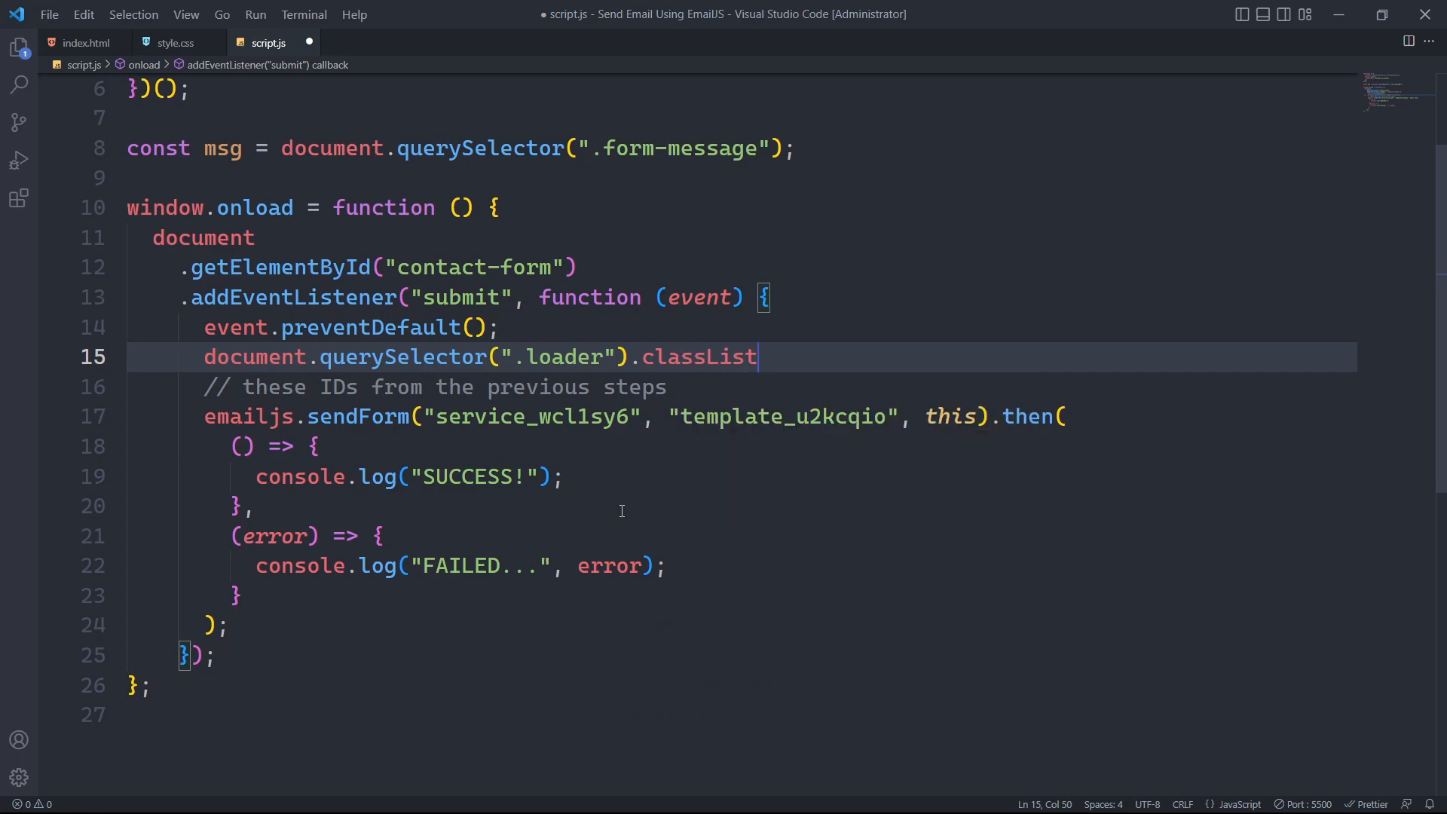
type(".add(\"s\")")
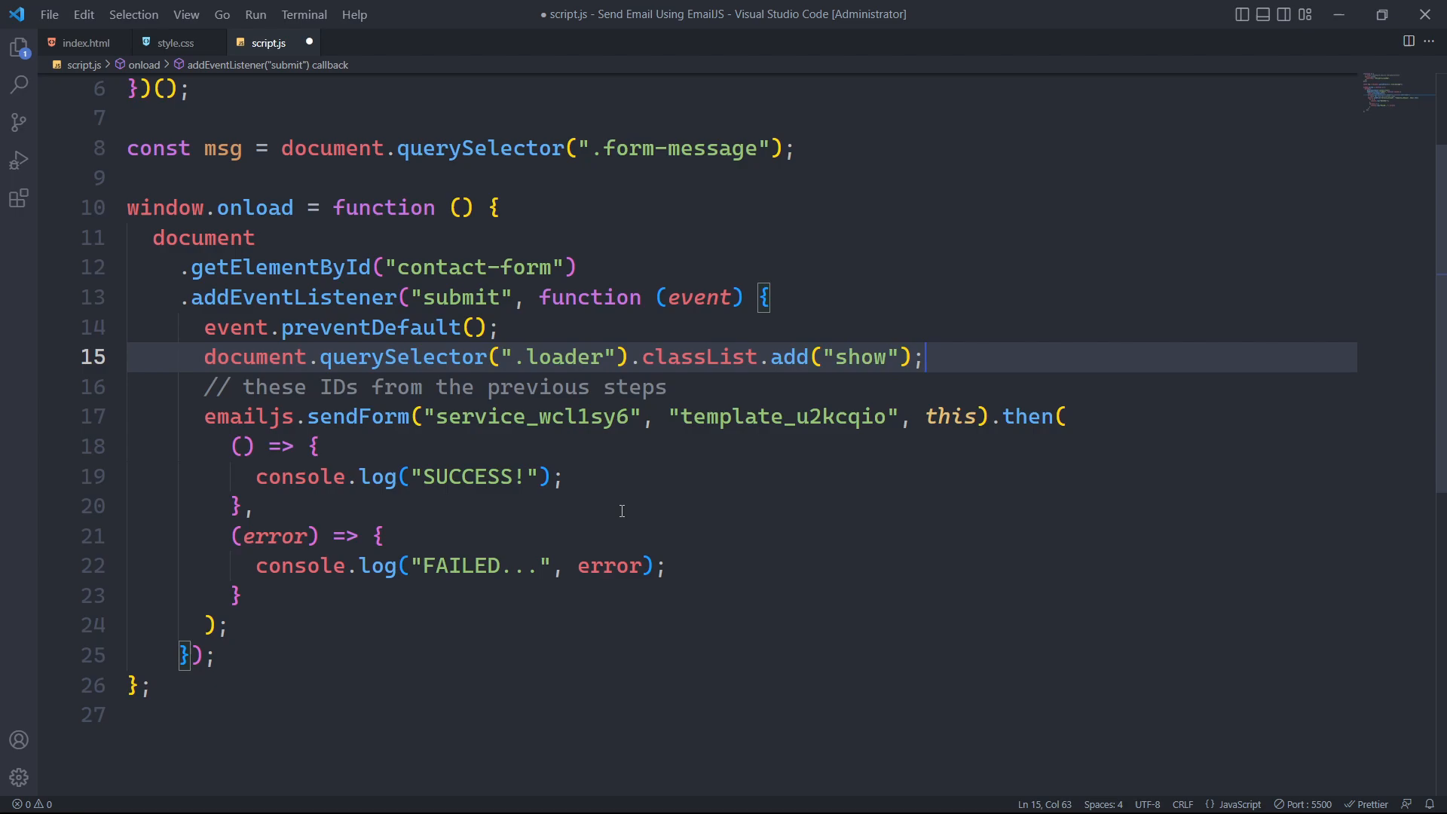
left_click(174, 43)
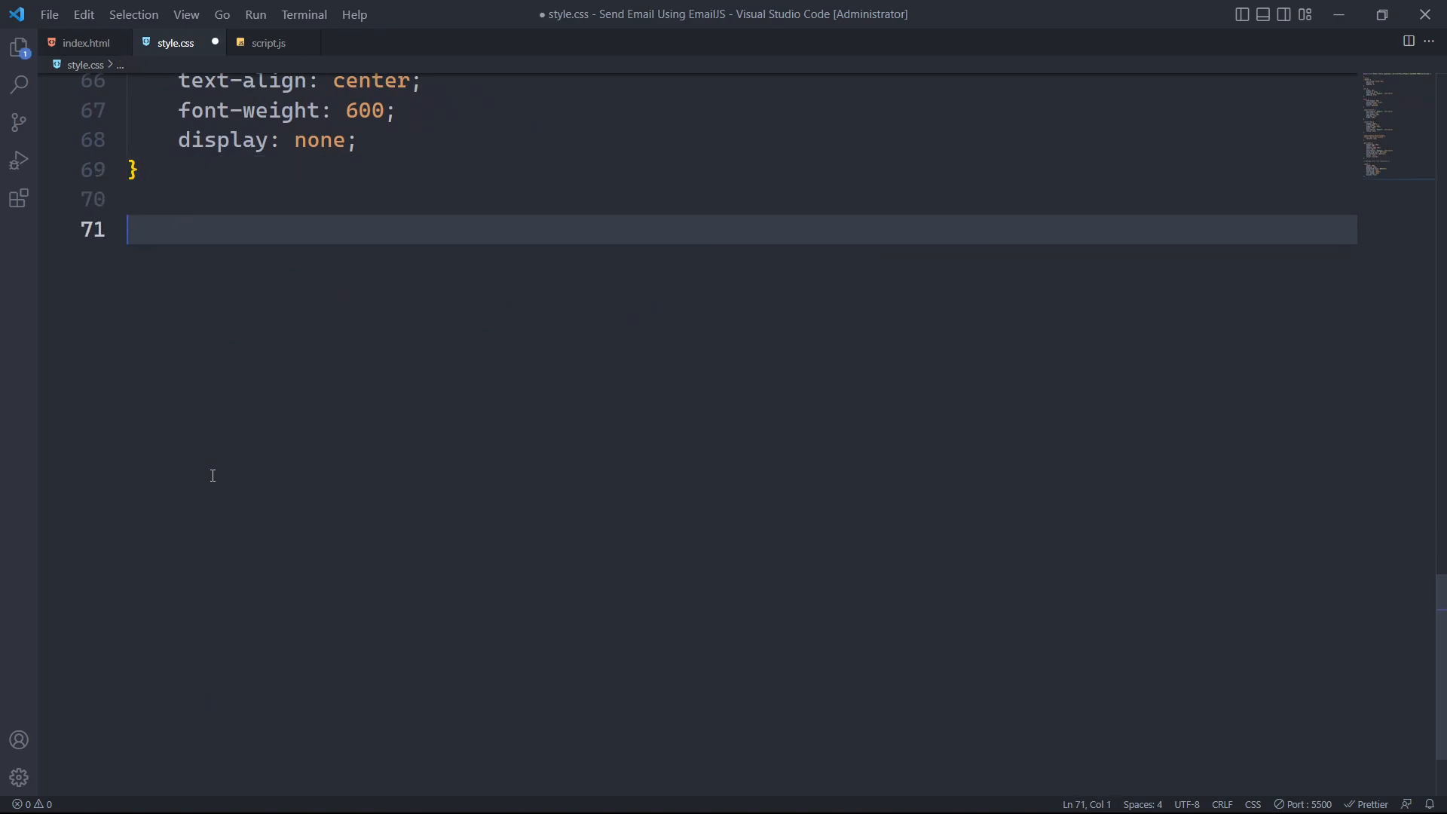
Step: Add a .loader.show { display: block; } rule to style.css and save it
type(".loader")
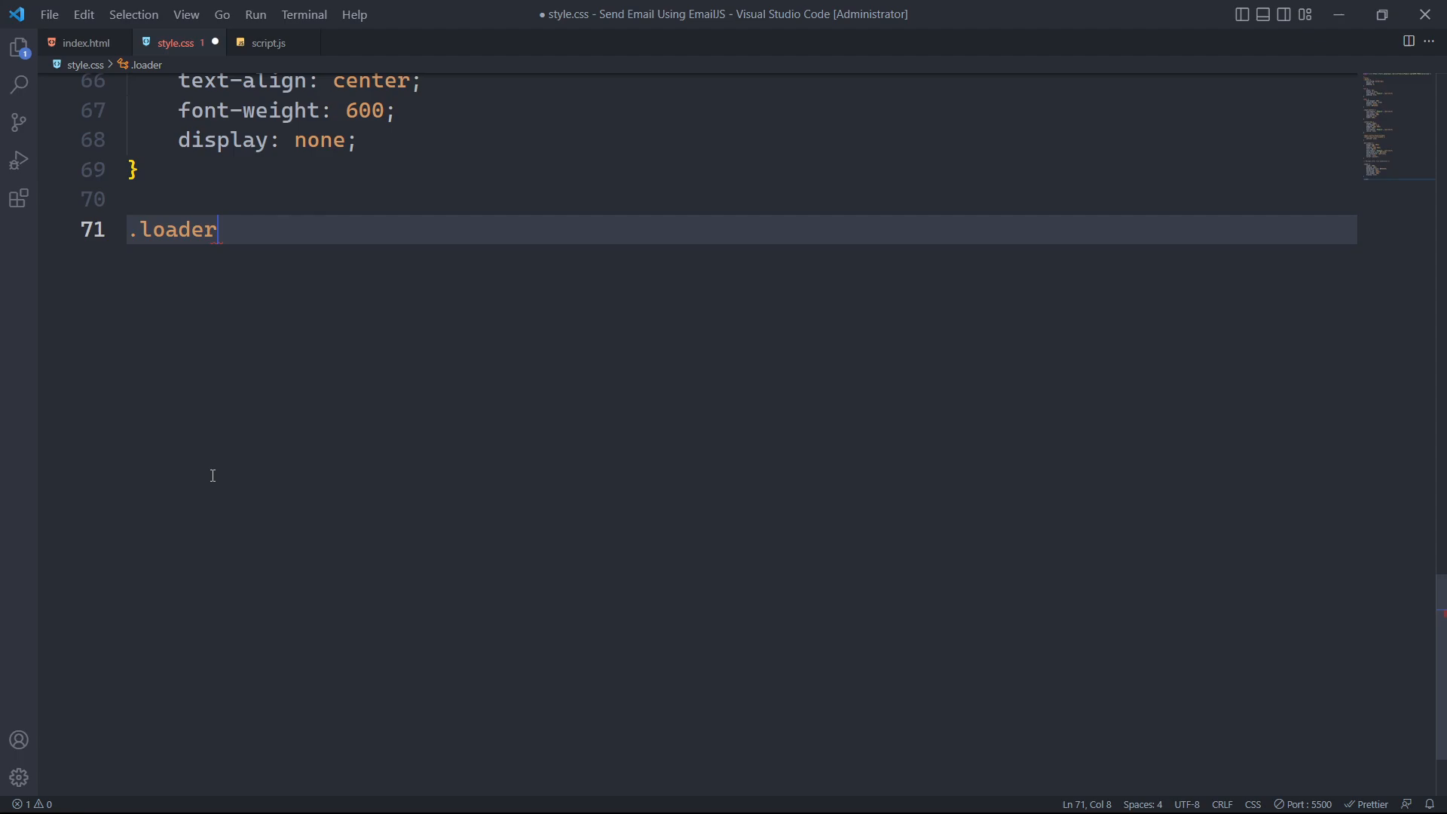
type(".show{")
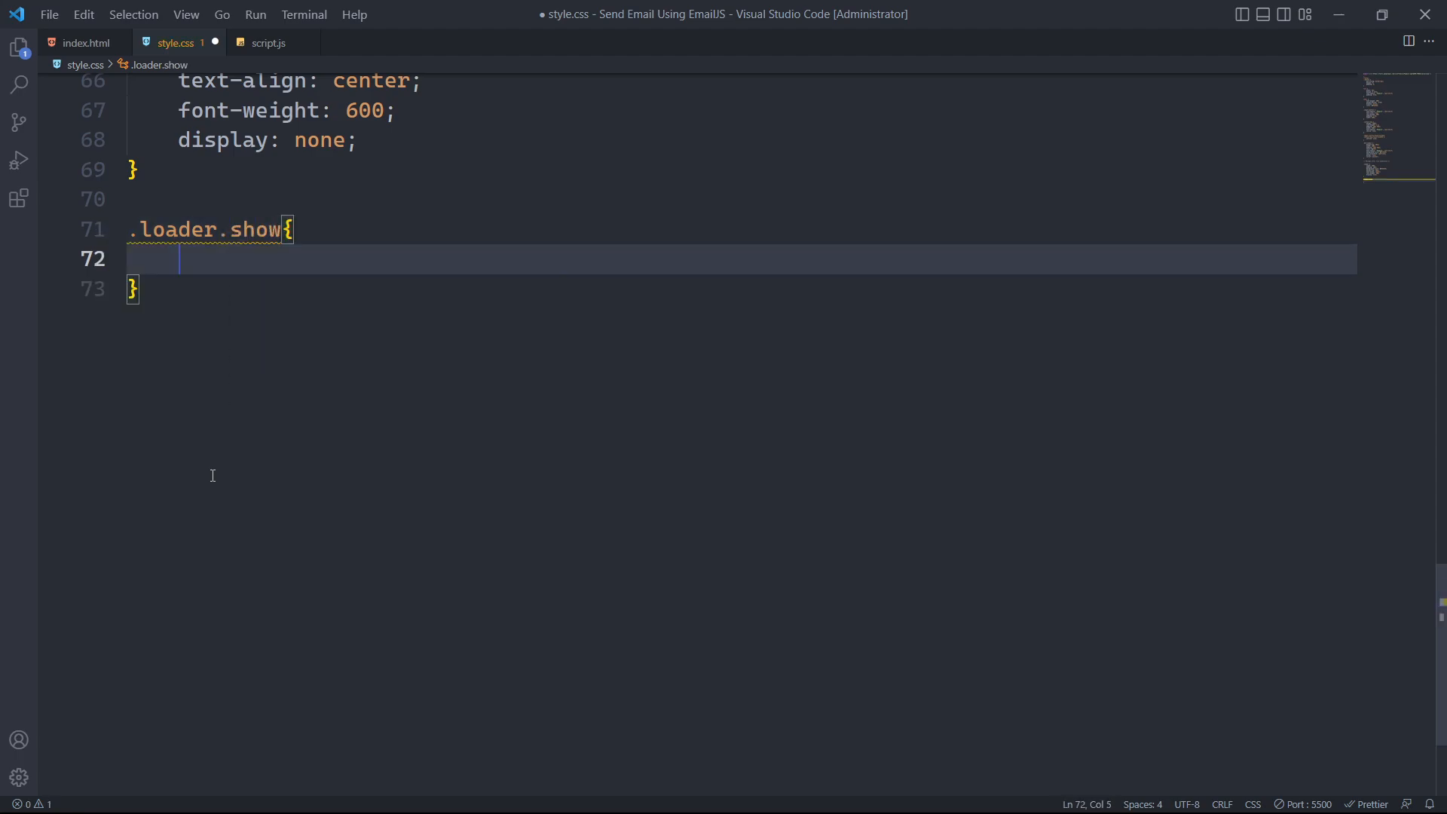
type("display: block;")
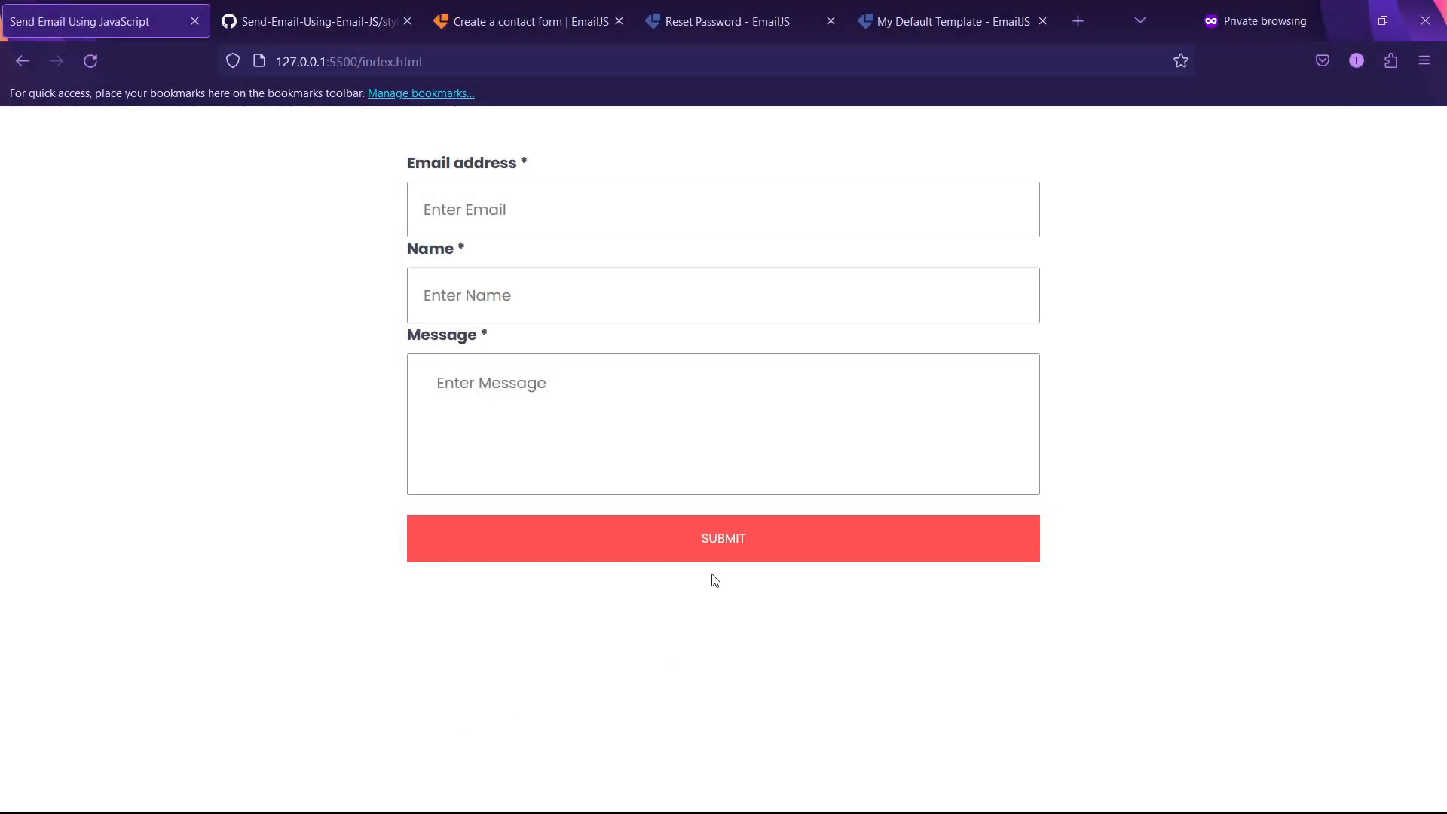
left_click(722, 538)
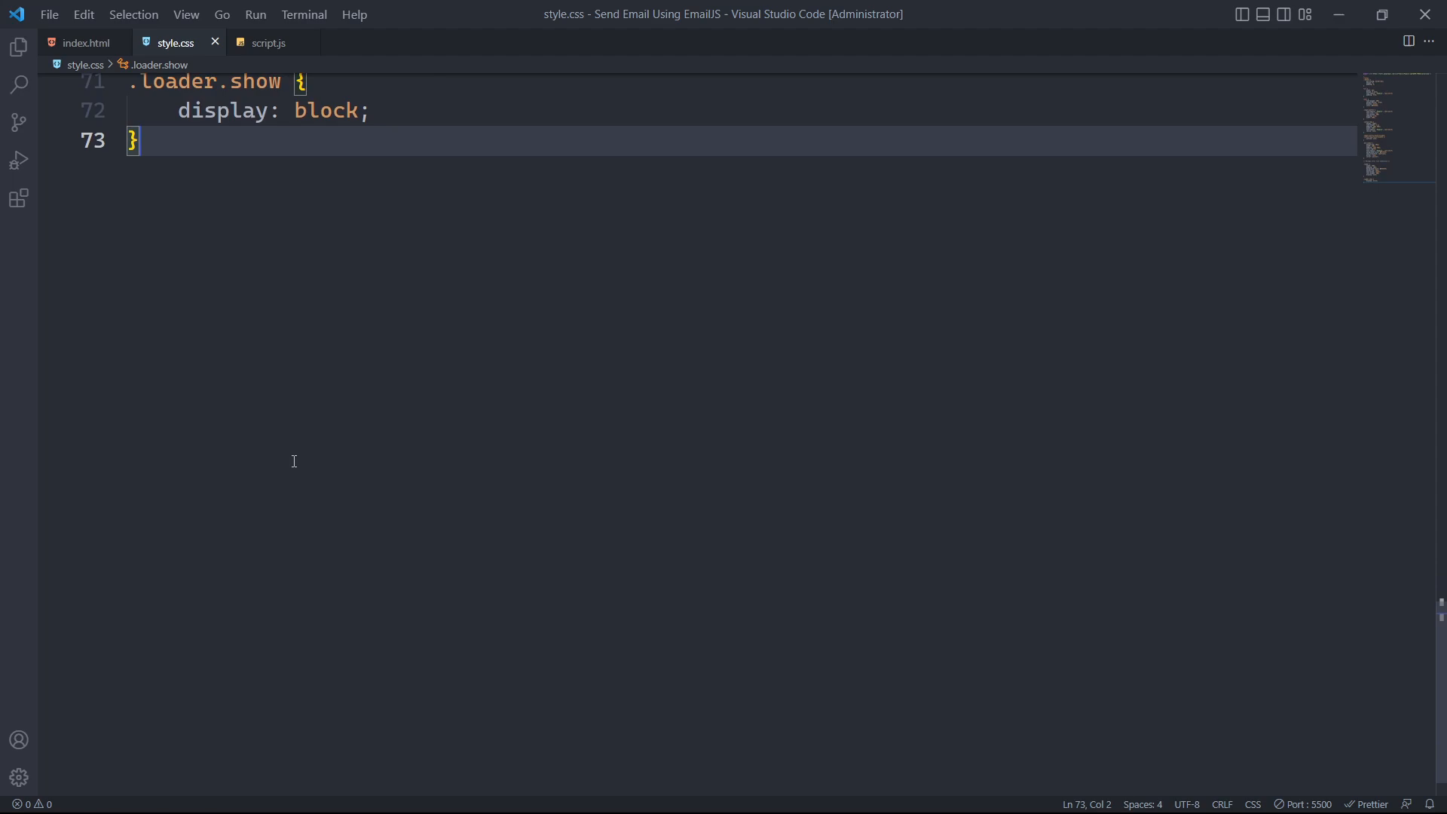
type(".loader i{")
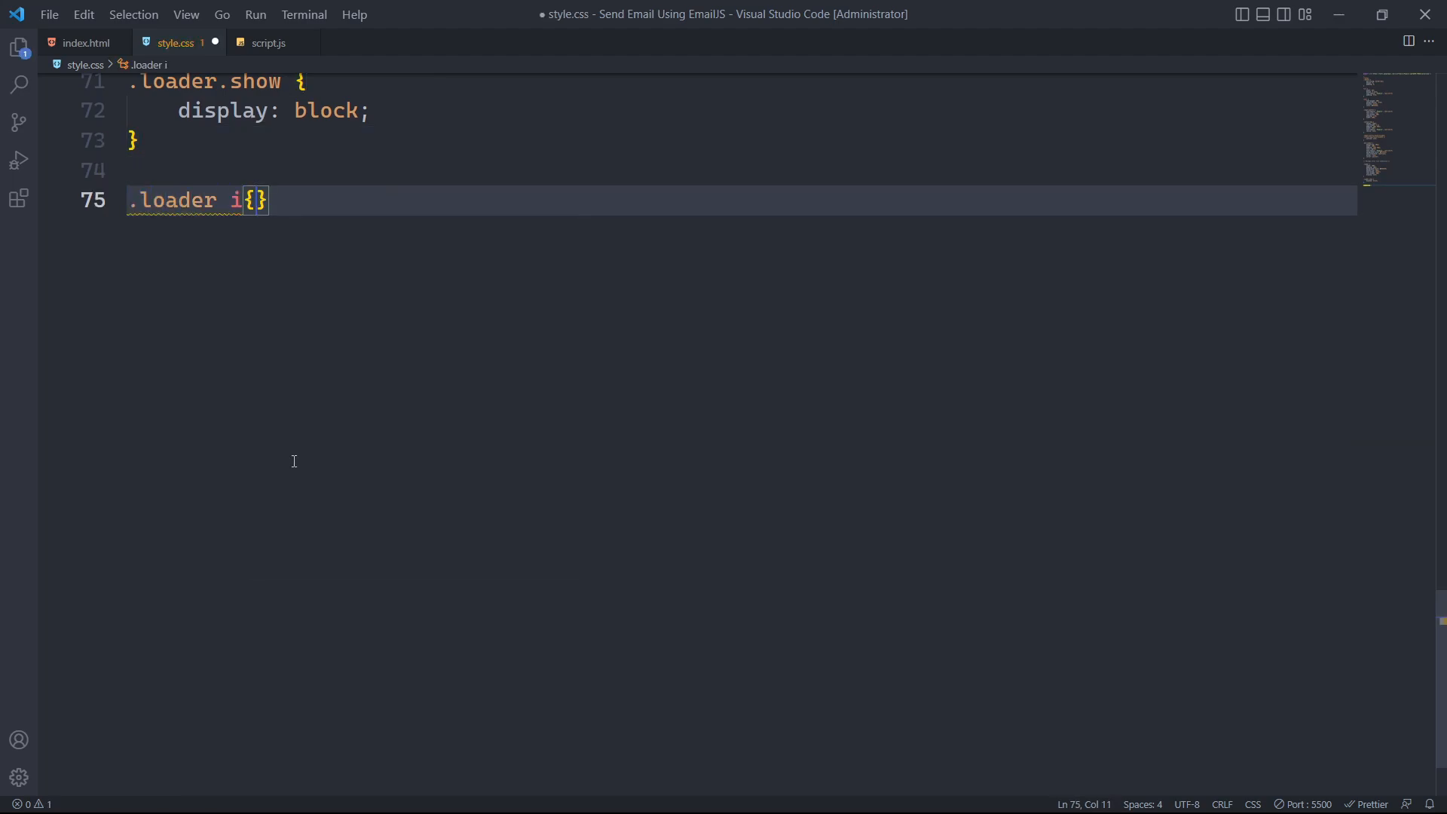
type("color: #fff;")
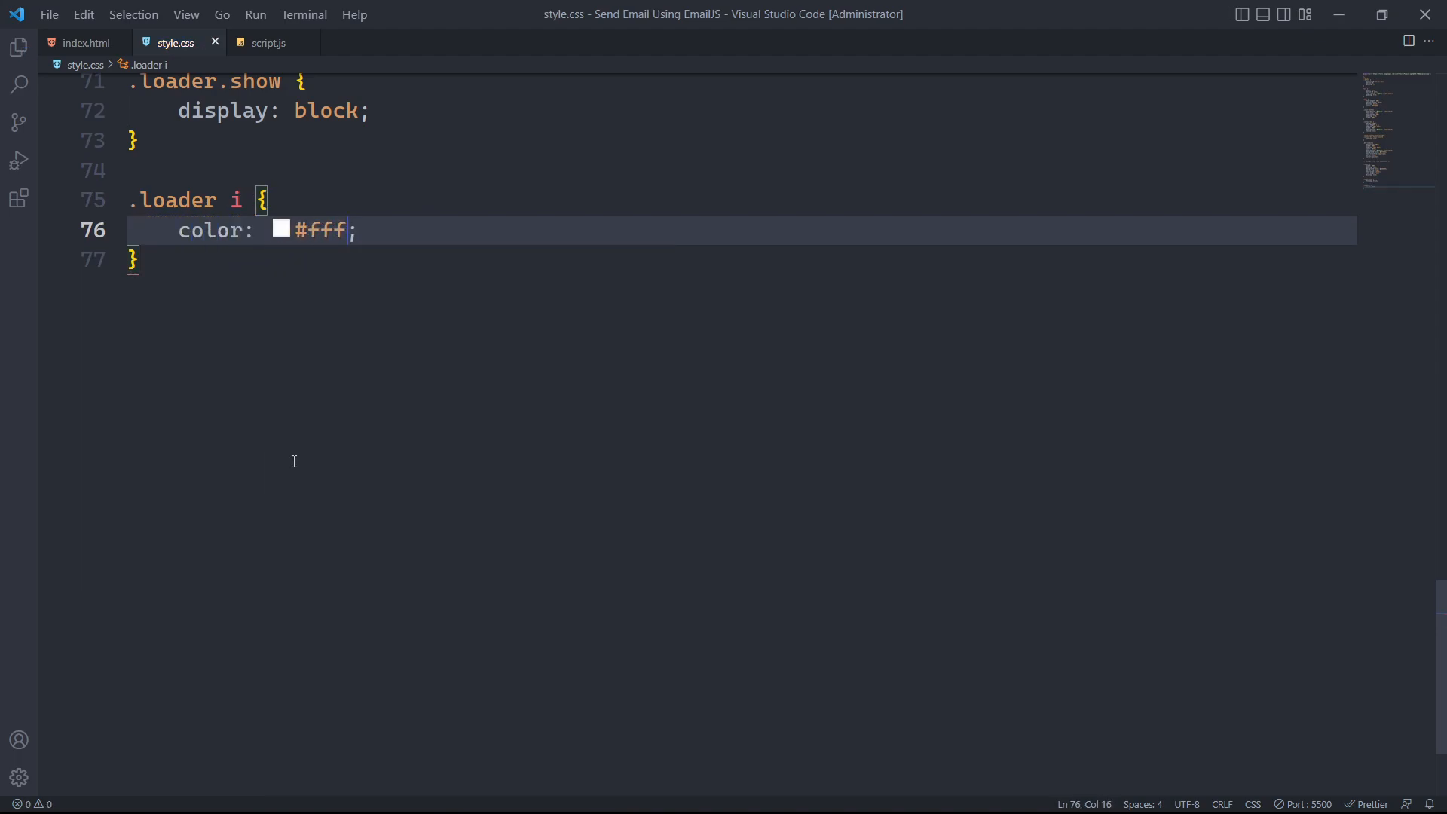
type("/* Loader */")
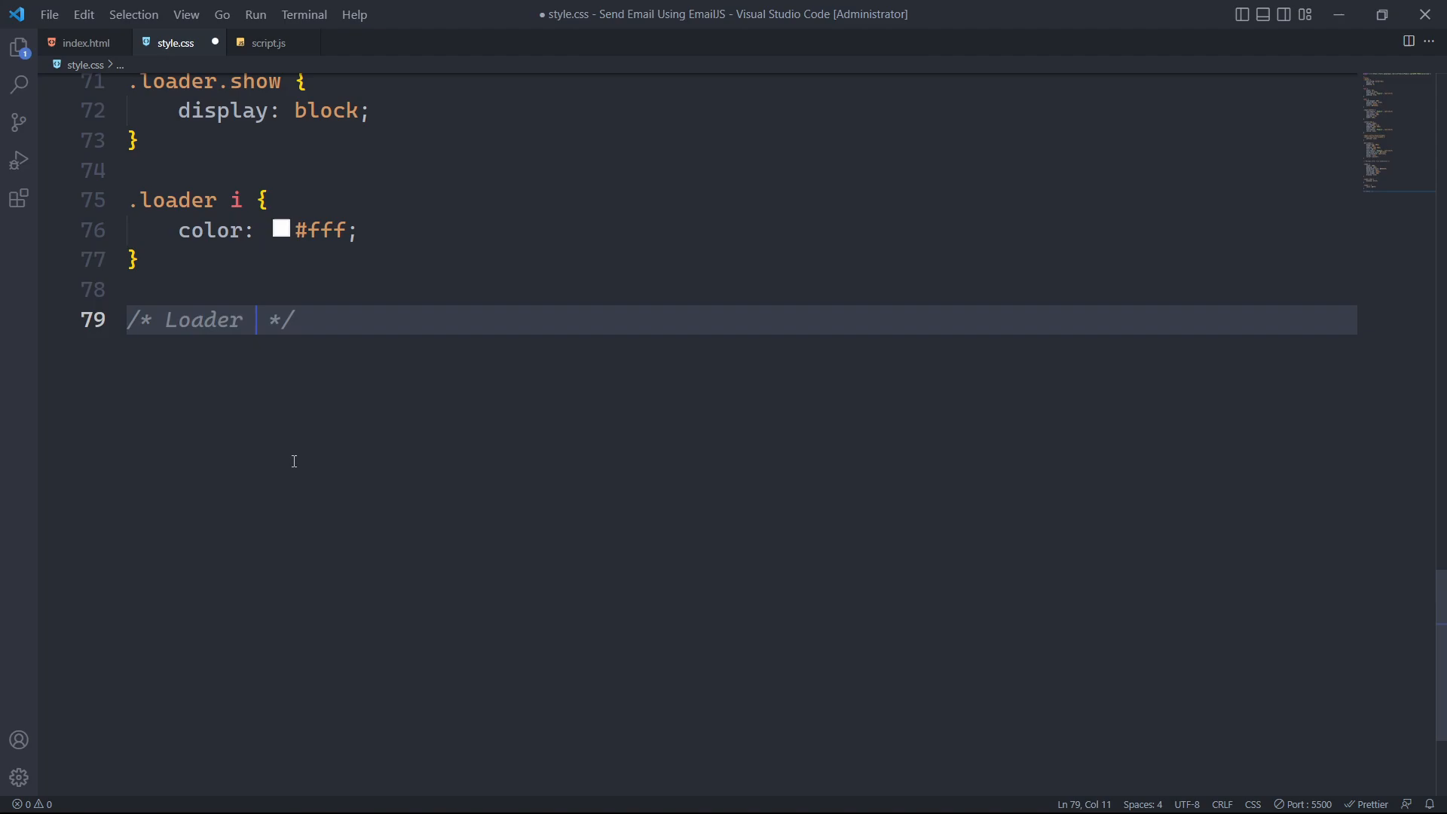
type("Animation")
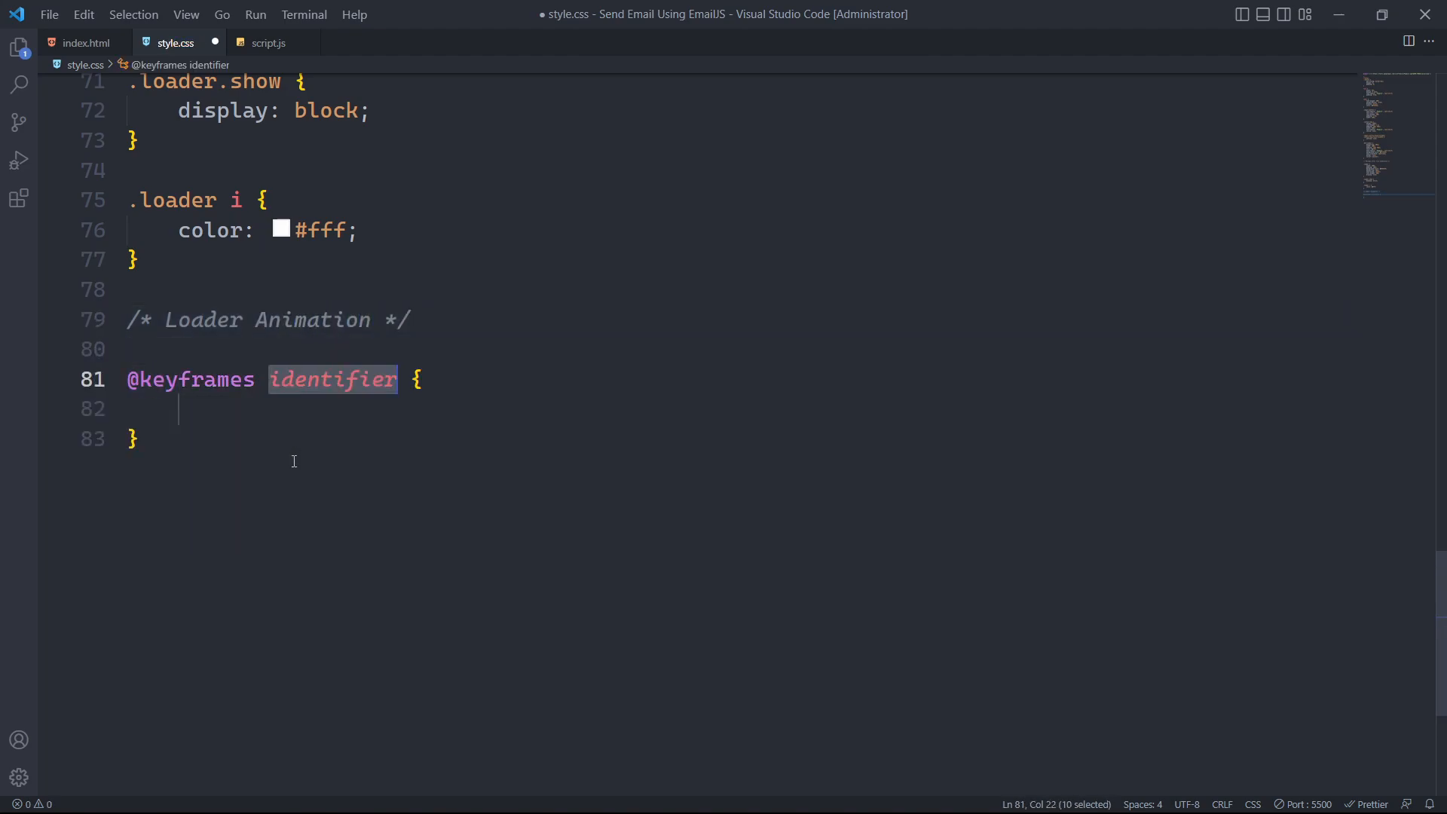
type("rotatem")
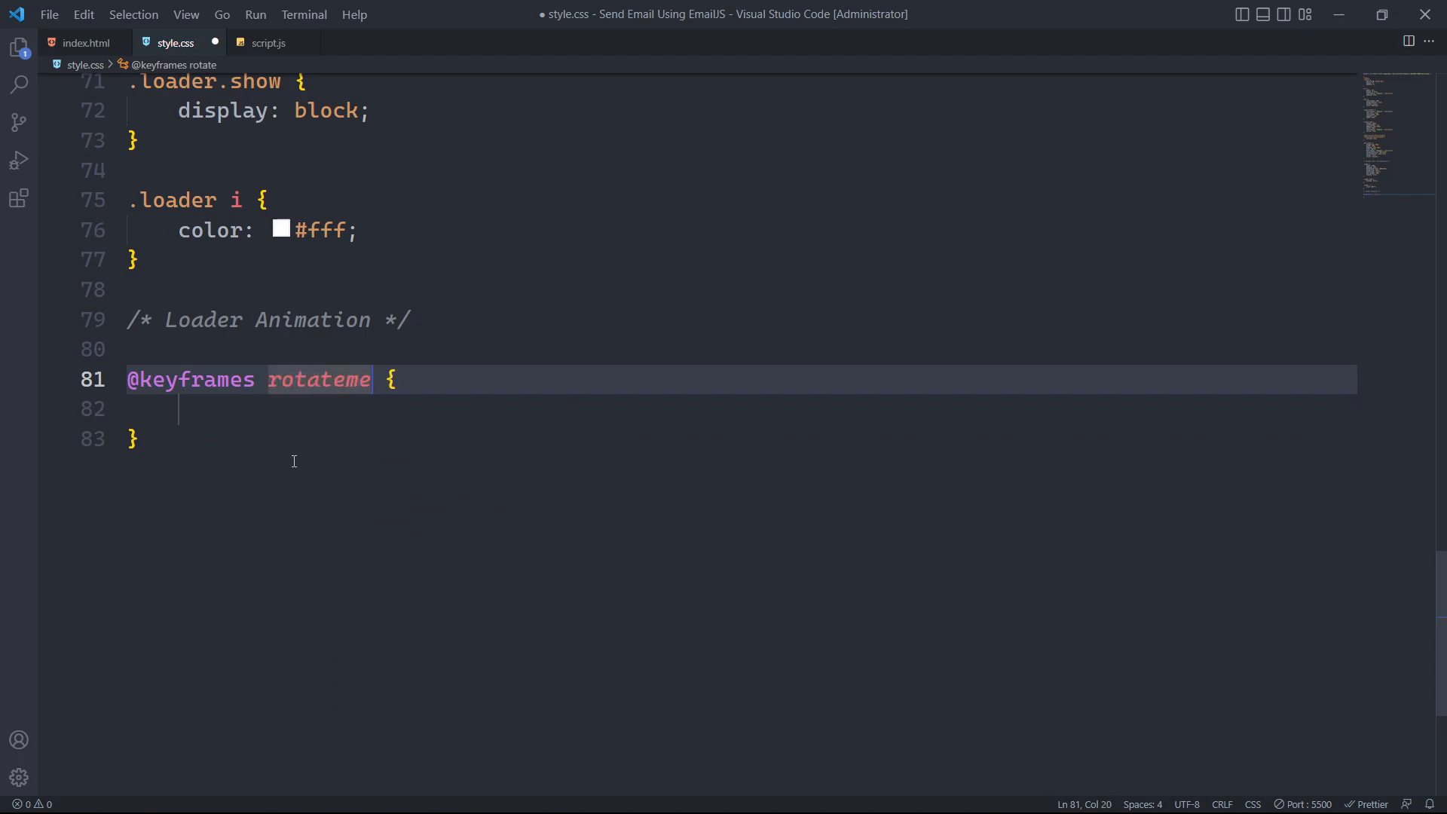
type("0")
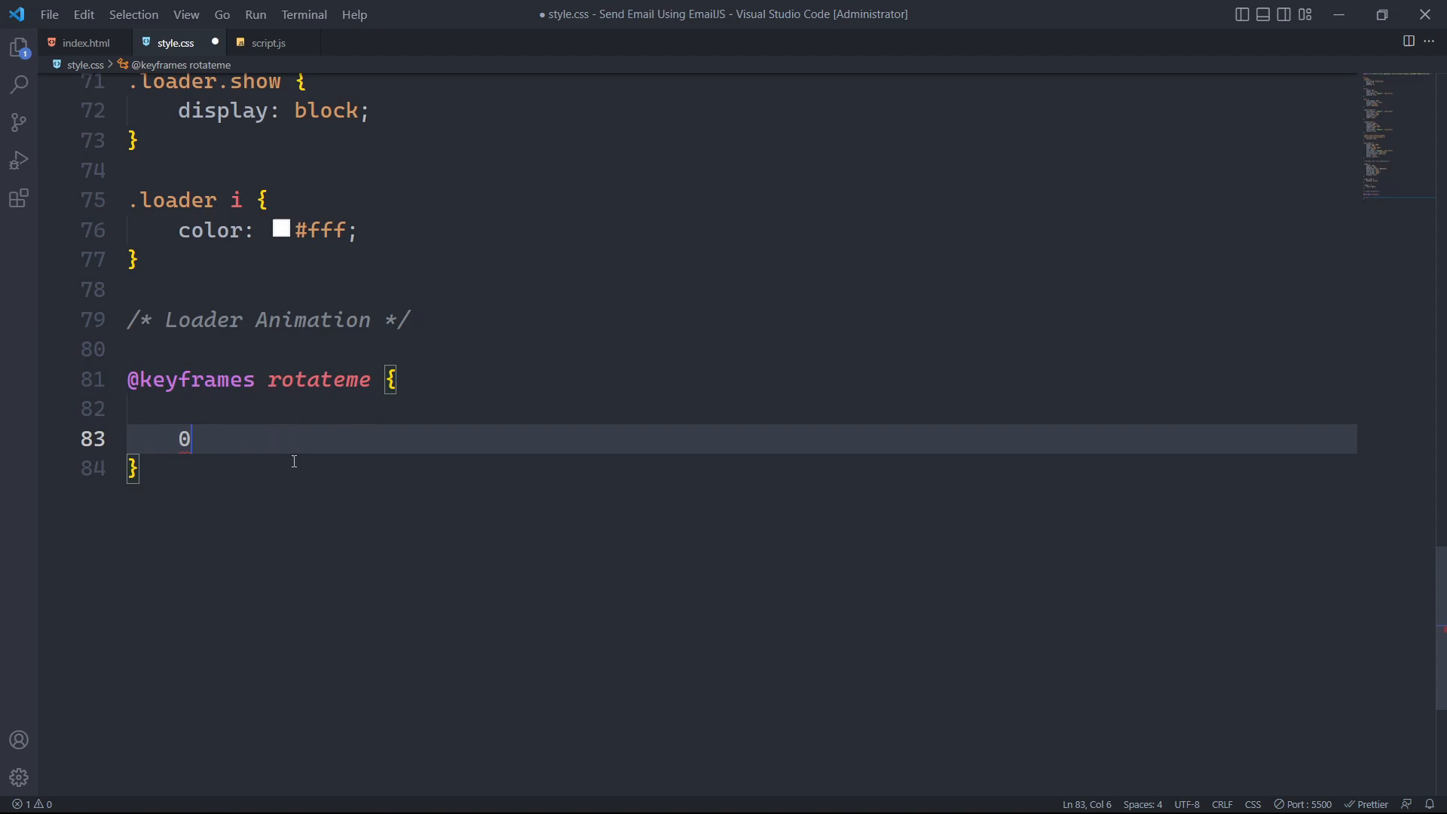
type("%{}")
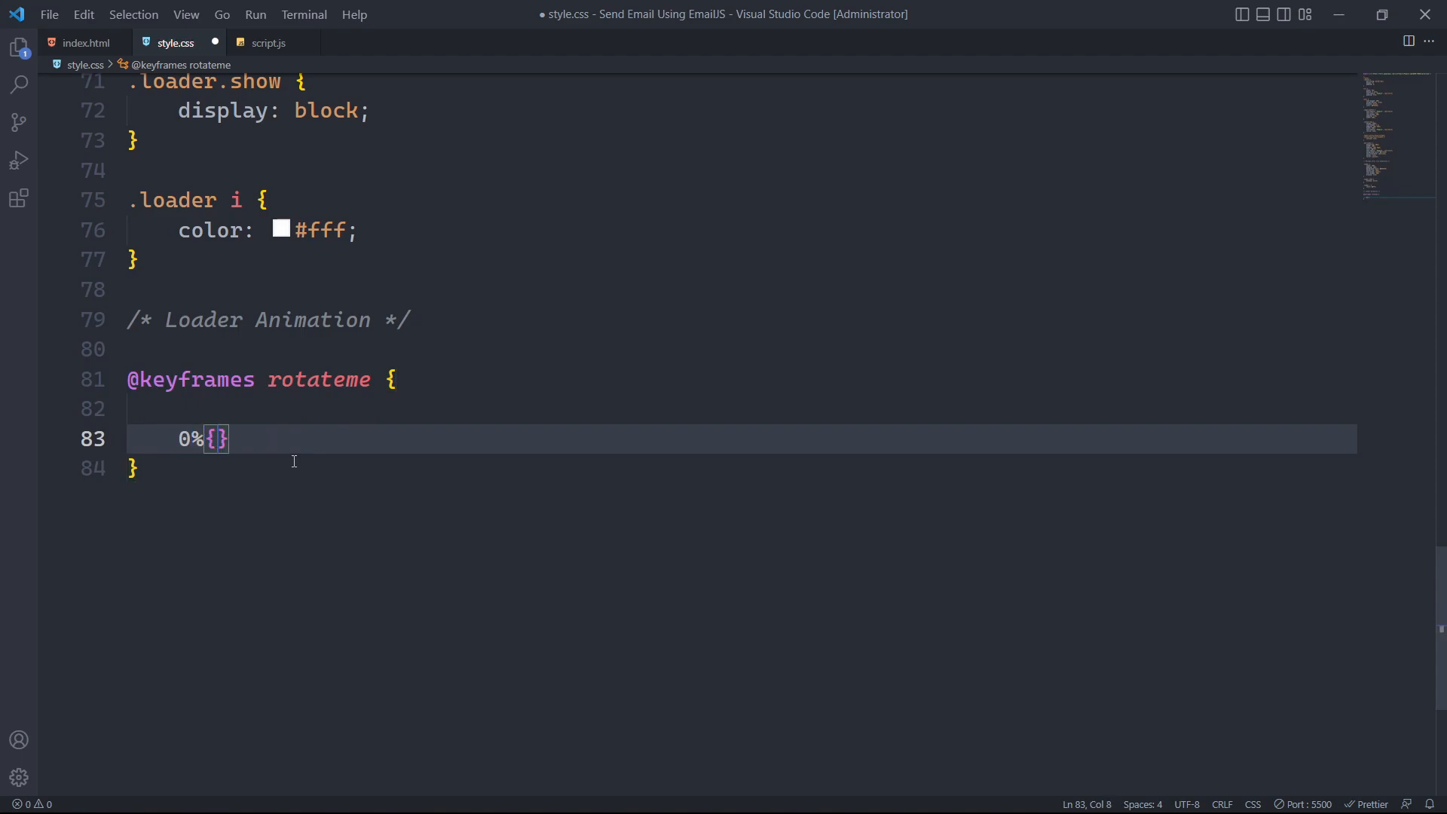
Step: Define the keyframes rotating from rotate(0deg) at 0% to rotate(360deg) at 100%
type("transform: ro;")
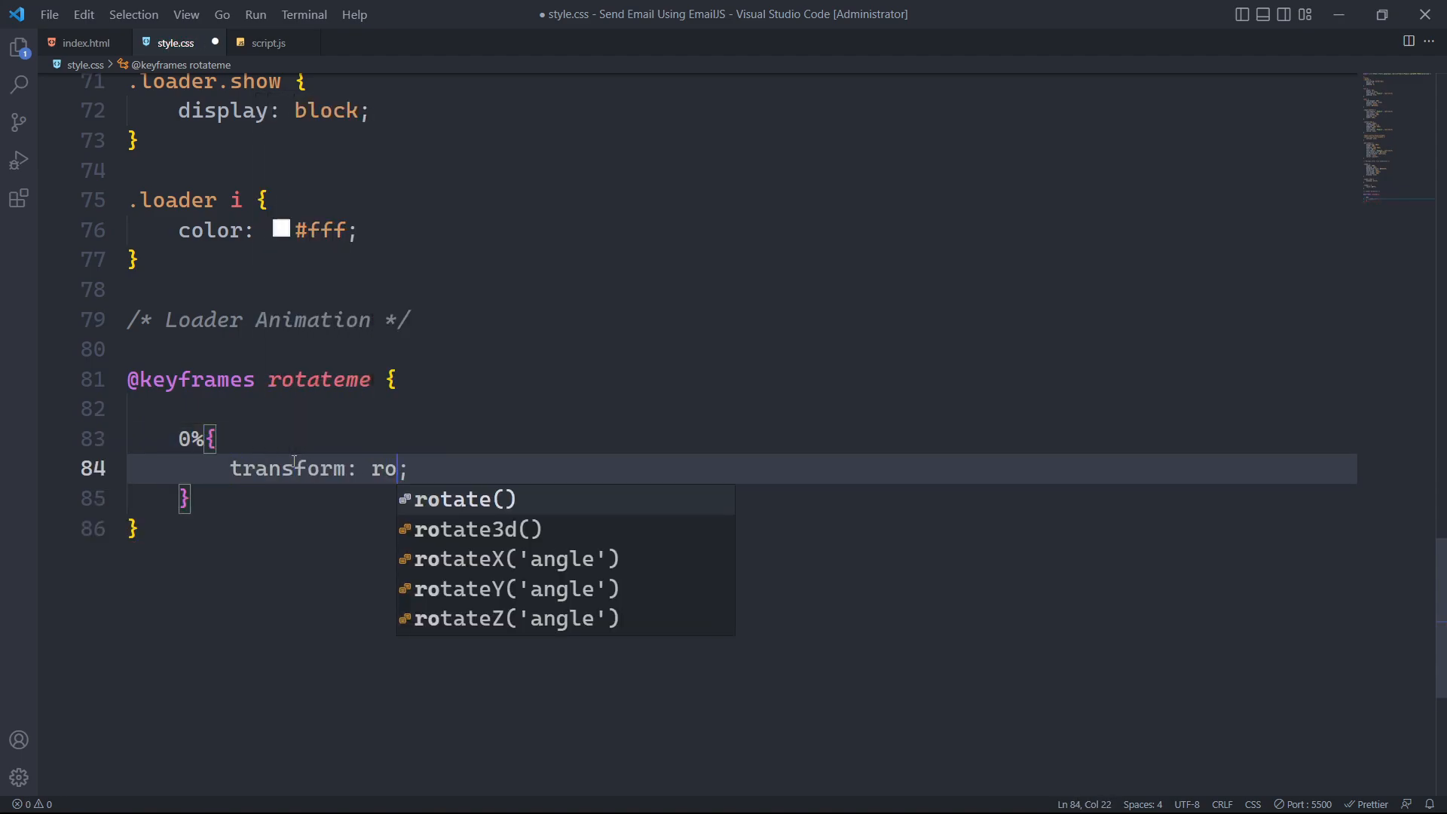
left_click(464, 499)
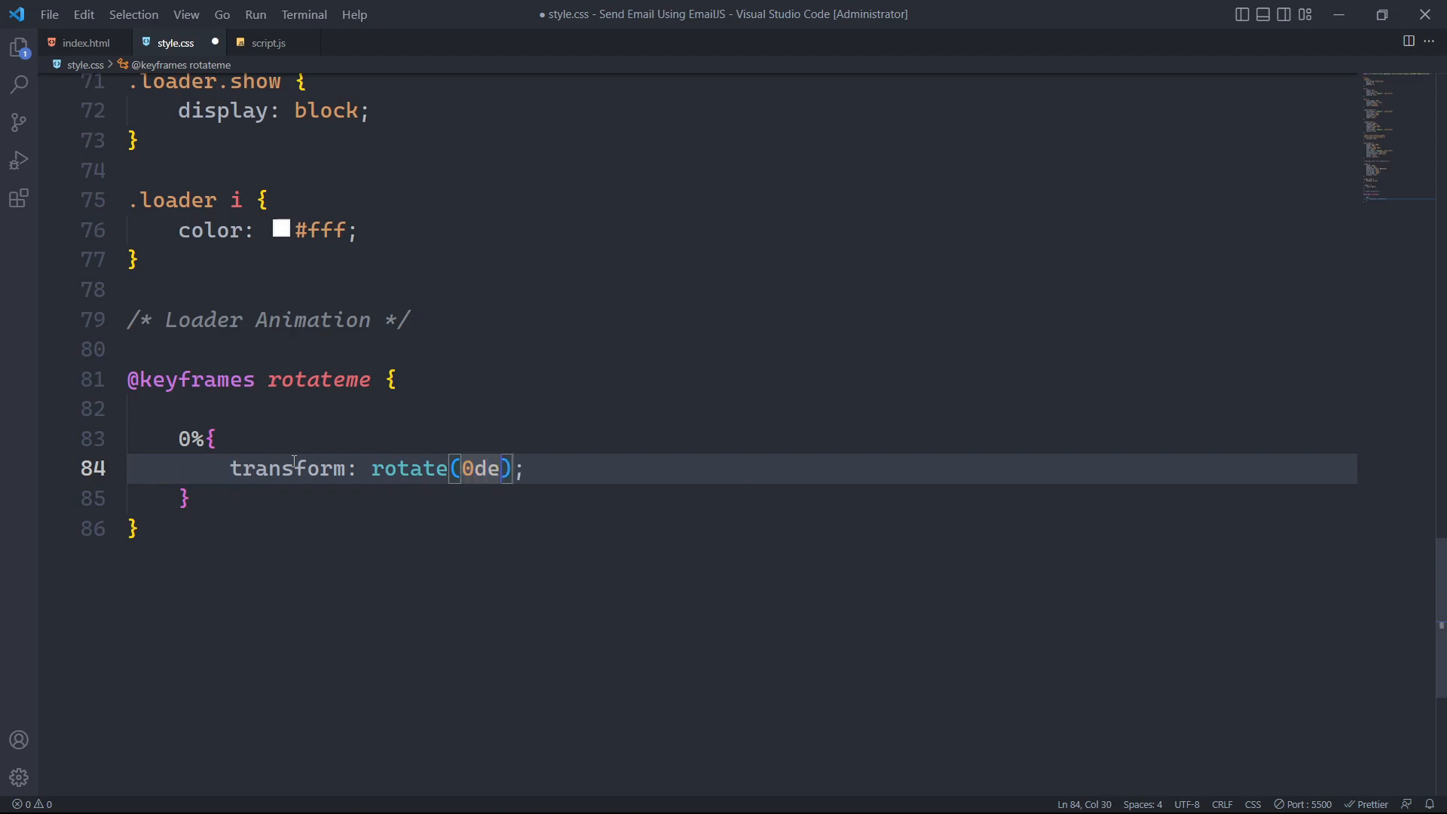
type("g")
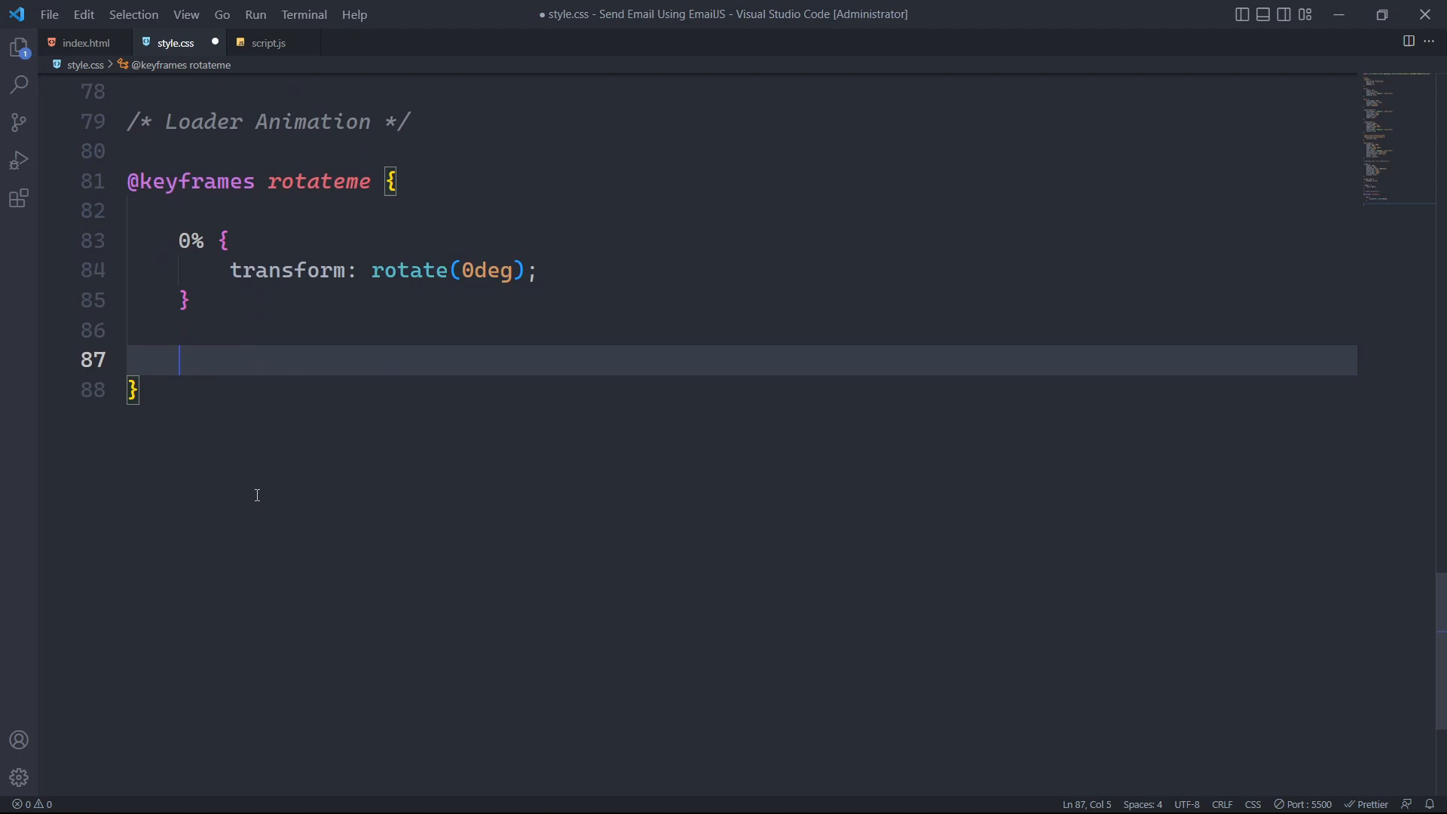
type("100%{")
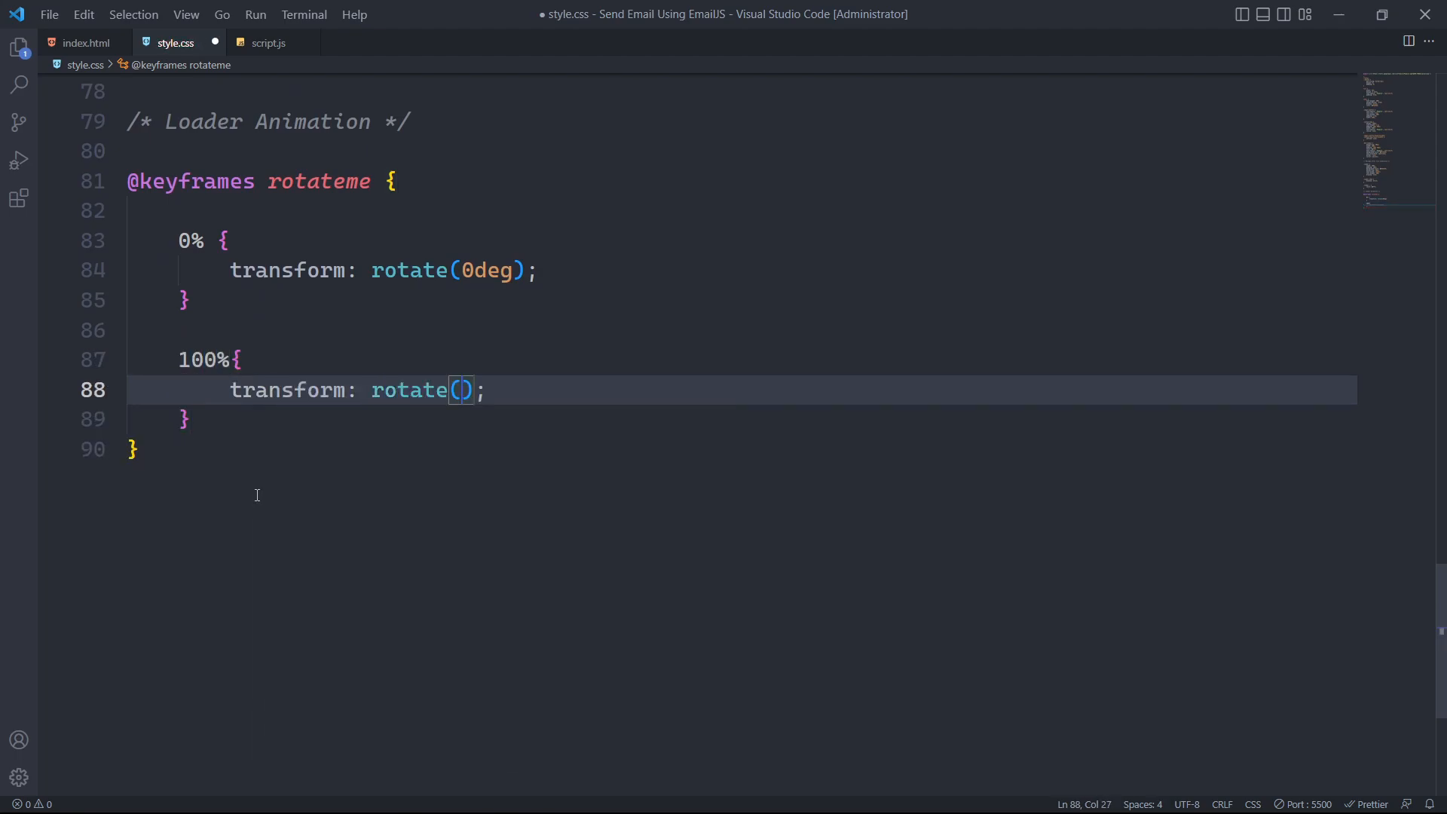
type("360deg")
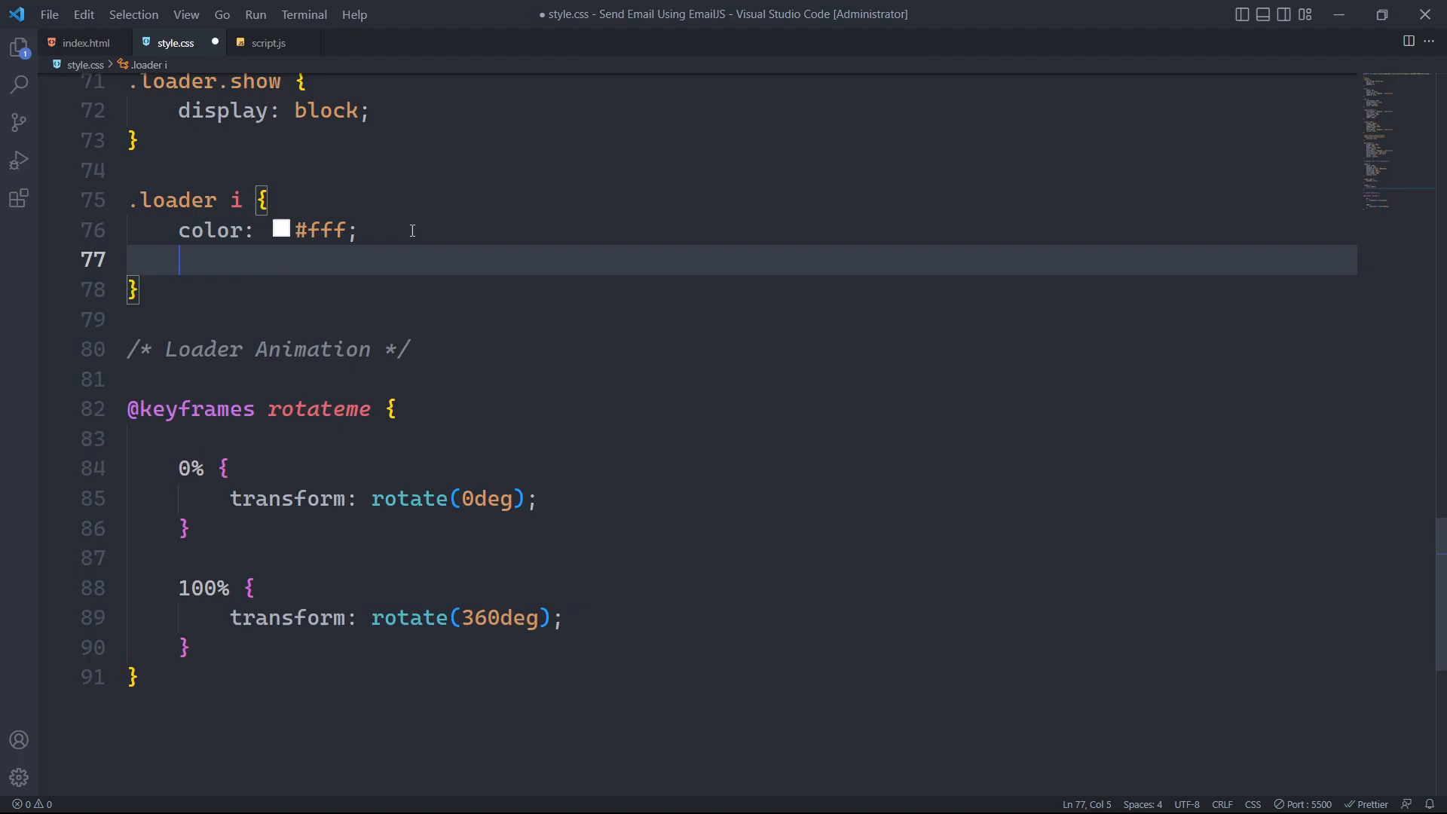
Step: Apply animation: rotateme .4s linear infinite to the loader icon
type("animation: ;")
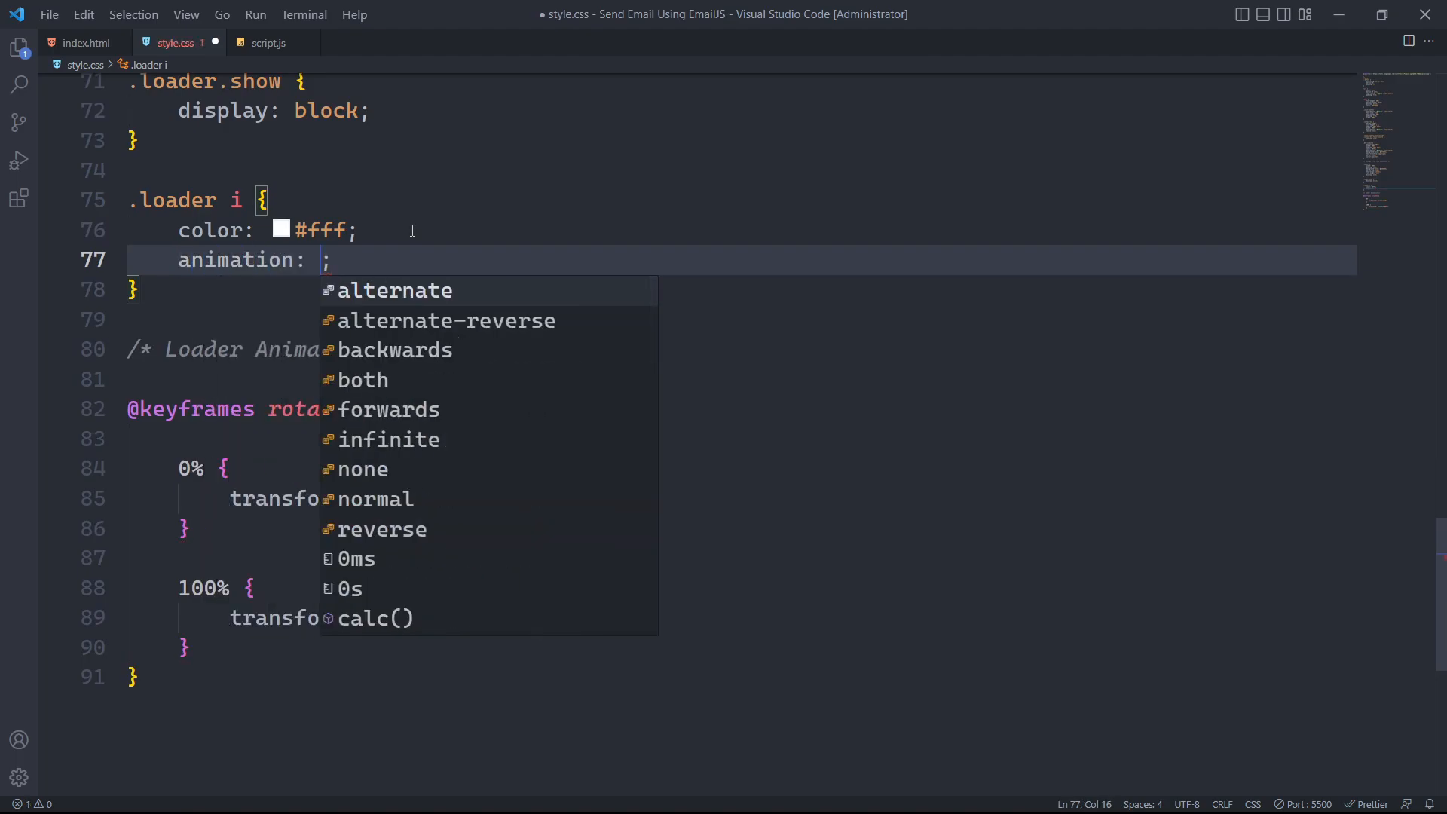
type("rotateme")
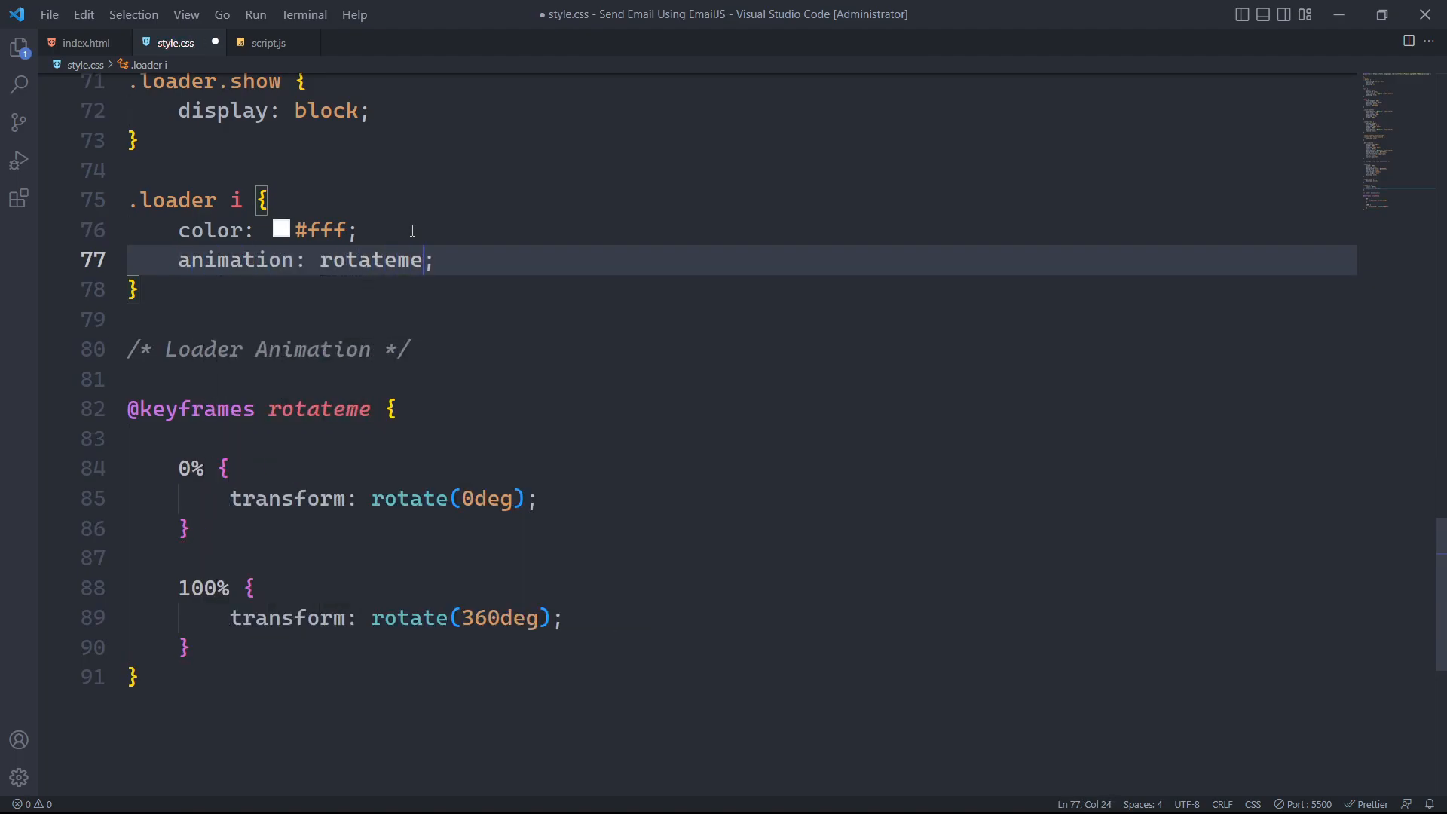
type(".4s")
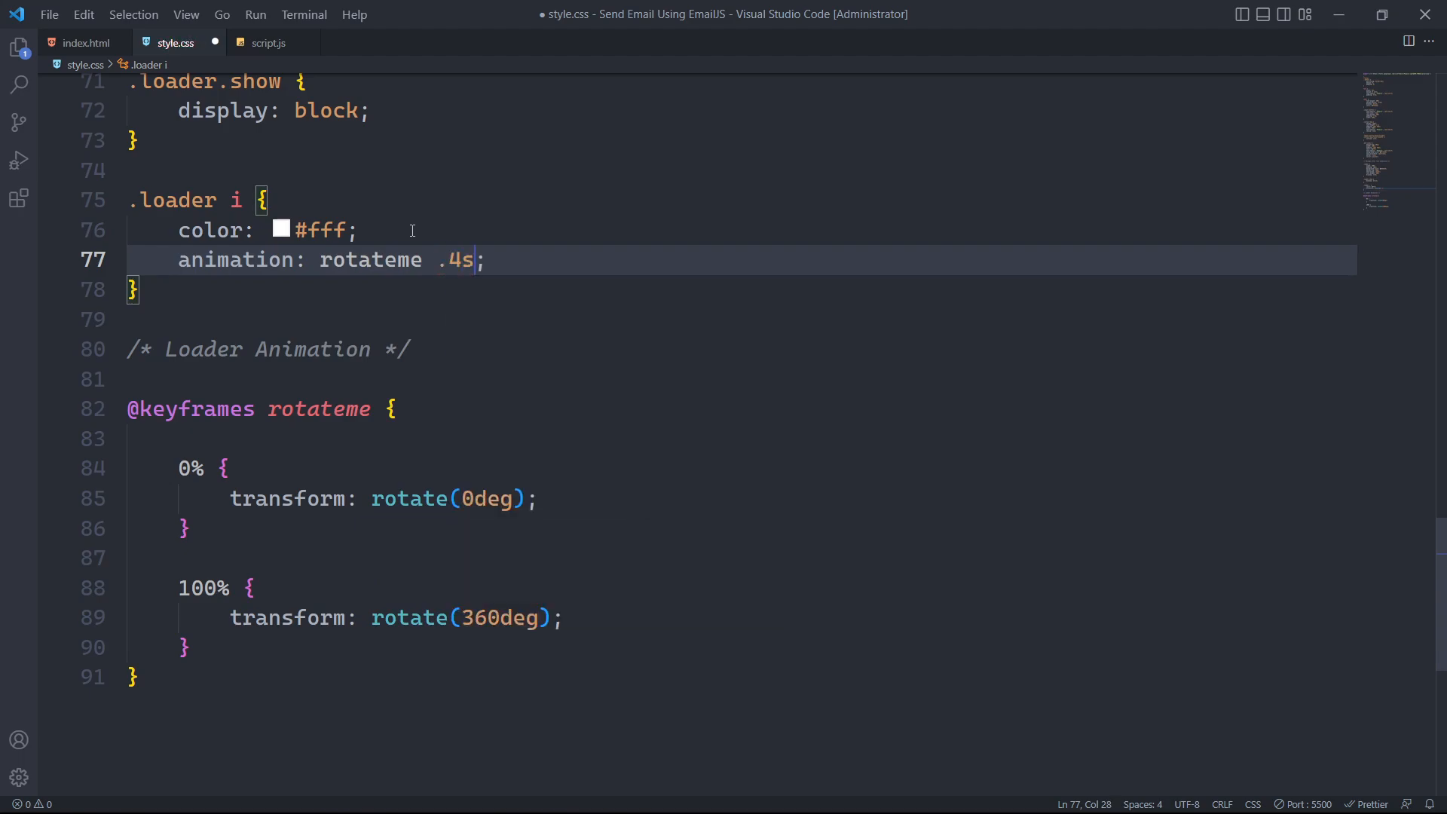
type("linear infinite")
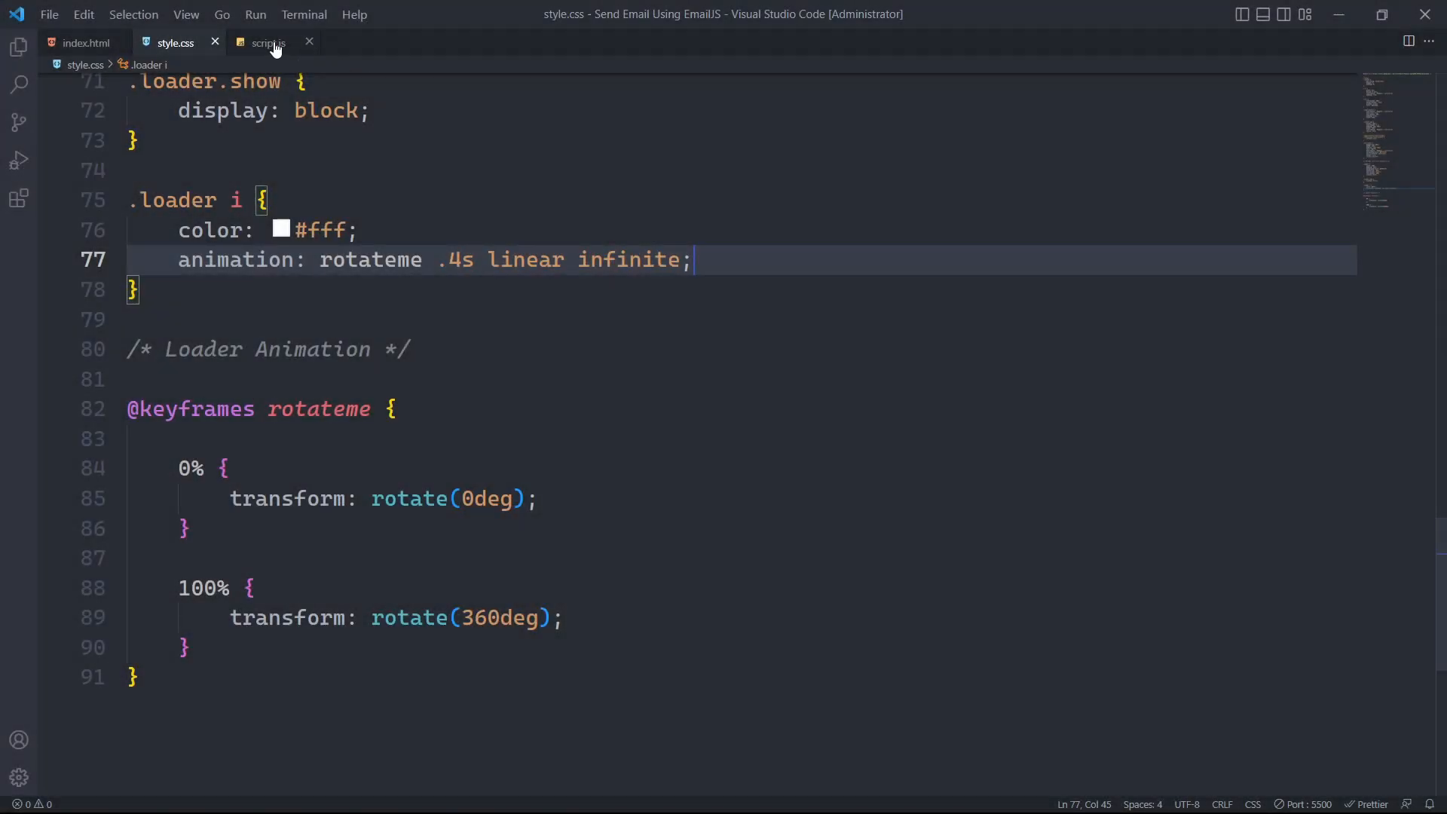
Step: Rewrite the success callback as a function that resets contact-form and removes the loader's show class
left_click(267, 42)
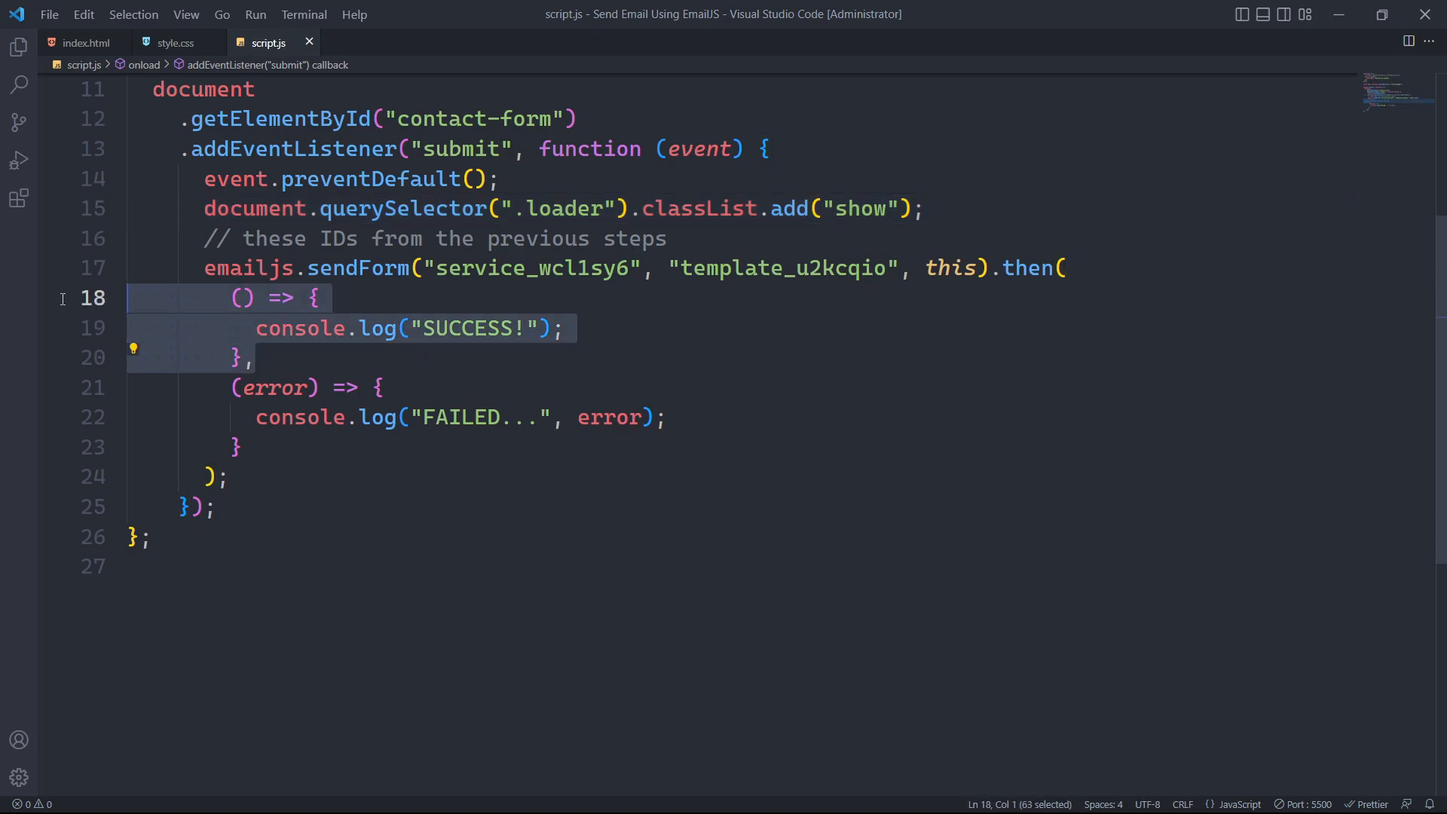
type("function")
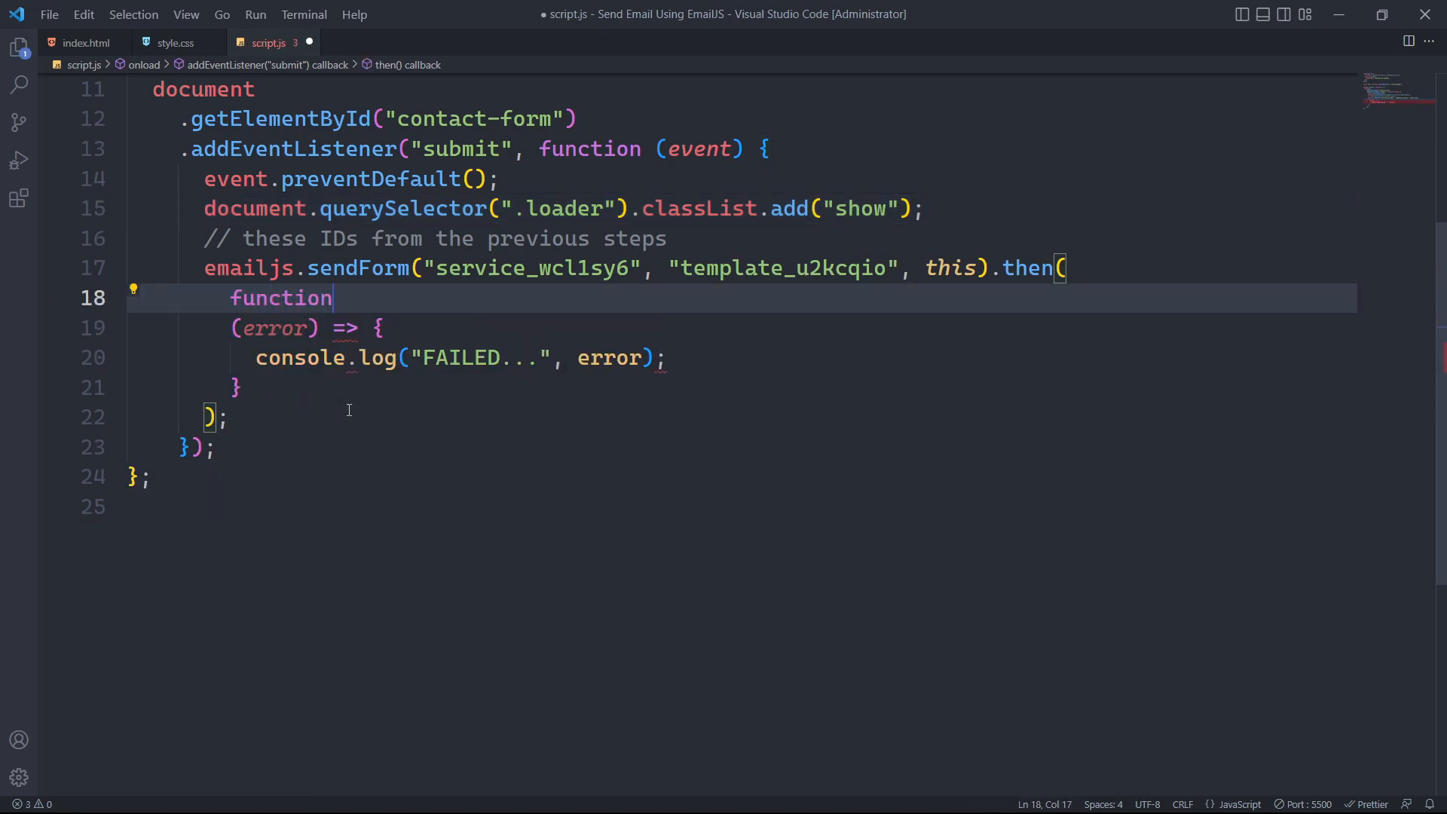
type("() {}")
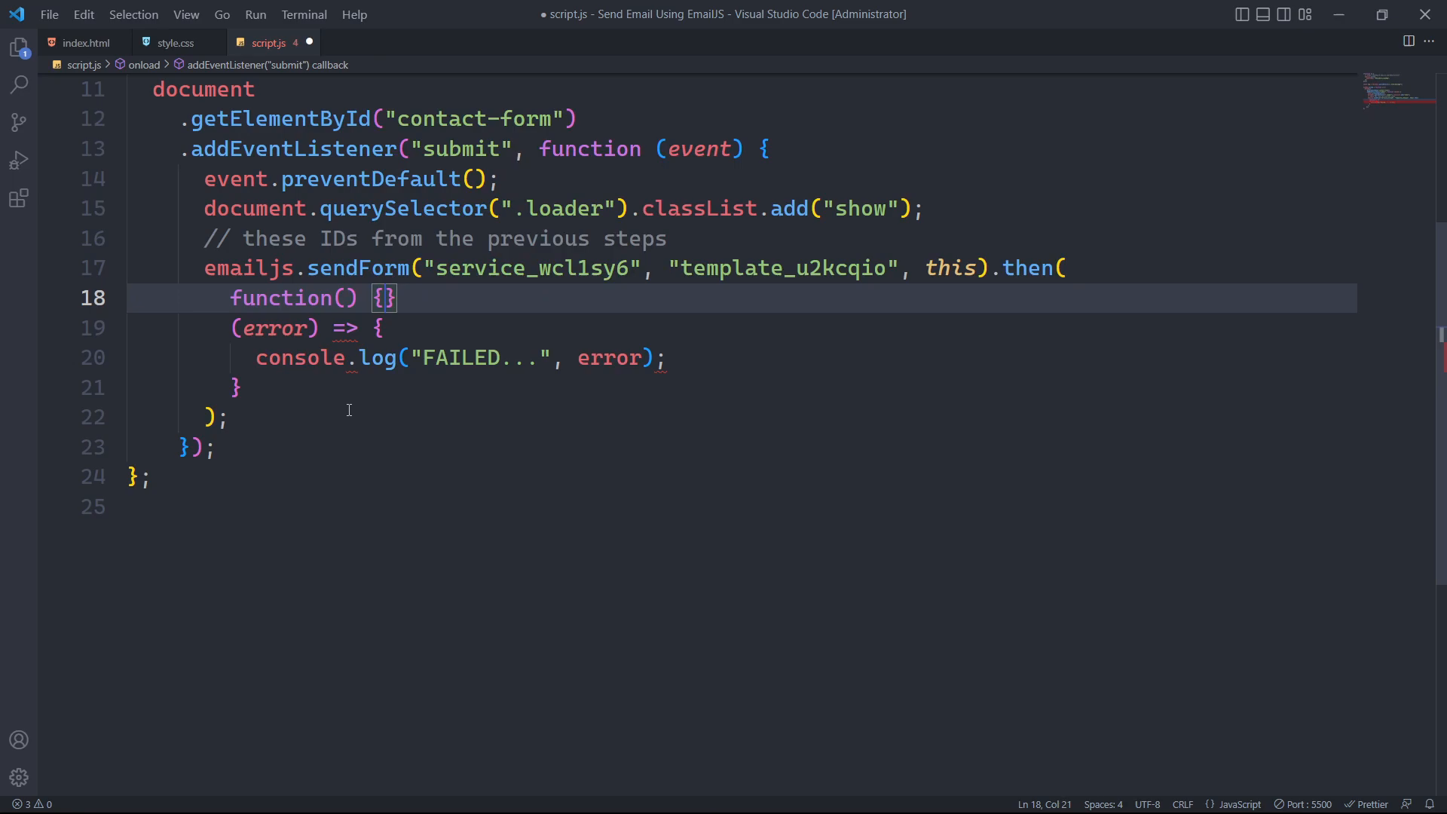
key("Enter")
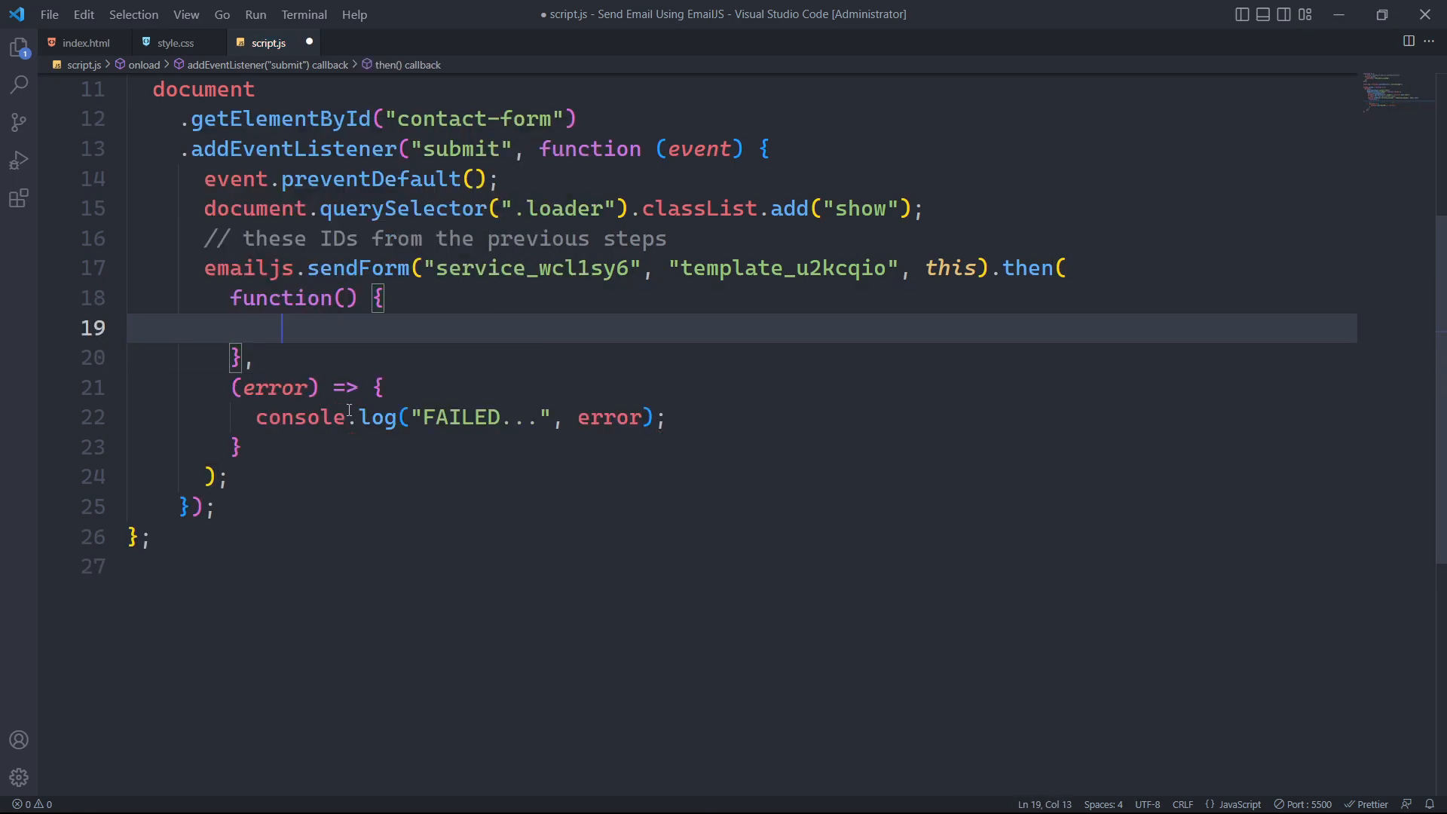
type("document.")
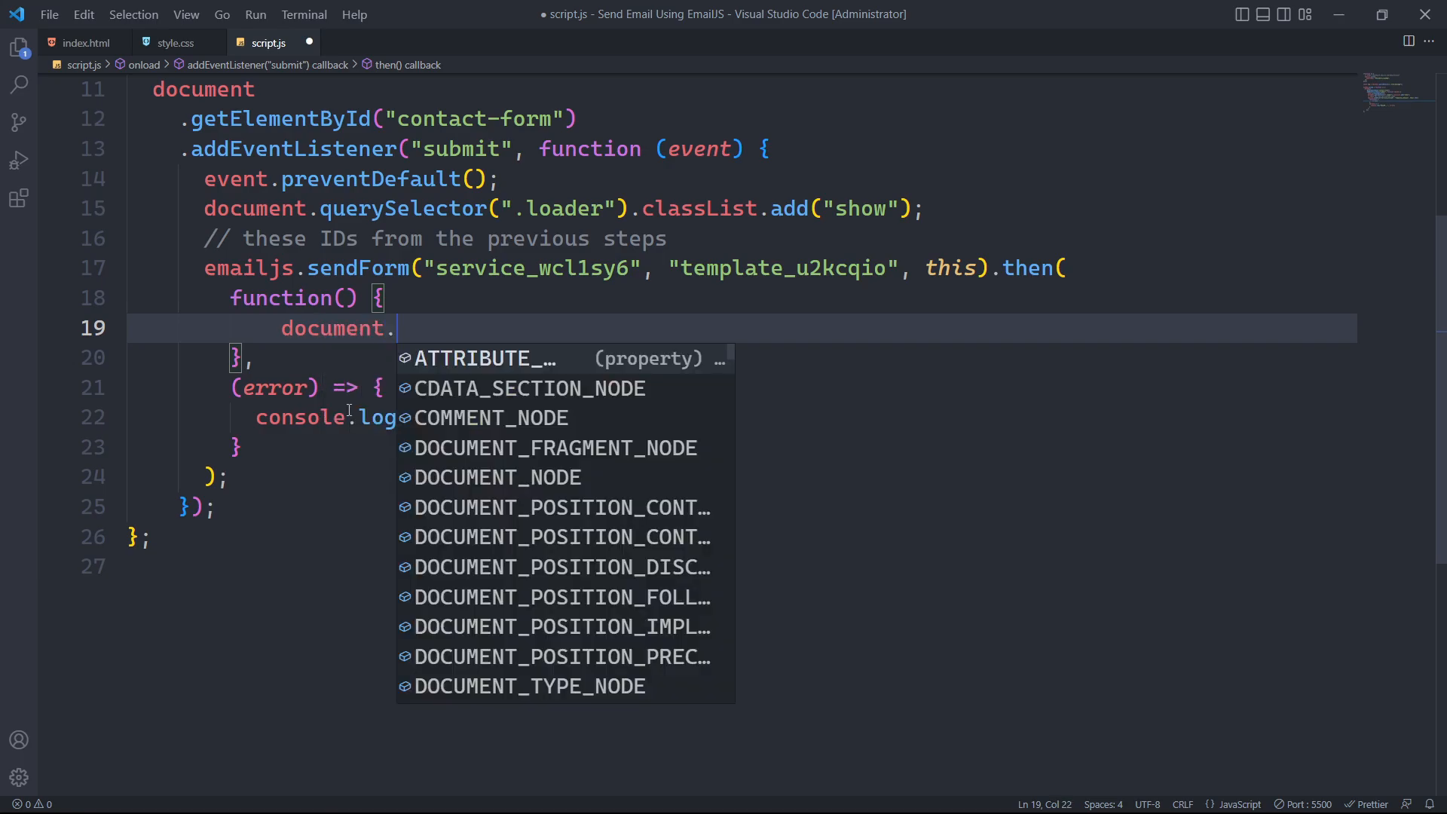
type("getElementById()")
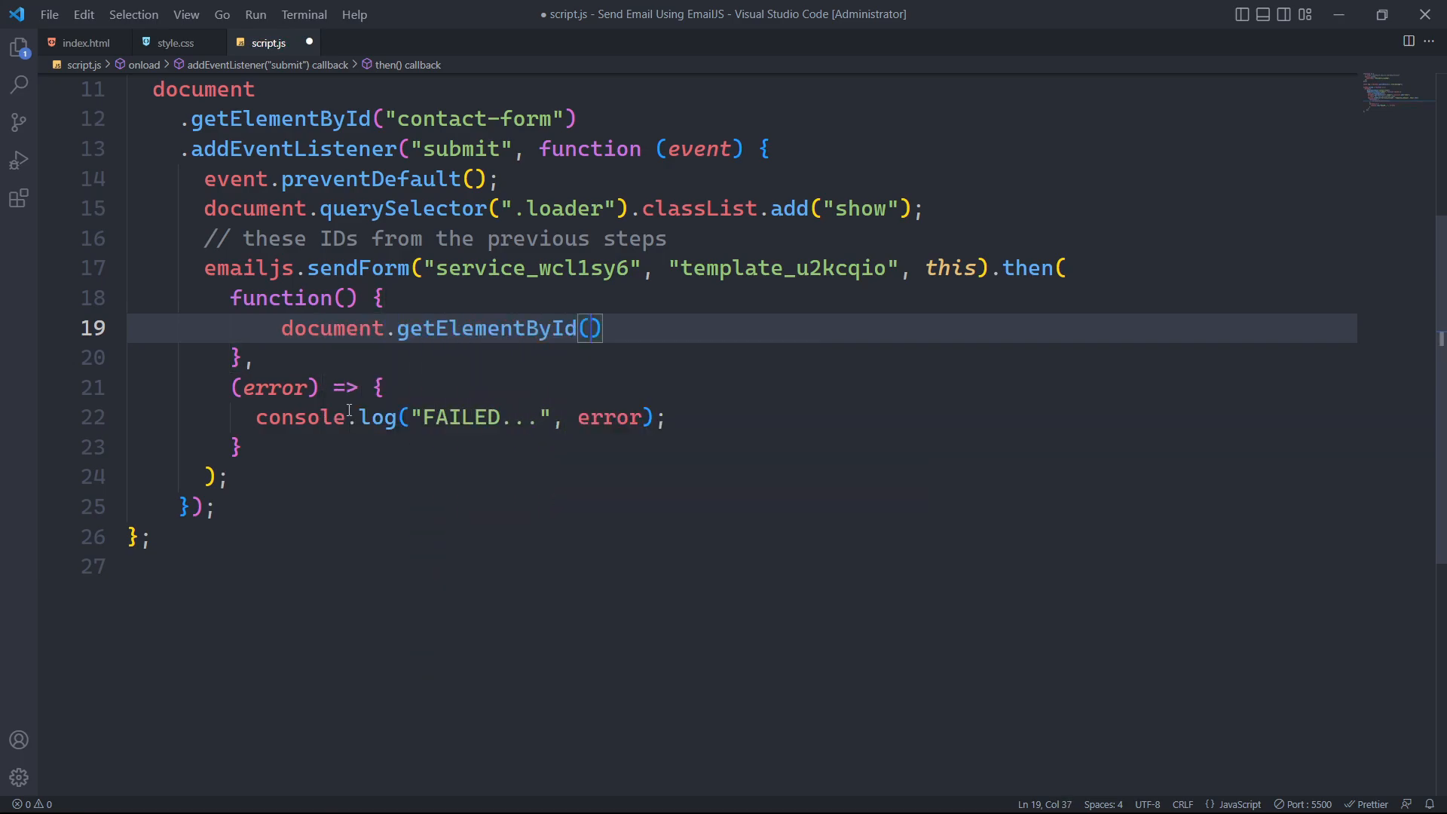
type("\"contact-form\").reset();")
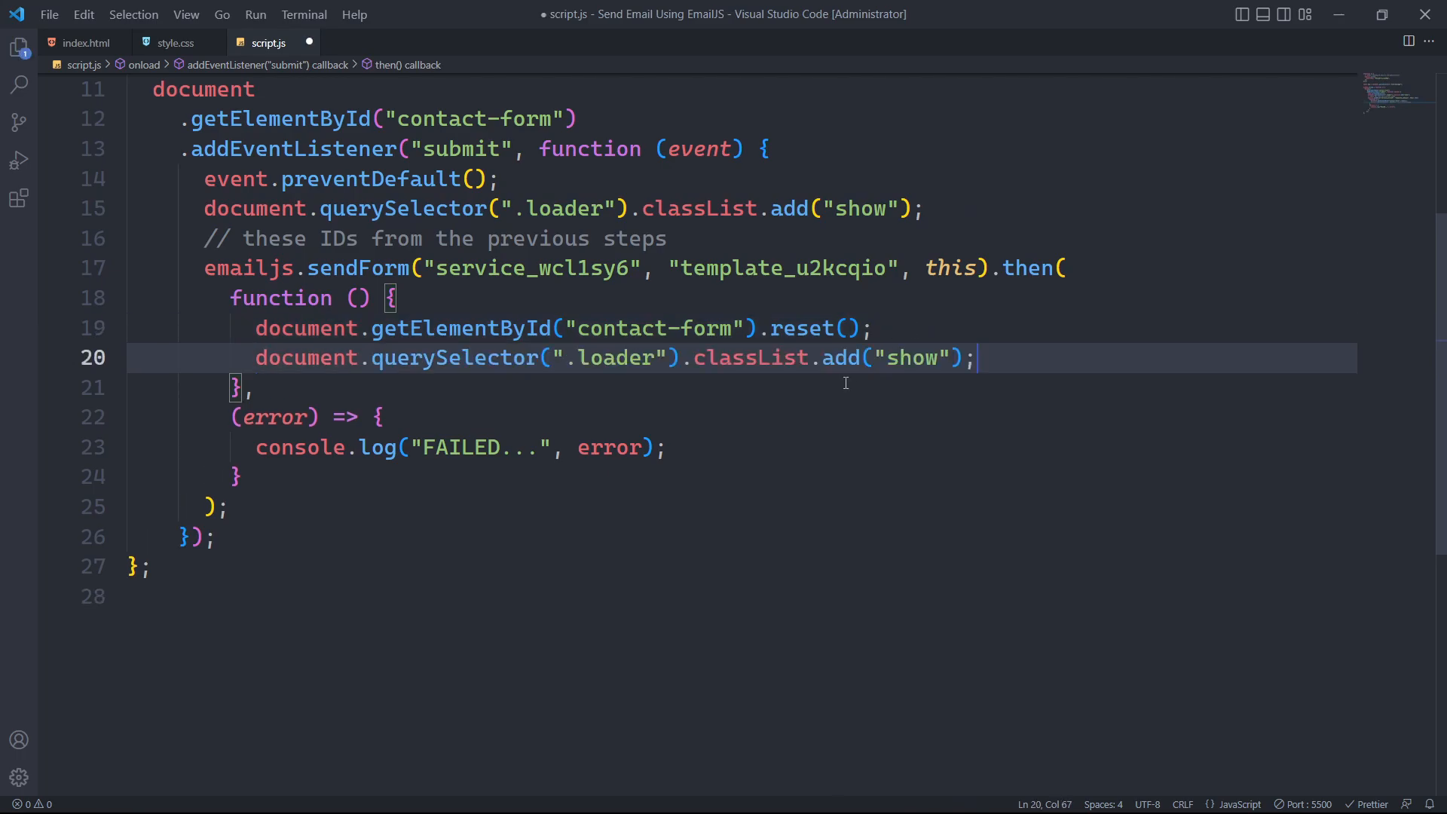
type("remove")
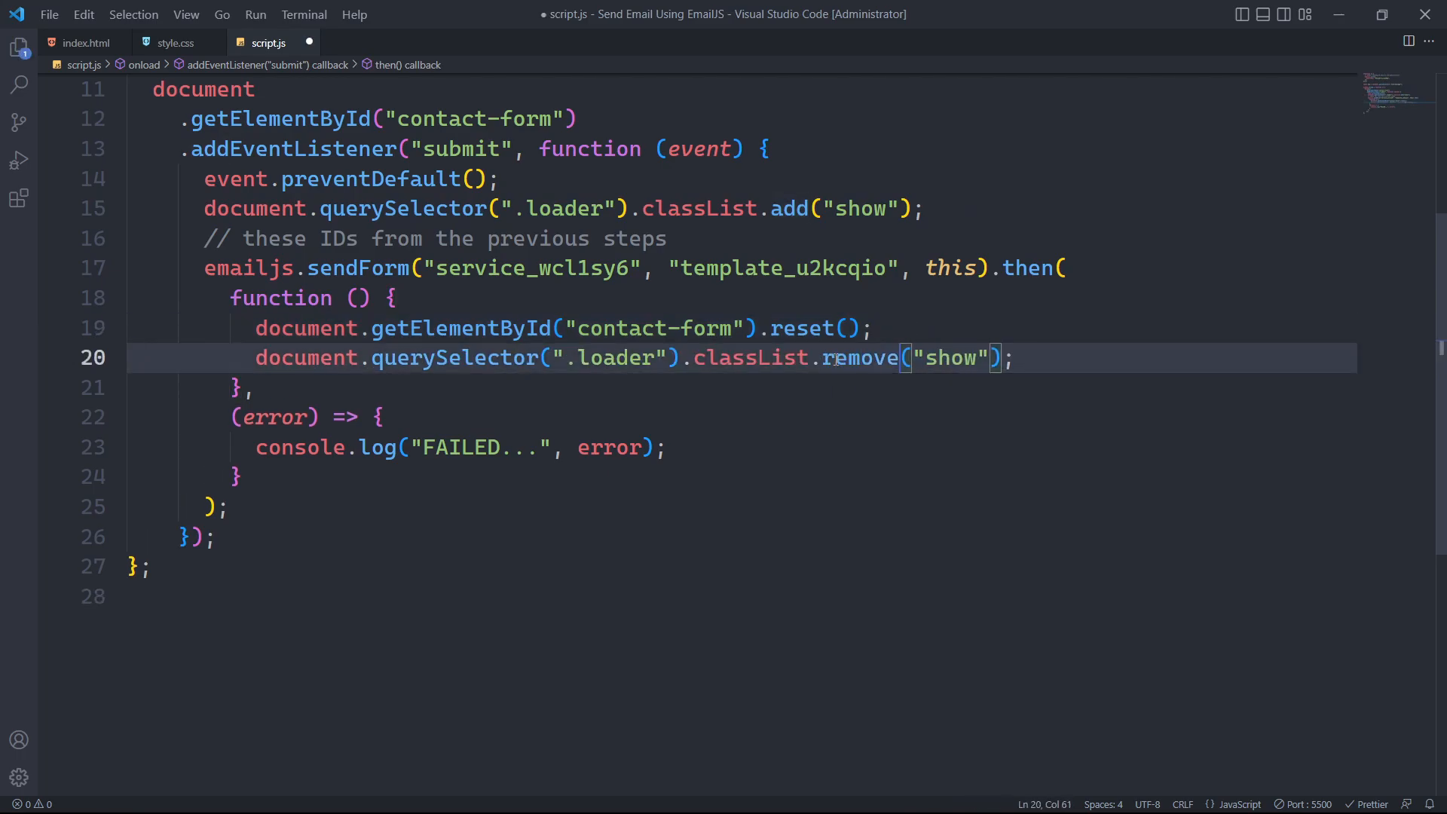
Step: Clear msg.innerHTML, then append a <span> element to it
type("ms")
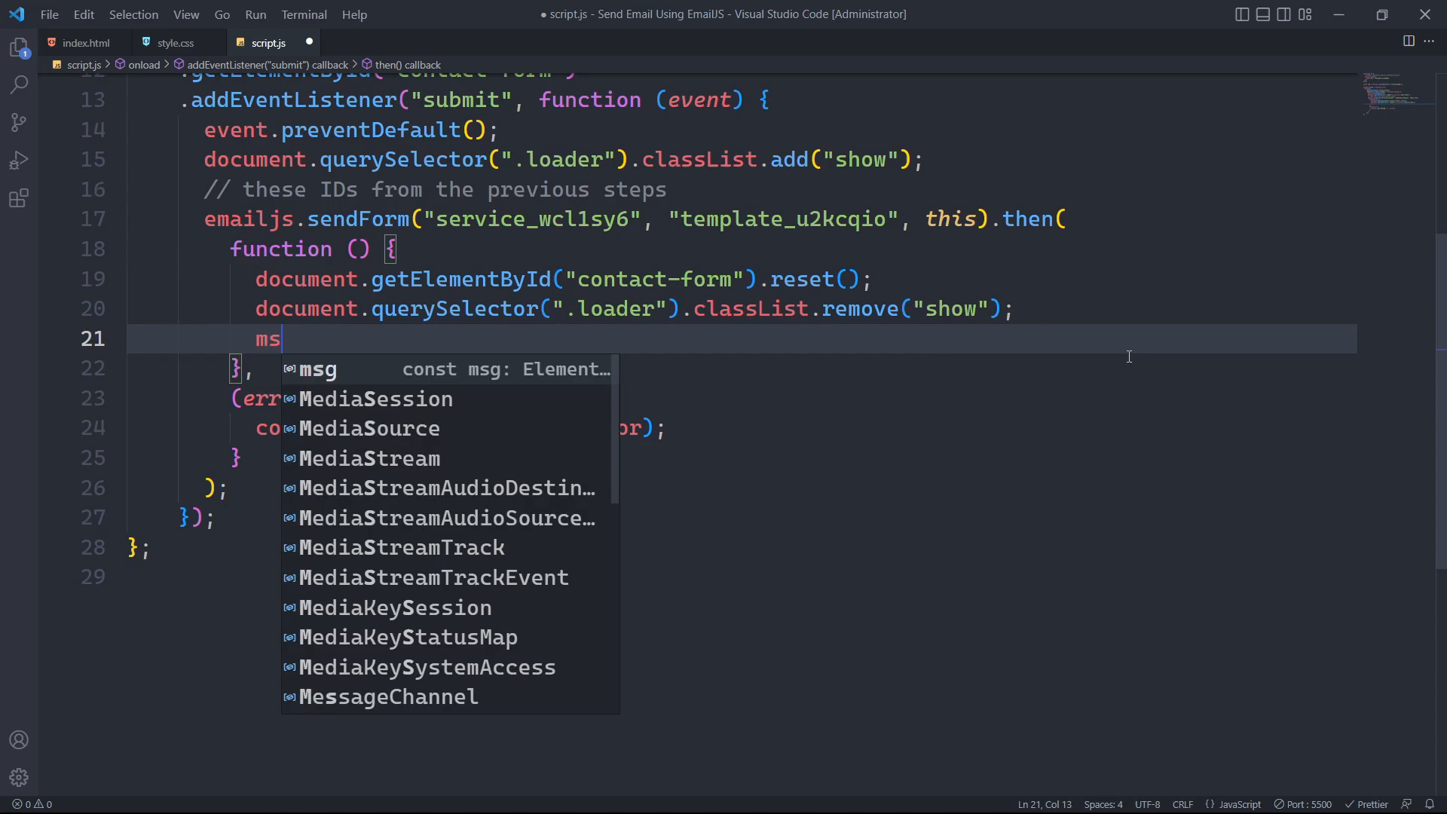
type("g.innerHTML")
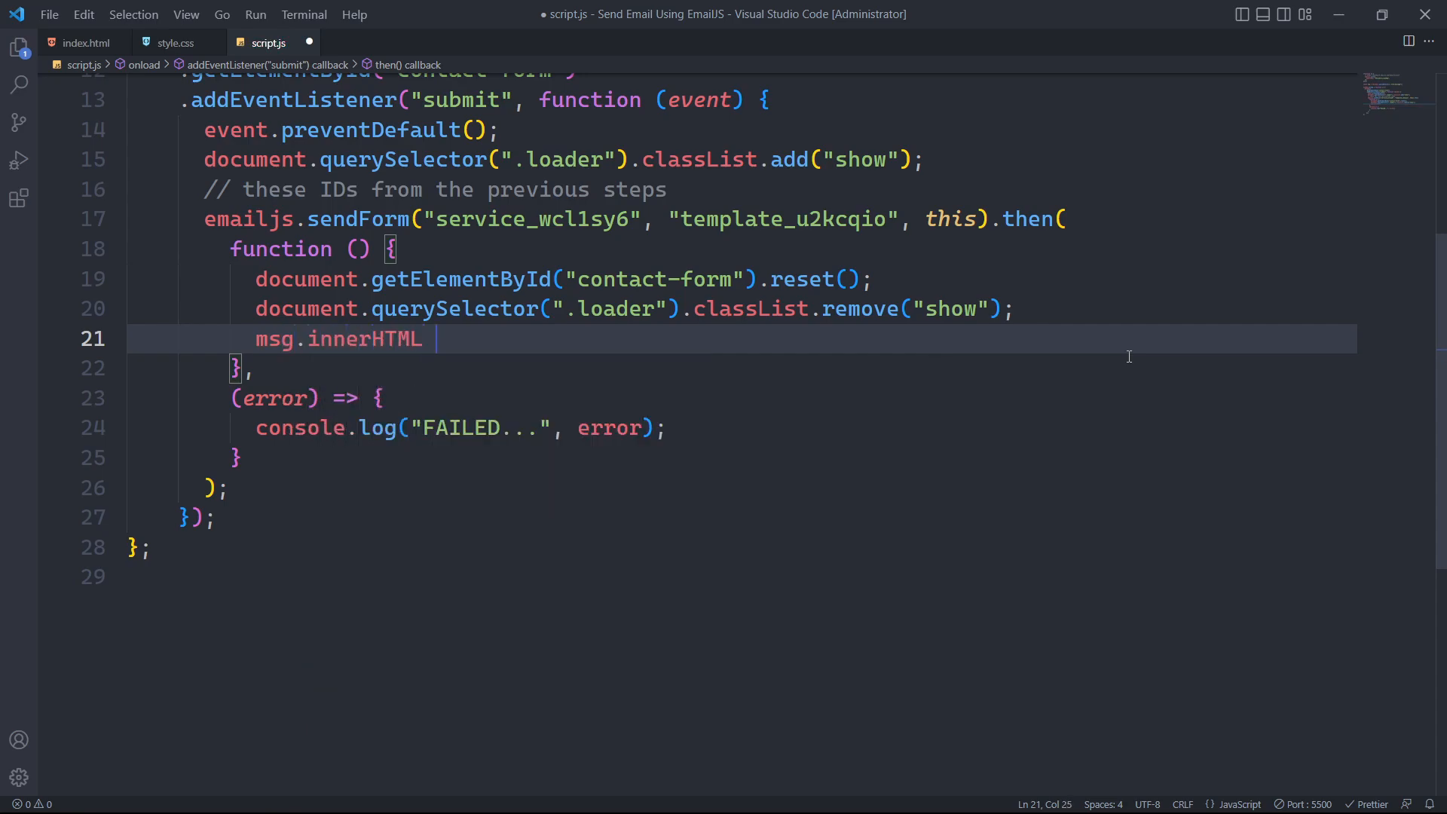
type("= \"\";")
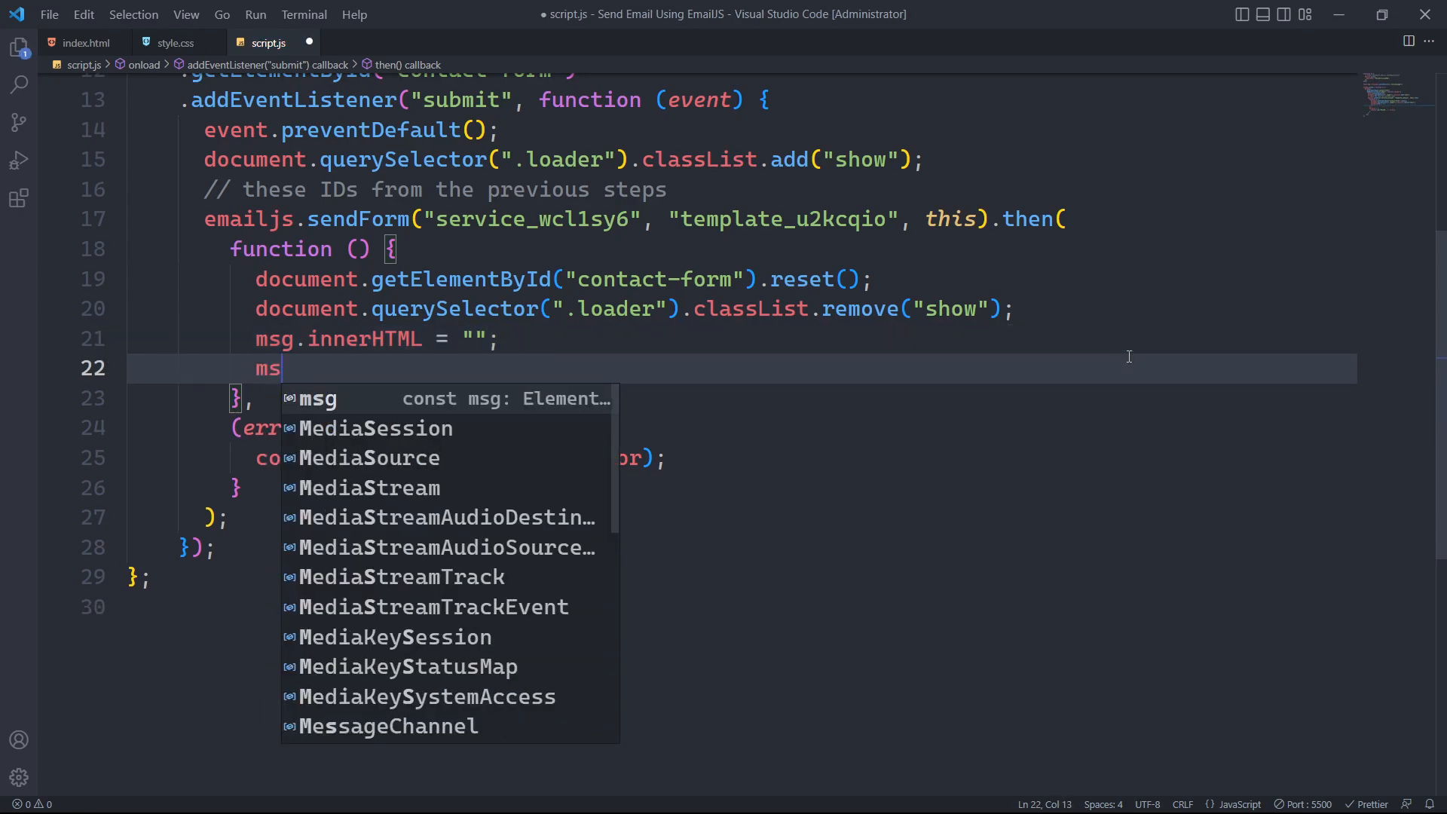
type(".innerHTML")
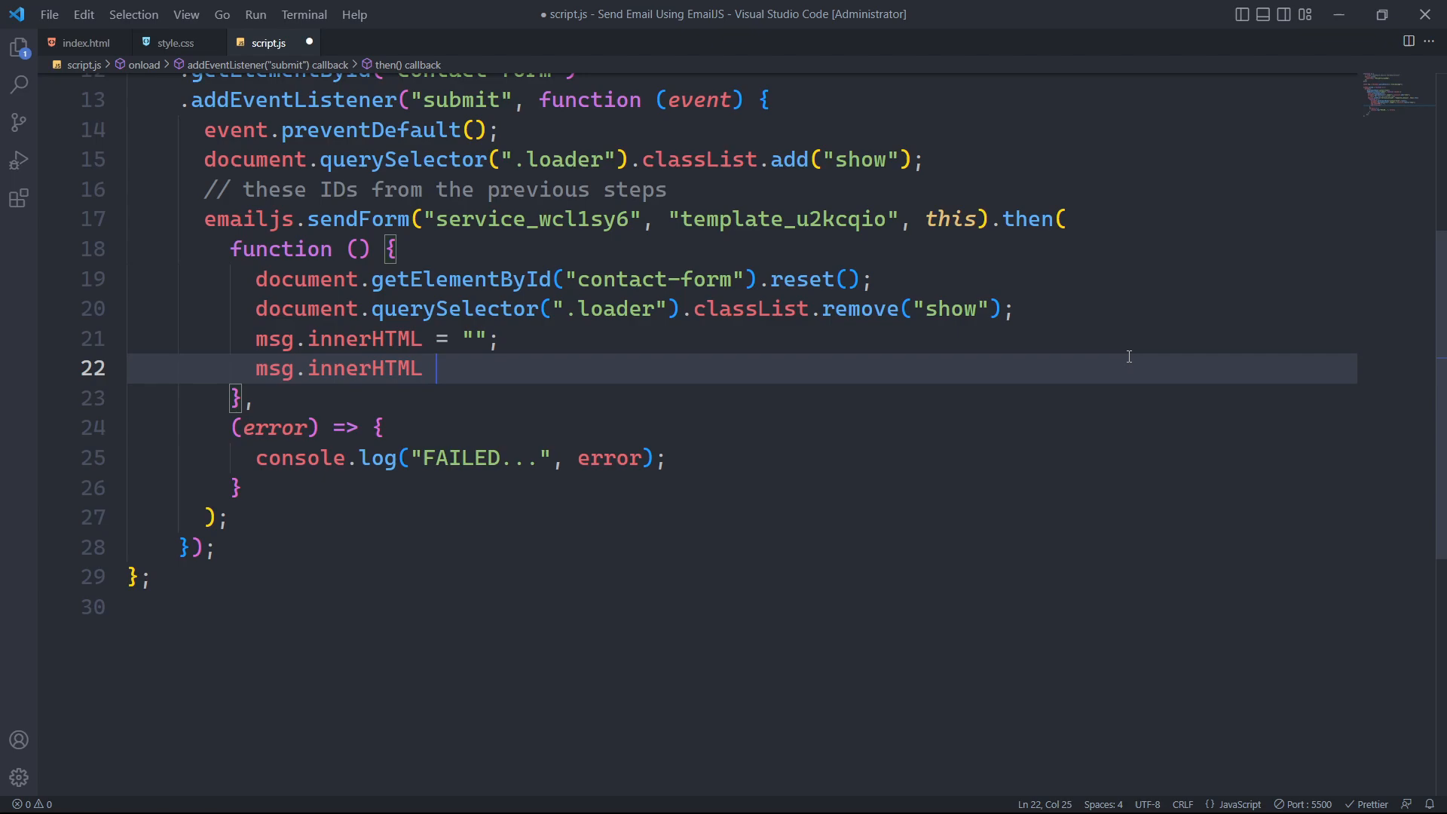
type("+=")
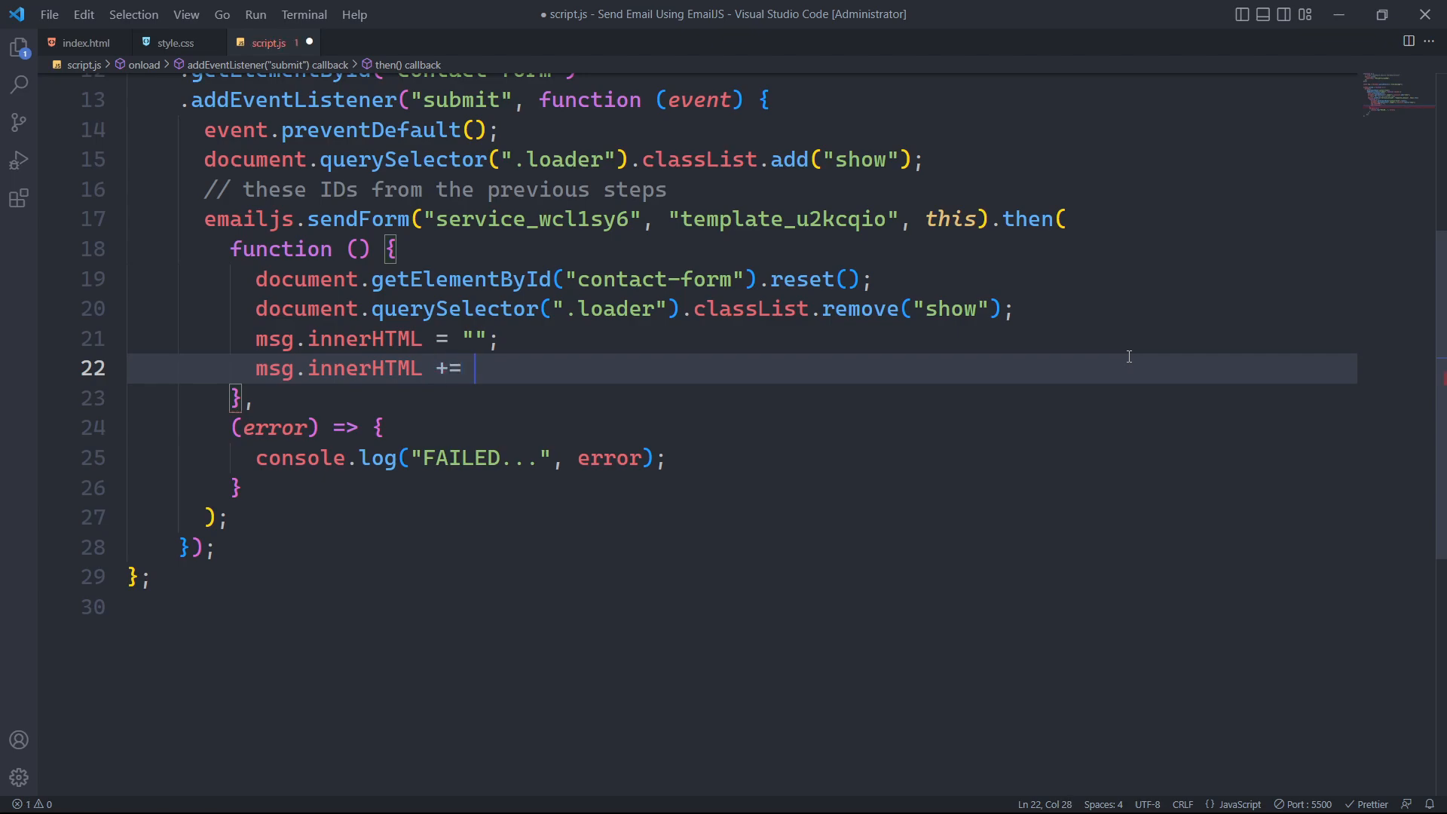
type("\"<span>\"")
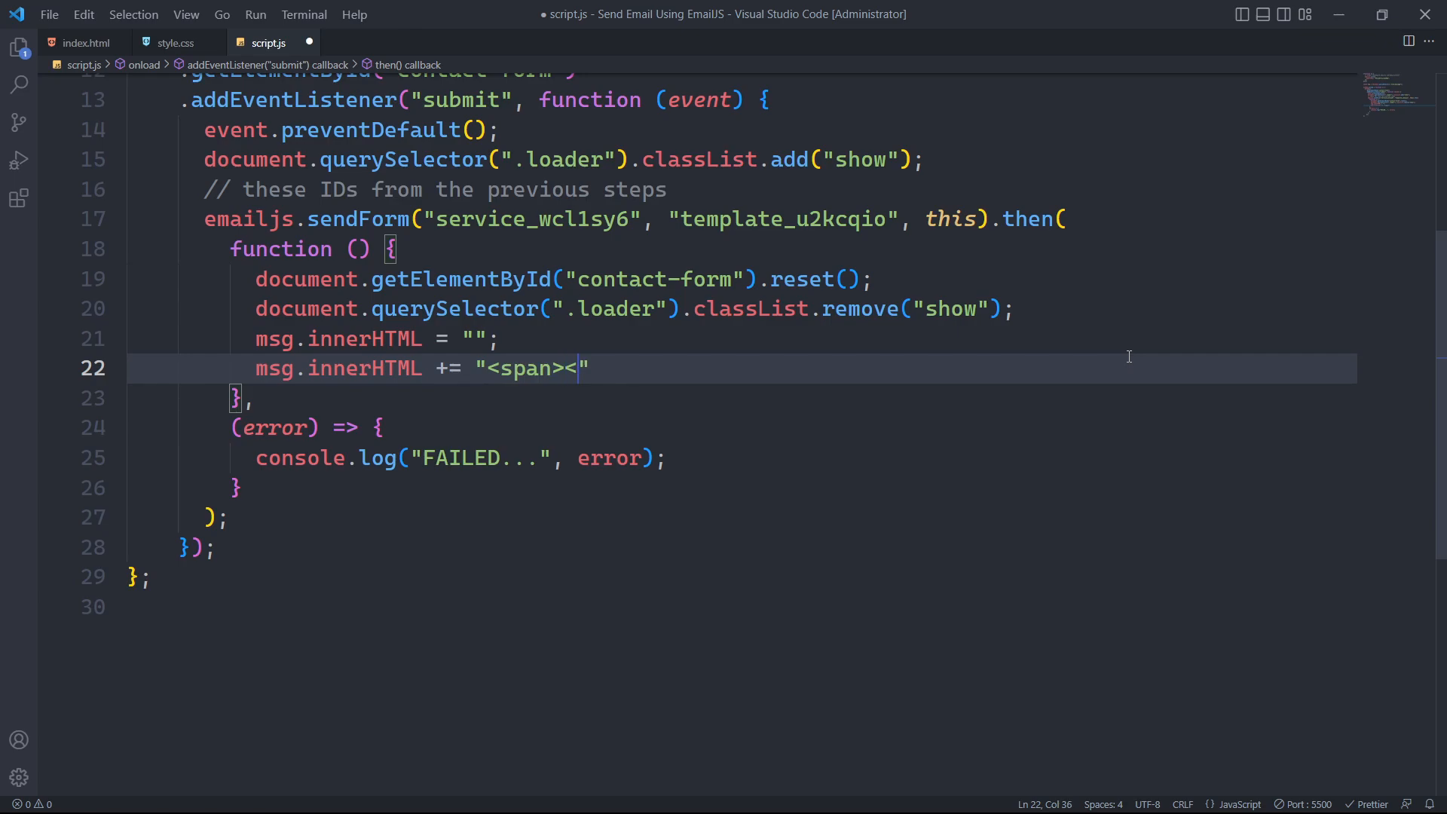
type("/span>")
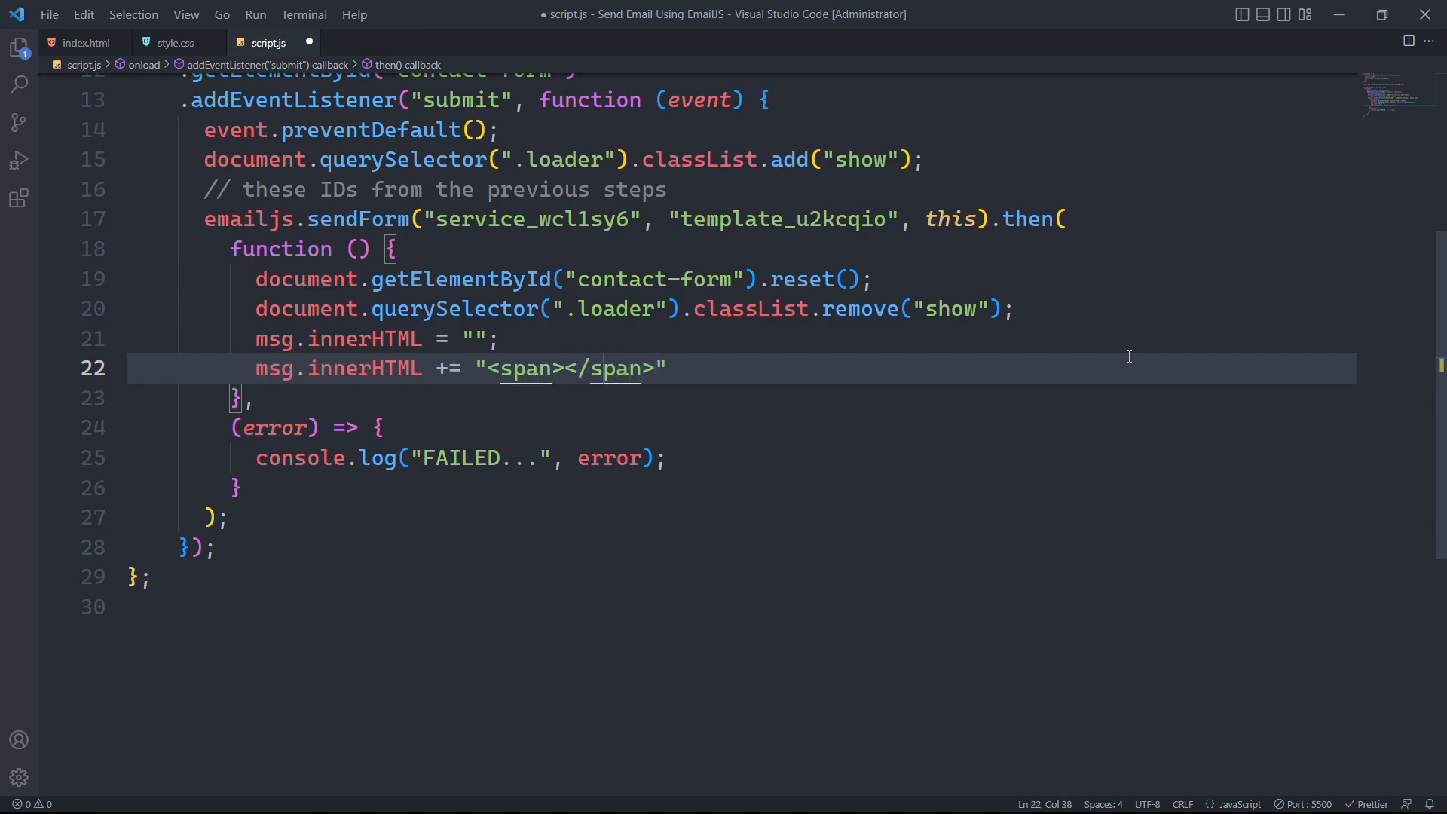
Step: Give the span the success-msg class and the text Email Sent
type("class")
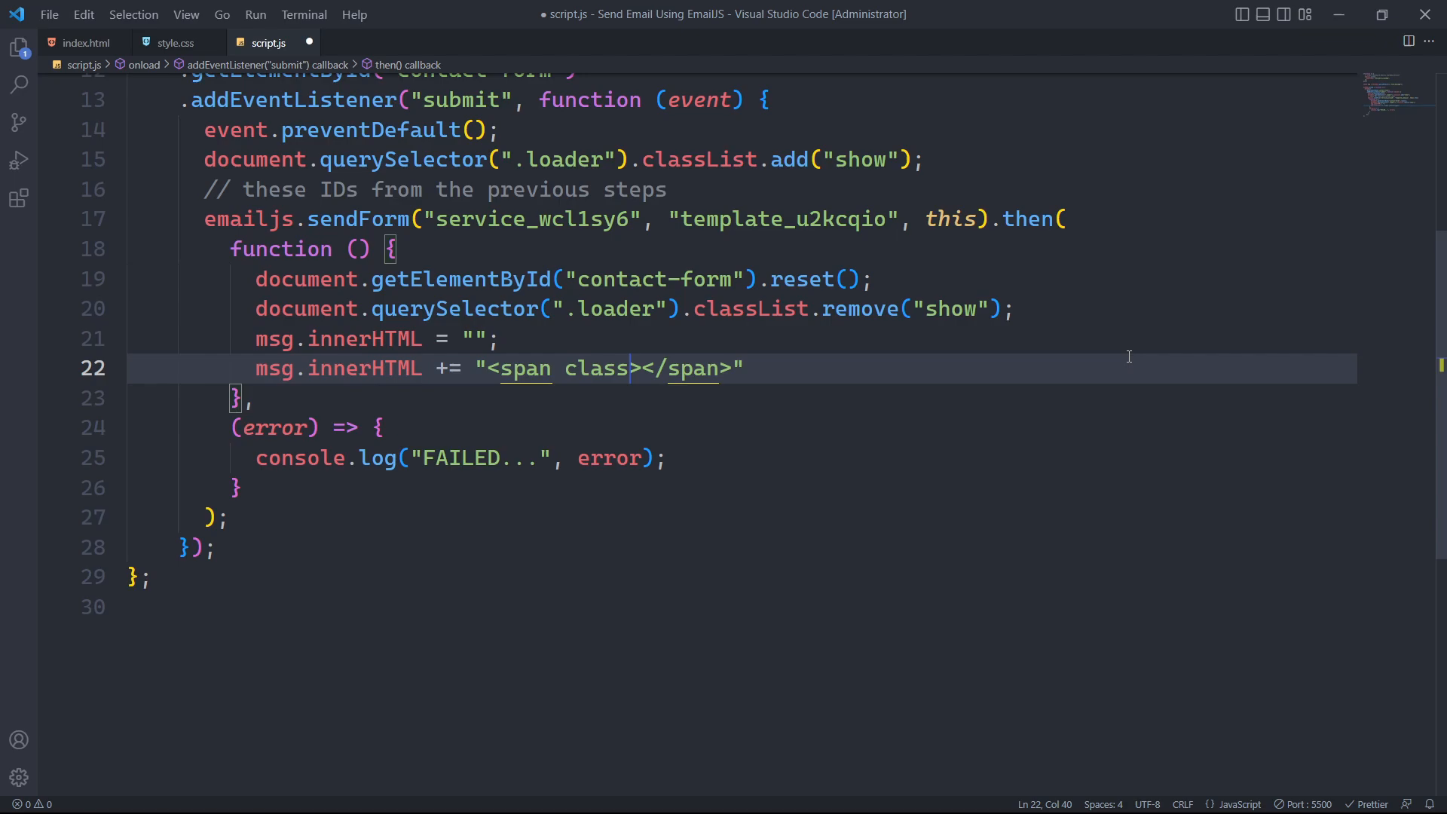
type("=")
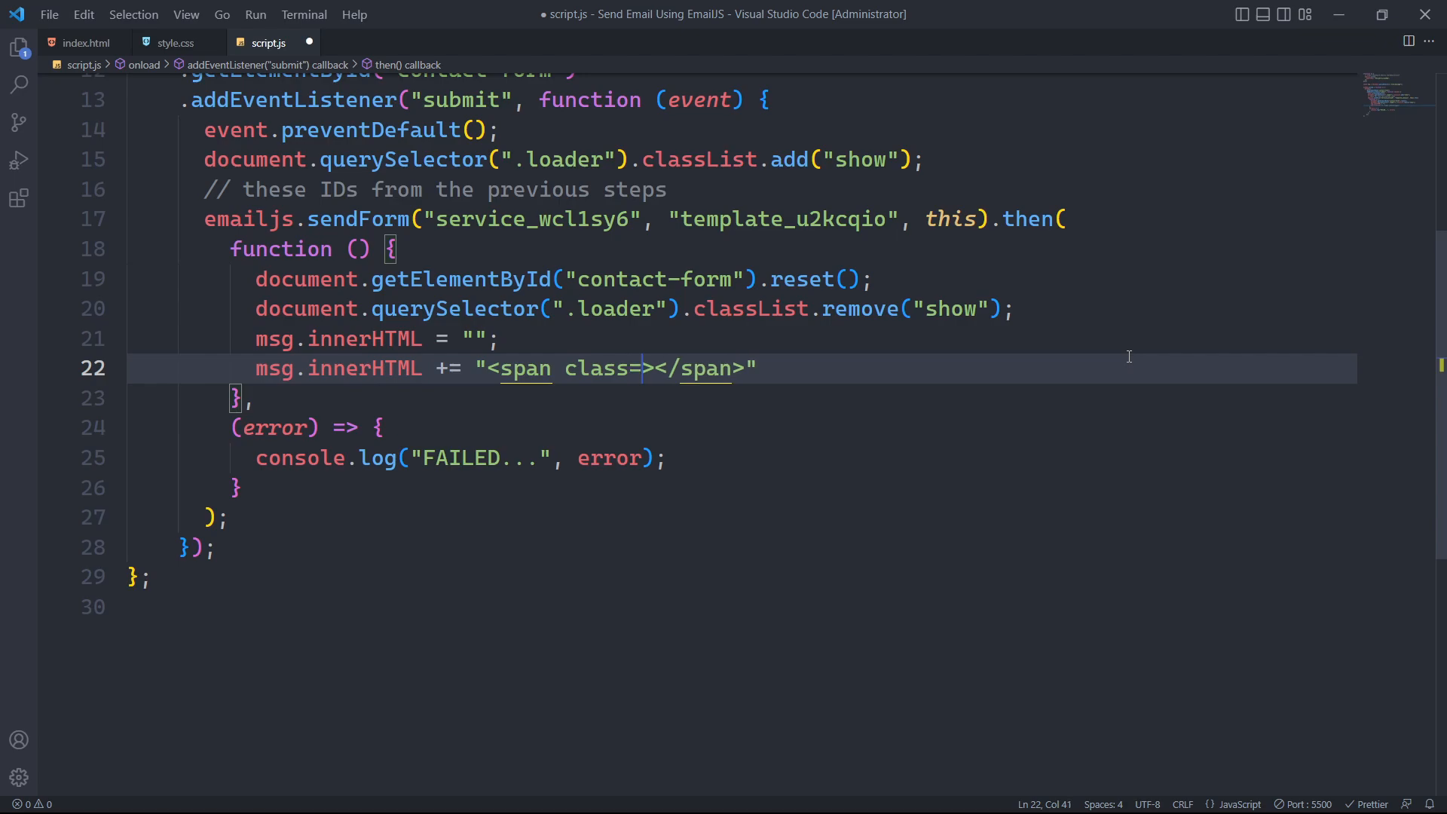
type("'su'")
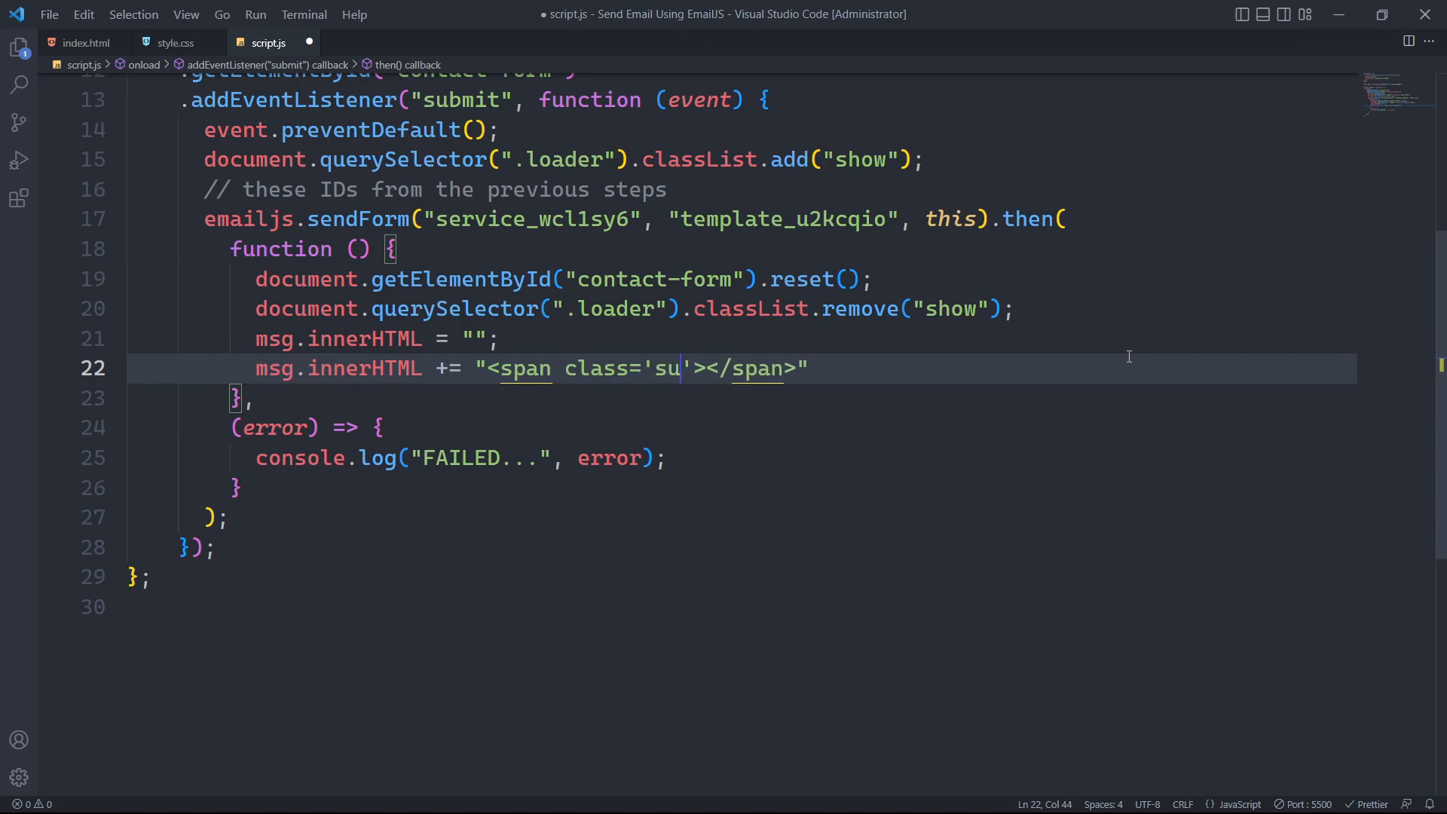
type("ccess")
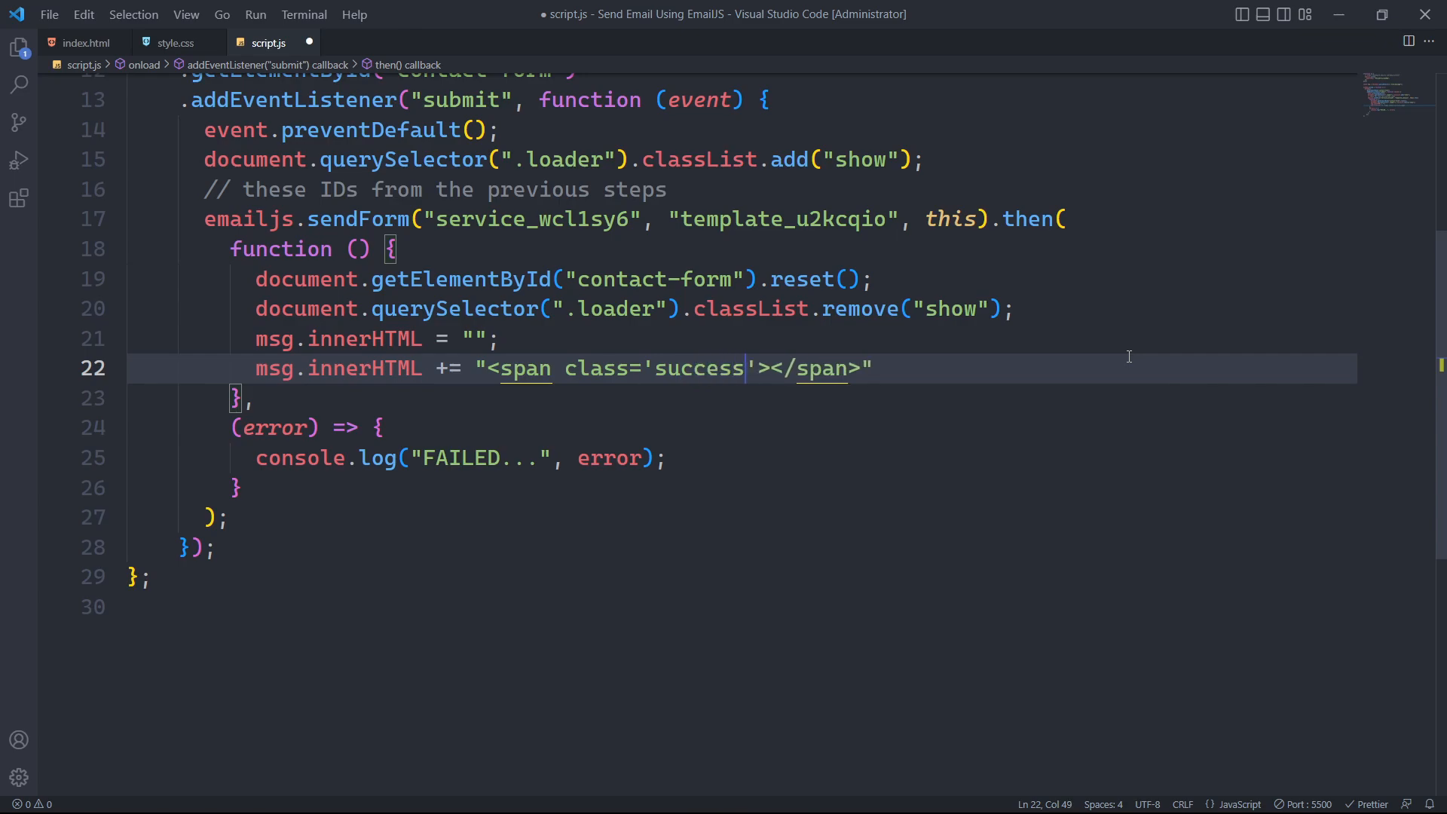
type("-msg")
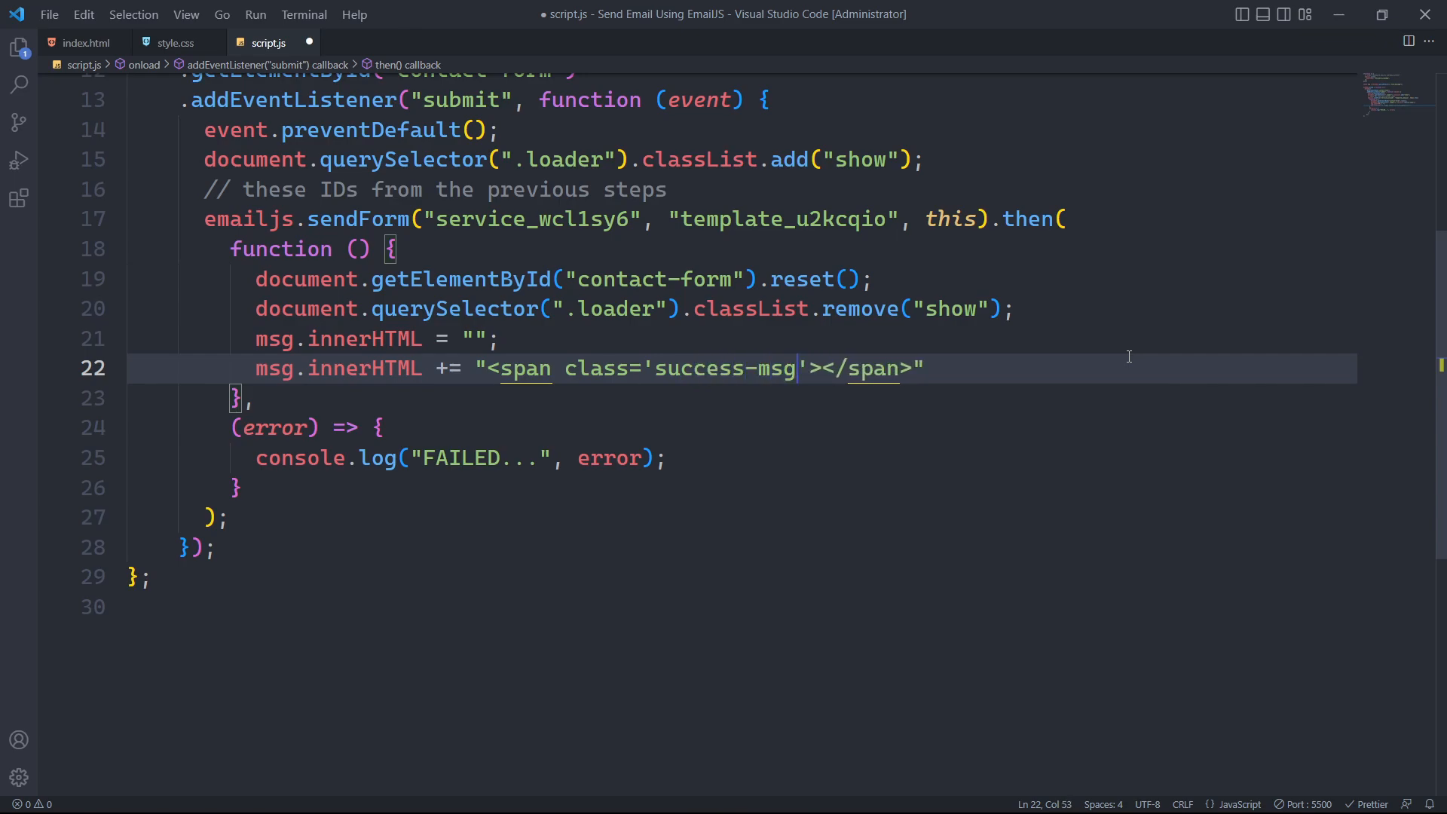
type("Email Sent")
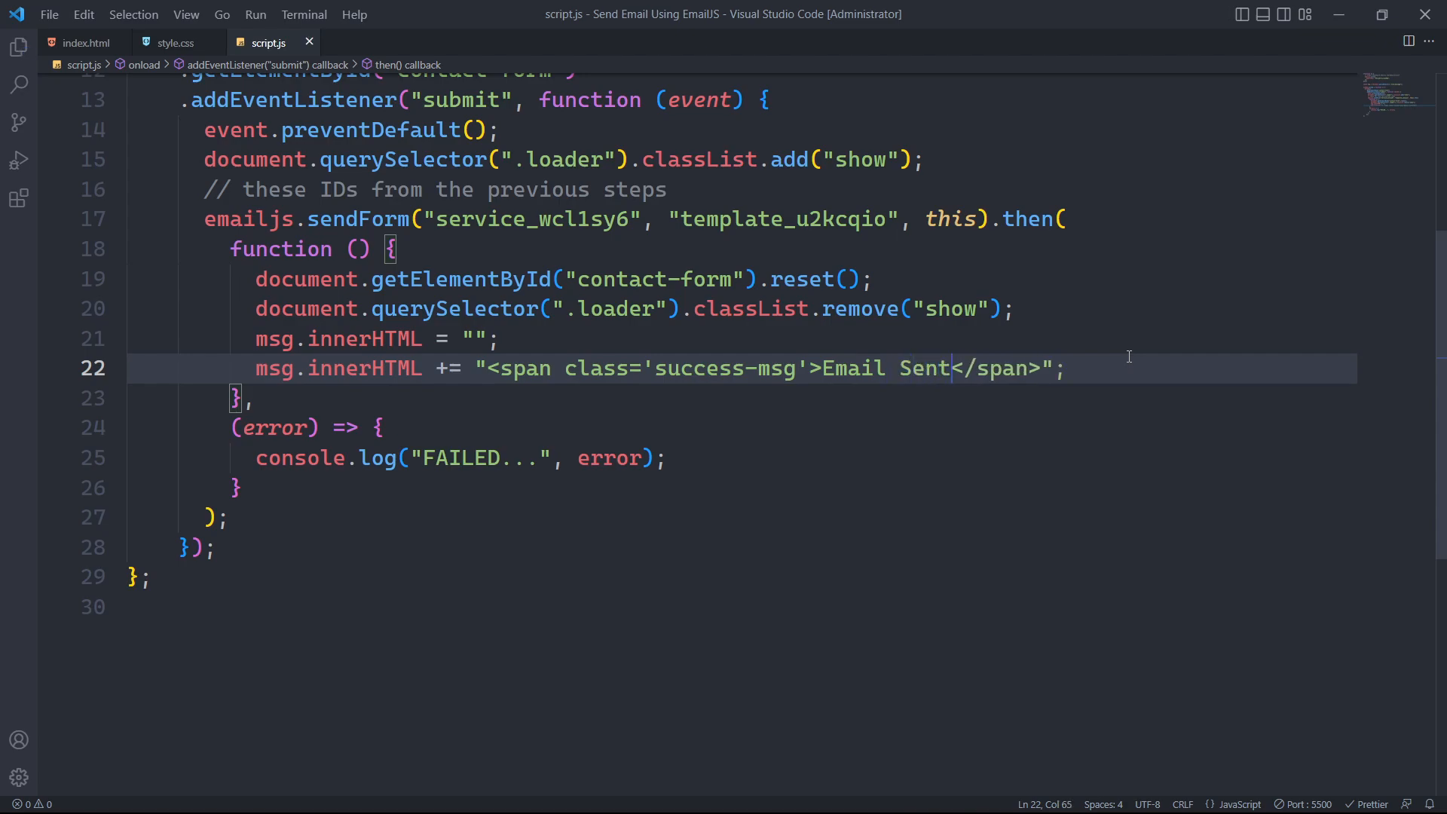
Step: Add the show class to msg and start a setTimeout that removes it again
type("msg.")
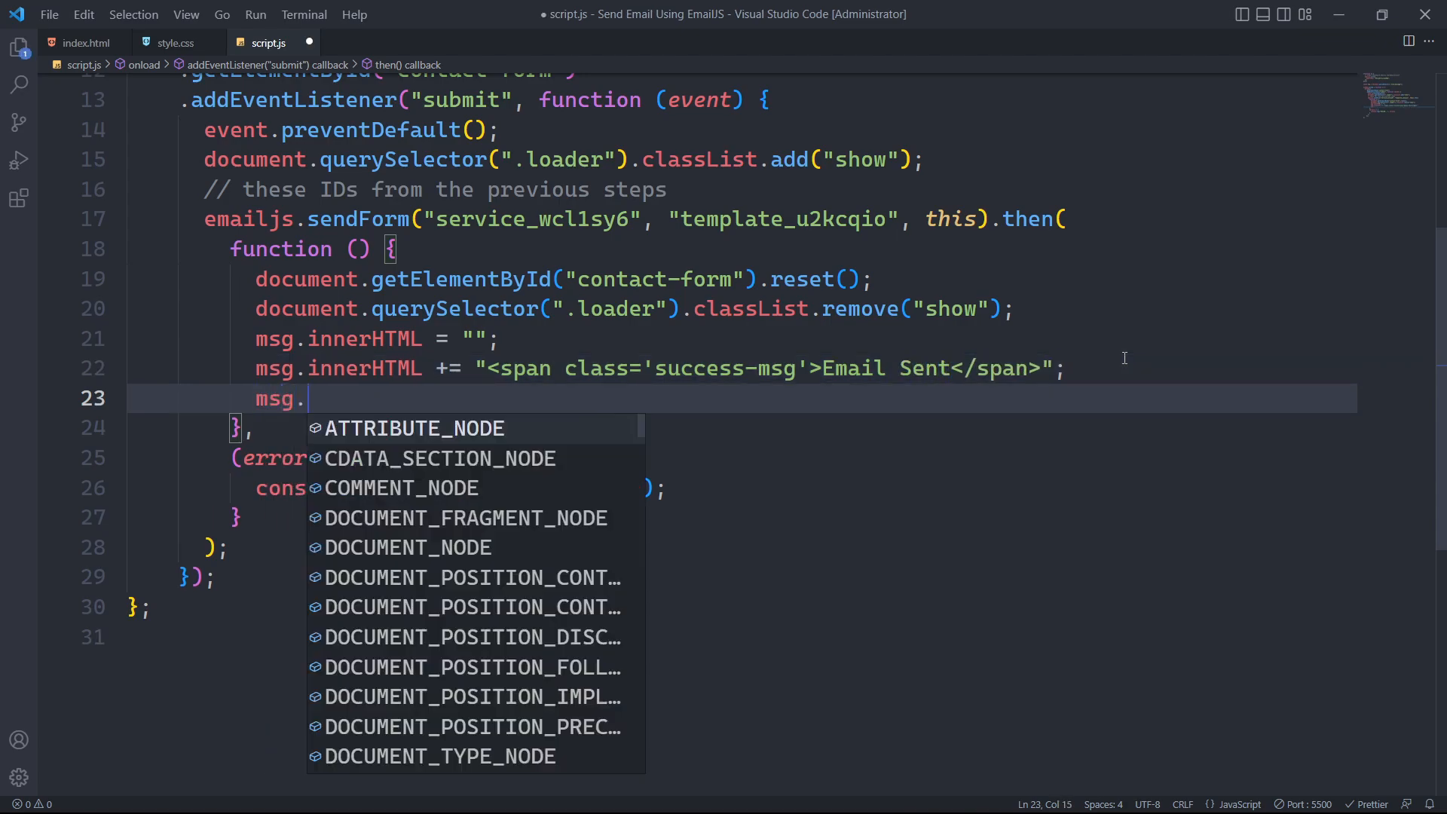
type("classList.")
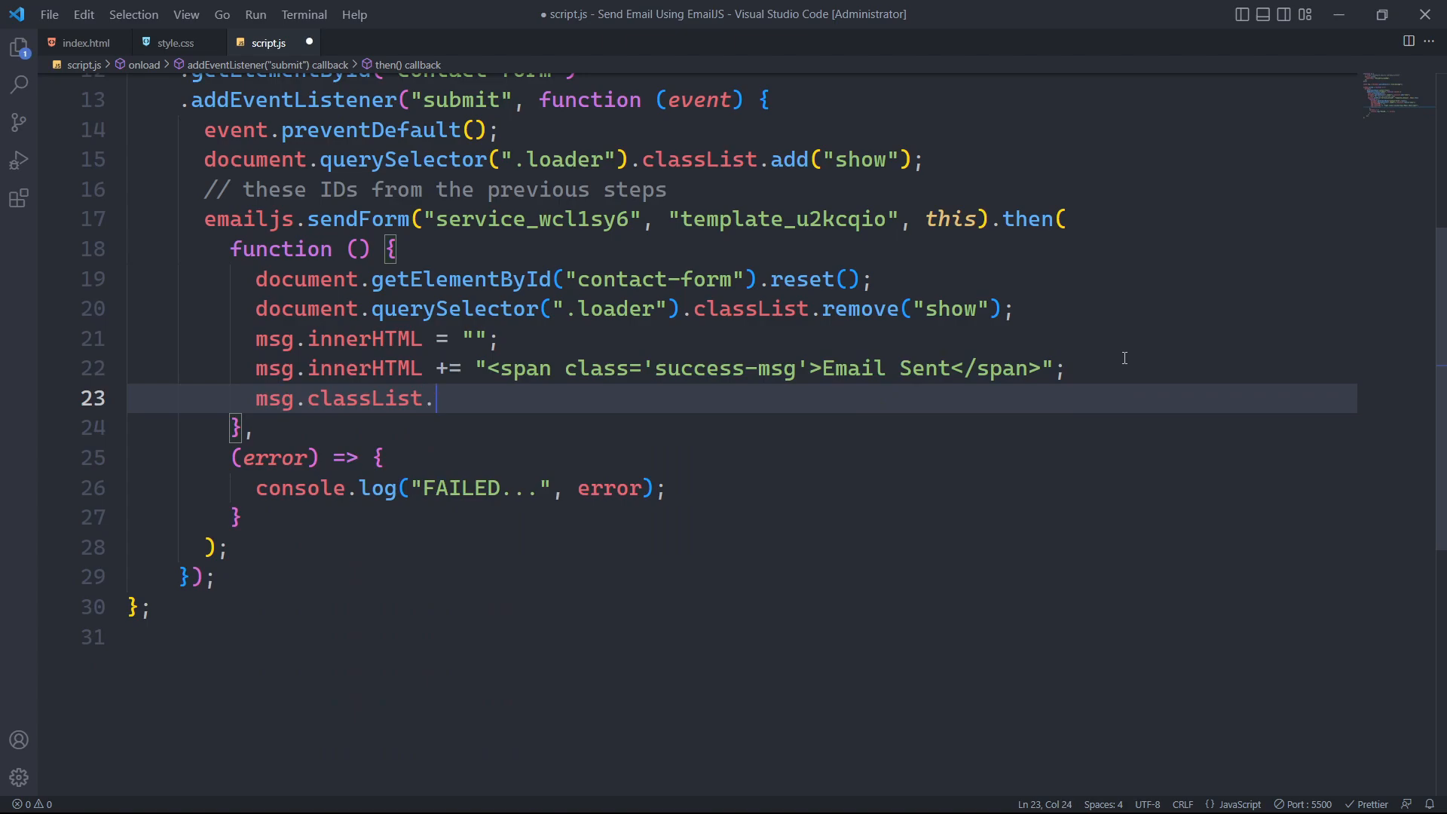
type("add(\"sh\")")
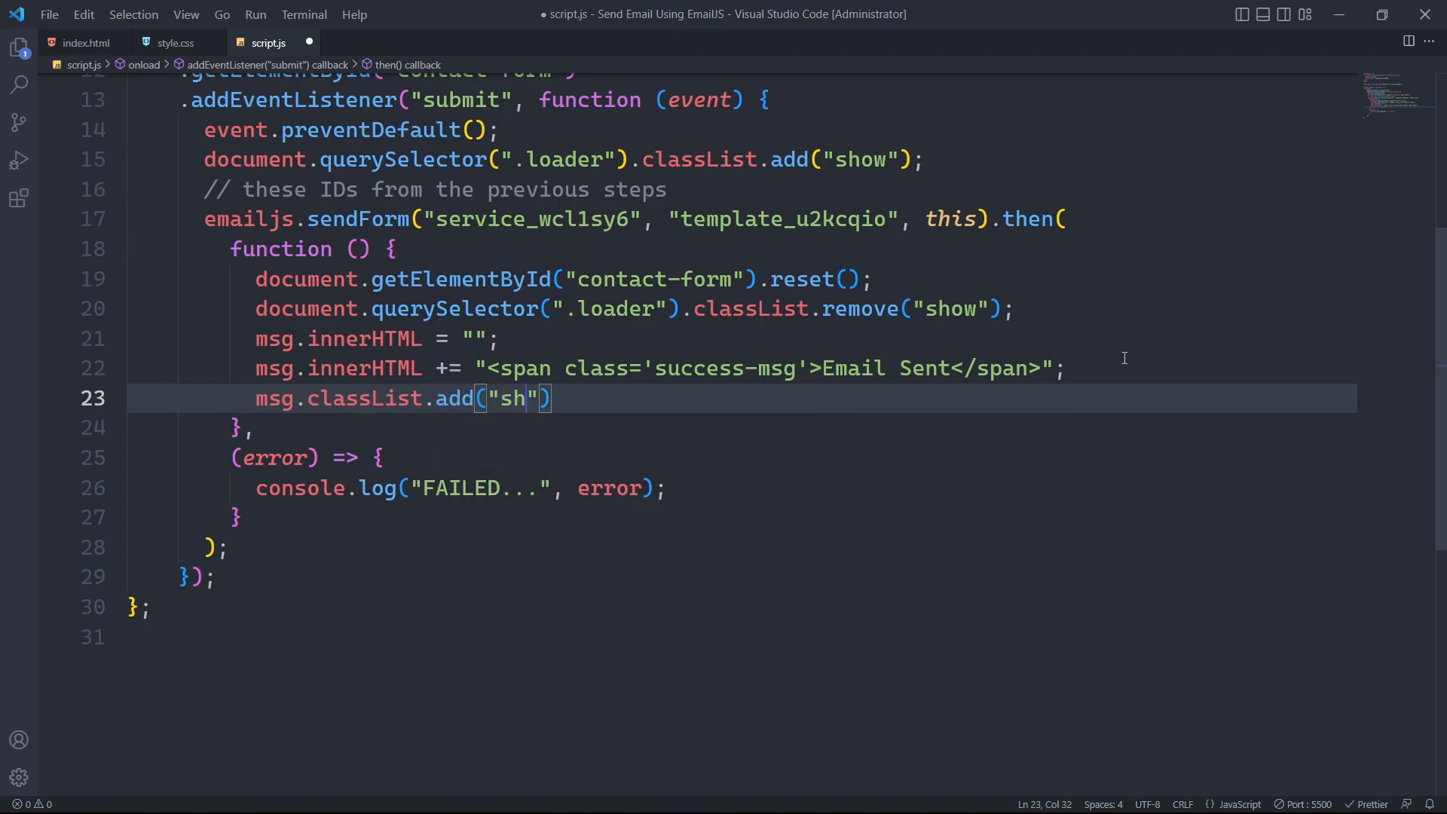
type("ow);")
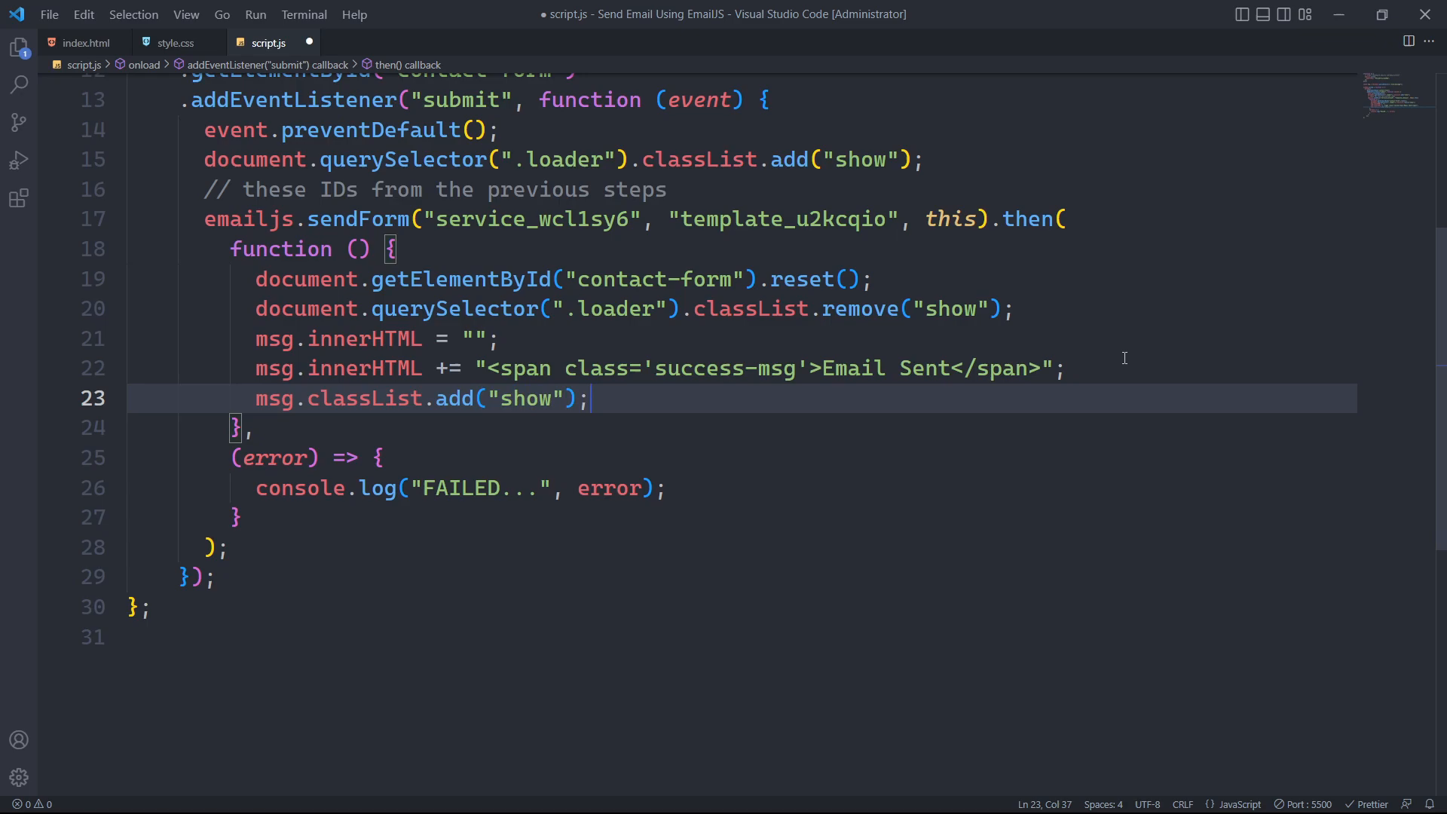
type("setTimeout(())")
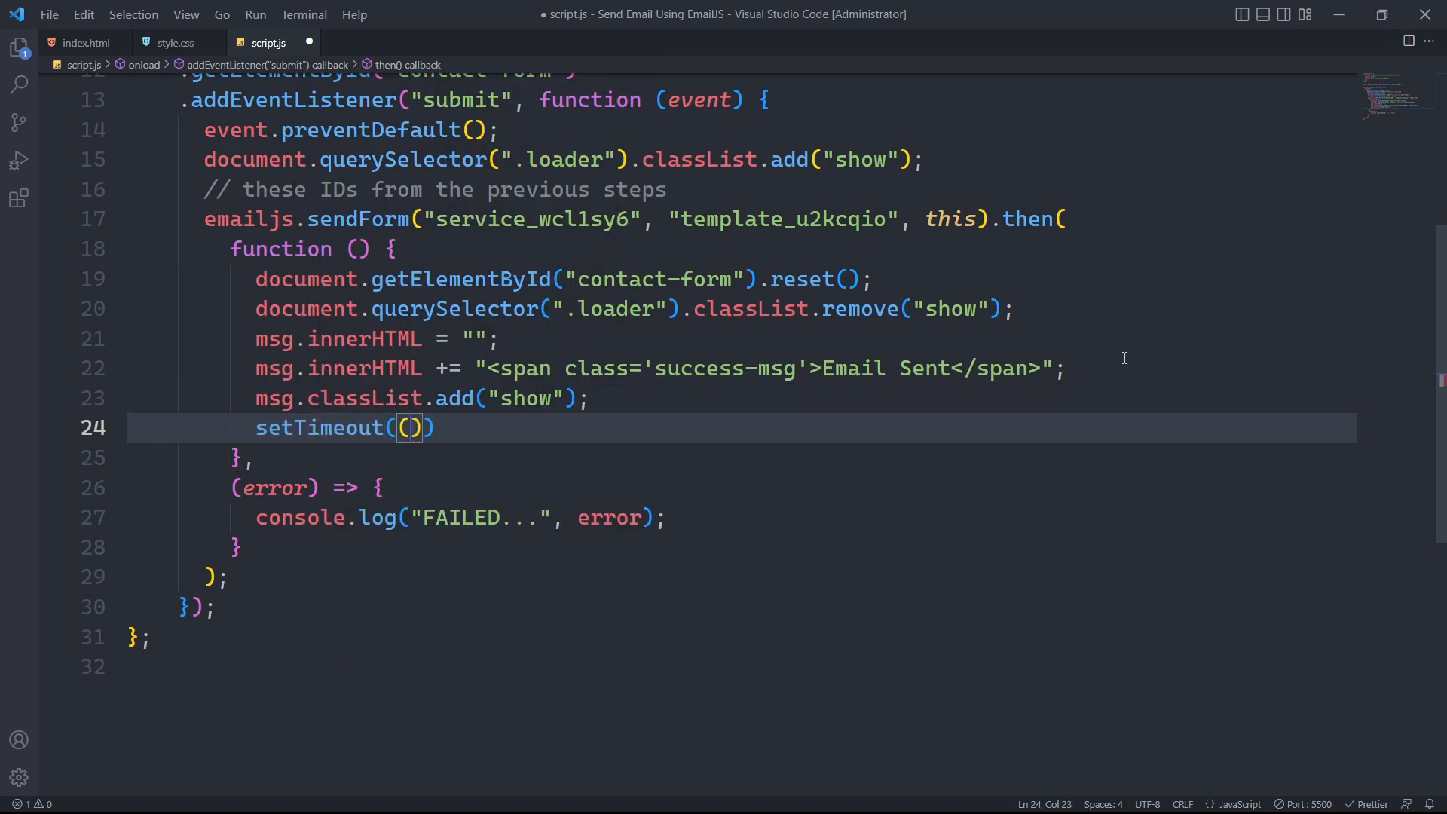
type("=>")
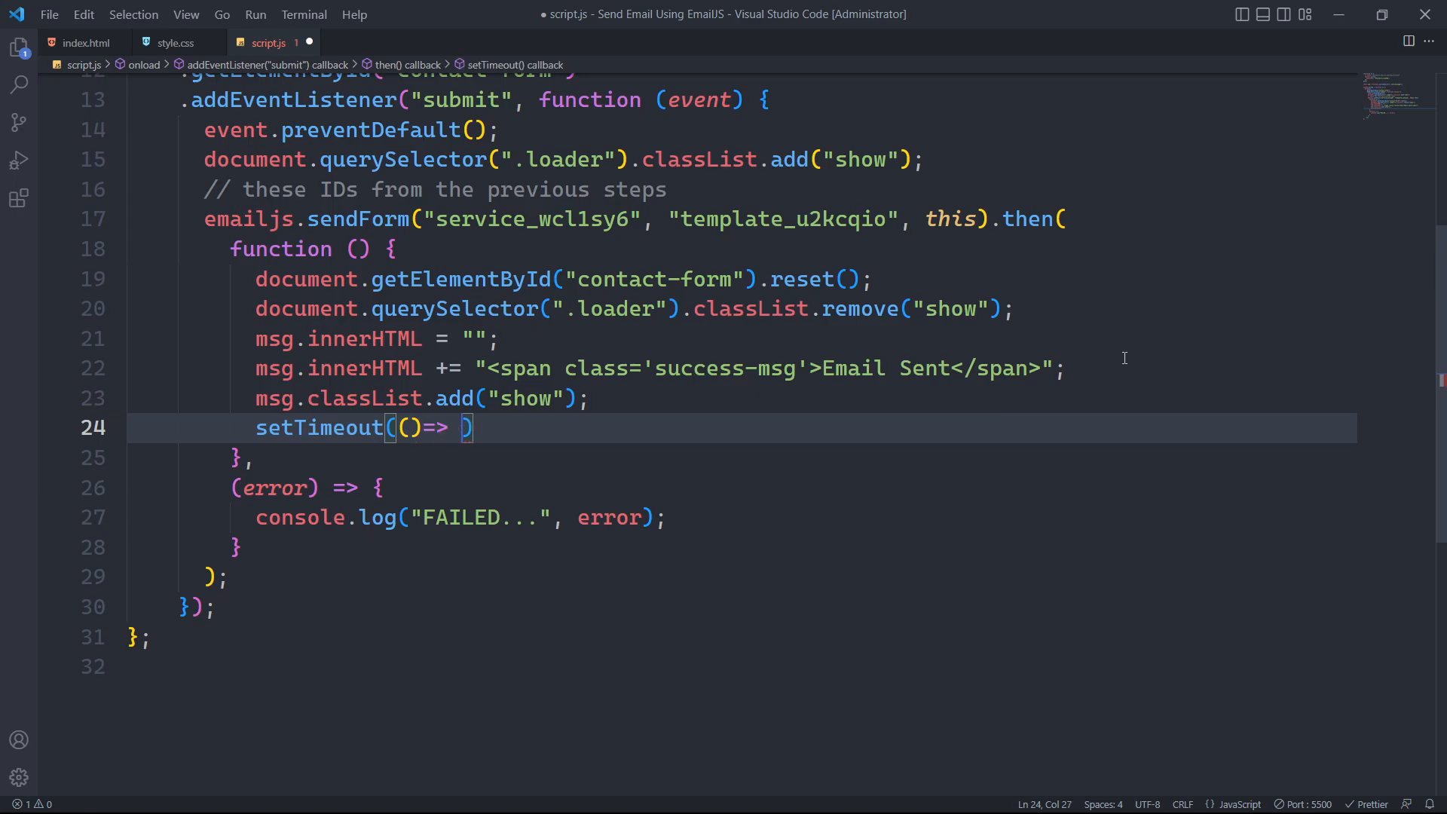
type("msg.clas")
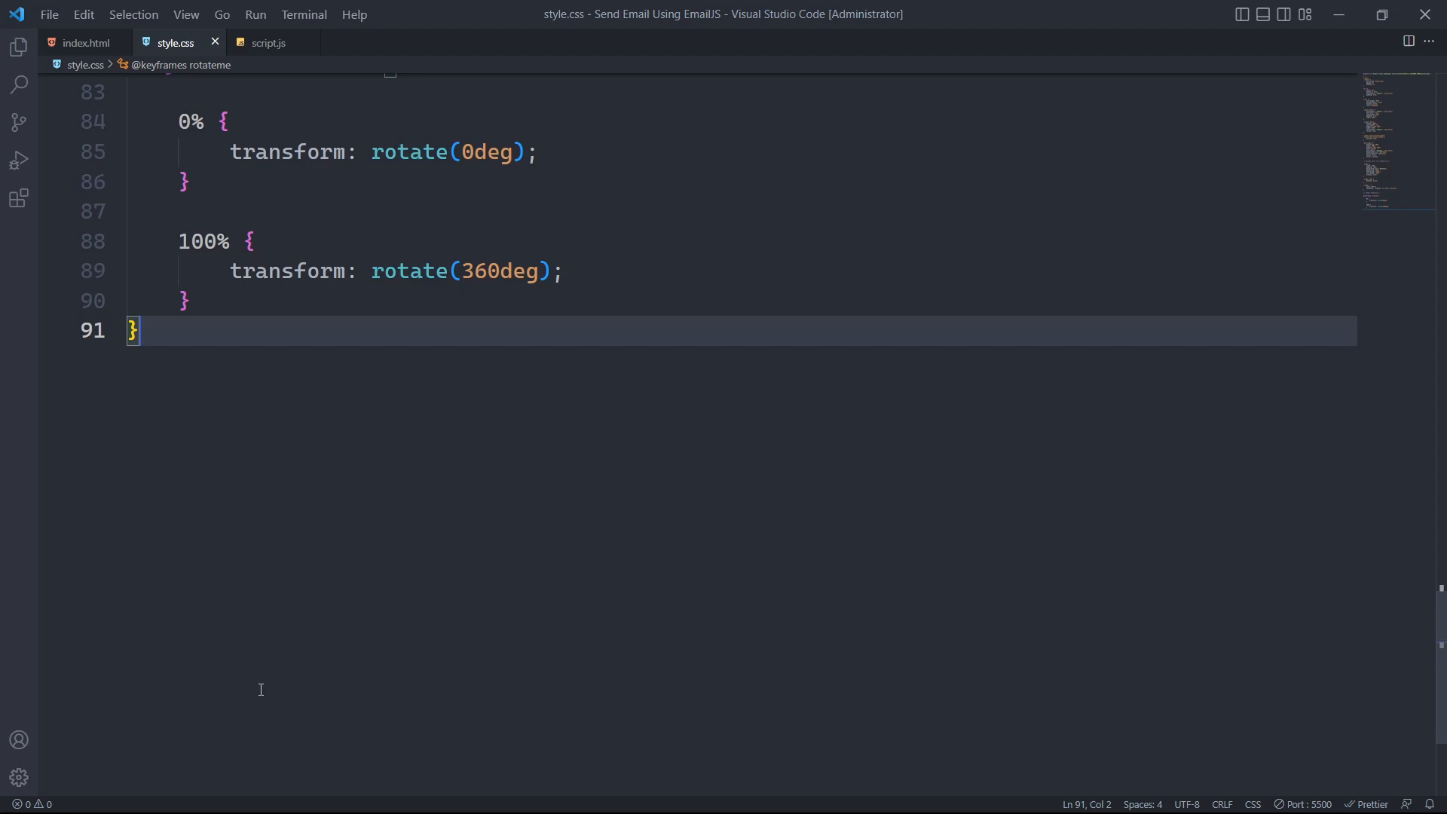
Step: Copy the form-message class name and style it with 100% width, 10px top margin, centred text and weight 600
left_click(267, 42)
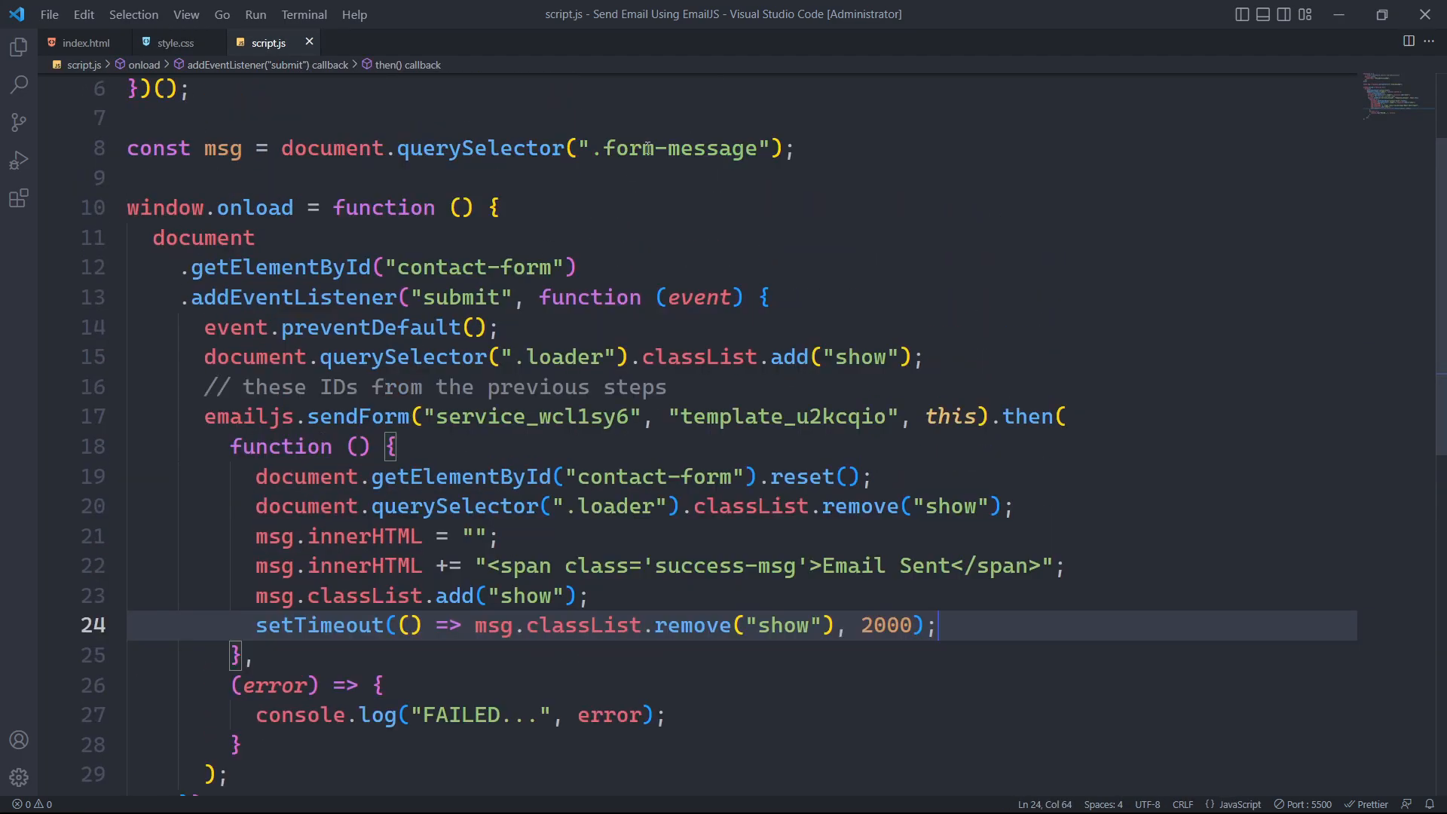
double_click(679, 148)
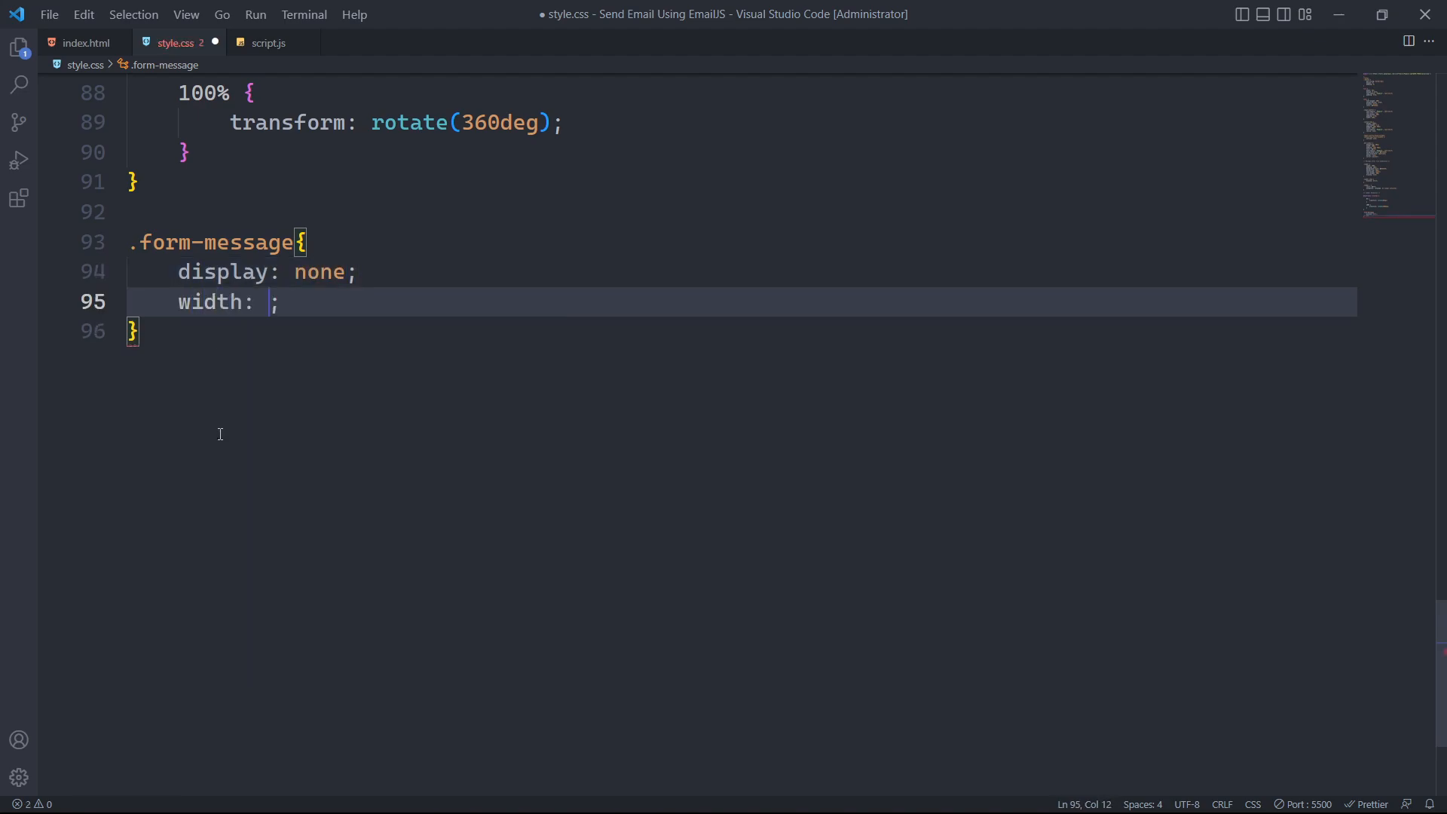
type("100%")
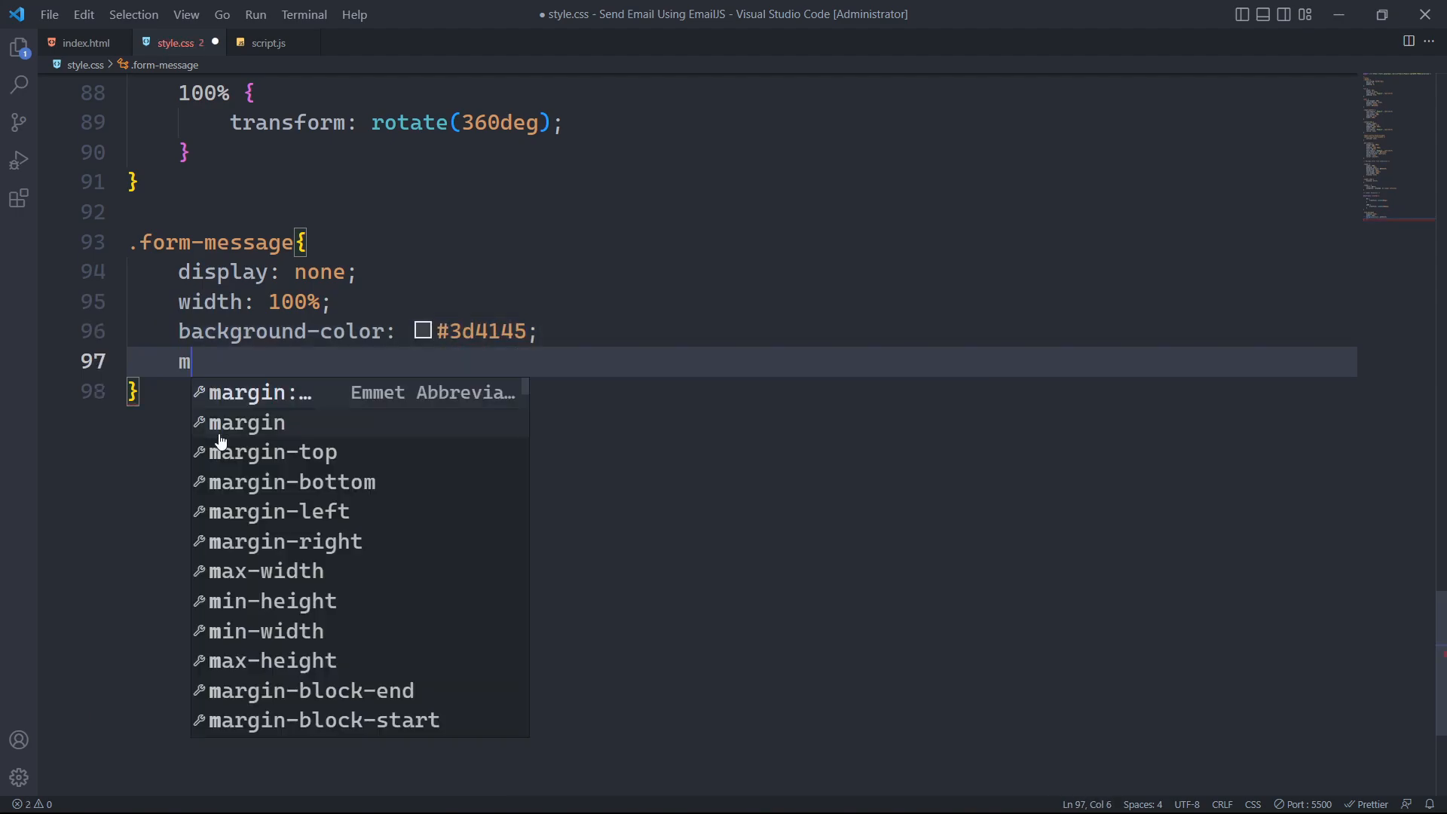
type("margin-top: 10px;")
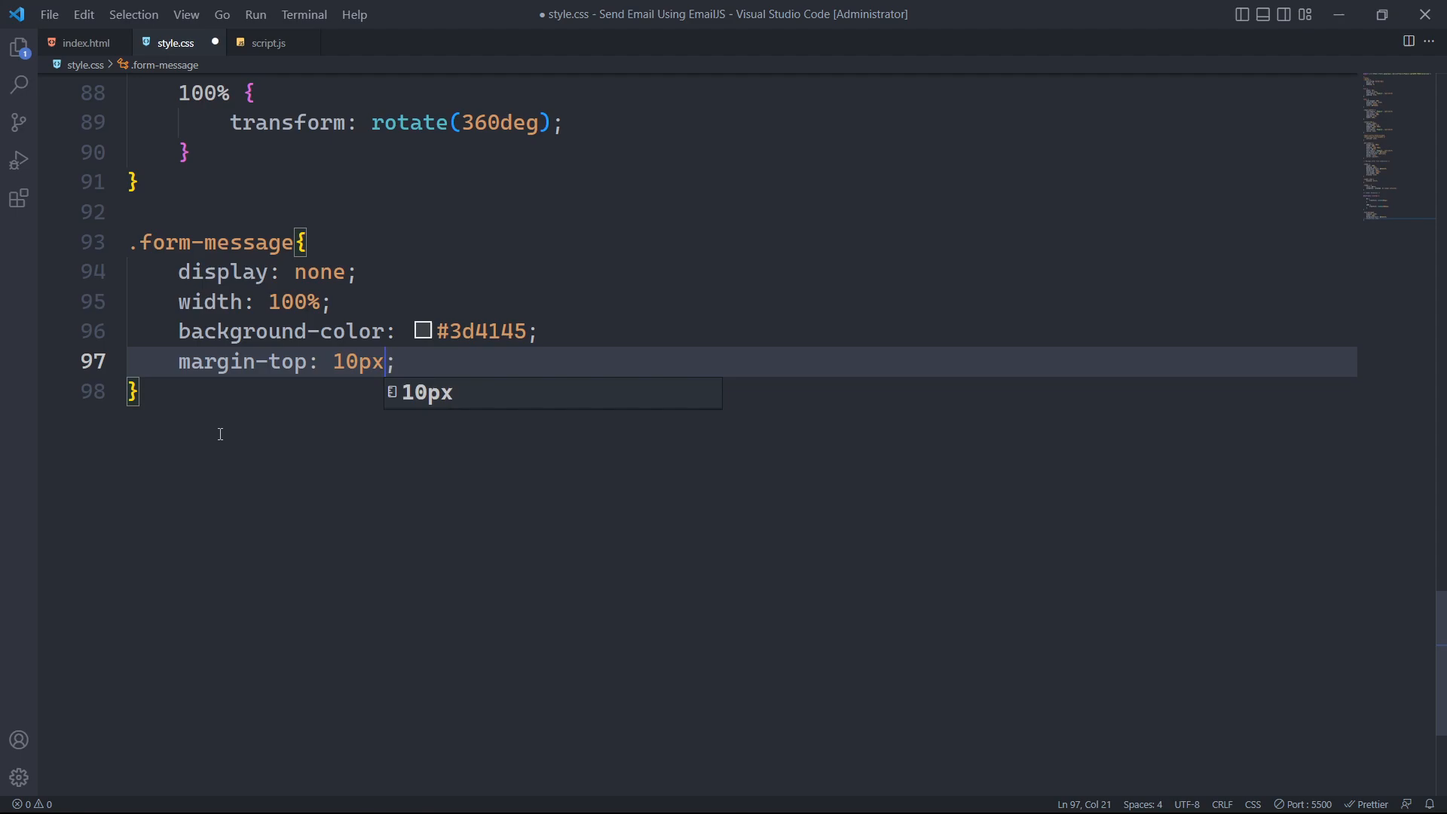
type("text-align: ;")
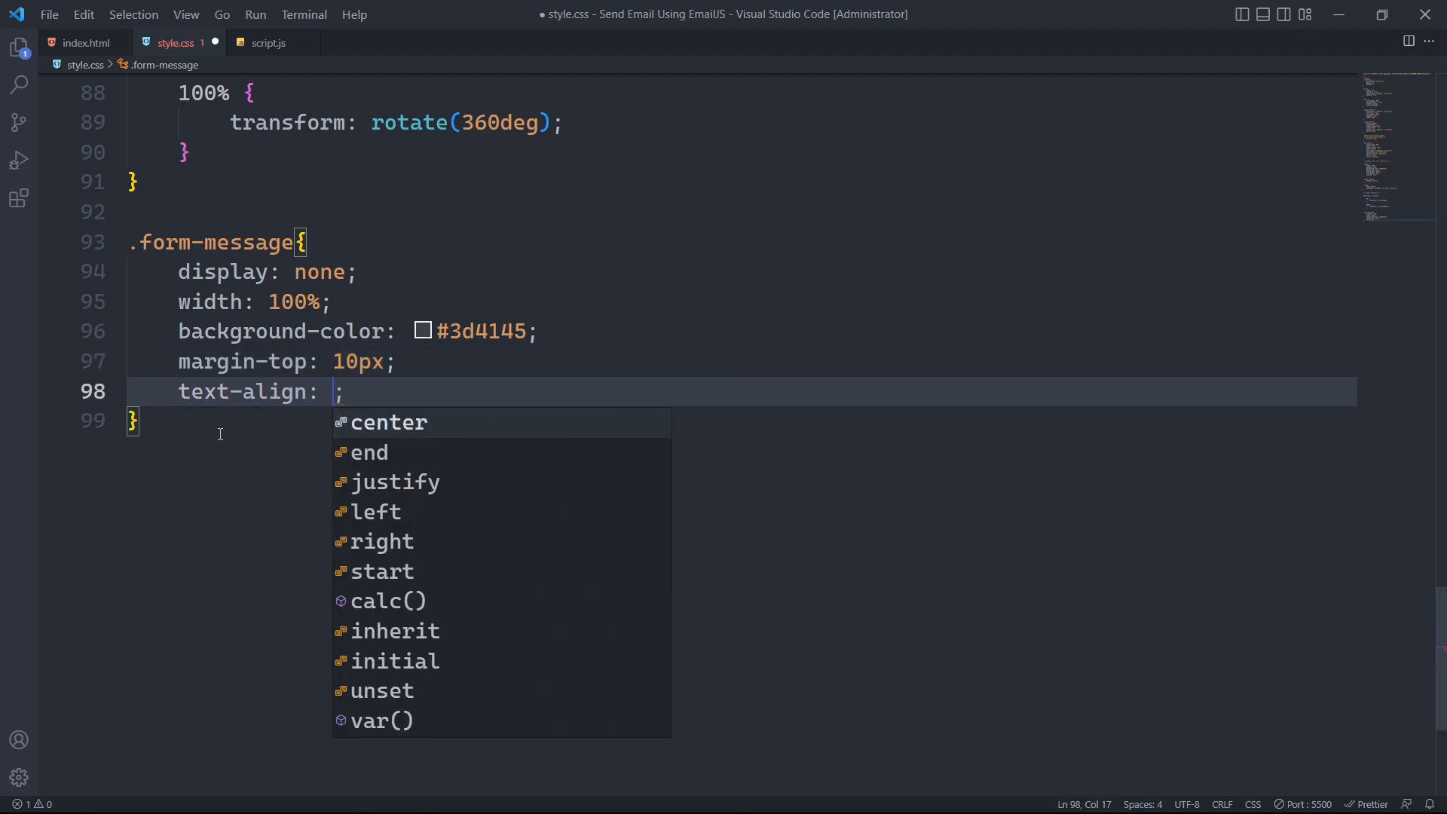
type("center;")
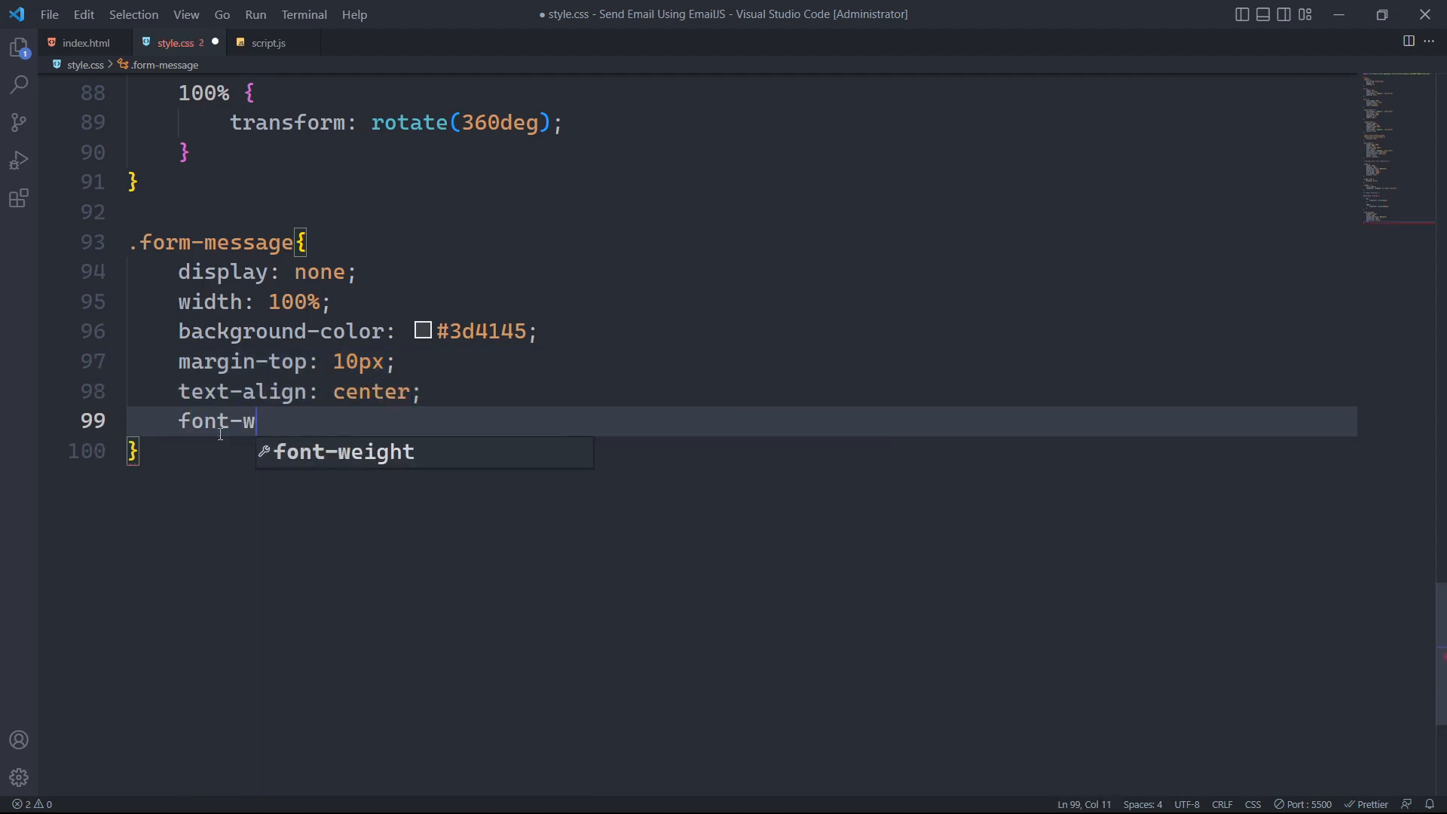
type("eight: 600;")
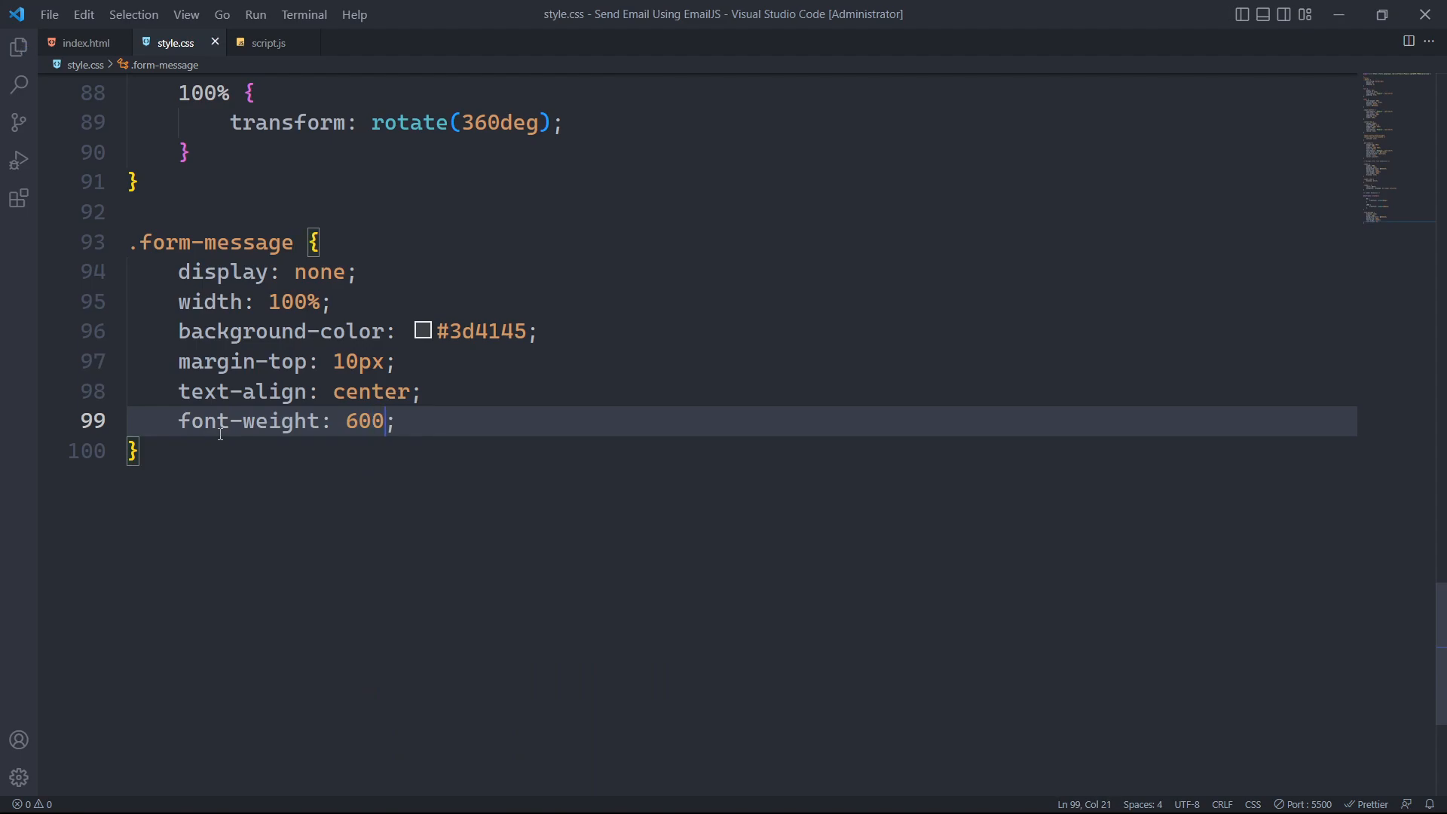
Step: Add a .form-message.show { display: block; } rule, then check the class name in script.js
type(".form-message")
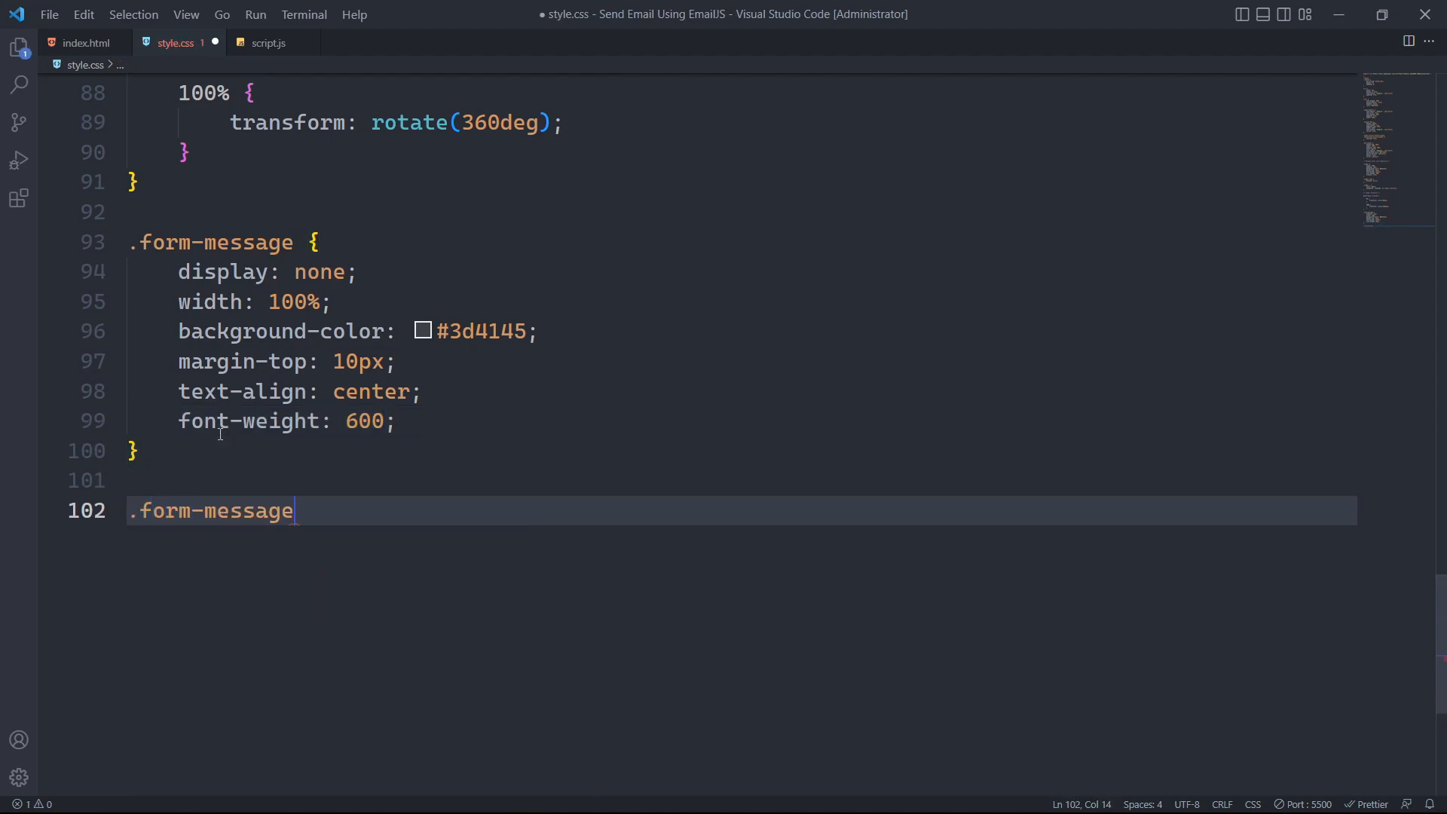
type(".show{")
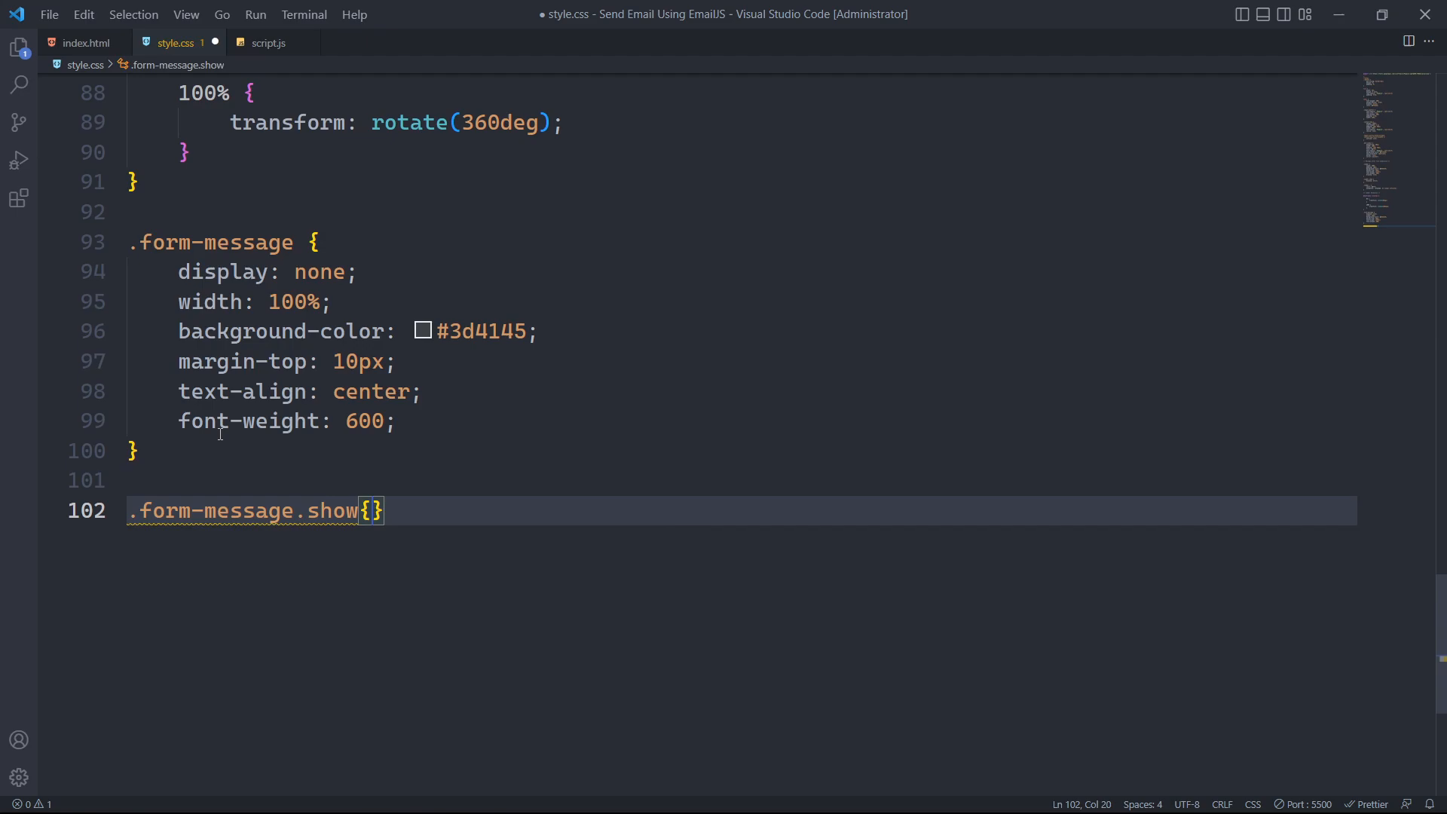
type("display: block;")
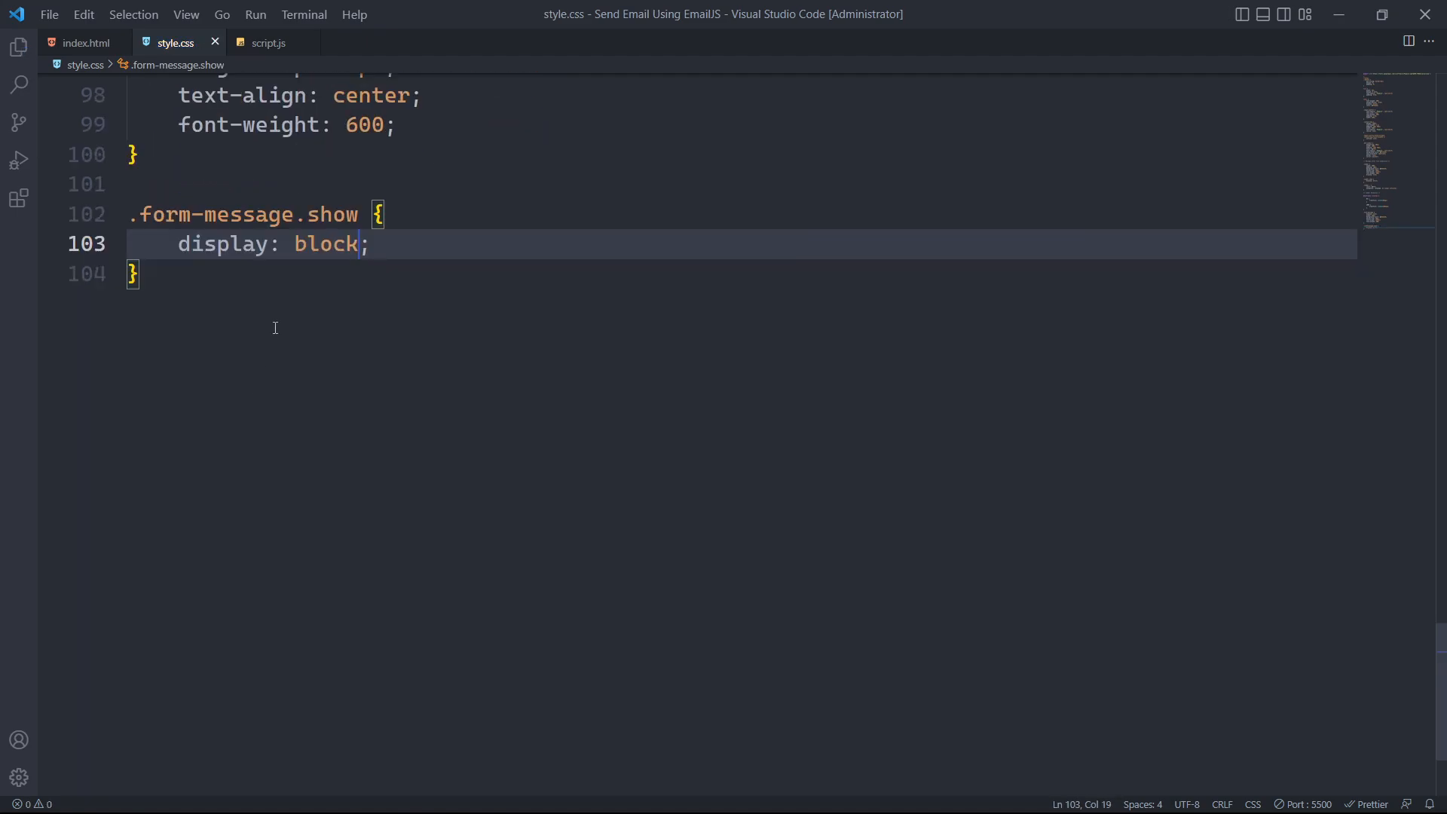
left_click(269, 42)
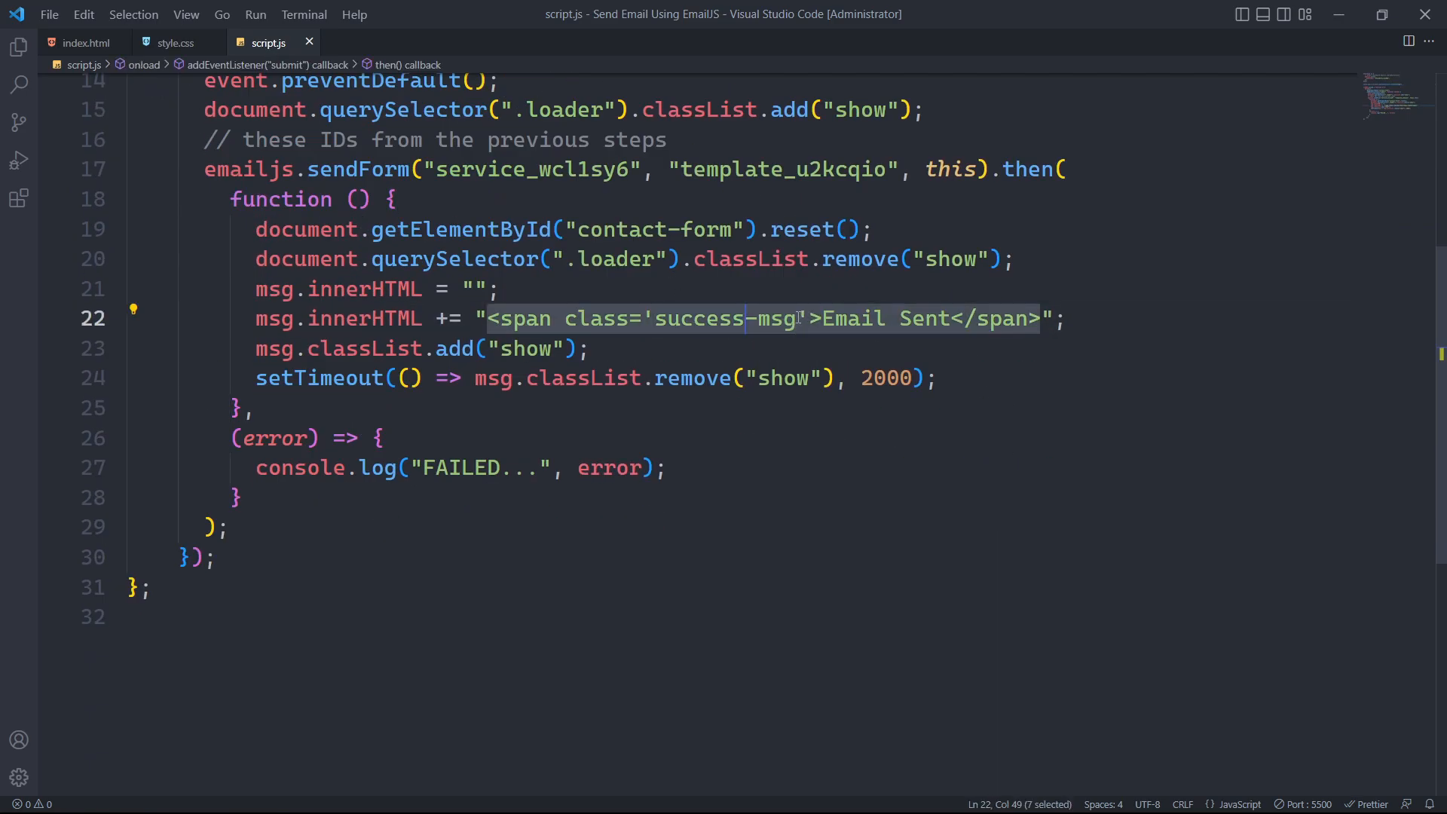
Step: Add a .success-msg rule with color: green and begin a line-height property
left_click(175, 42)
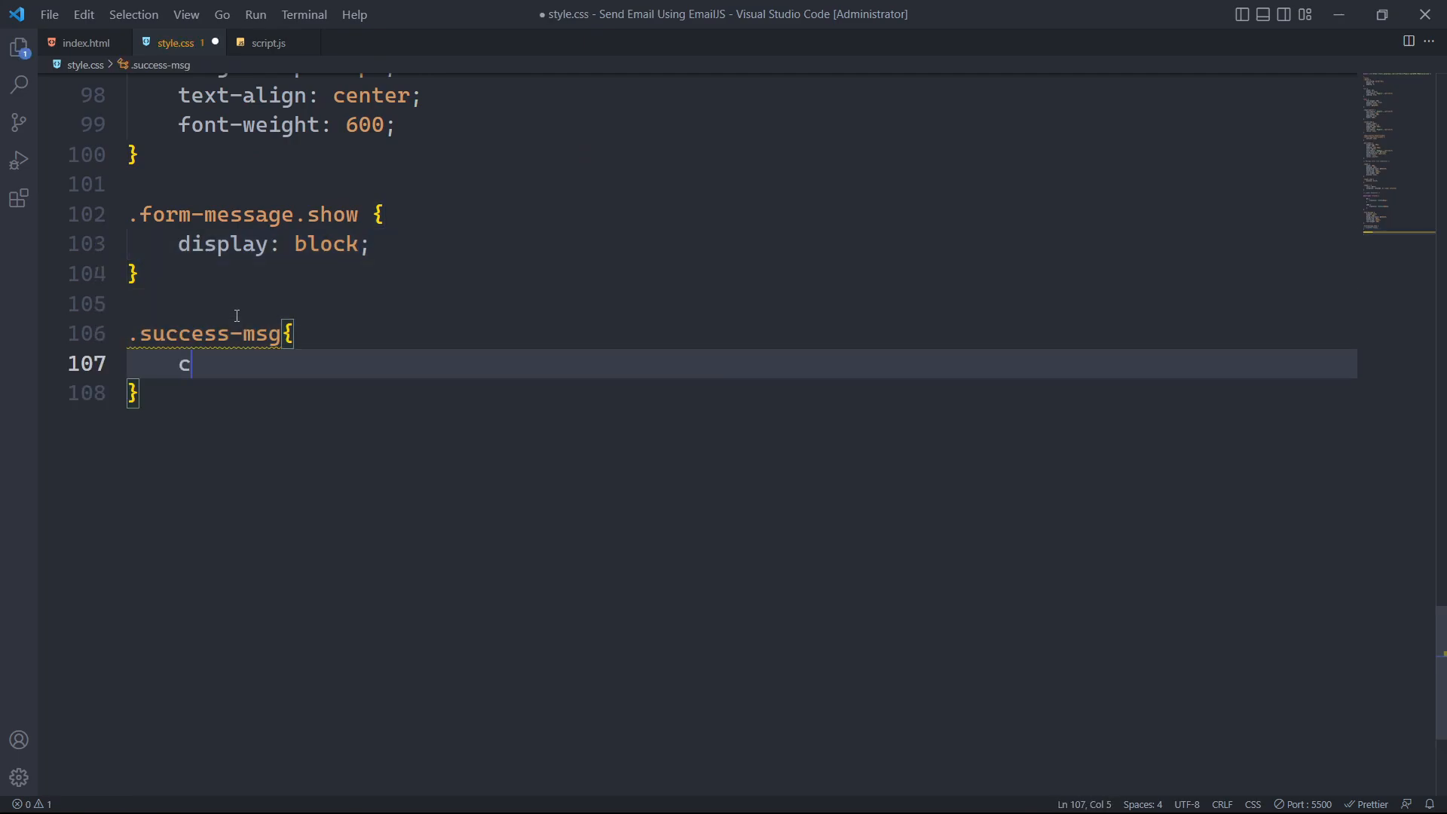
type("olor: green;")
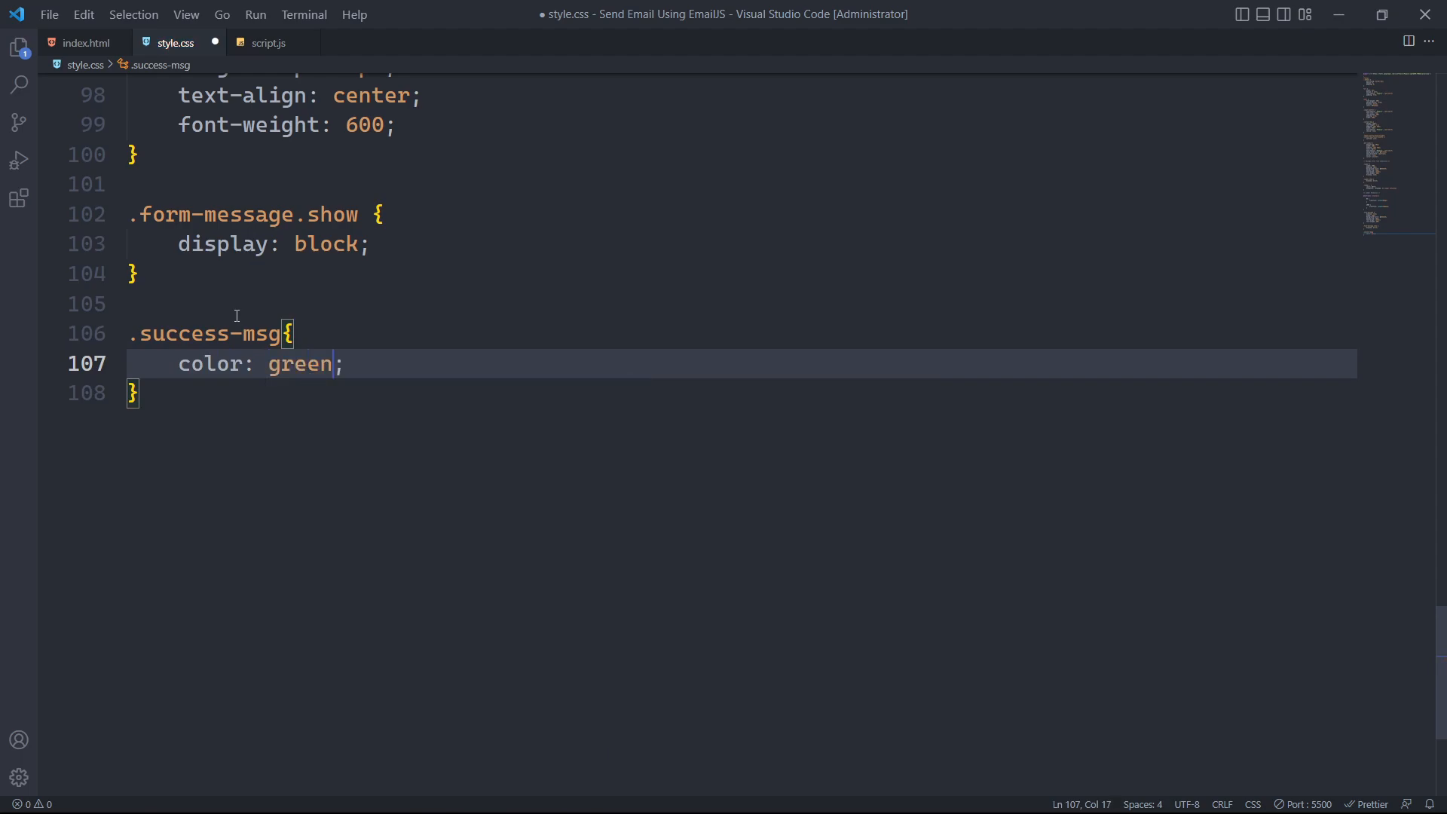
type("line")
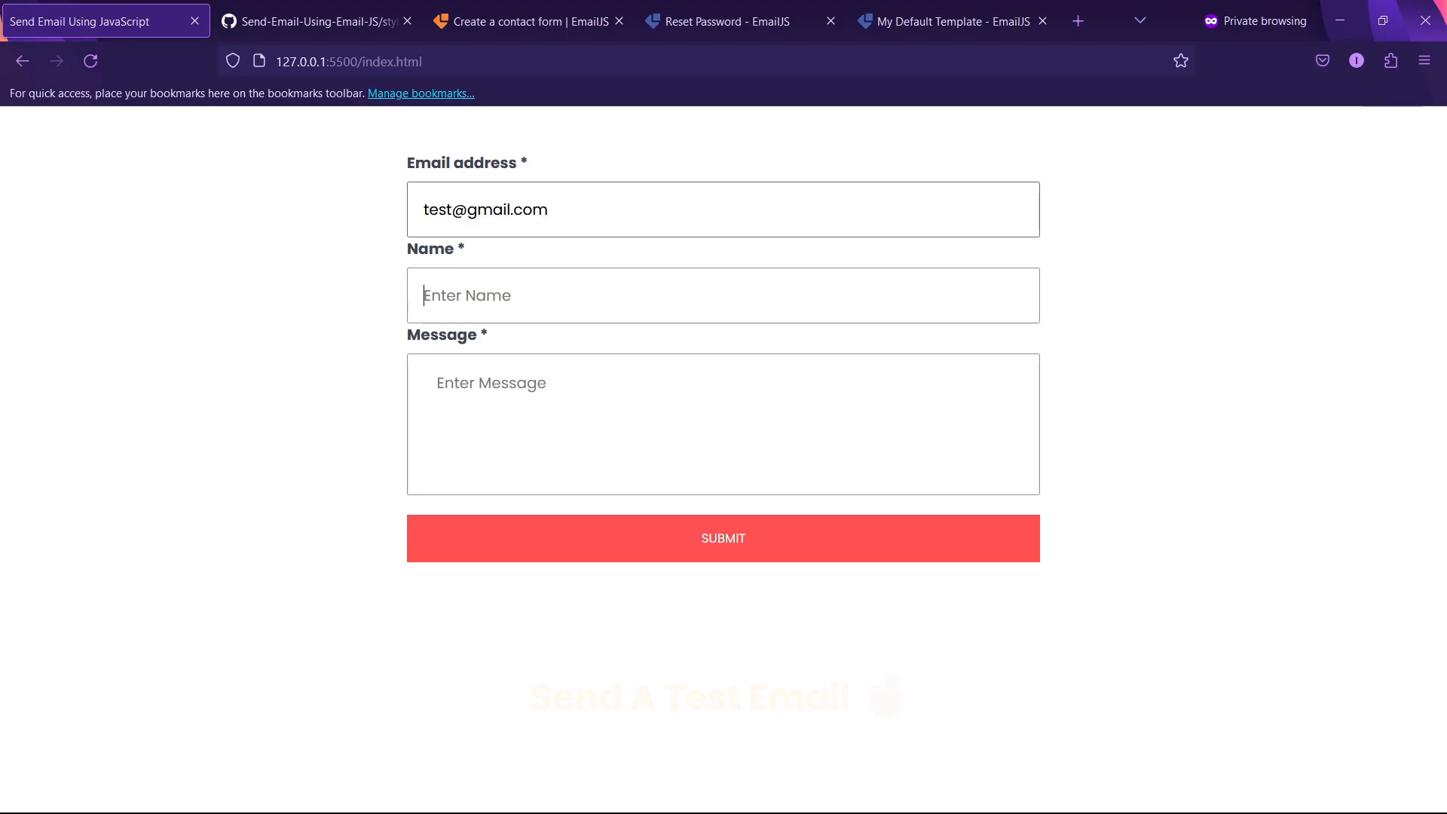
Step: Submit the form with 'test name' and 'test' to see the spinner and green Email Sent message
type("test name")
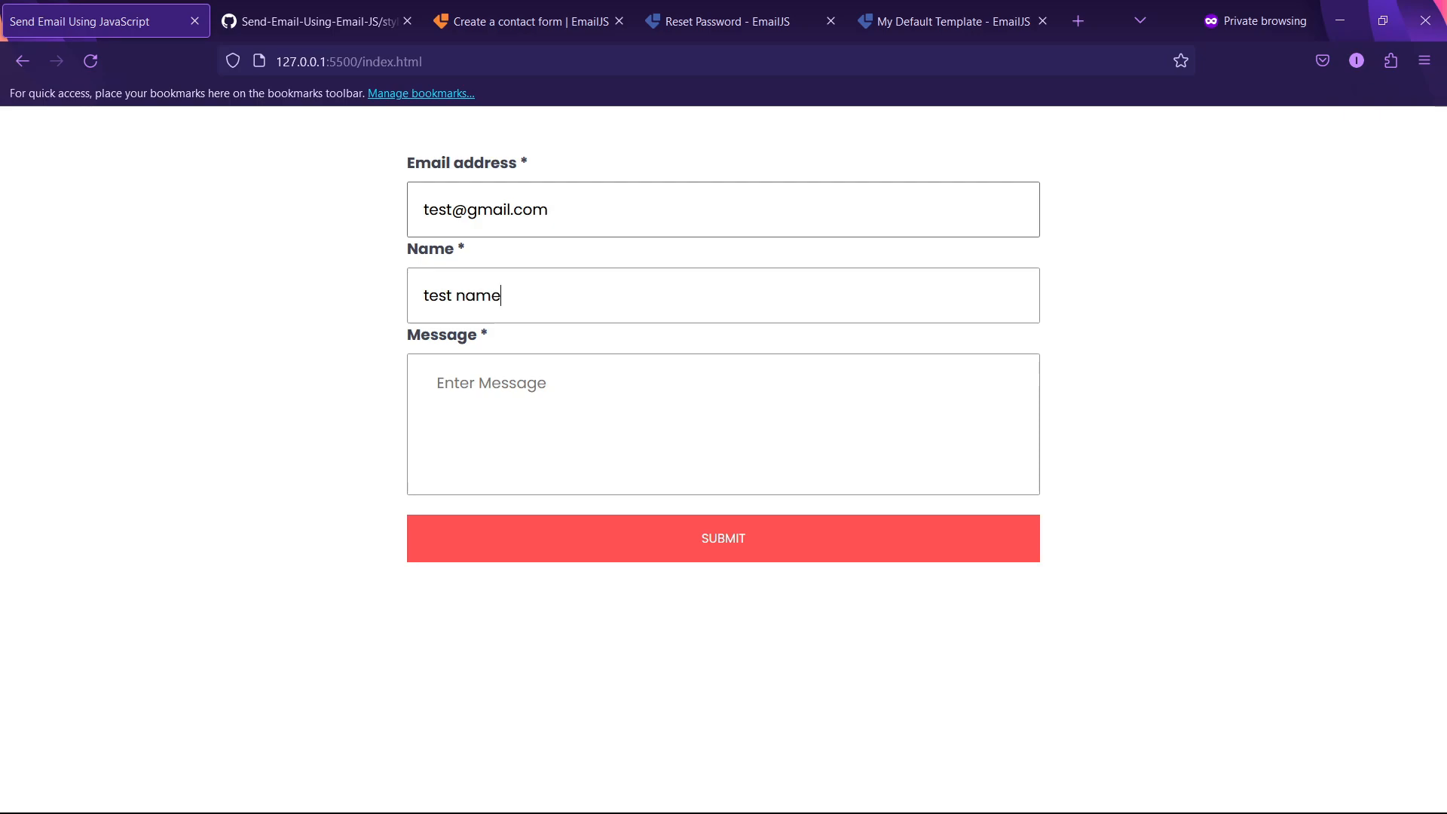
type("test")
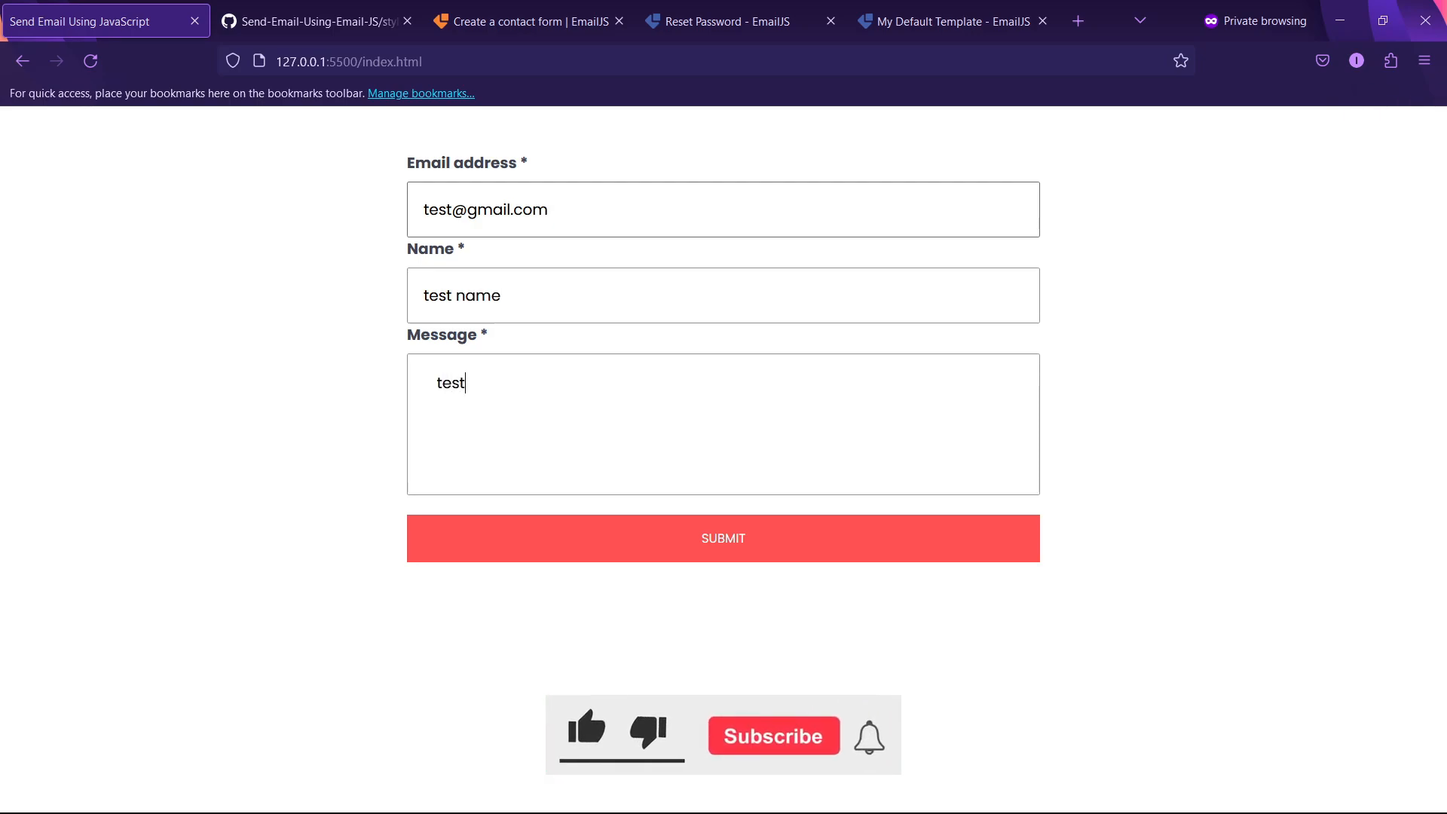
left_click(722, 538)
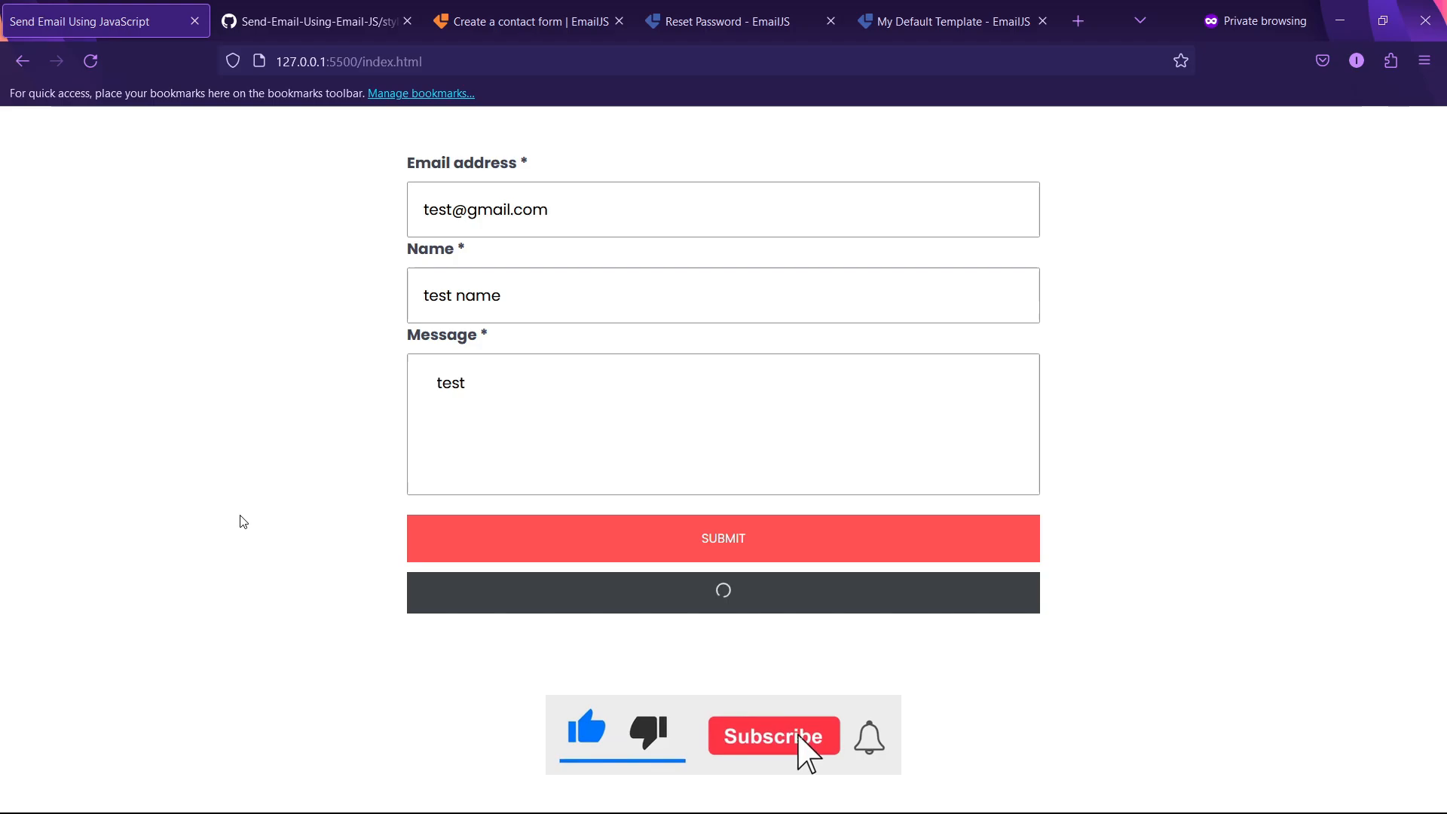
left_click(722, 538)
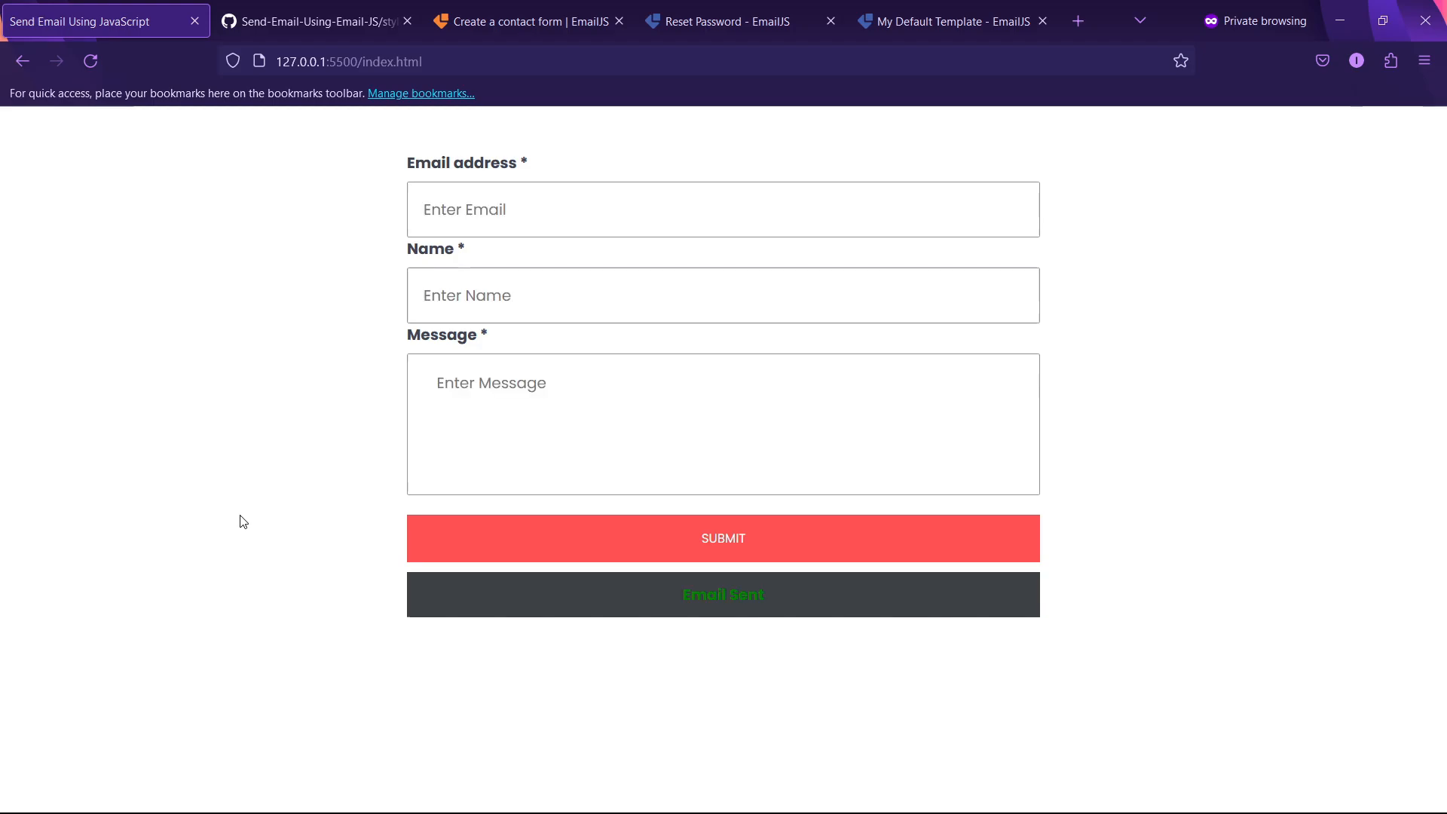
left_click(992, 19)
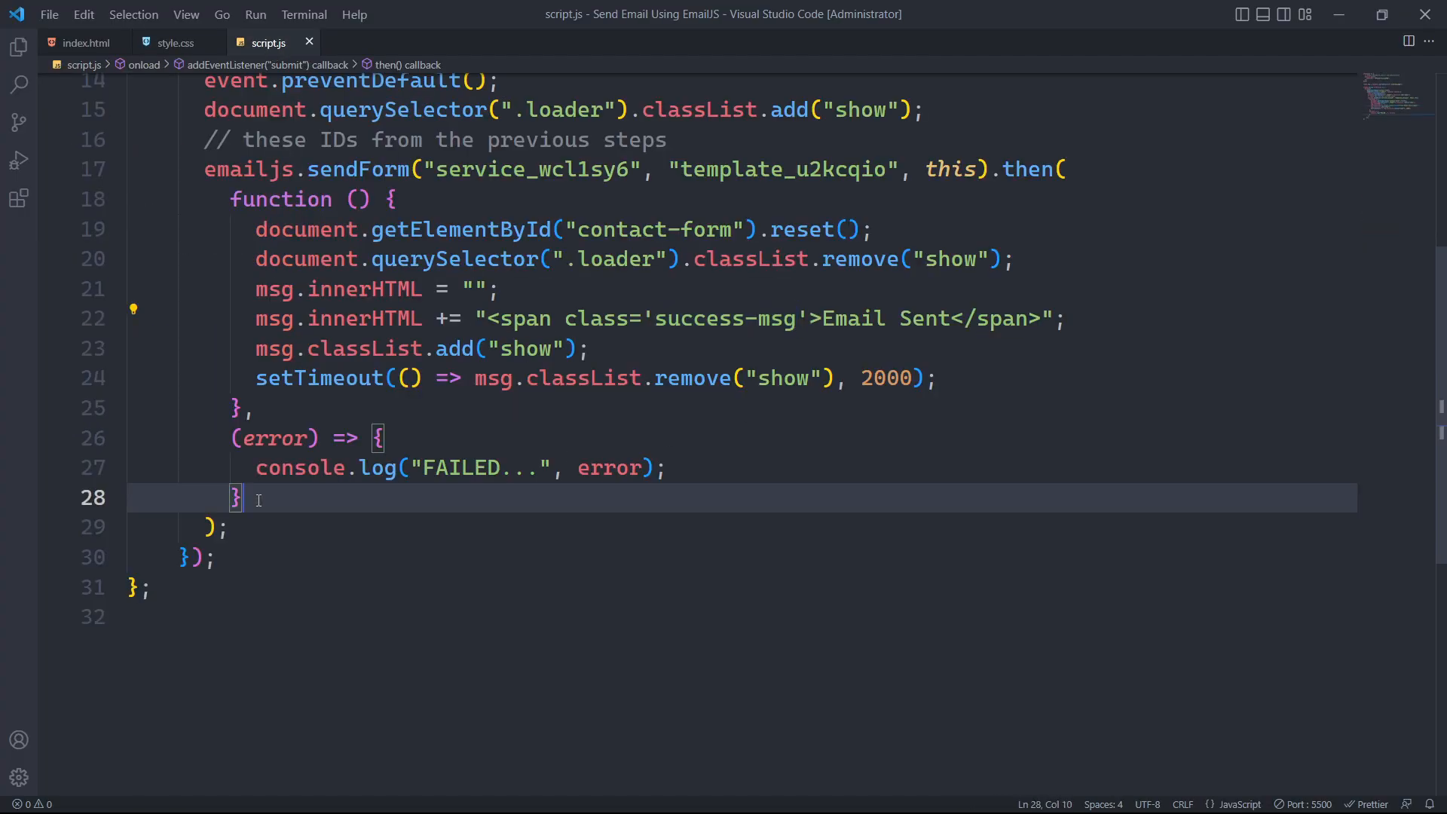
Step: Replace the error callback with a function that toggles the loader's show class, shows msg and adds an Email Not Sent span
left_click_drag(242, 499, 230, 437)
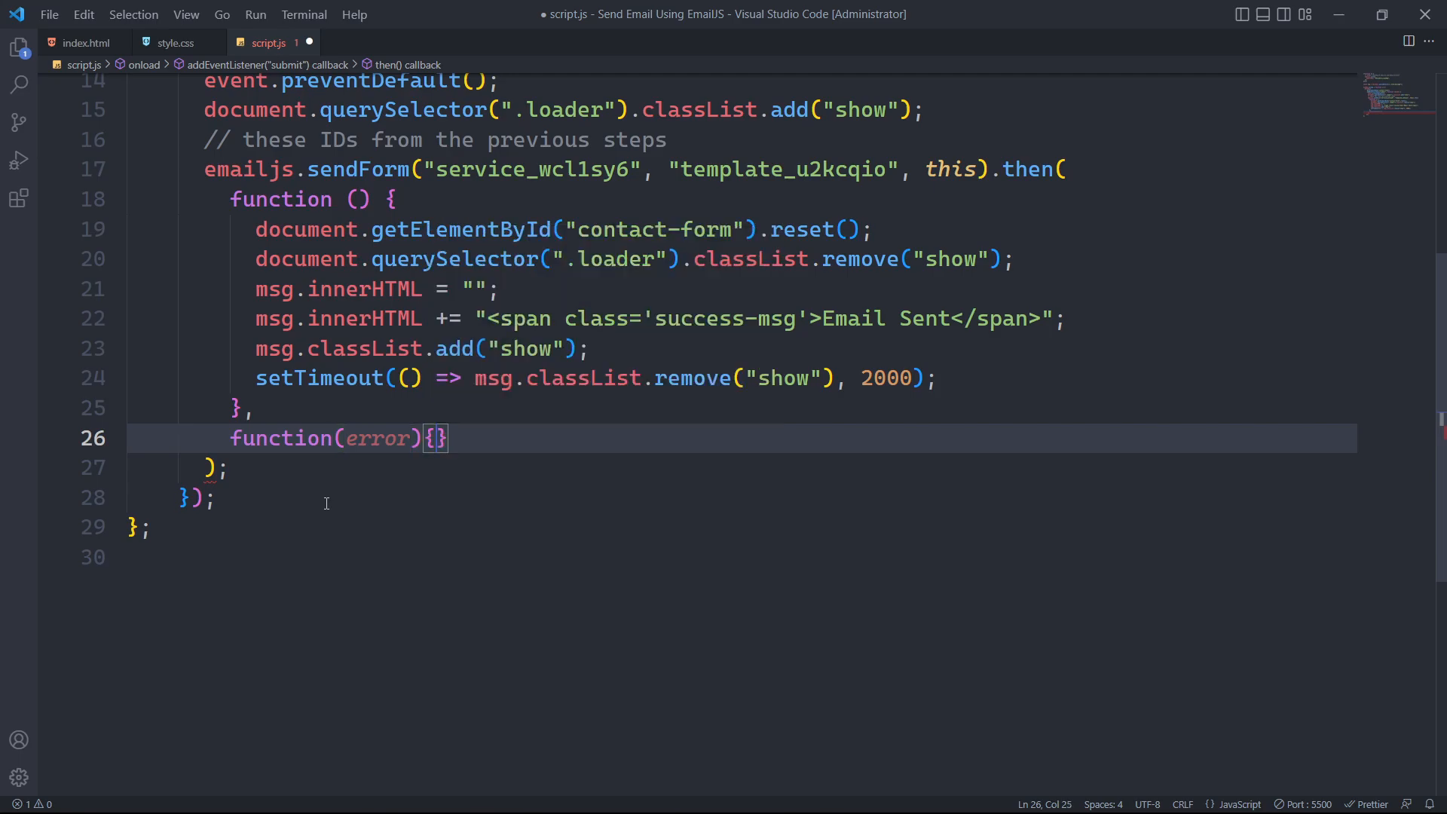
key("Enter")
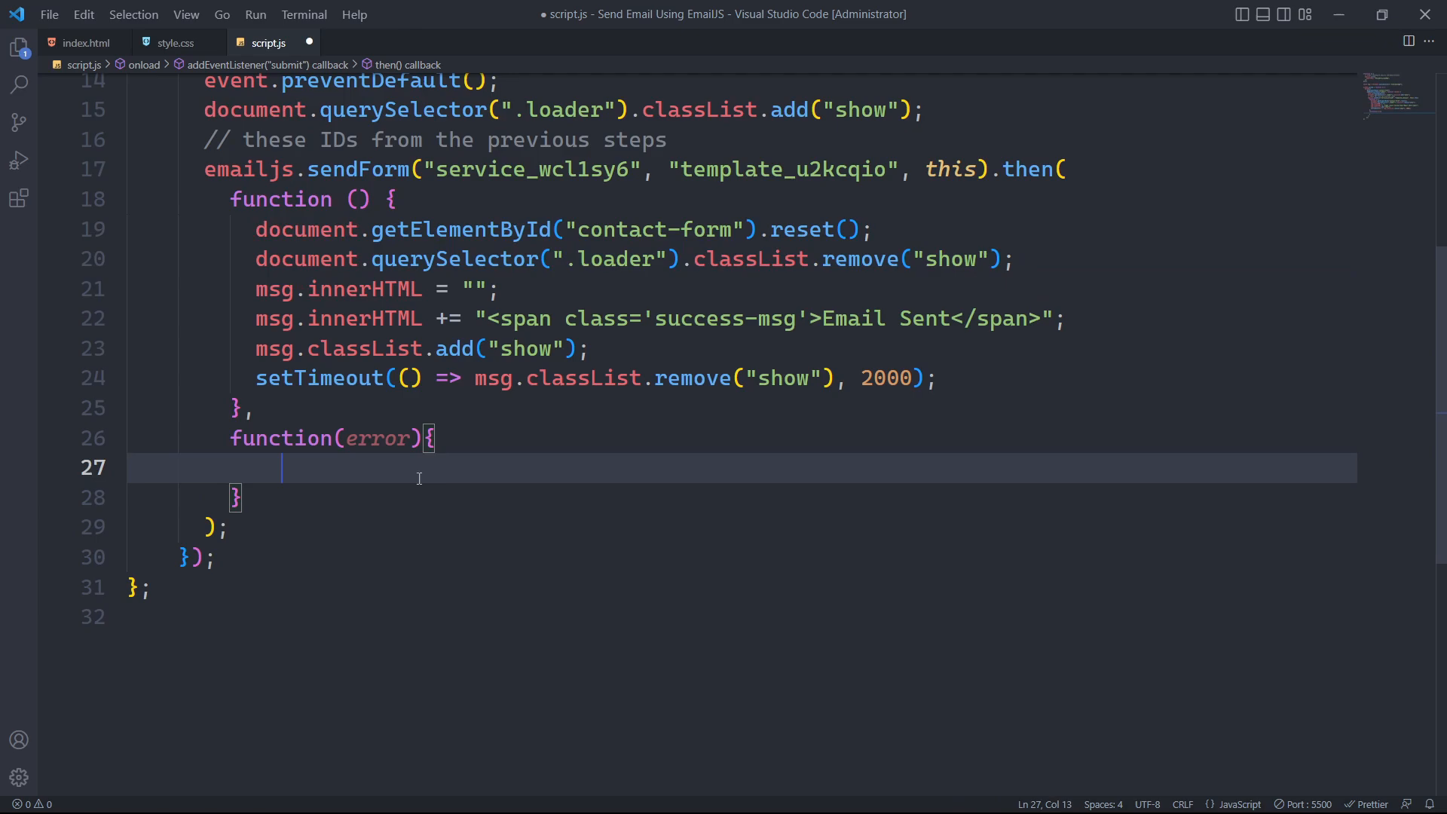
type("document.querySelector(\".loader\").classList.remove(\"show\");")
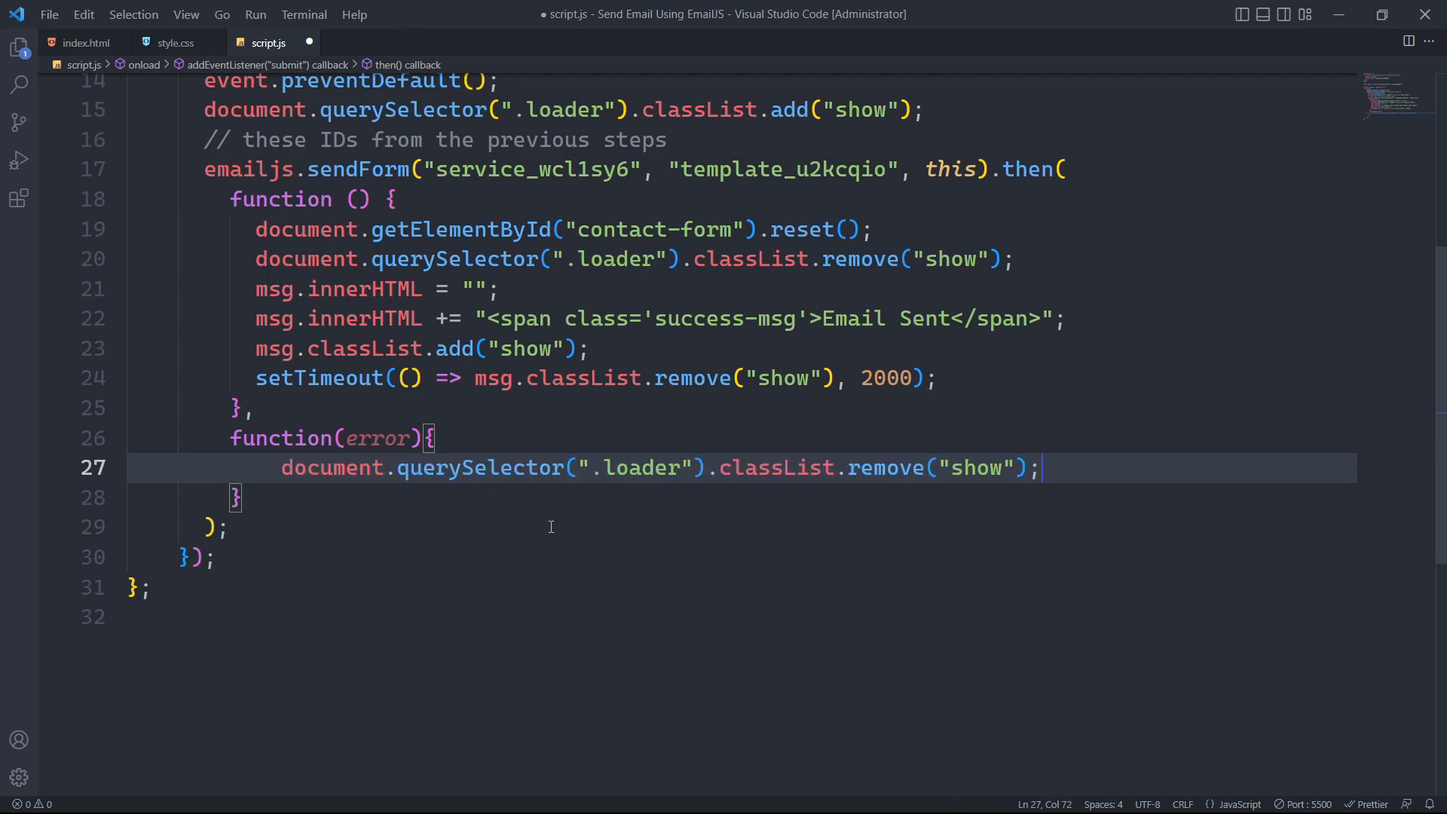
type("toggle")
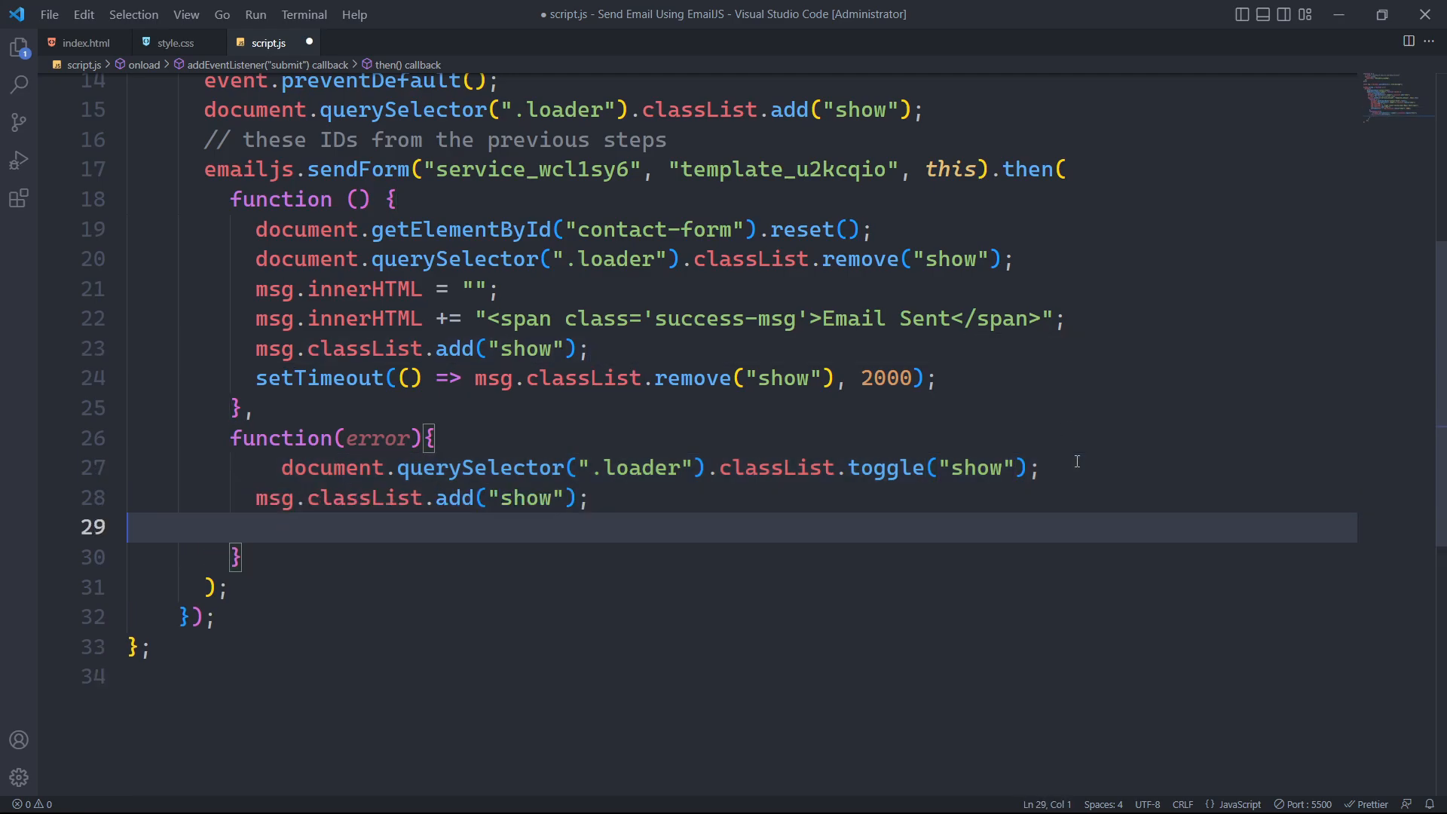
left_click(1048, 318)
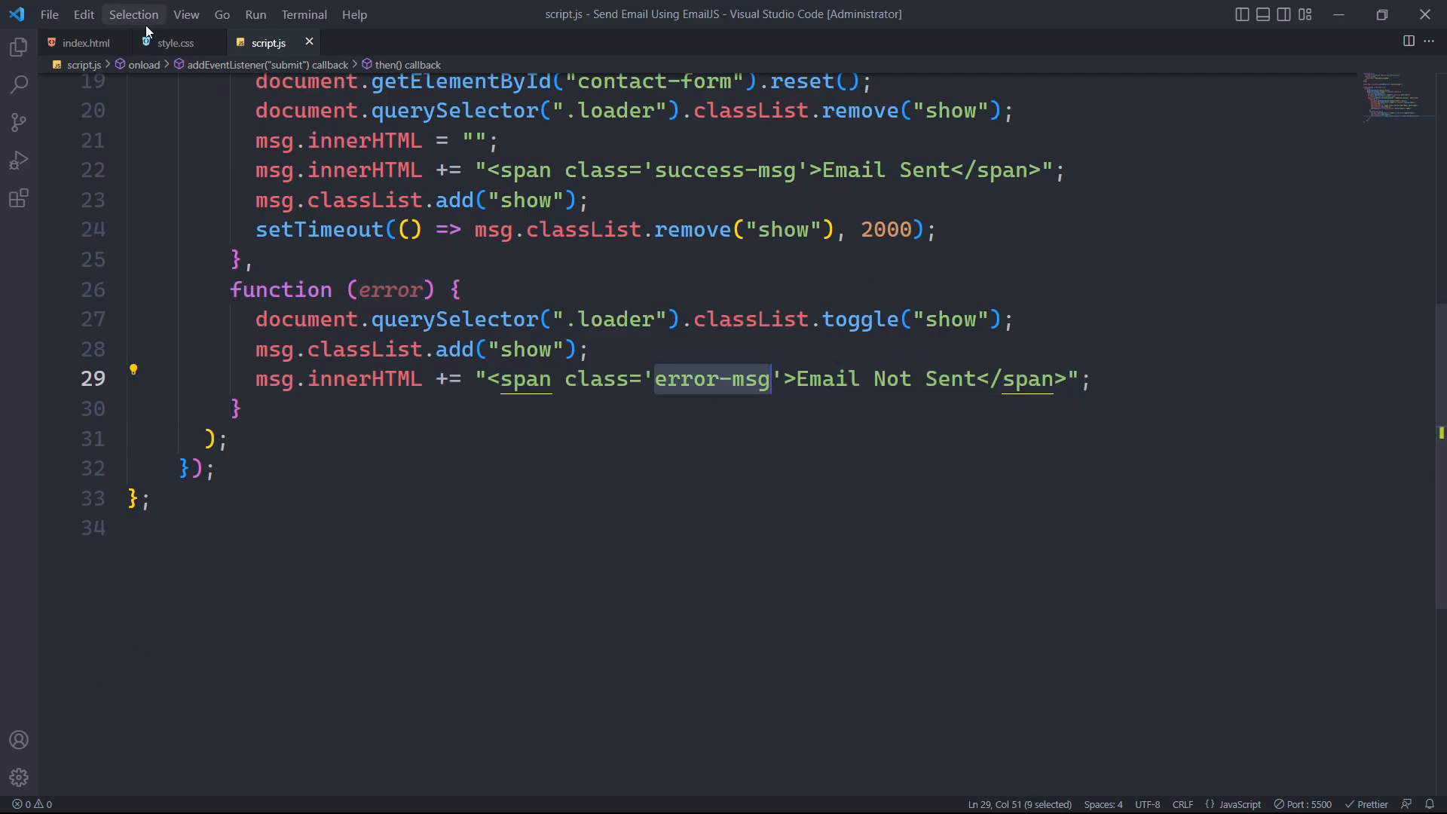
Step: Add an .error-msg rule to style.css with color: red and a line-height
left_click(175, 43)
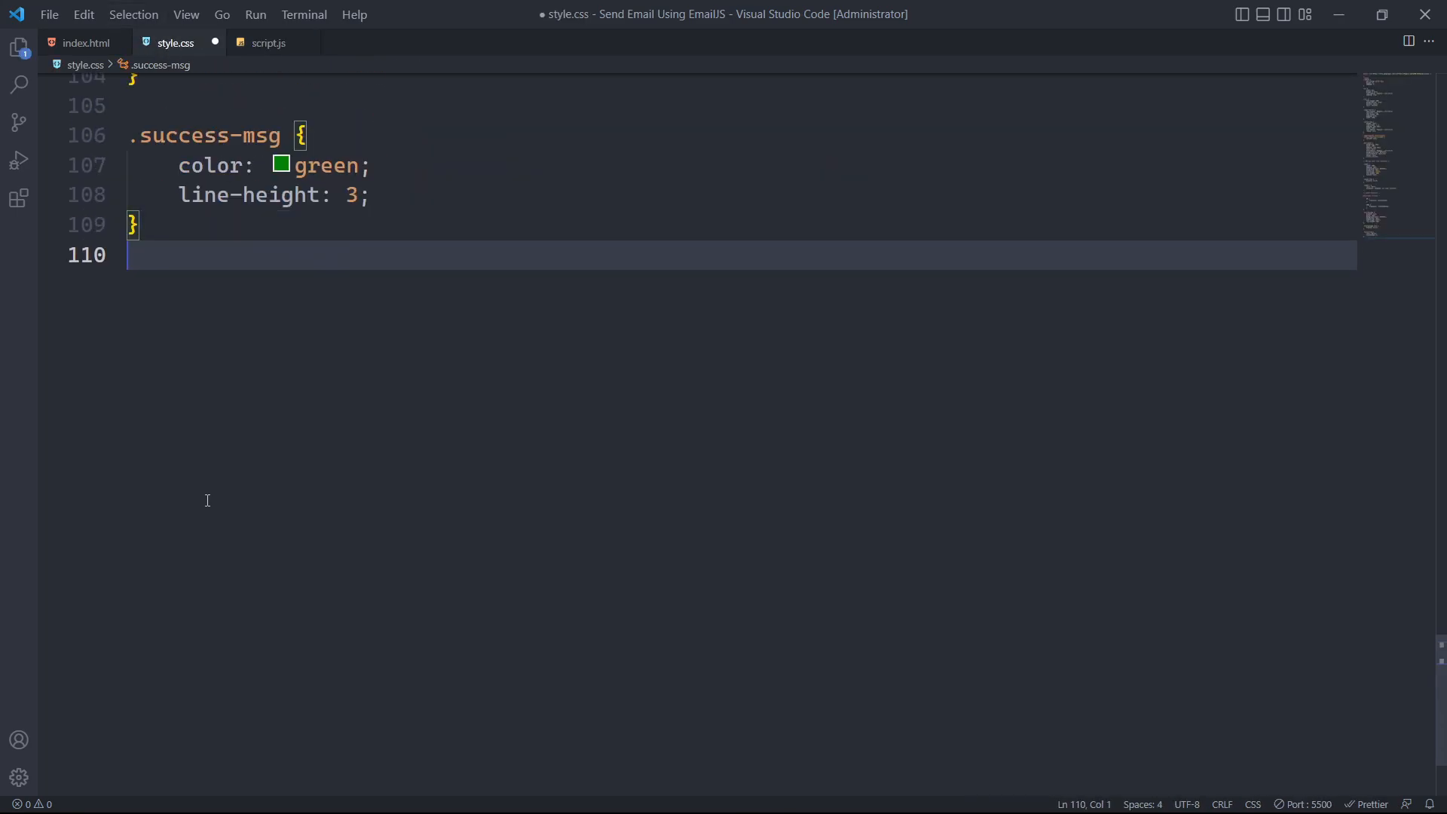
type(".error-msg{")
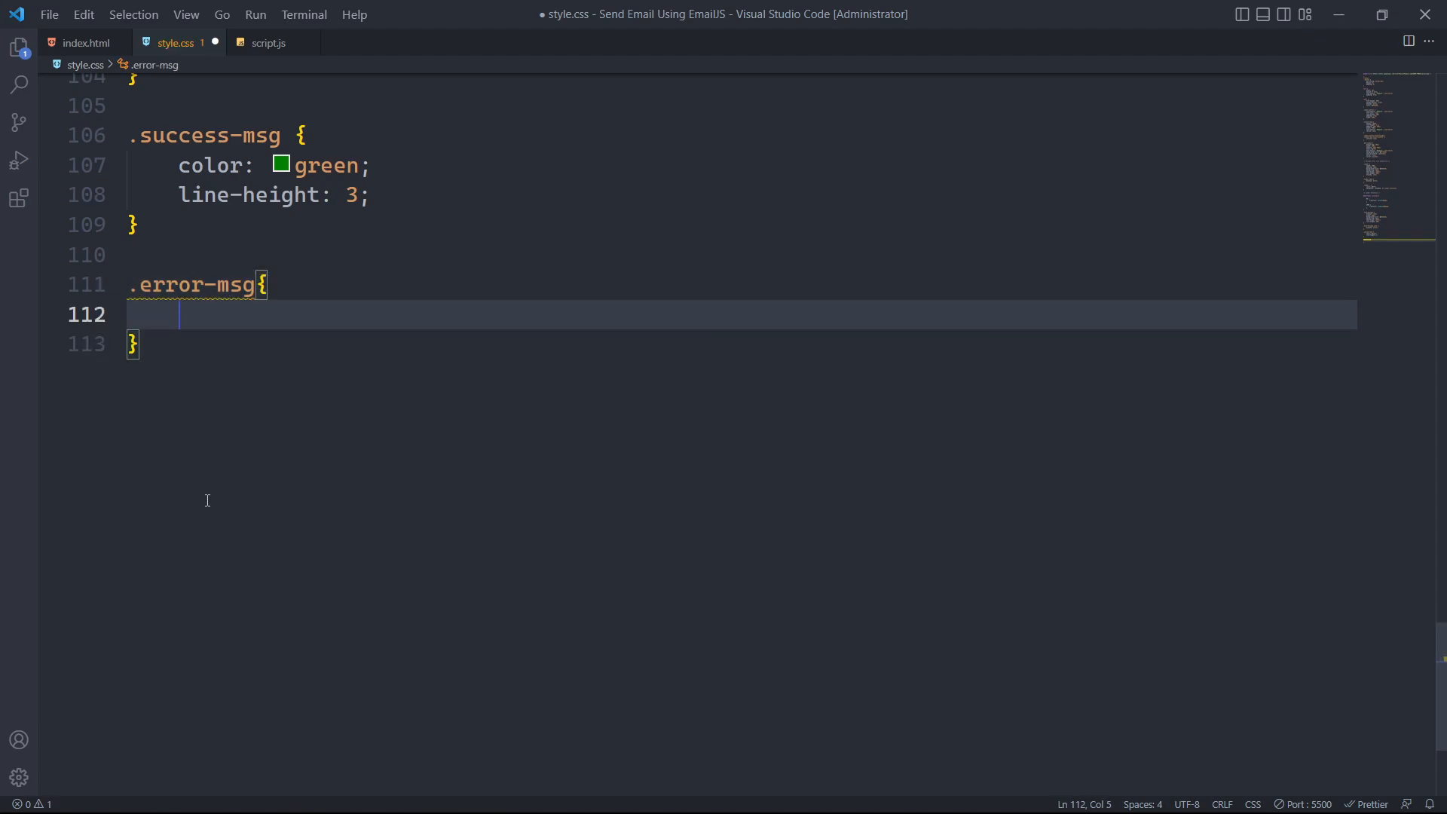
type("color: red;")
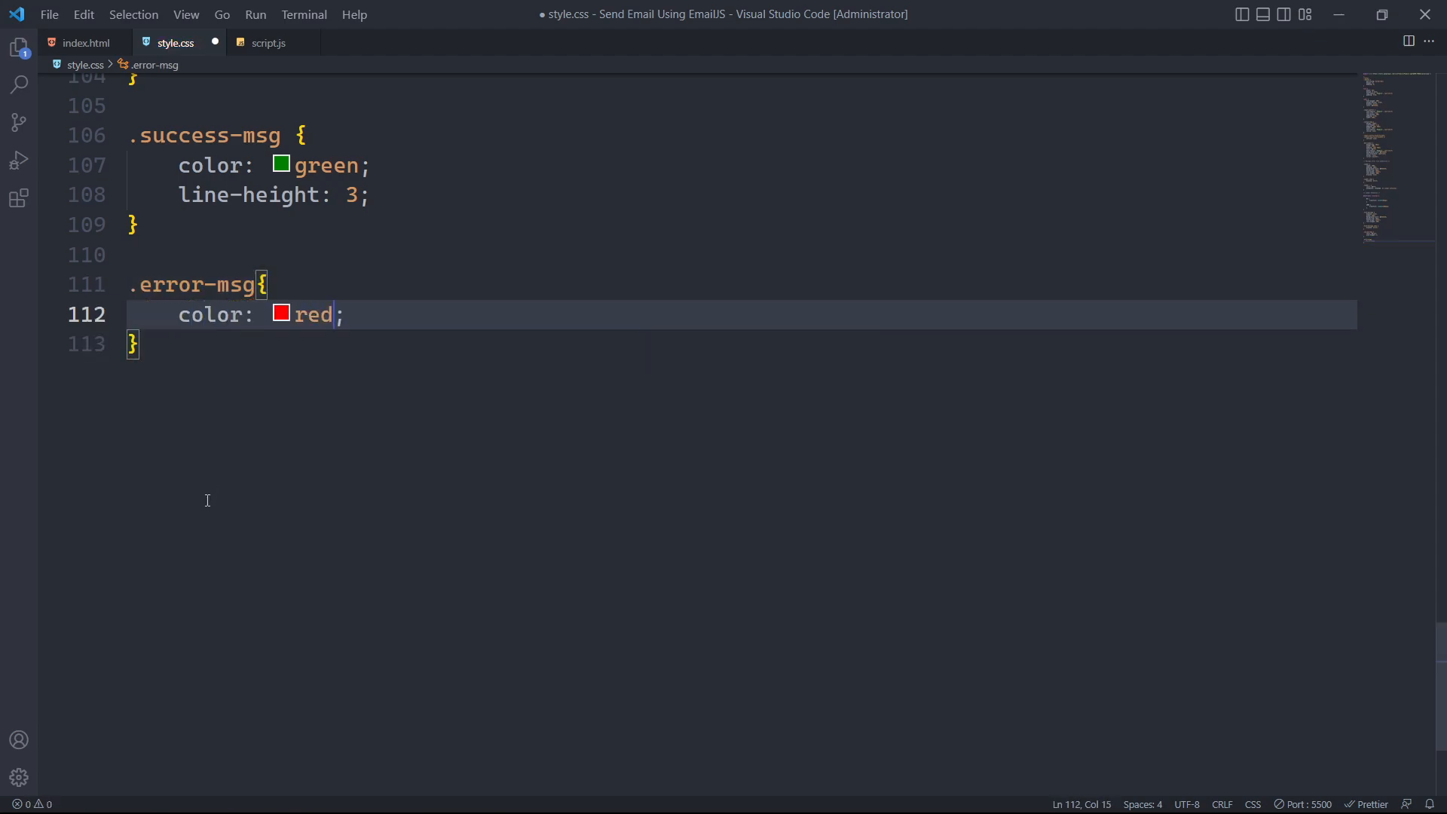
type("line-height:")
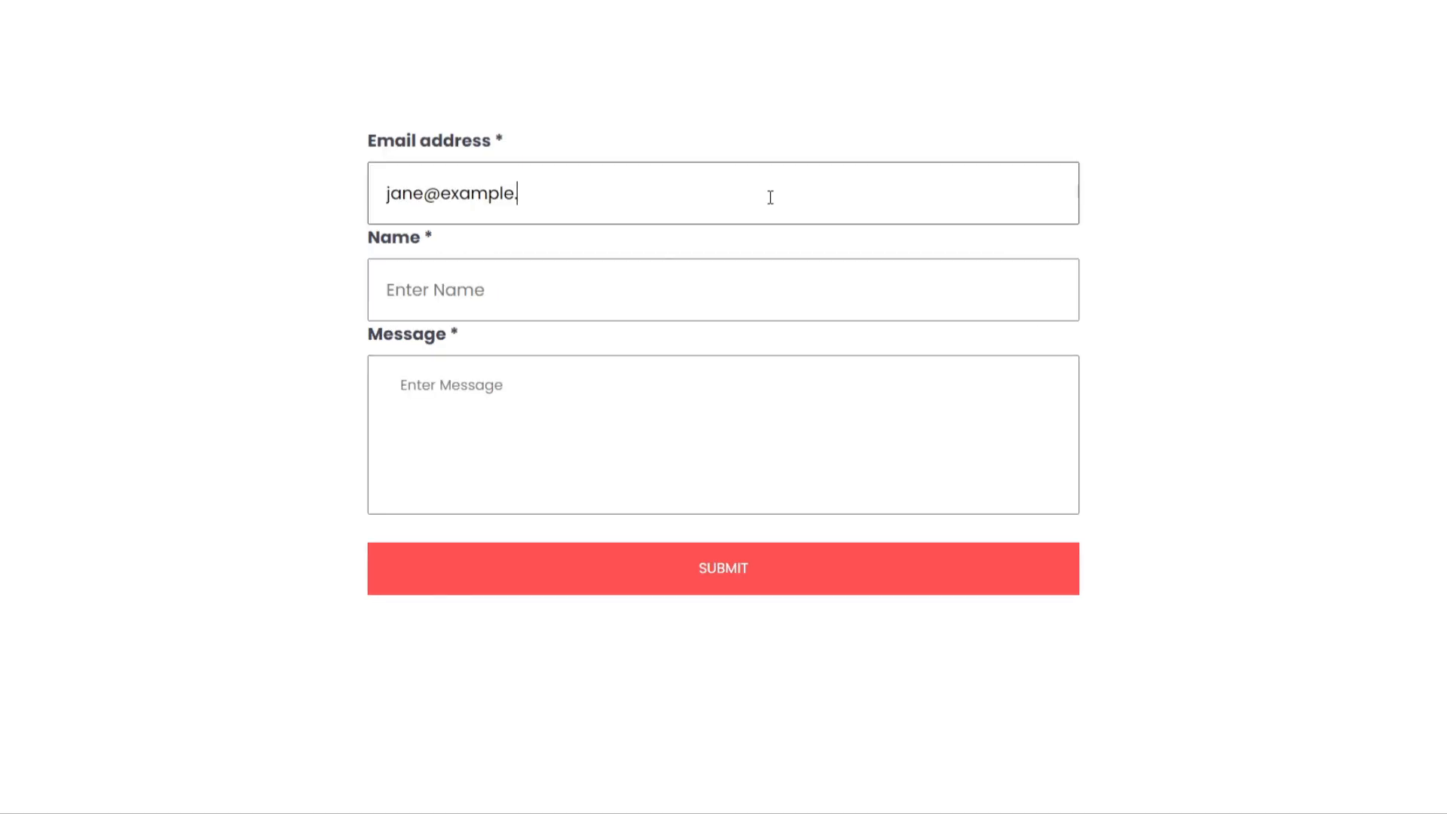
Step: Fill the contact form with name Jane and a 'Test Email' message, then submit it
type("Jane")
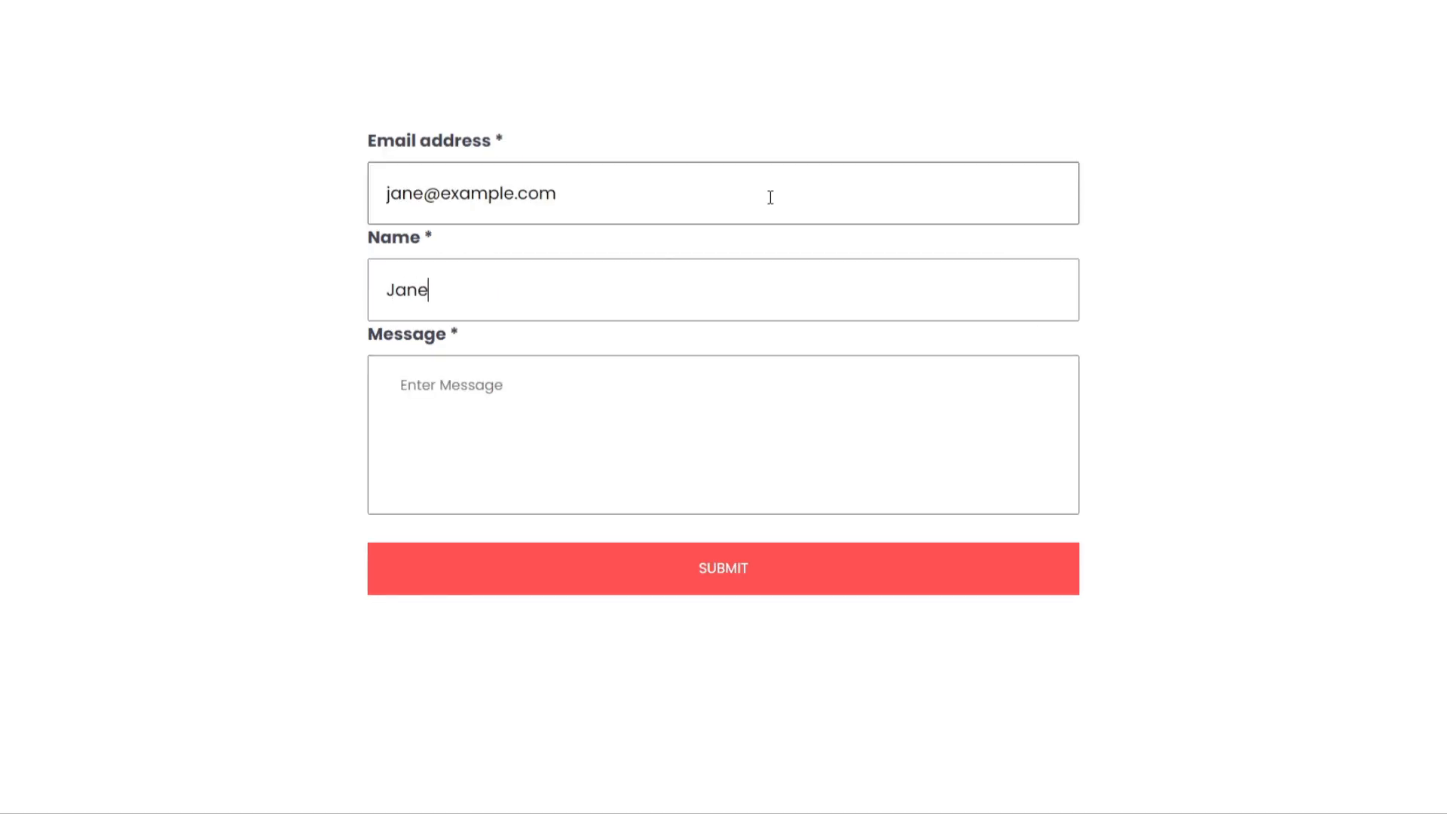
key("Backspace")
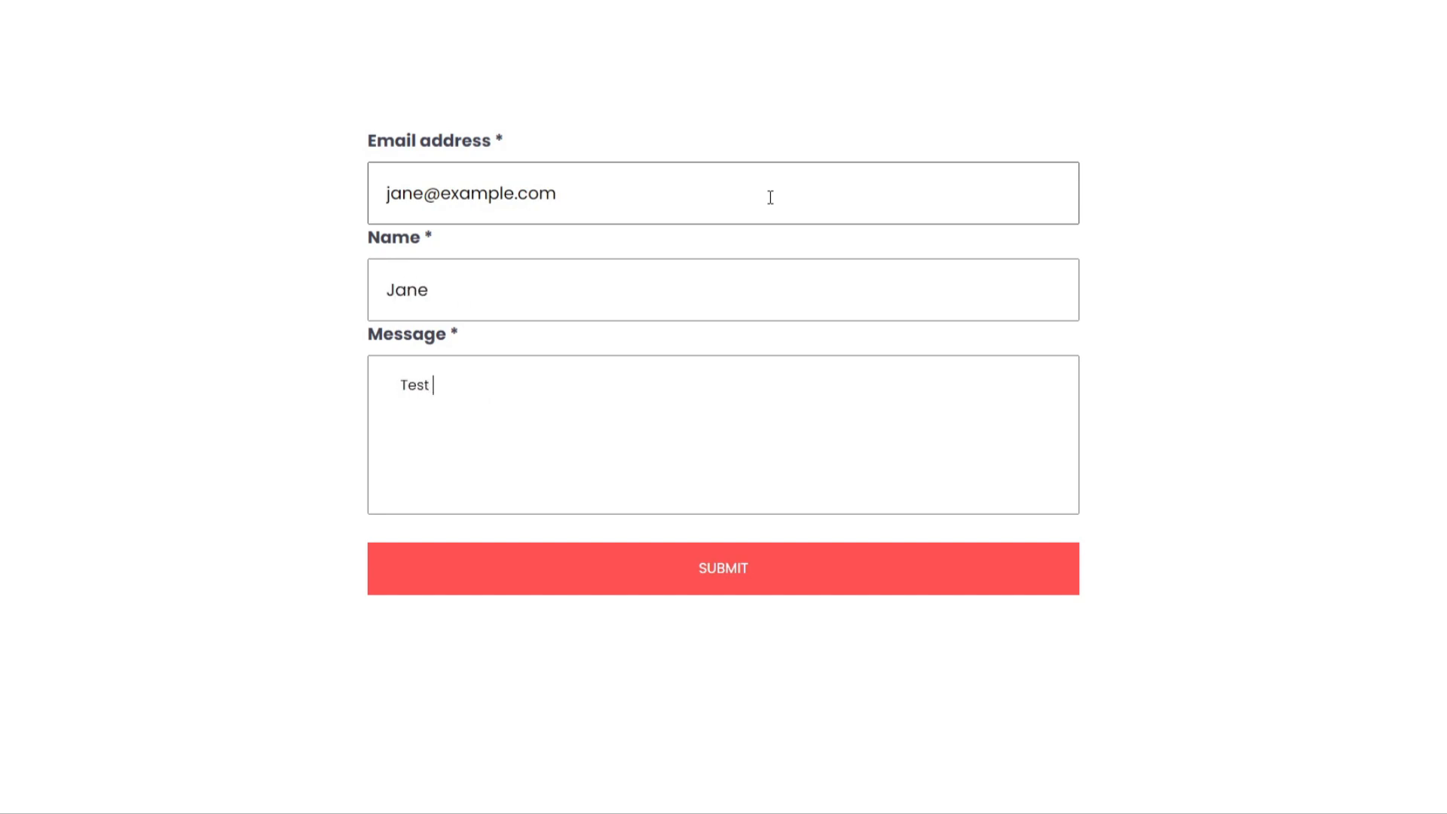
type("Email")
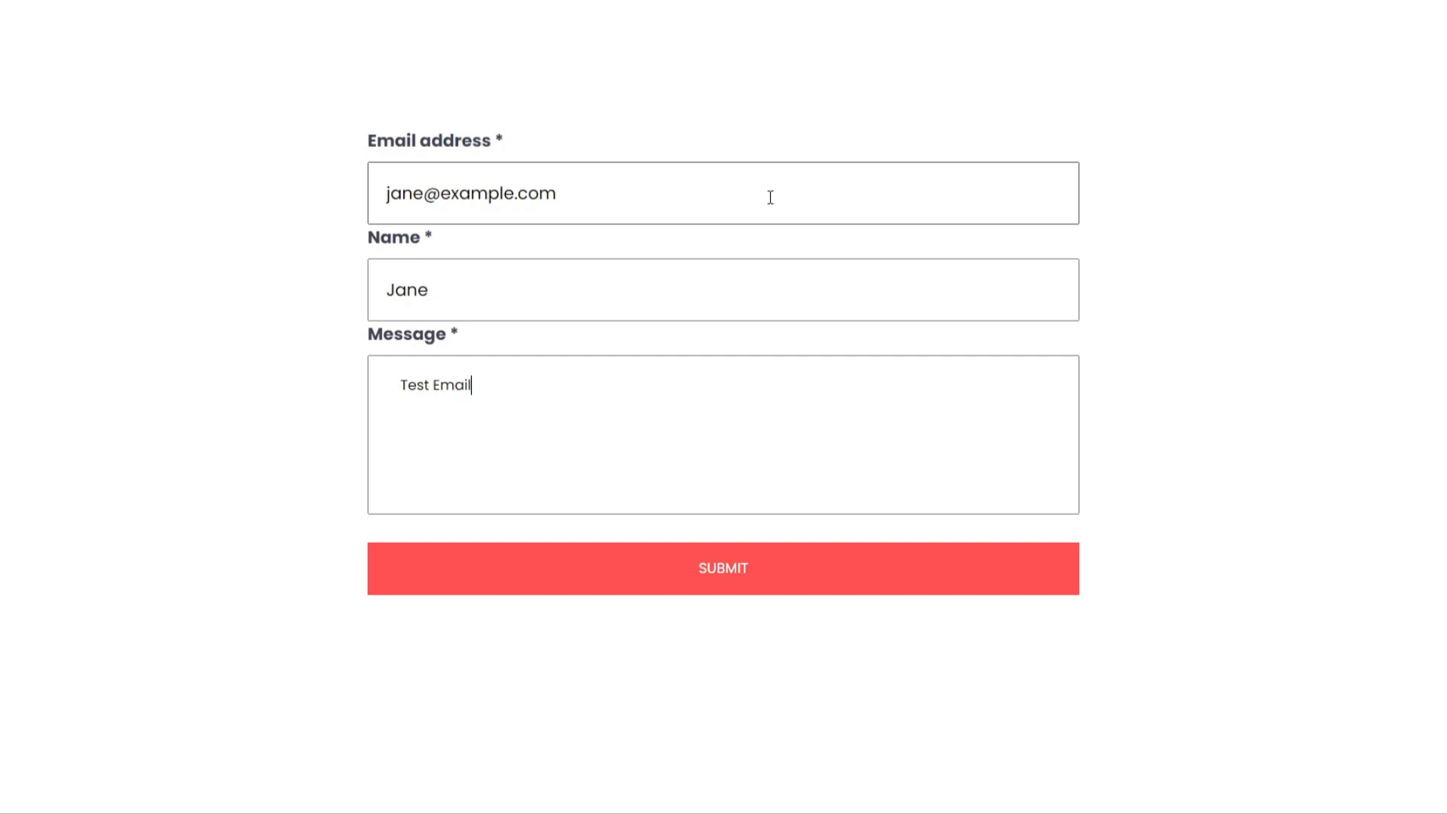
left_click(722, 568)
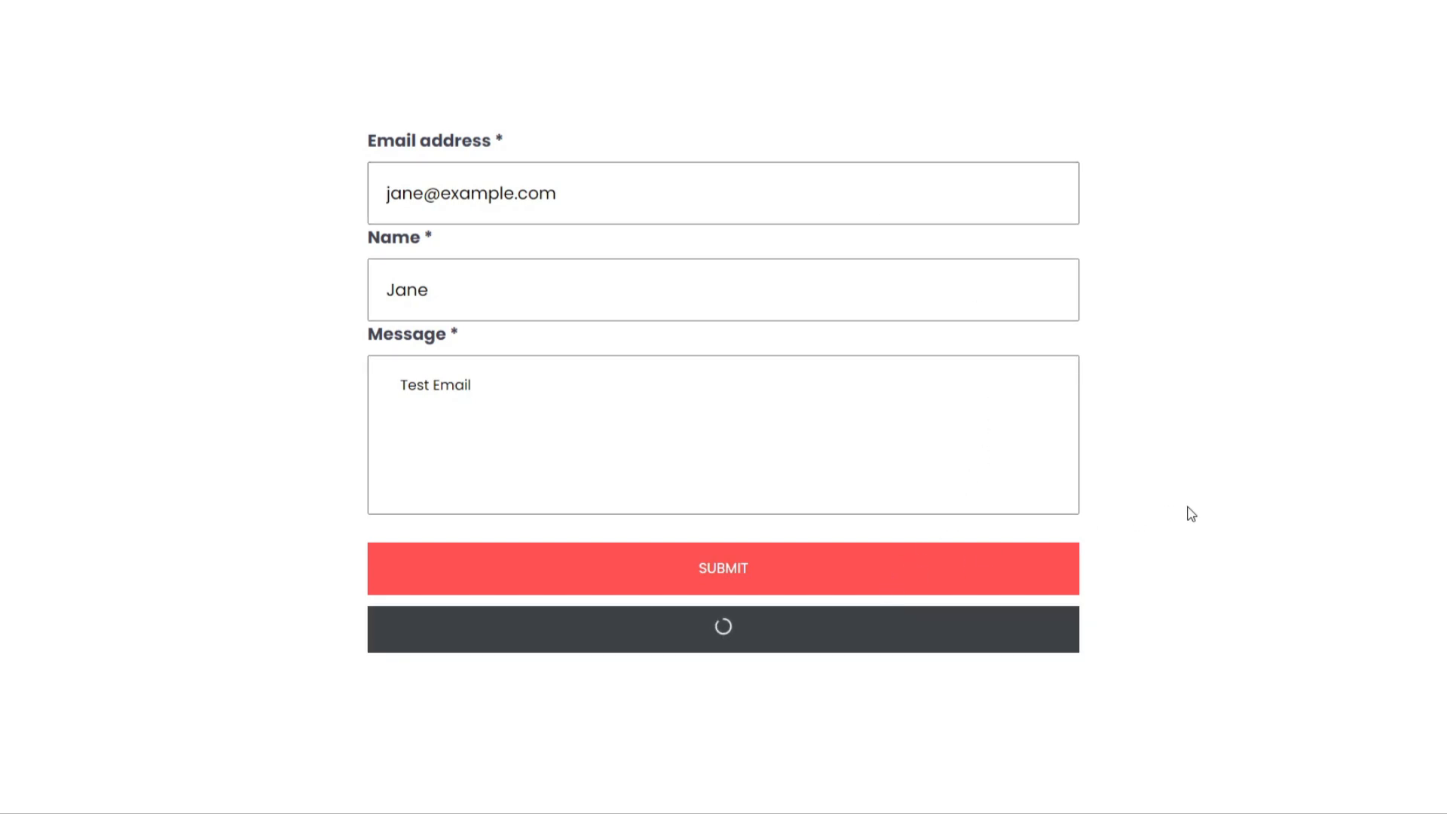
left_click(722, 568)
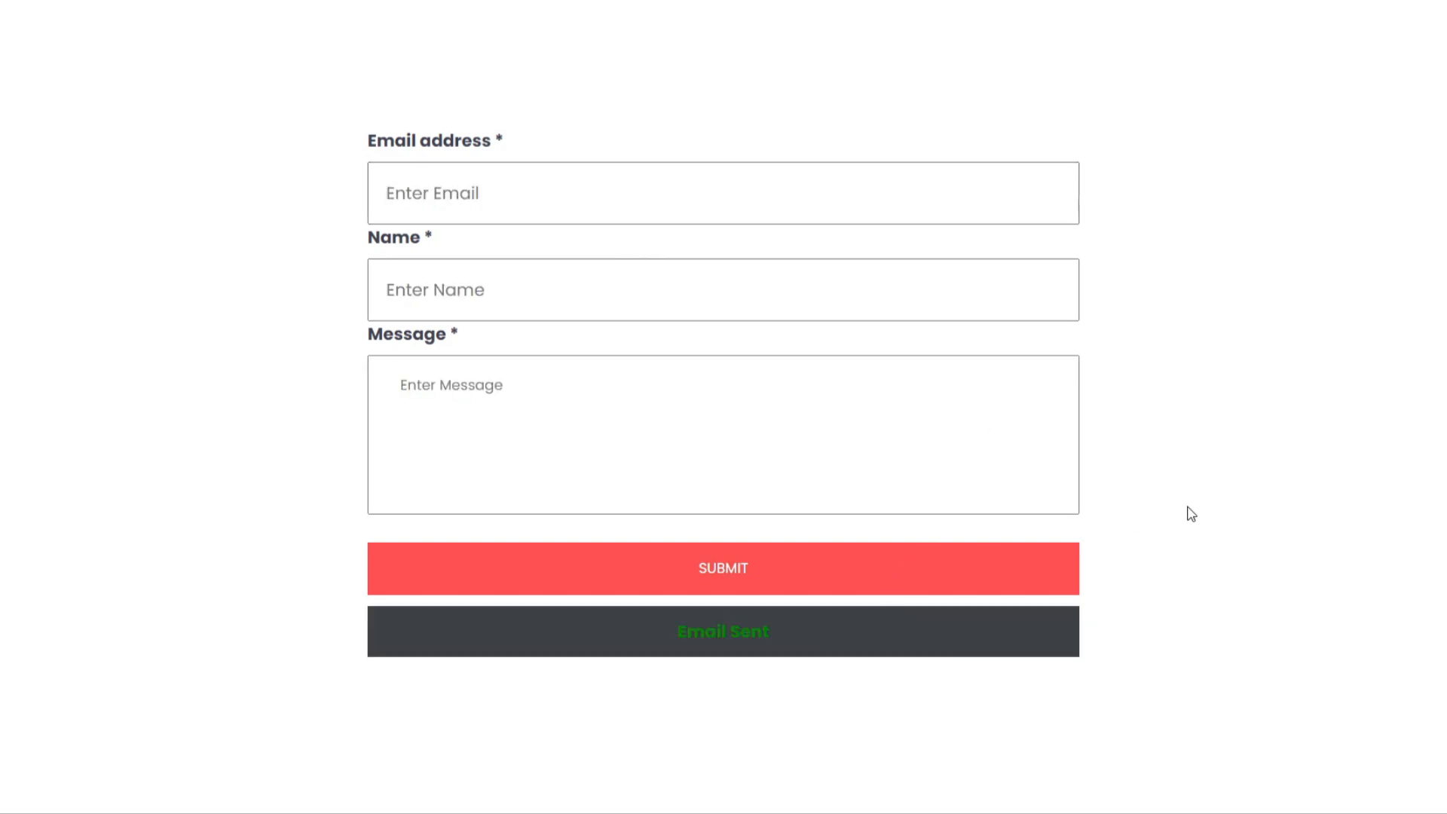